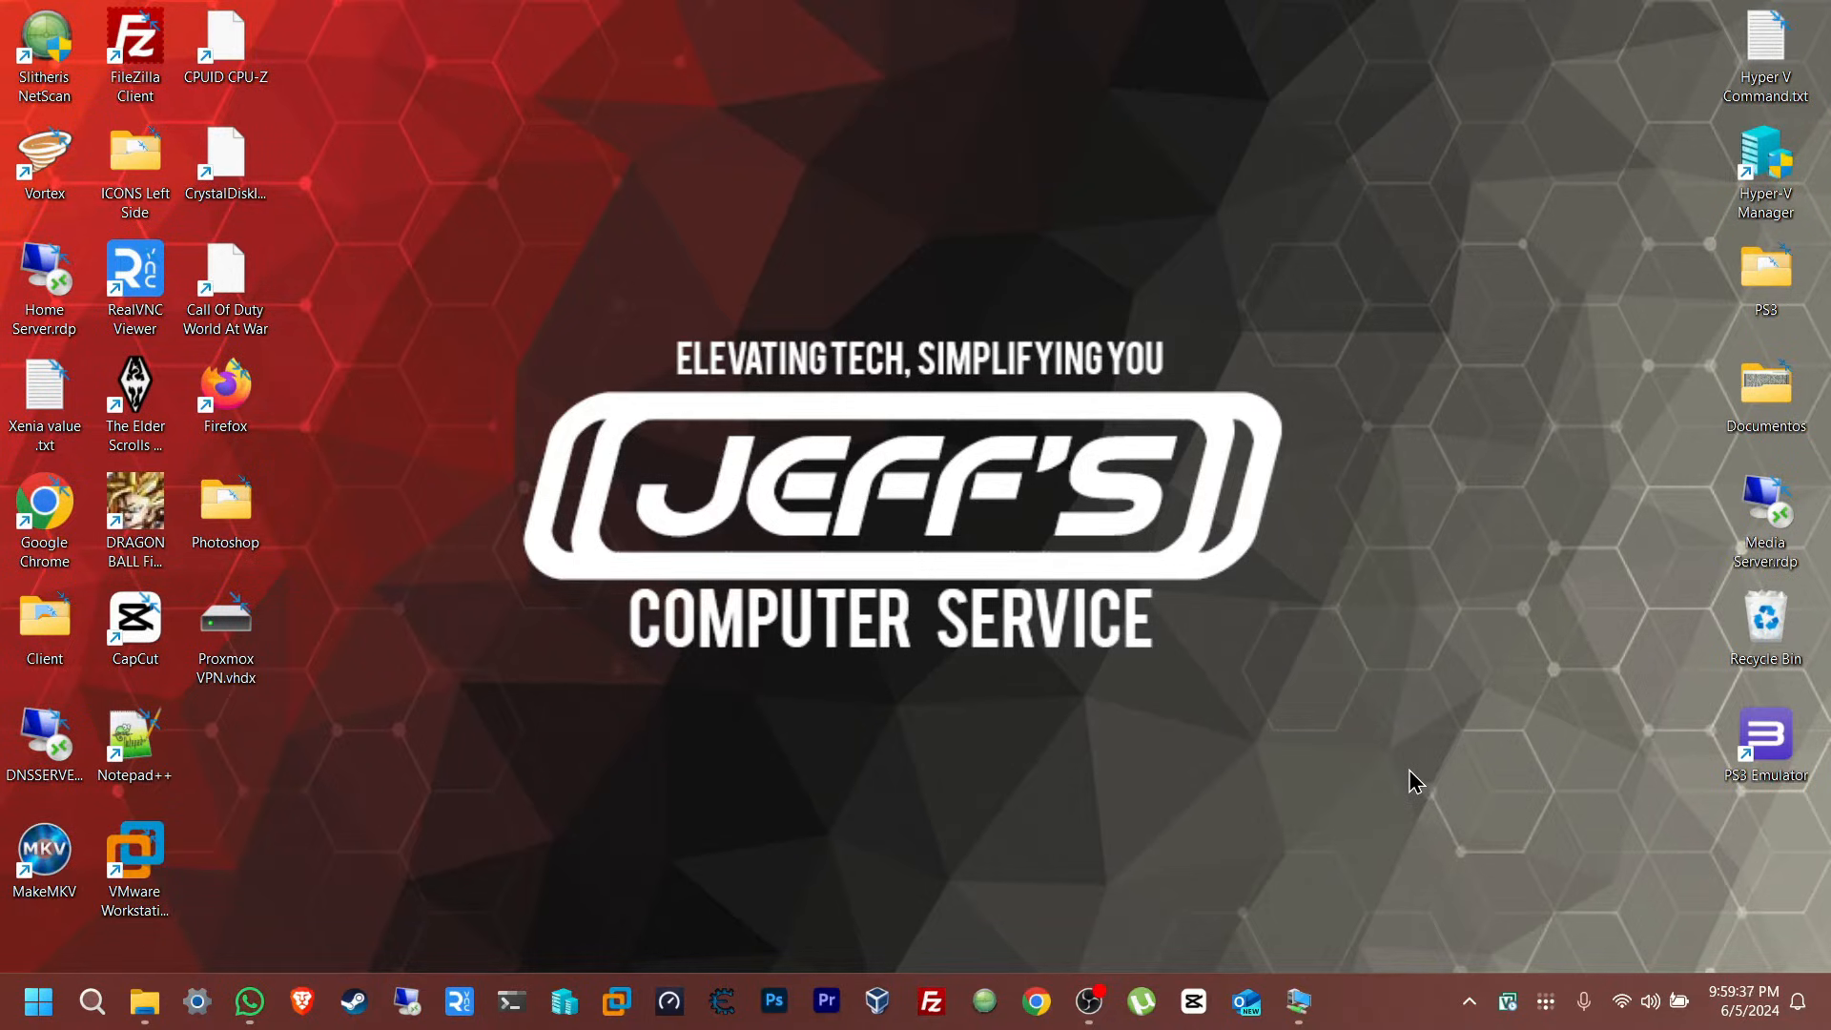
pyautogui.moveTo(1330, 1015)
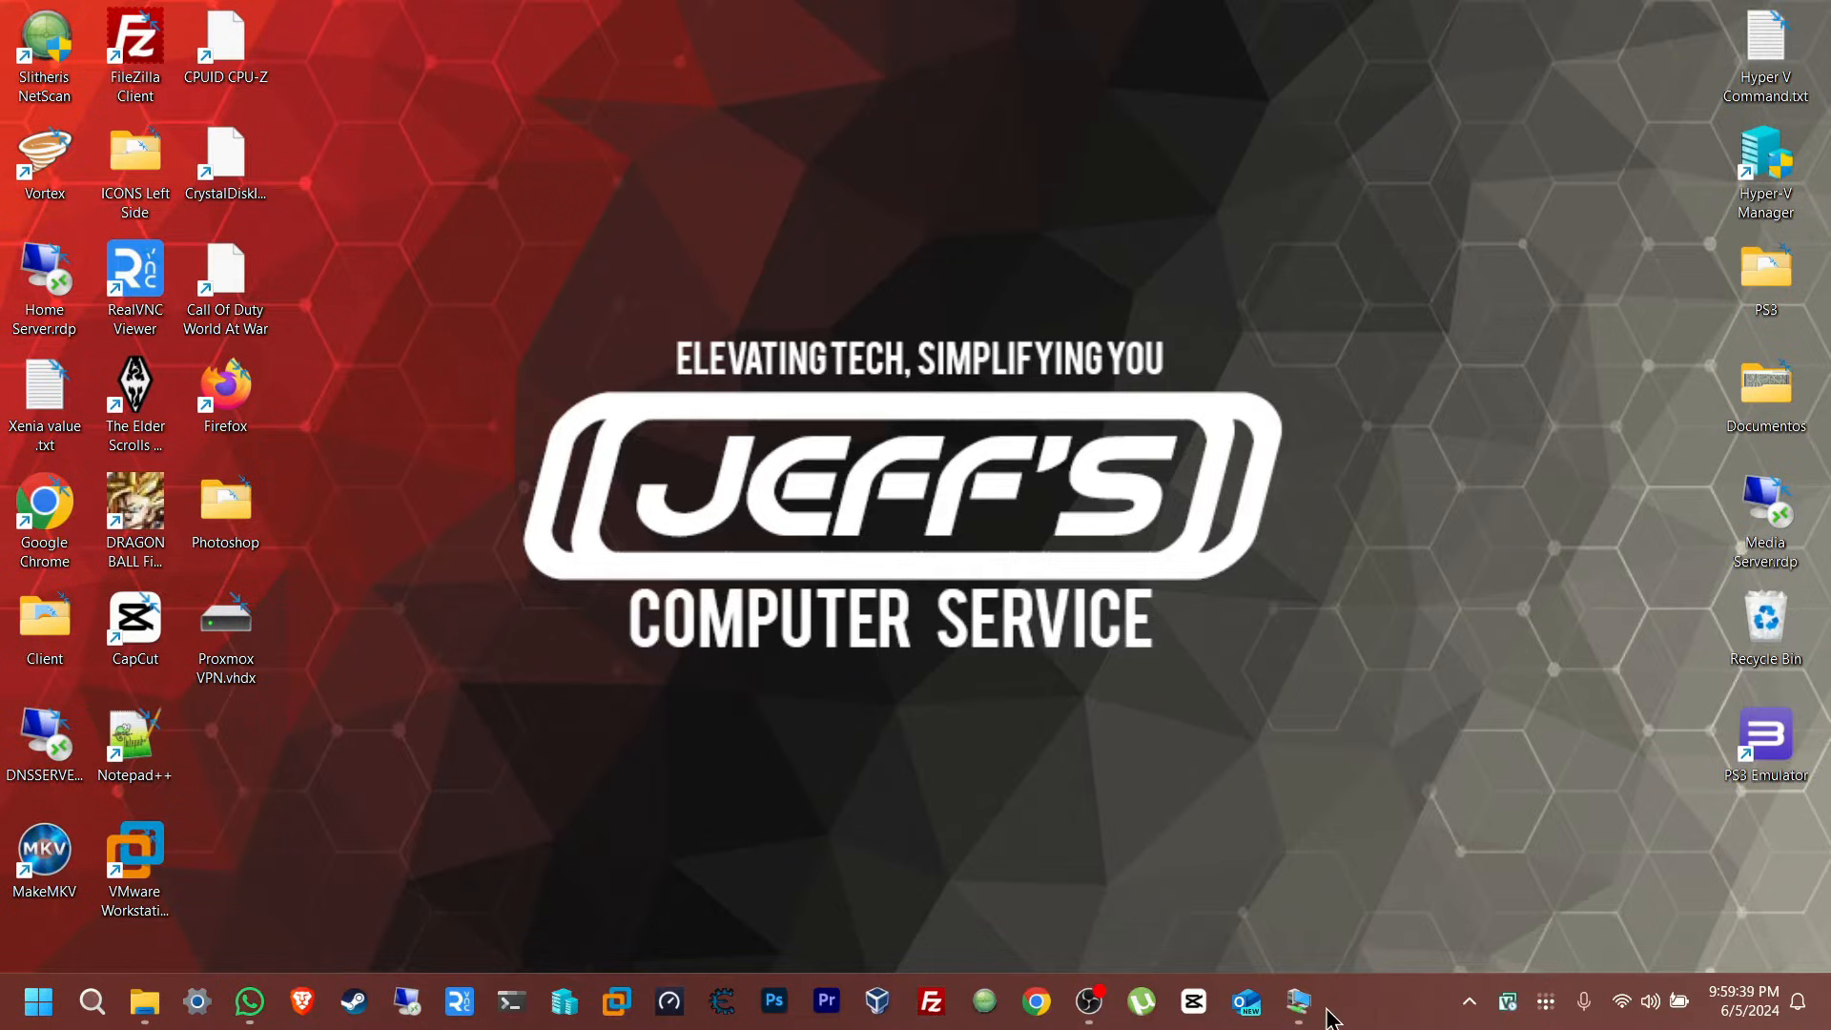
pyautogui.moveTo(1296, 1002)
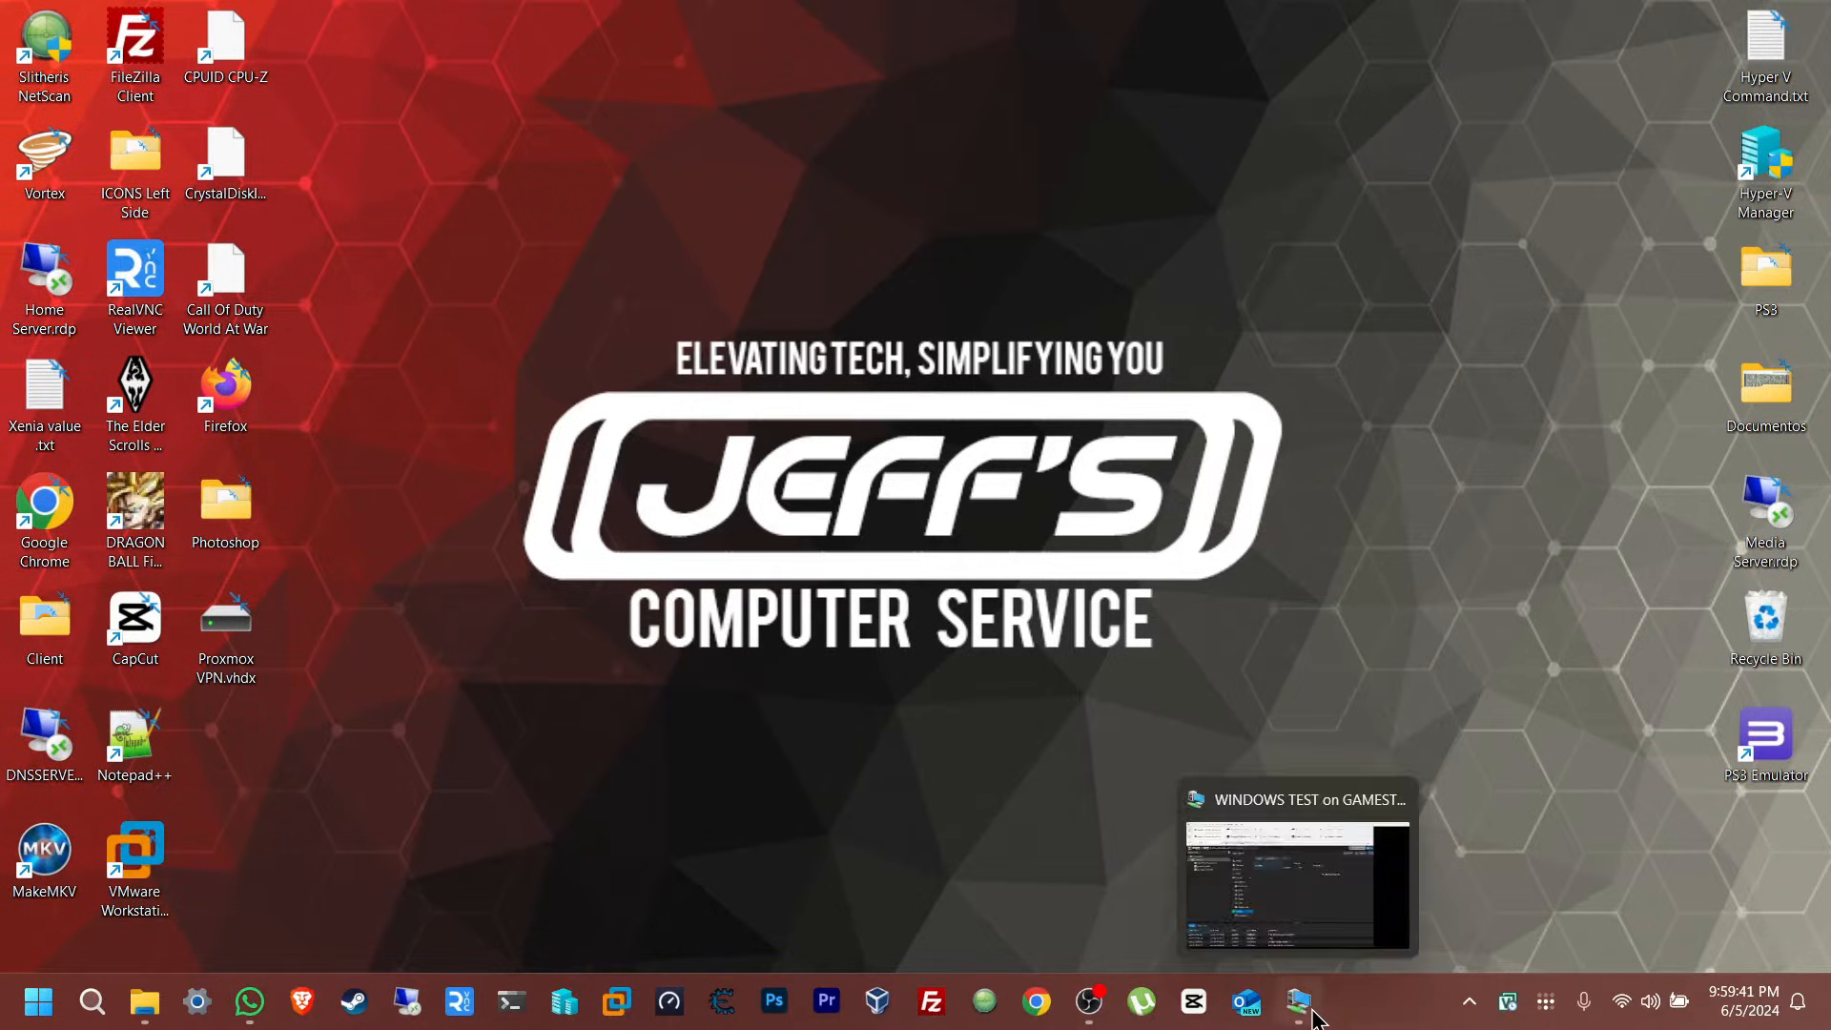
# Step: Bring Firefox with pvetest's Updates page, showing no updates, to the front
pyautogui.click(1298, 1000)
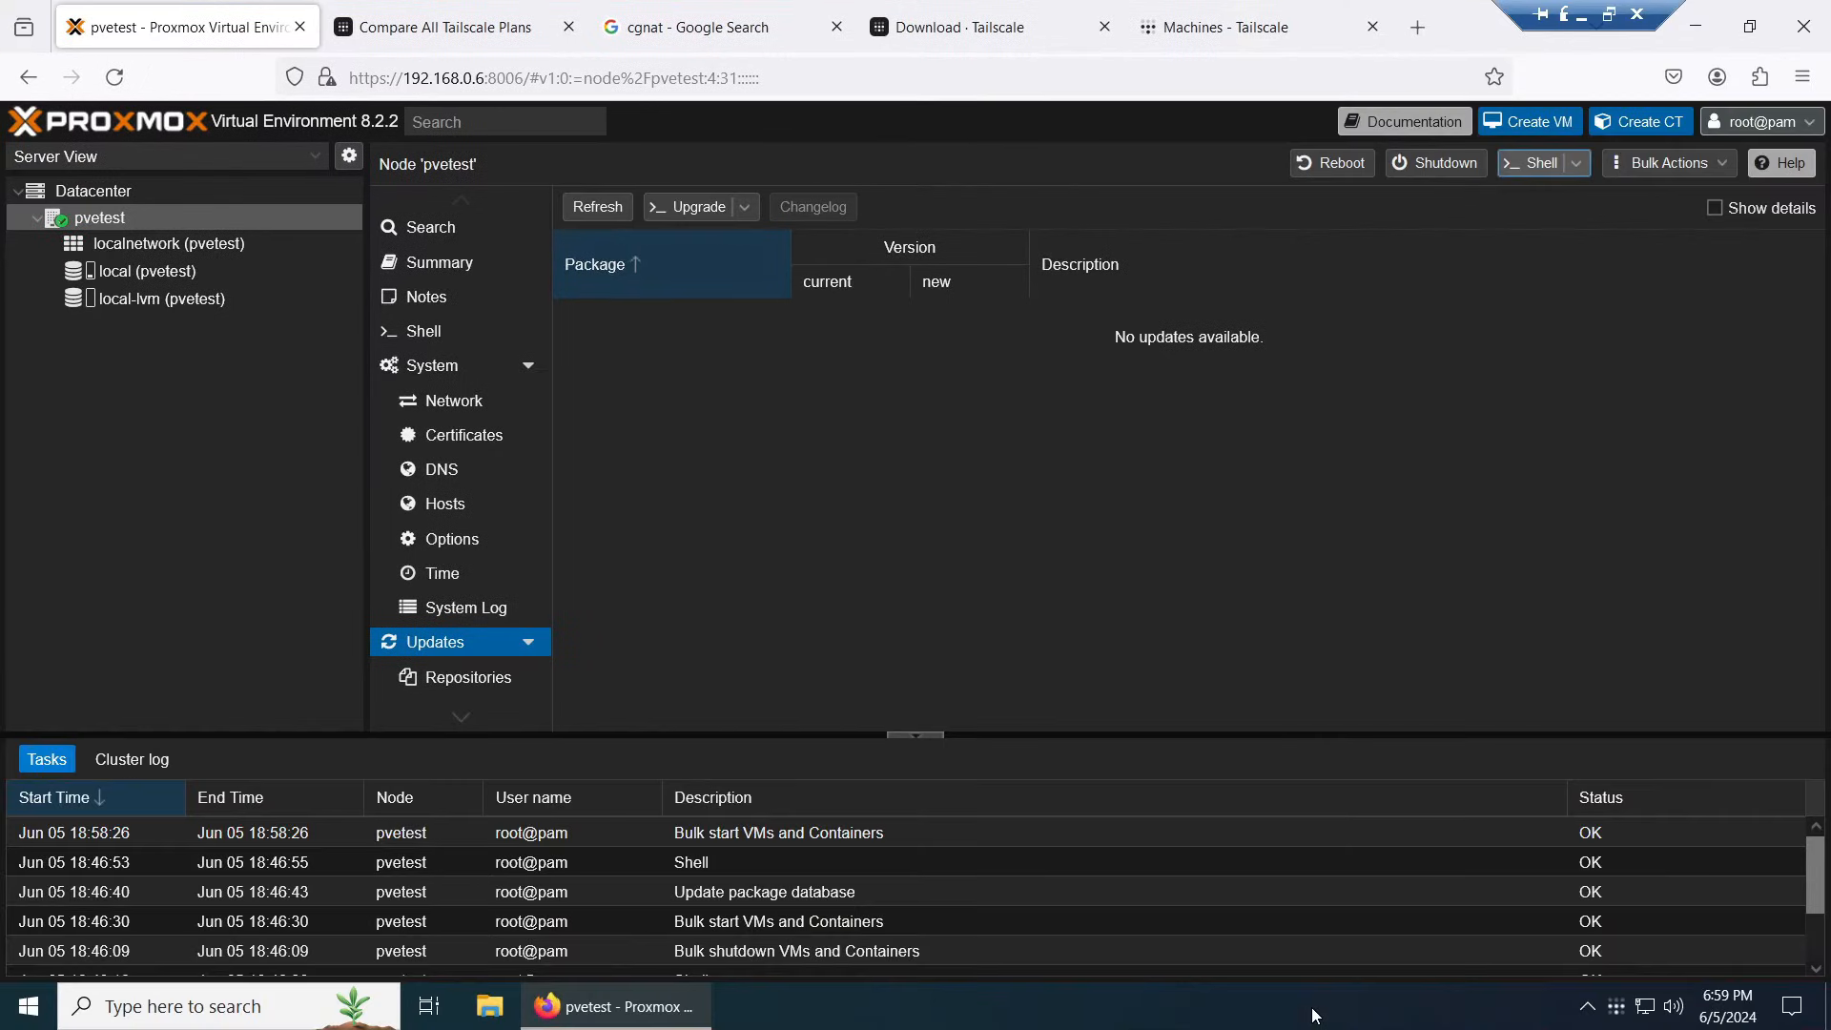
pyautogui.moveTo(697, 562)
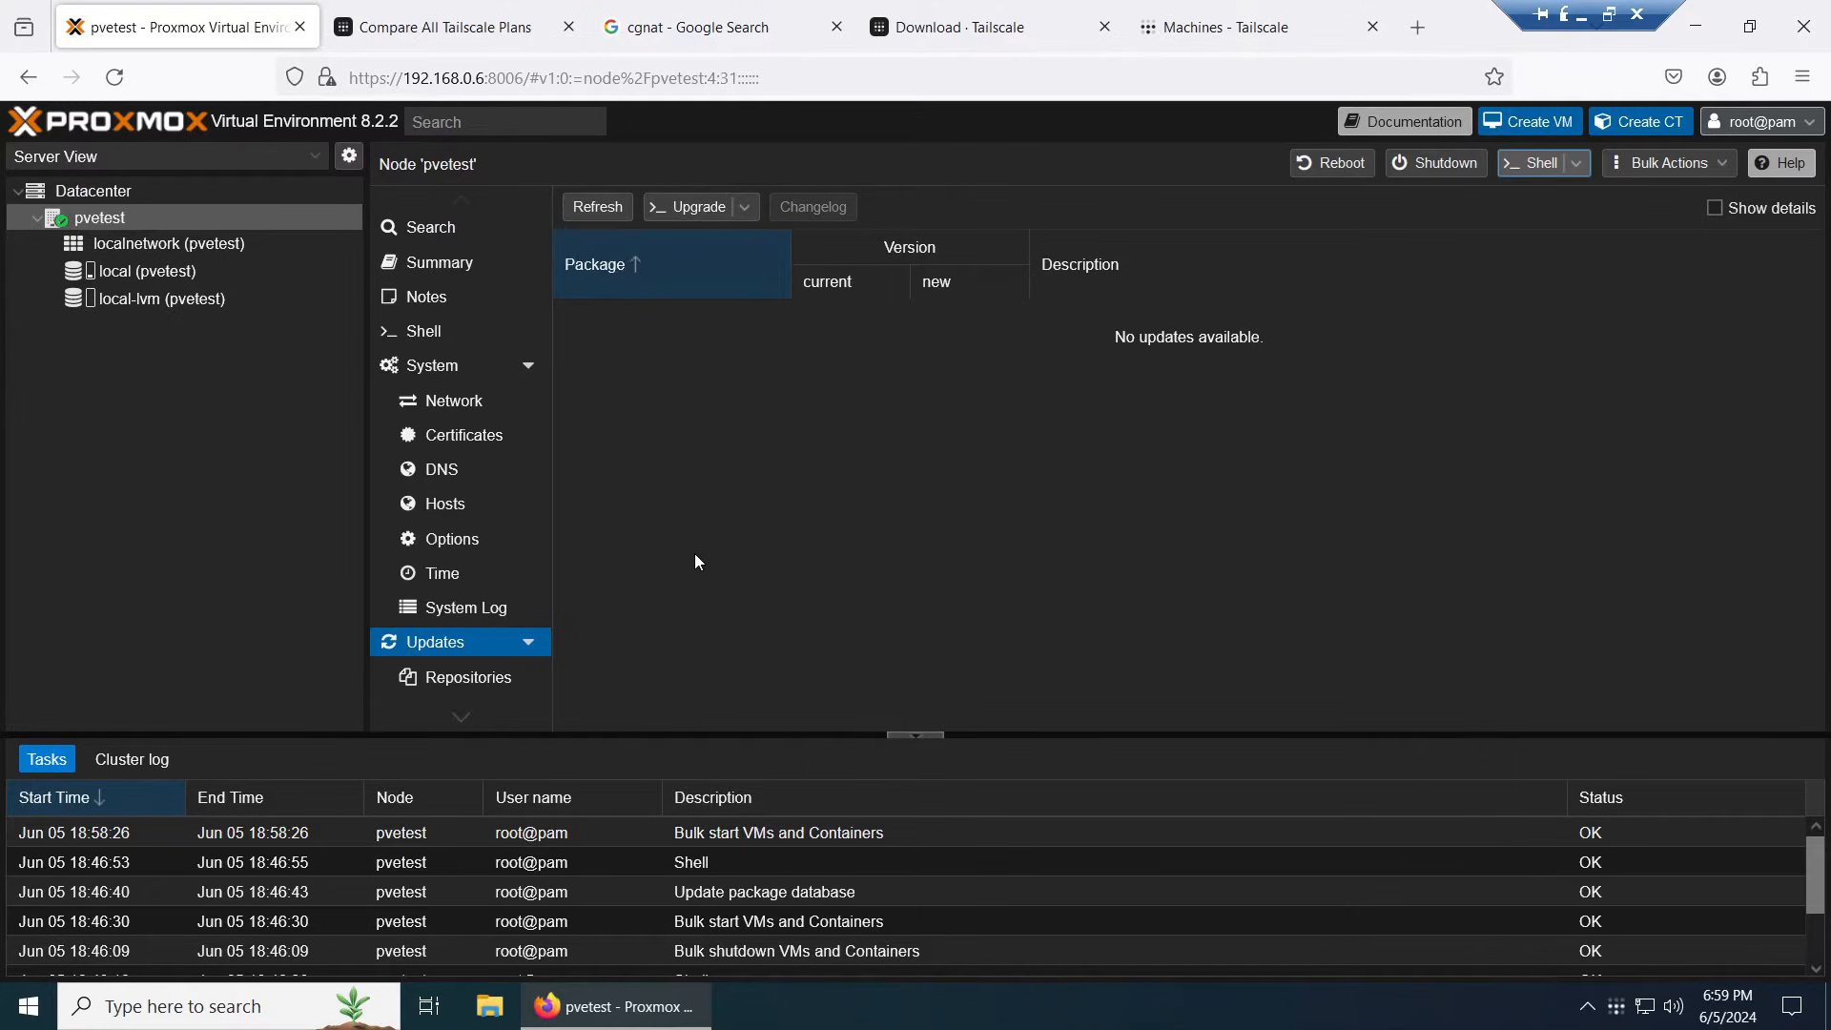
pyautogui.moveTo(435, 316)
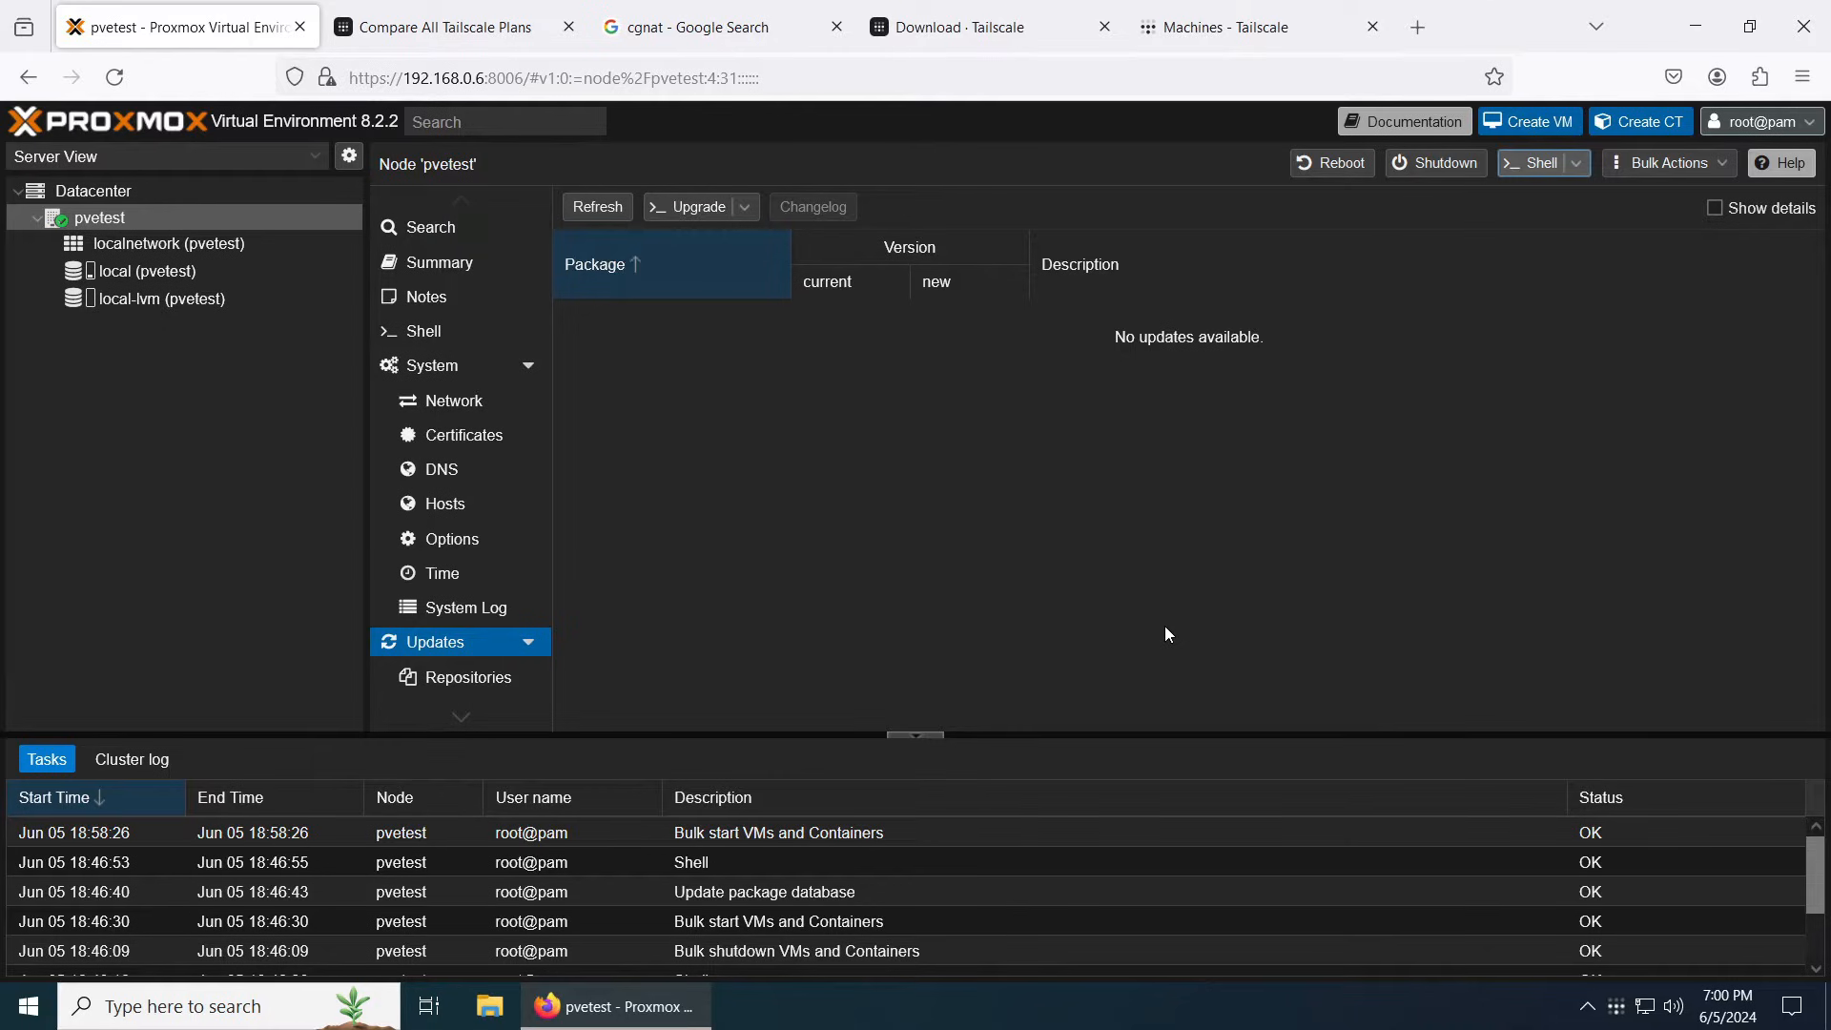
# Step: Switch to the 'cgnat' Google results defining Carrier-Grade NAT
pyautogui.click(698, 26)
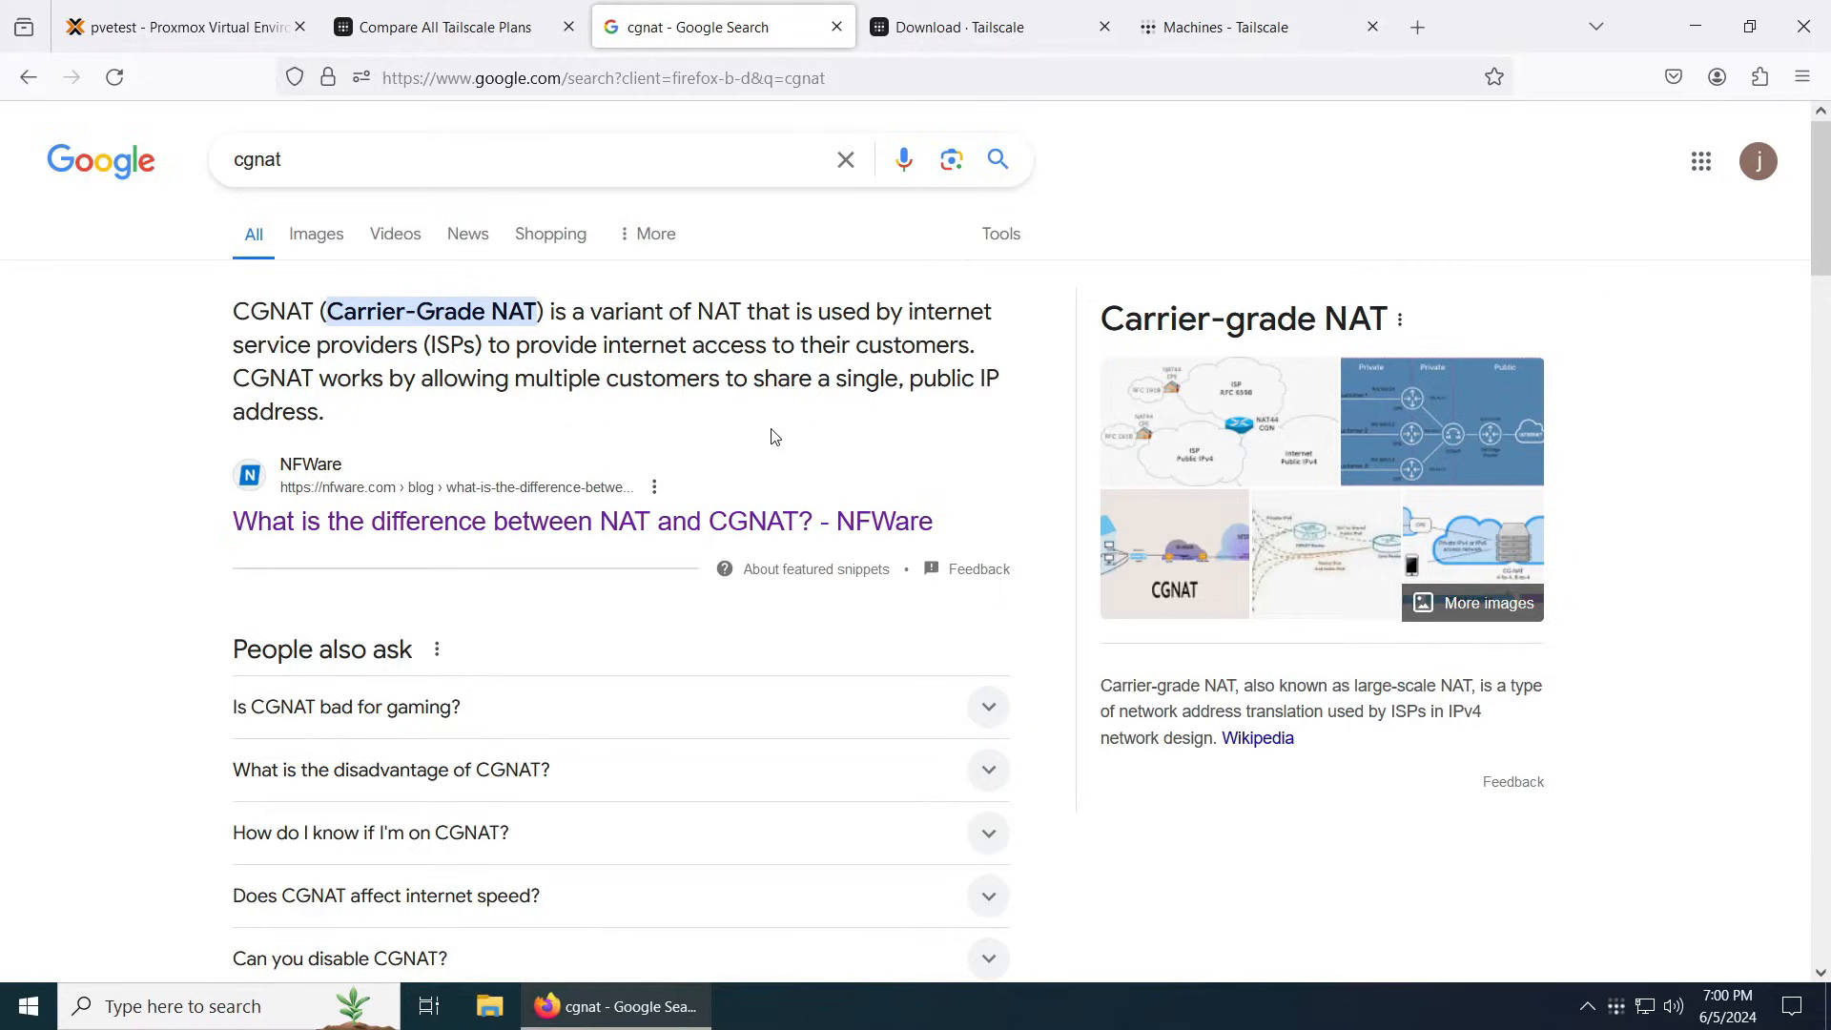
pyautogui.moveTo(823, 369)
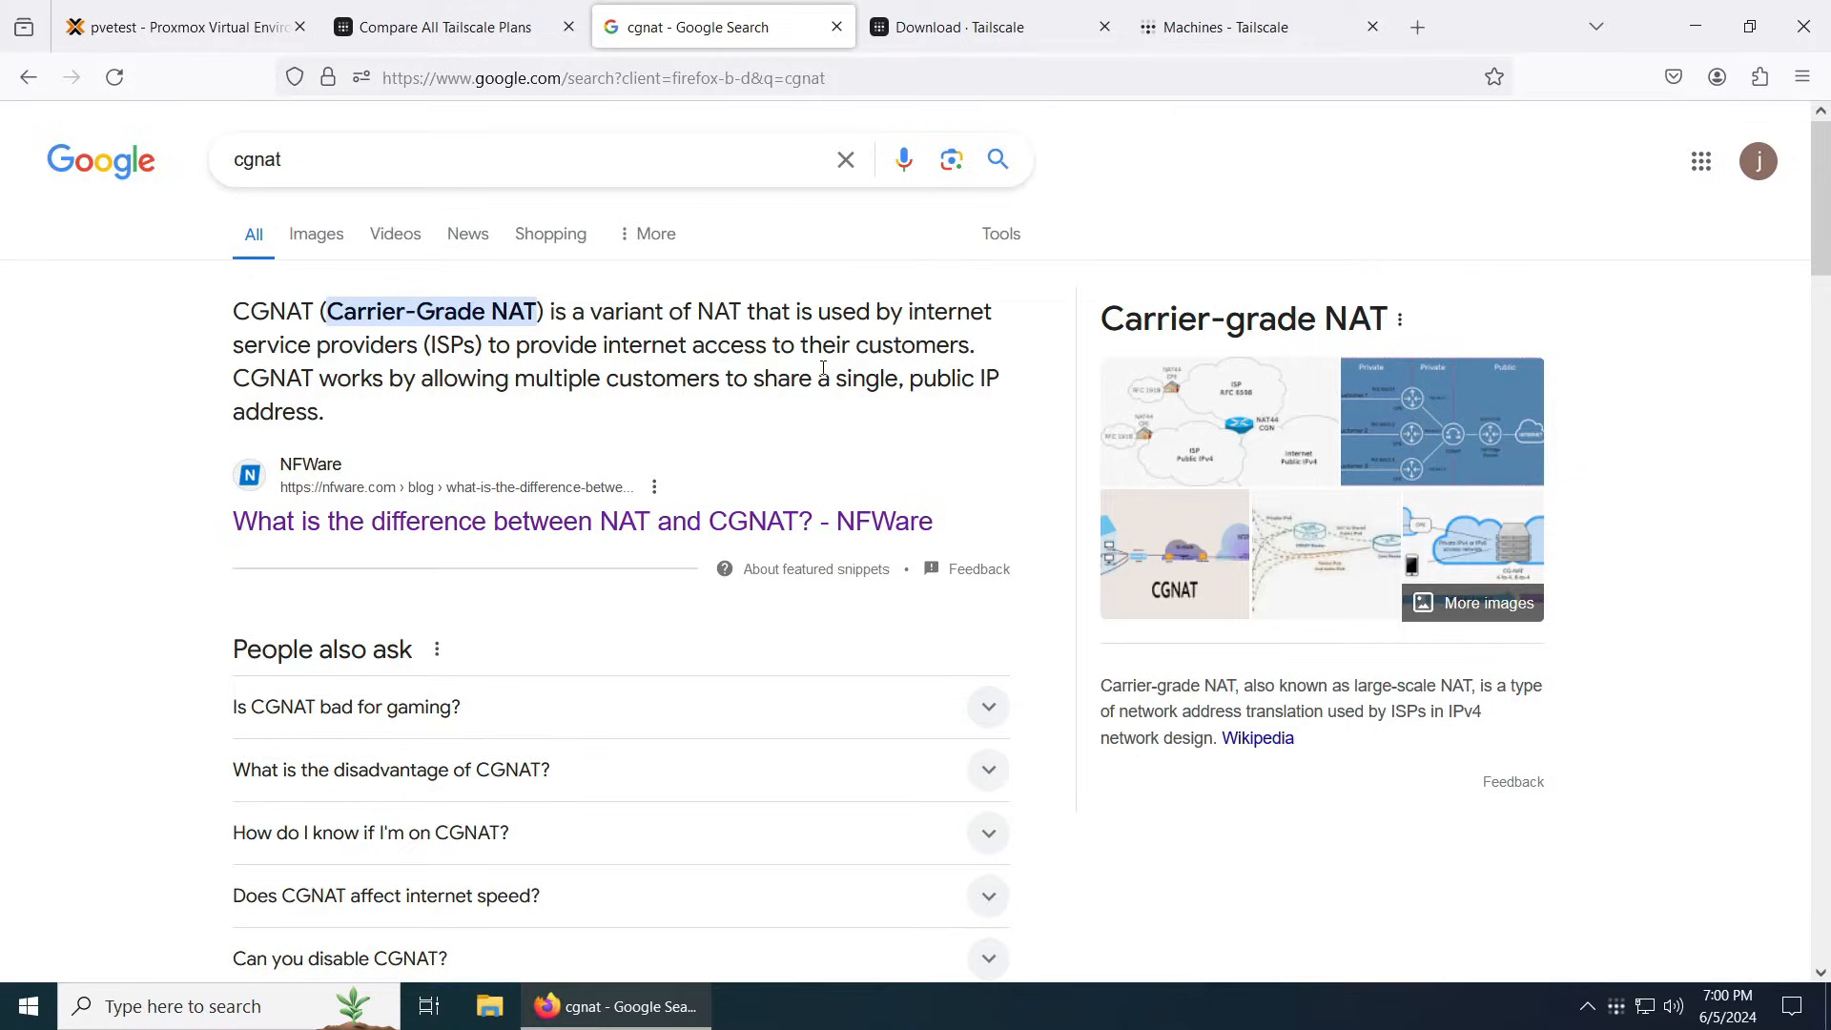
pyautogui.moveTo(950, 426)
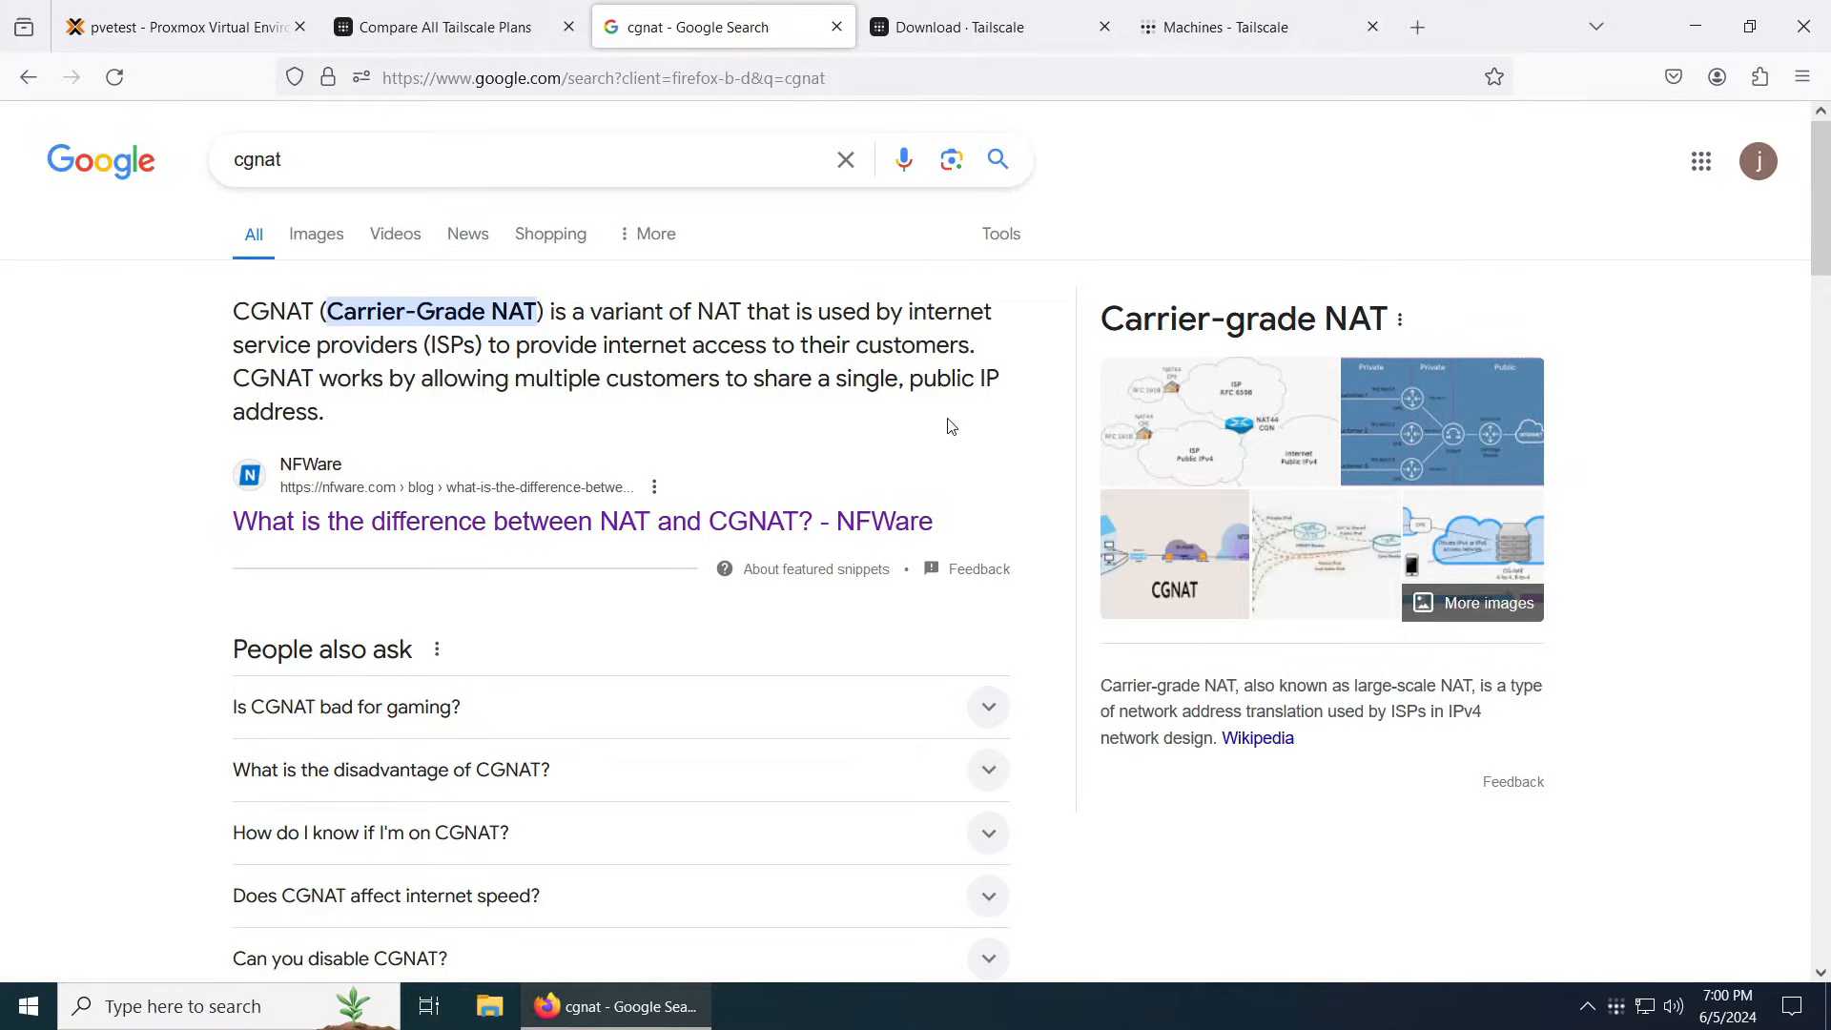
# Step: Review the Tailscale plans page: free Personal (100 devices), Starter, Premium, Enterprise and add-ons
pyautogui.click(441, 27)
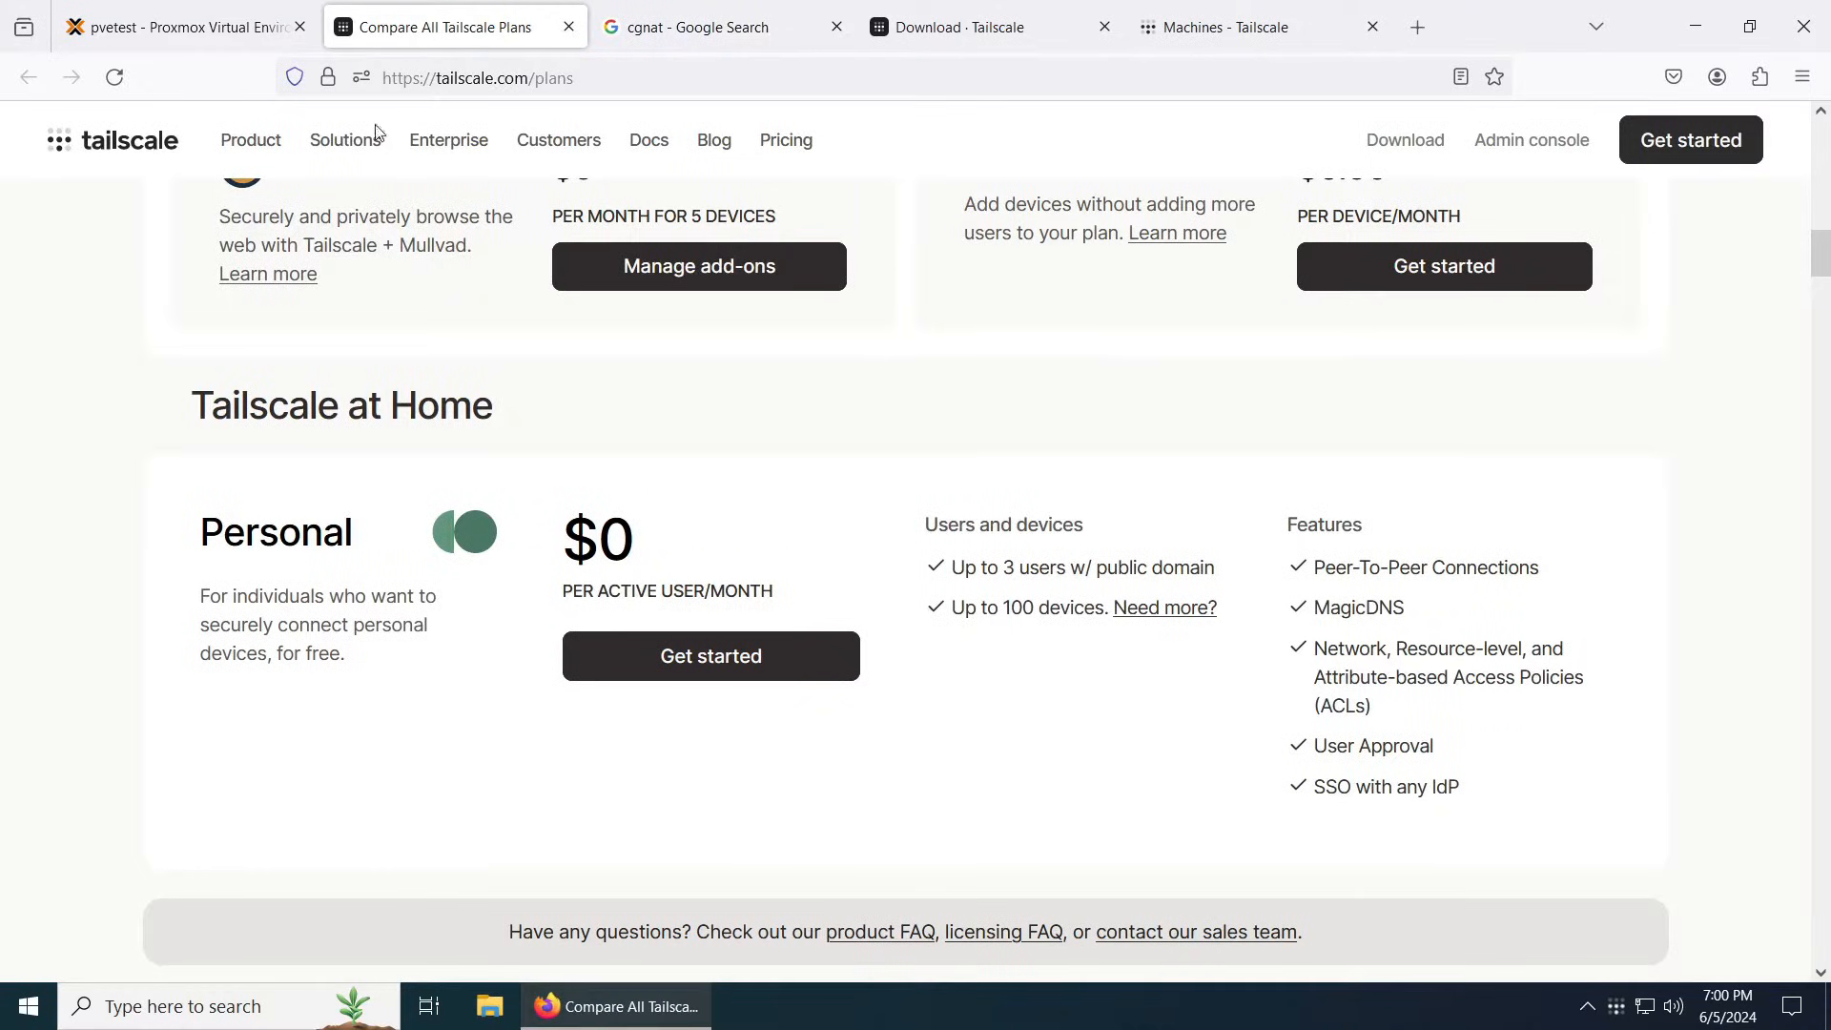
pyautogui.moveTo(828, 569)
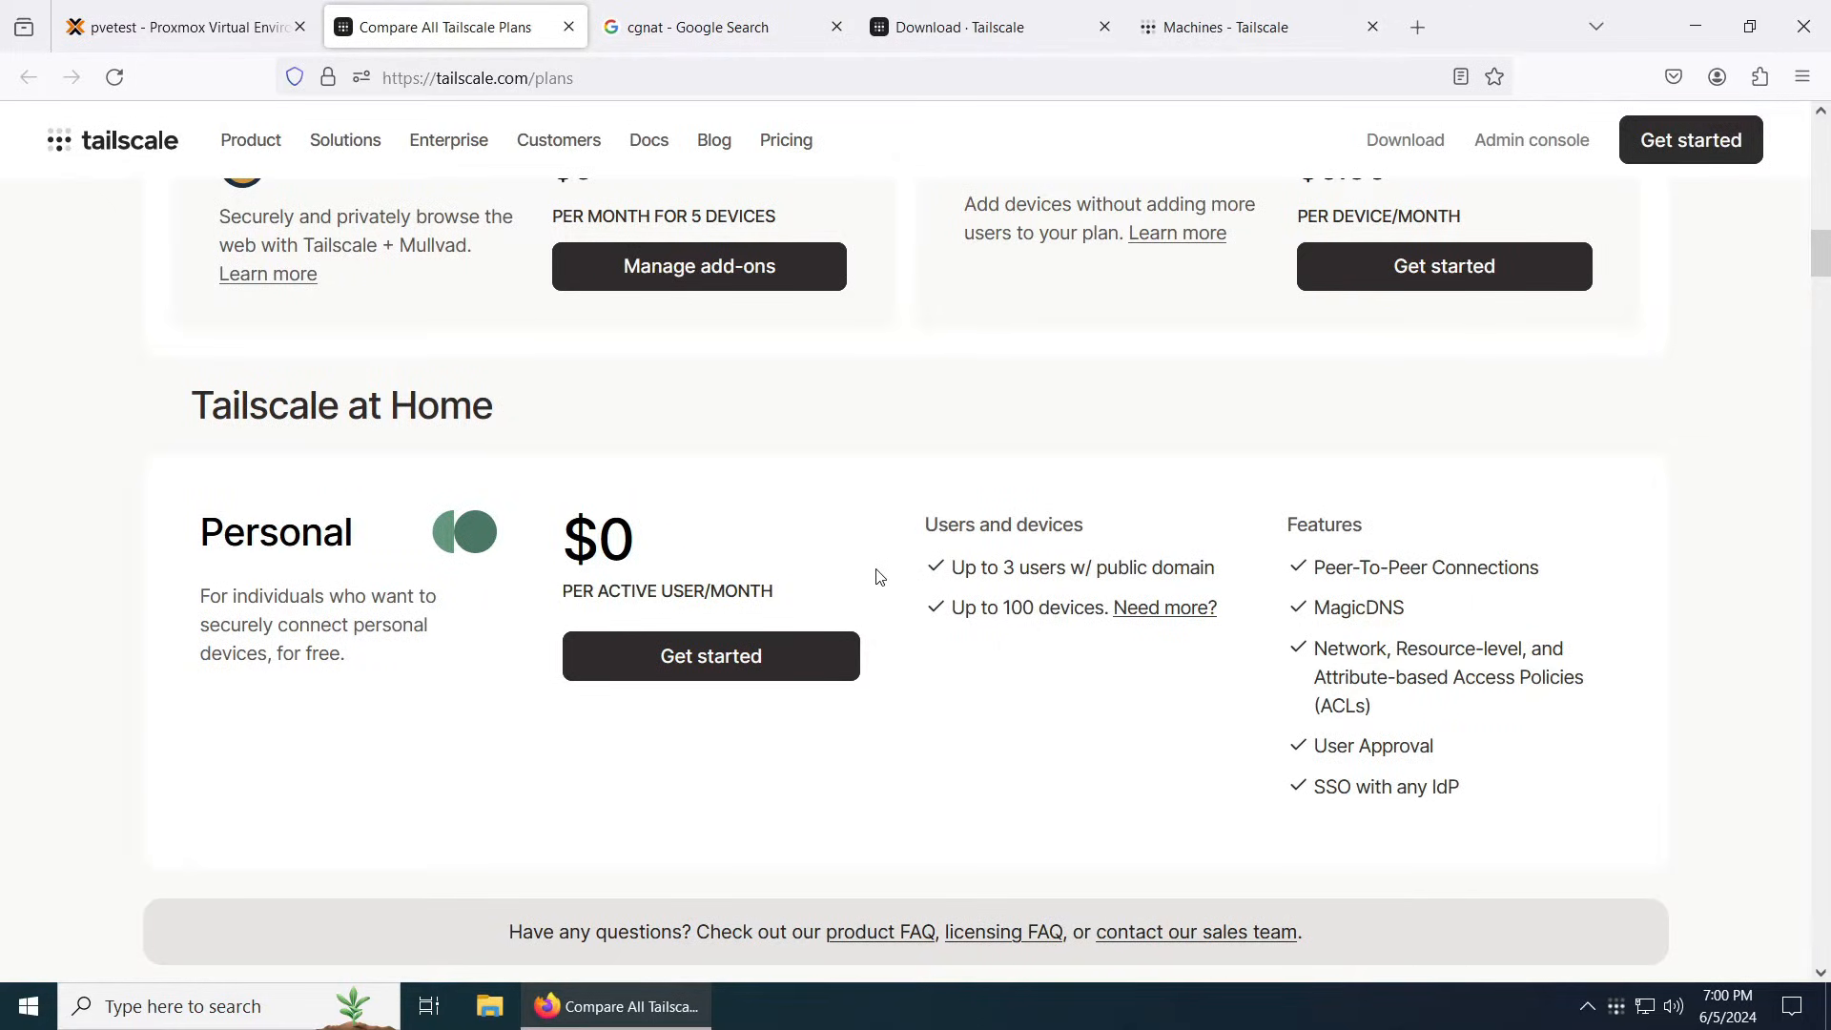
pyautogui.moveTo(1003, 607)
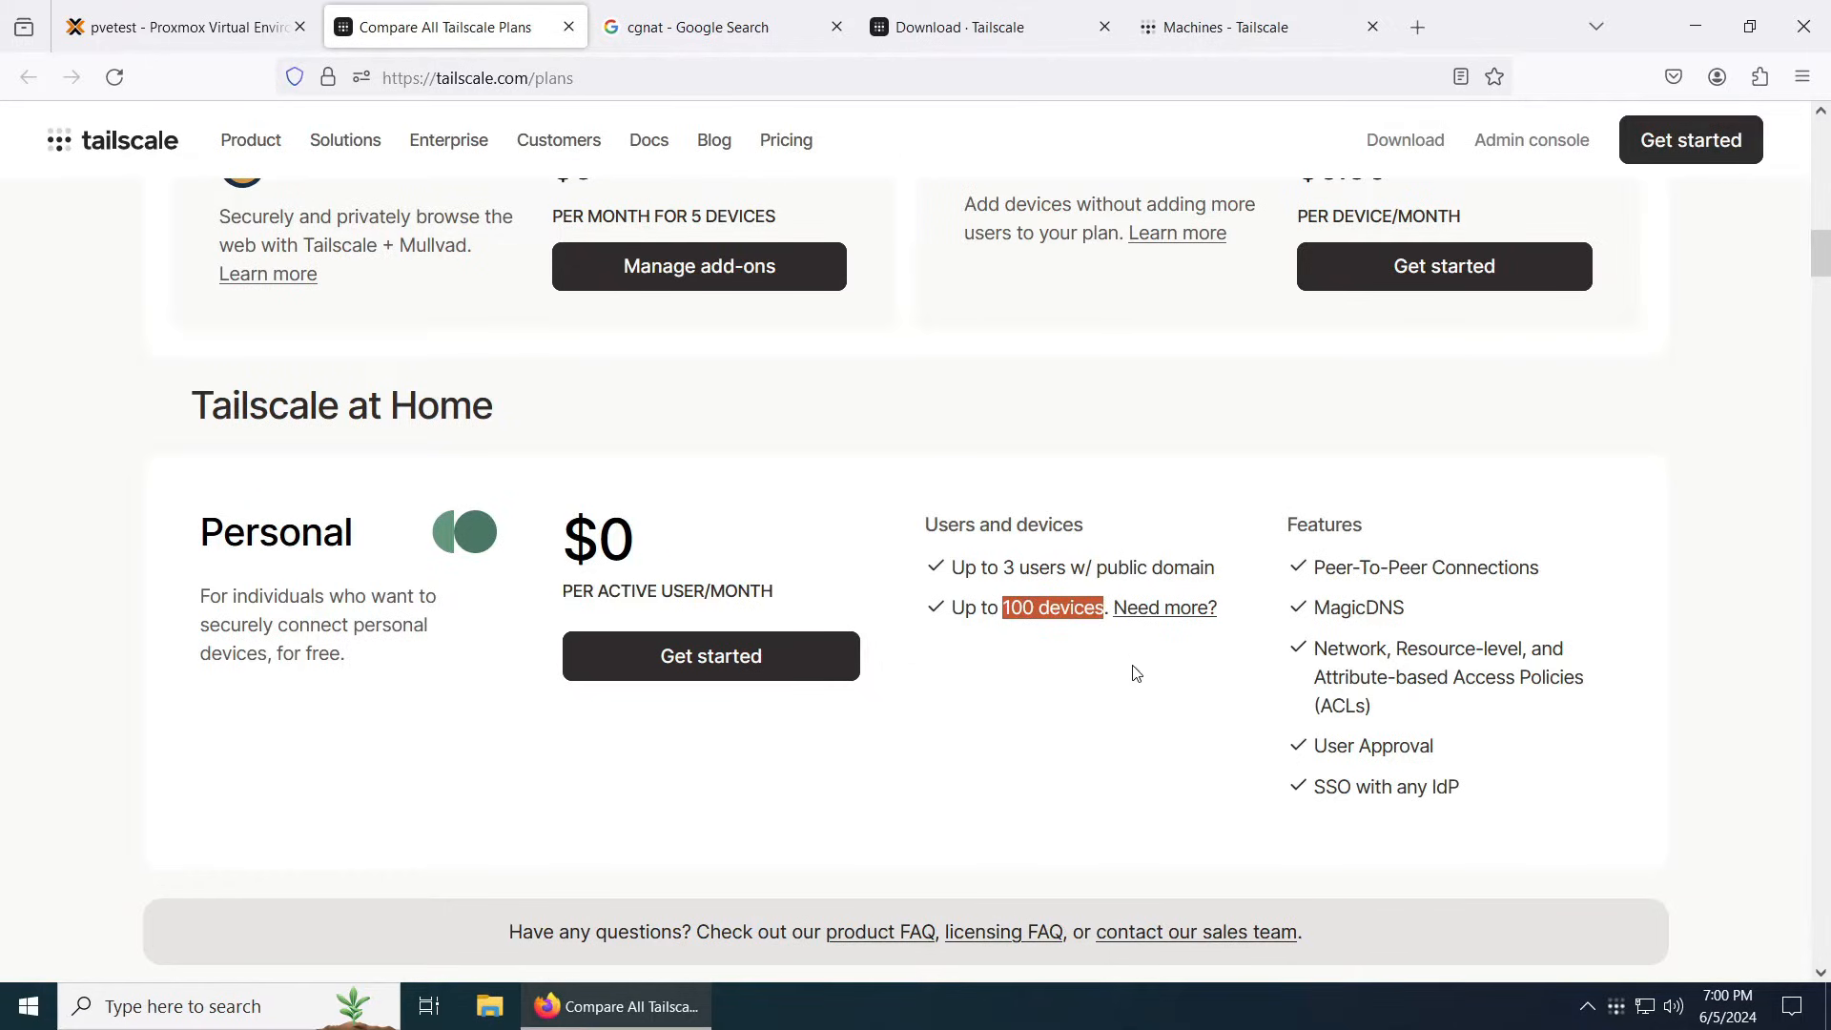
pyautogui.moveTo(1207, 735)
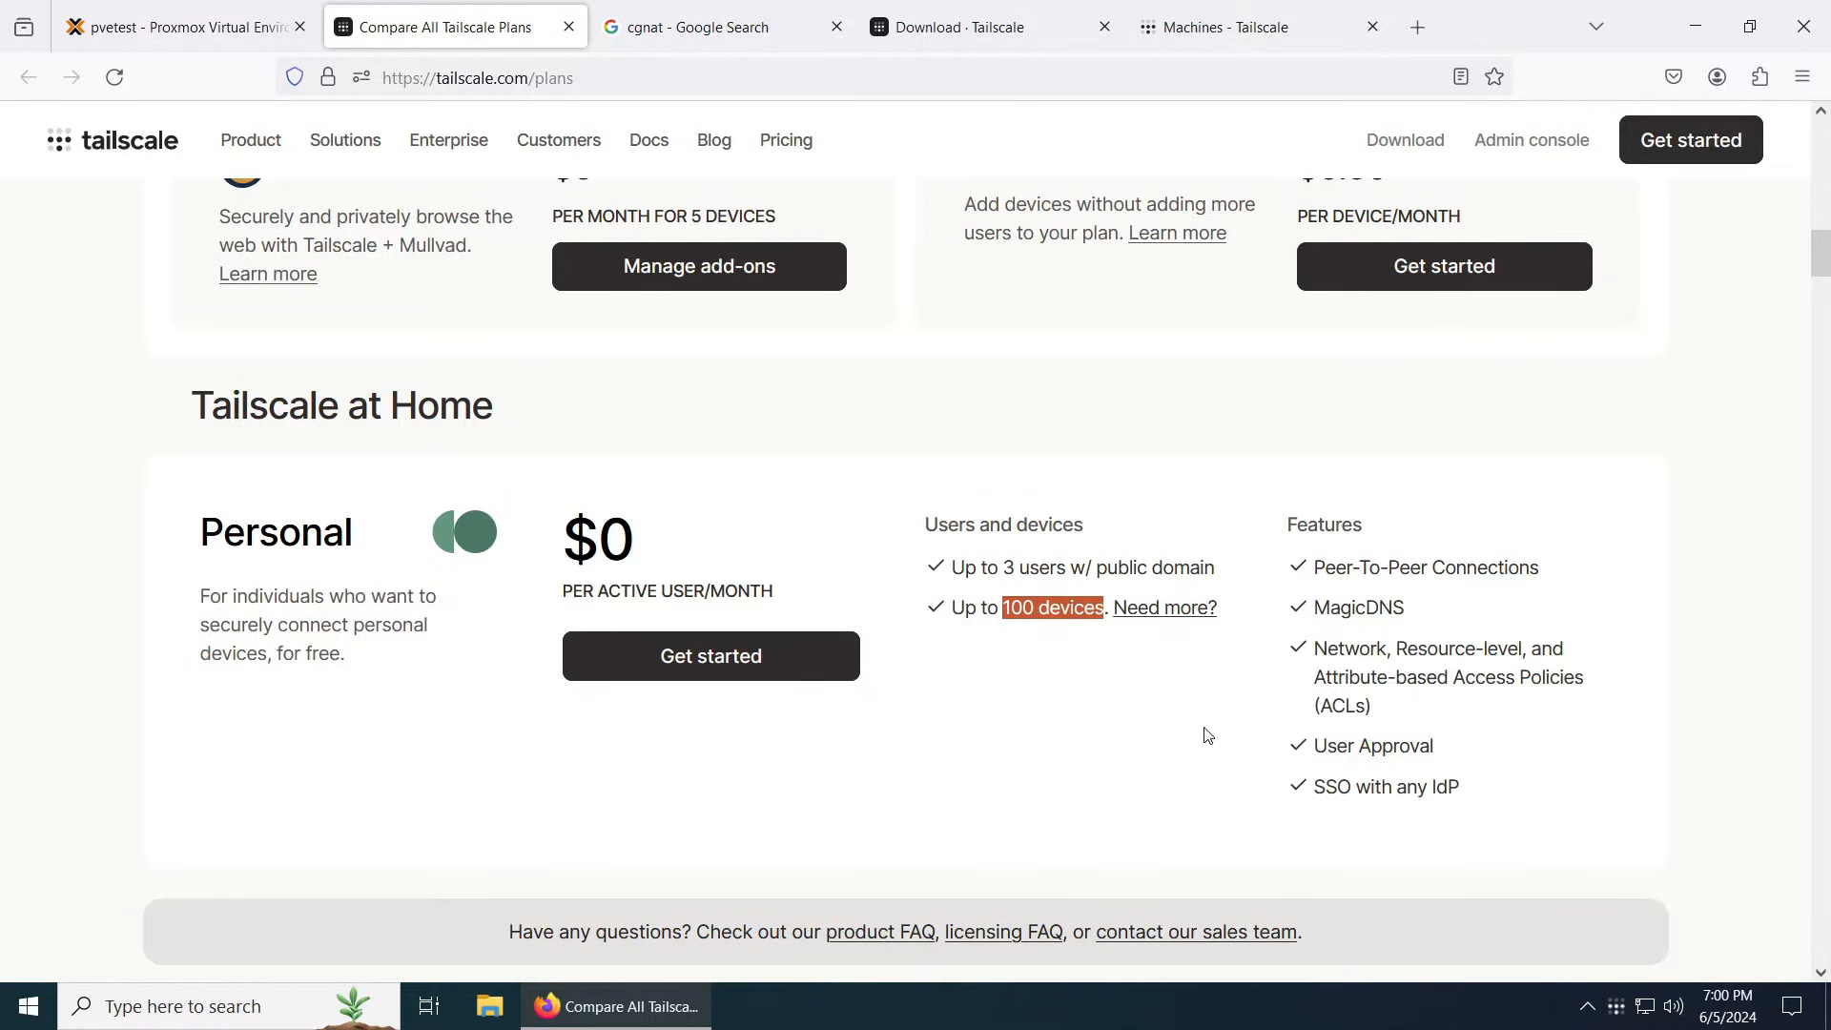
pyautogui.scroll(3)
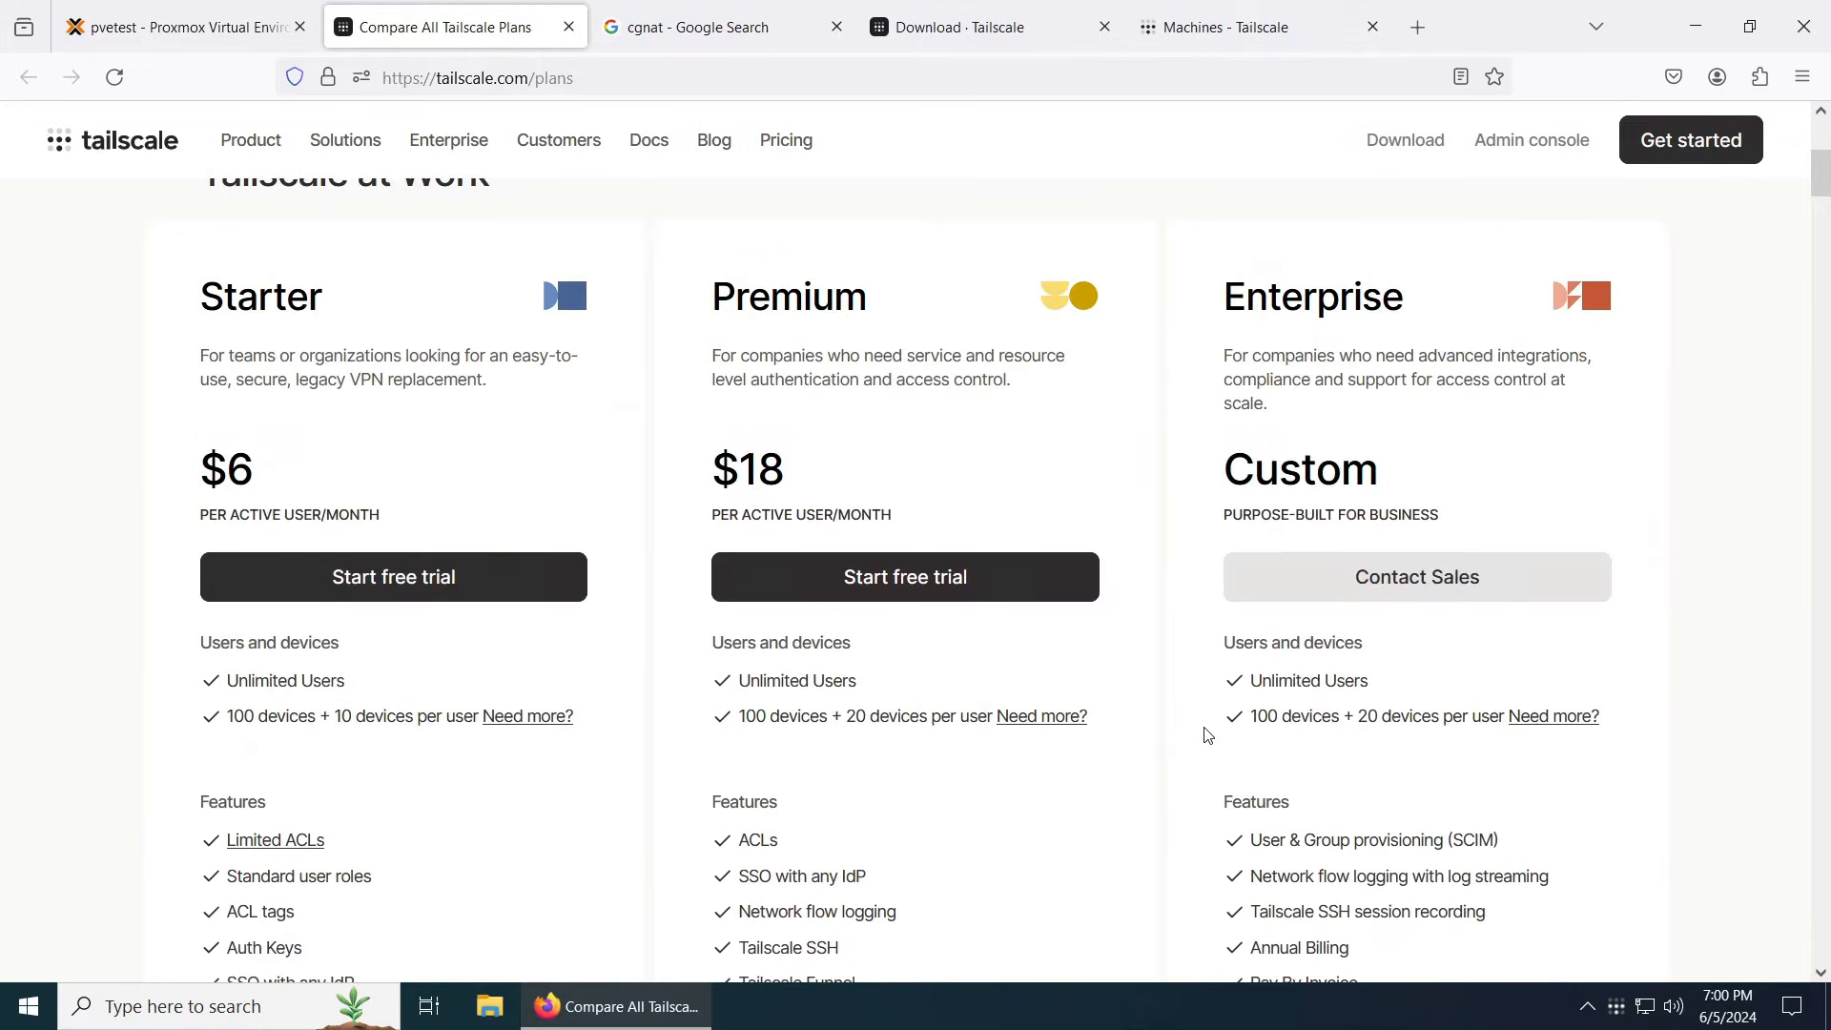
pyautogui.moveTo(228, 457)
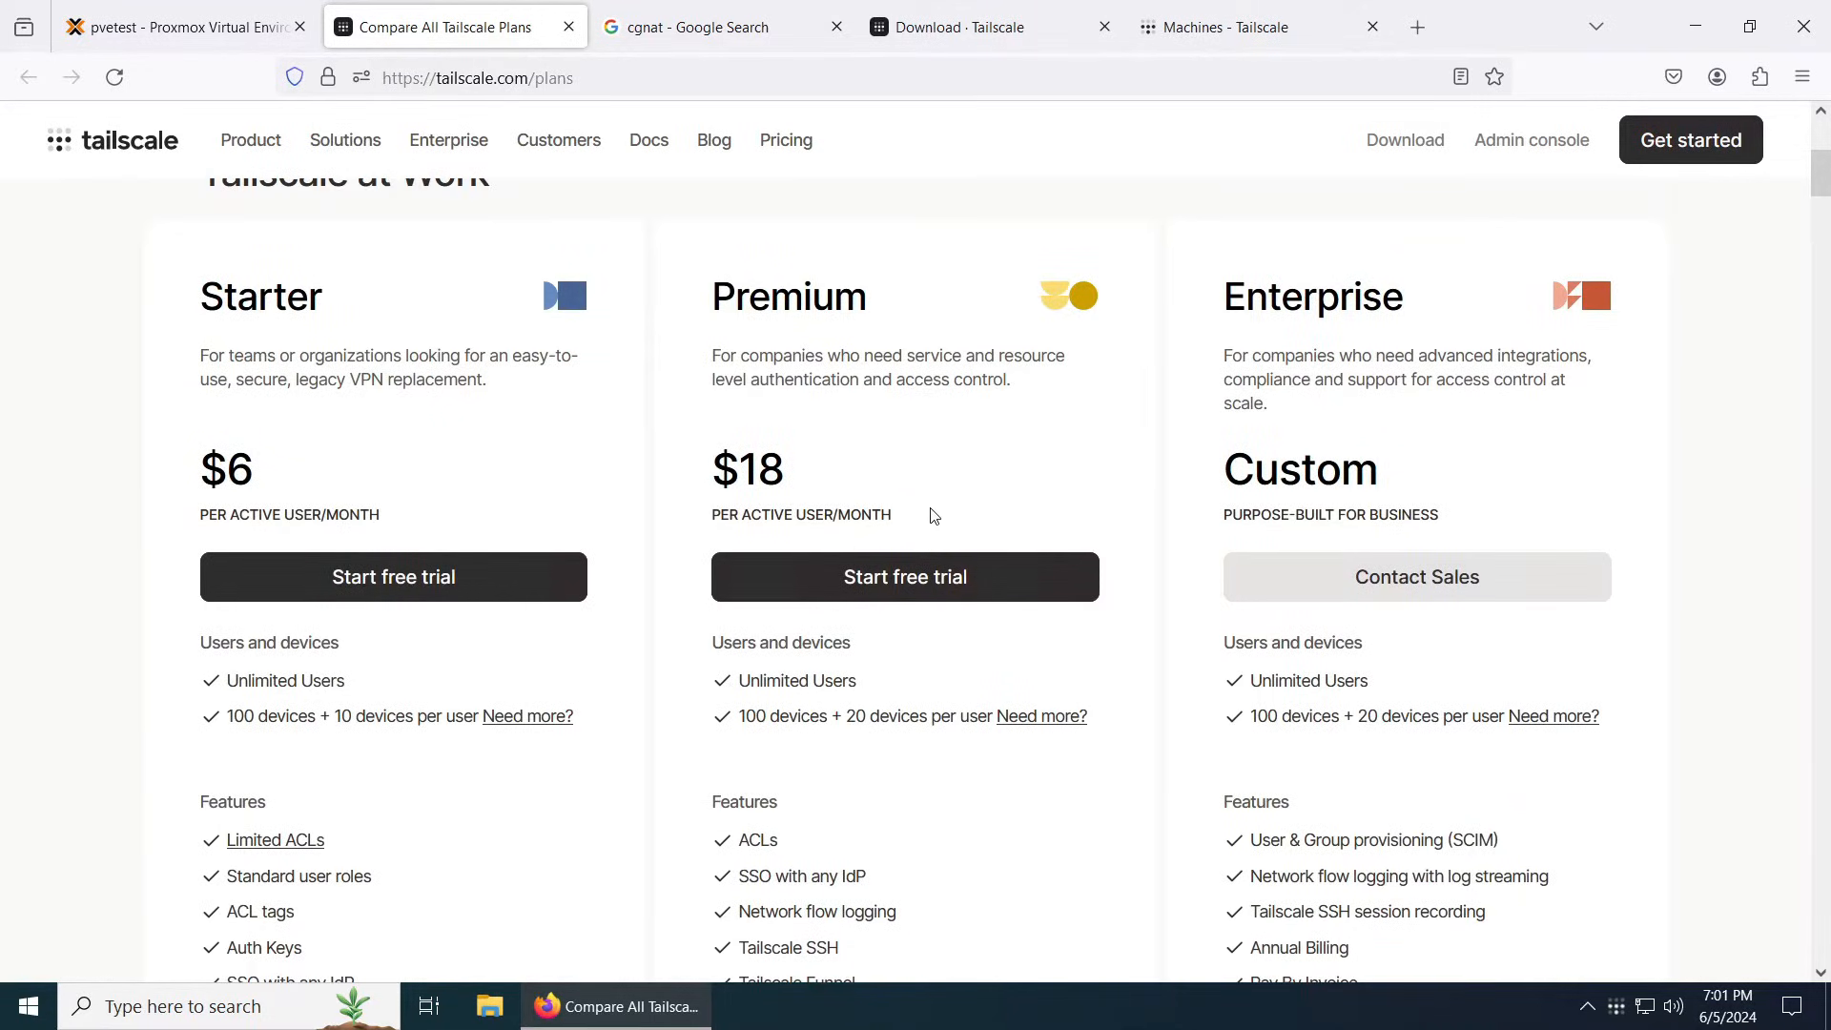
pyautogui.scroll(-3)
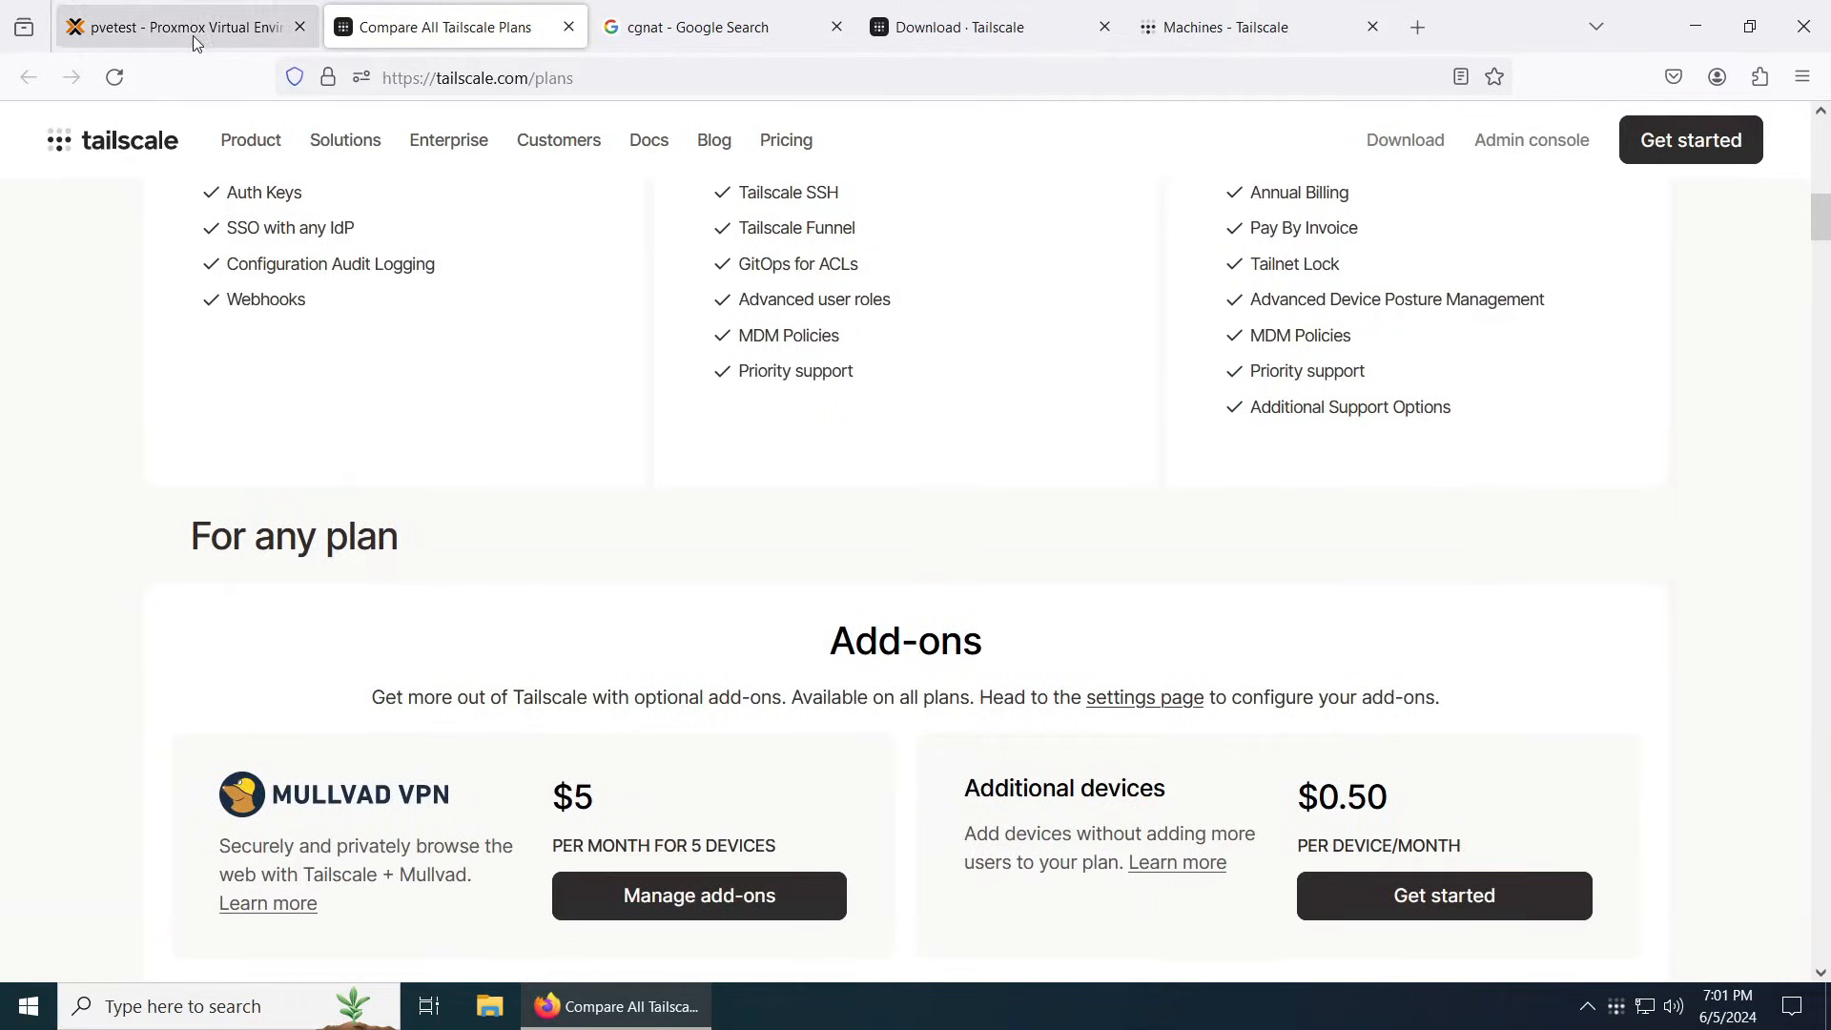
# Step: Copy the one-line curl install command from Tailscale's Linux download page
pyautogui.click(182, 27)
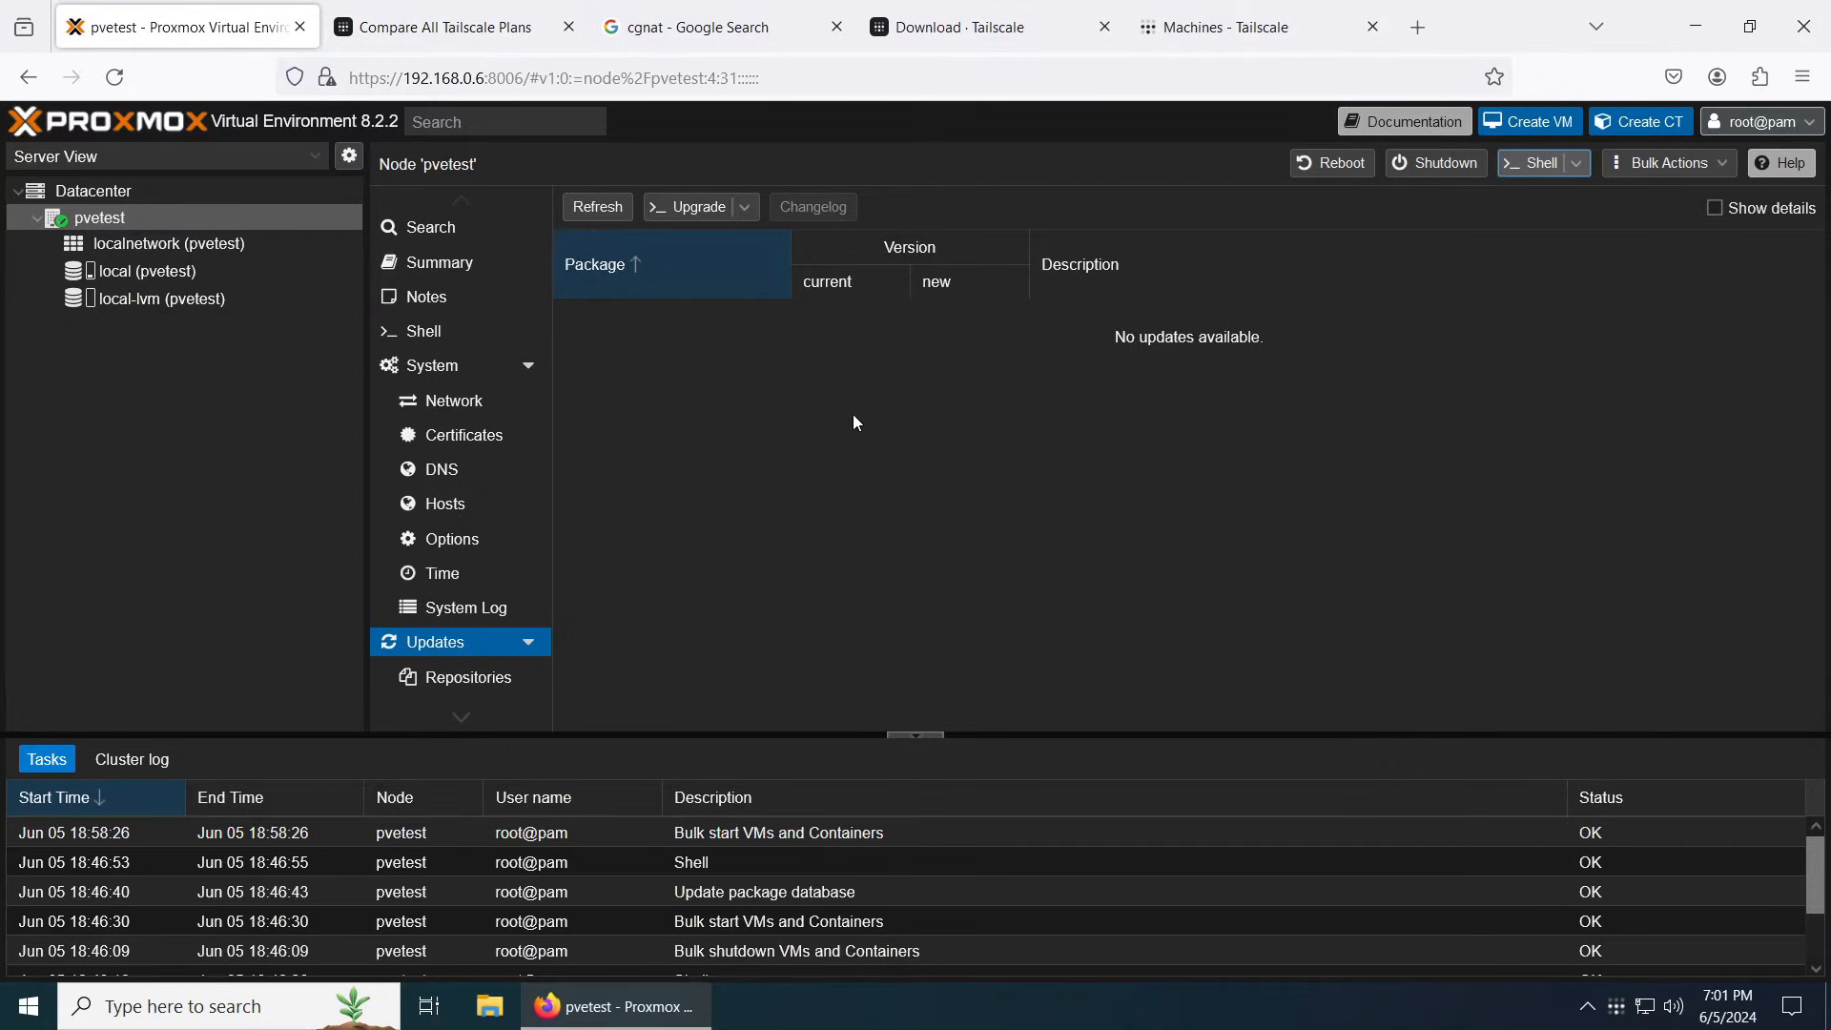
pyautogui.moveTo(872, 432)
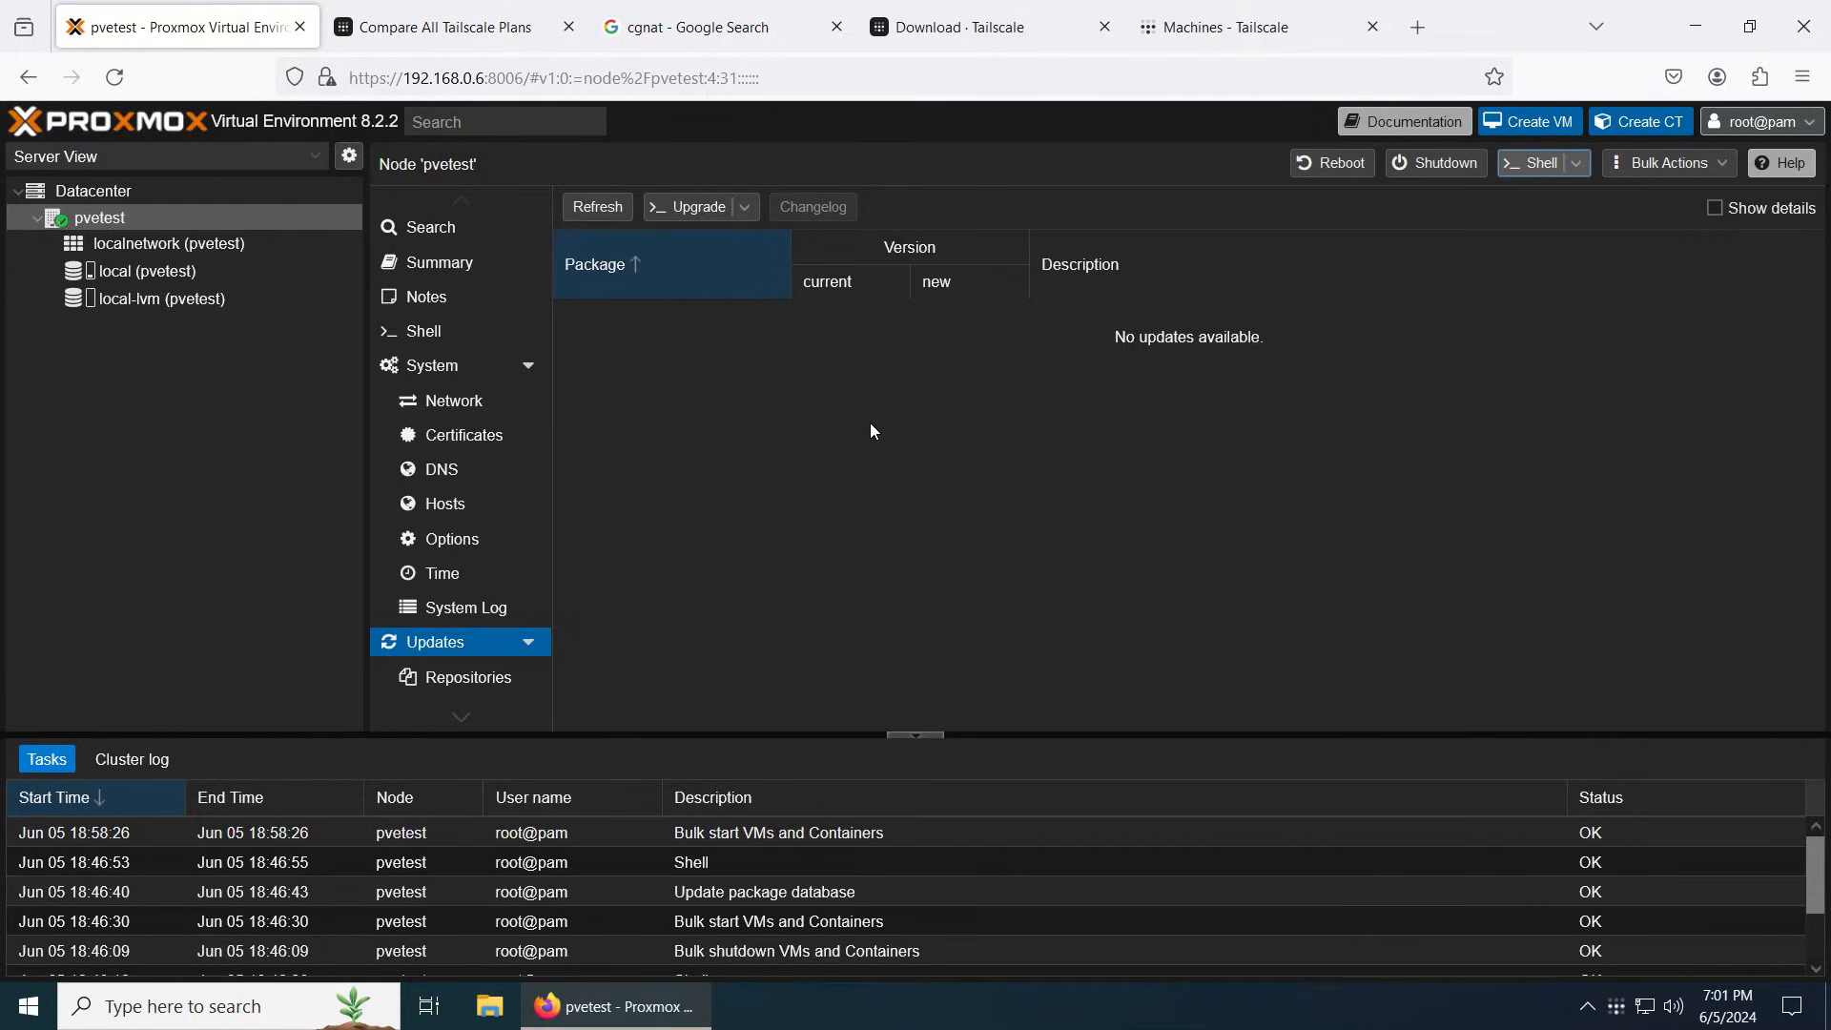
pyautogui.moveTo(1019, 555)
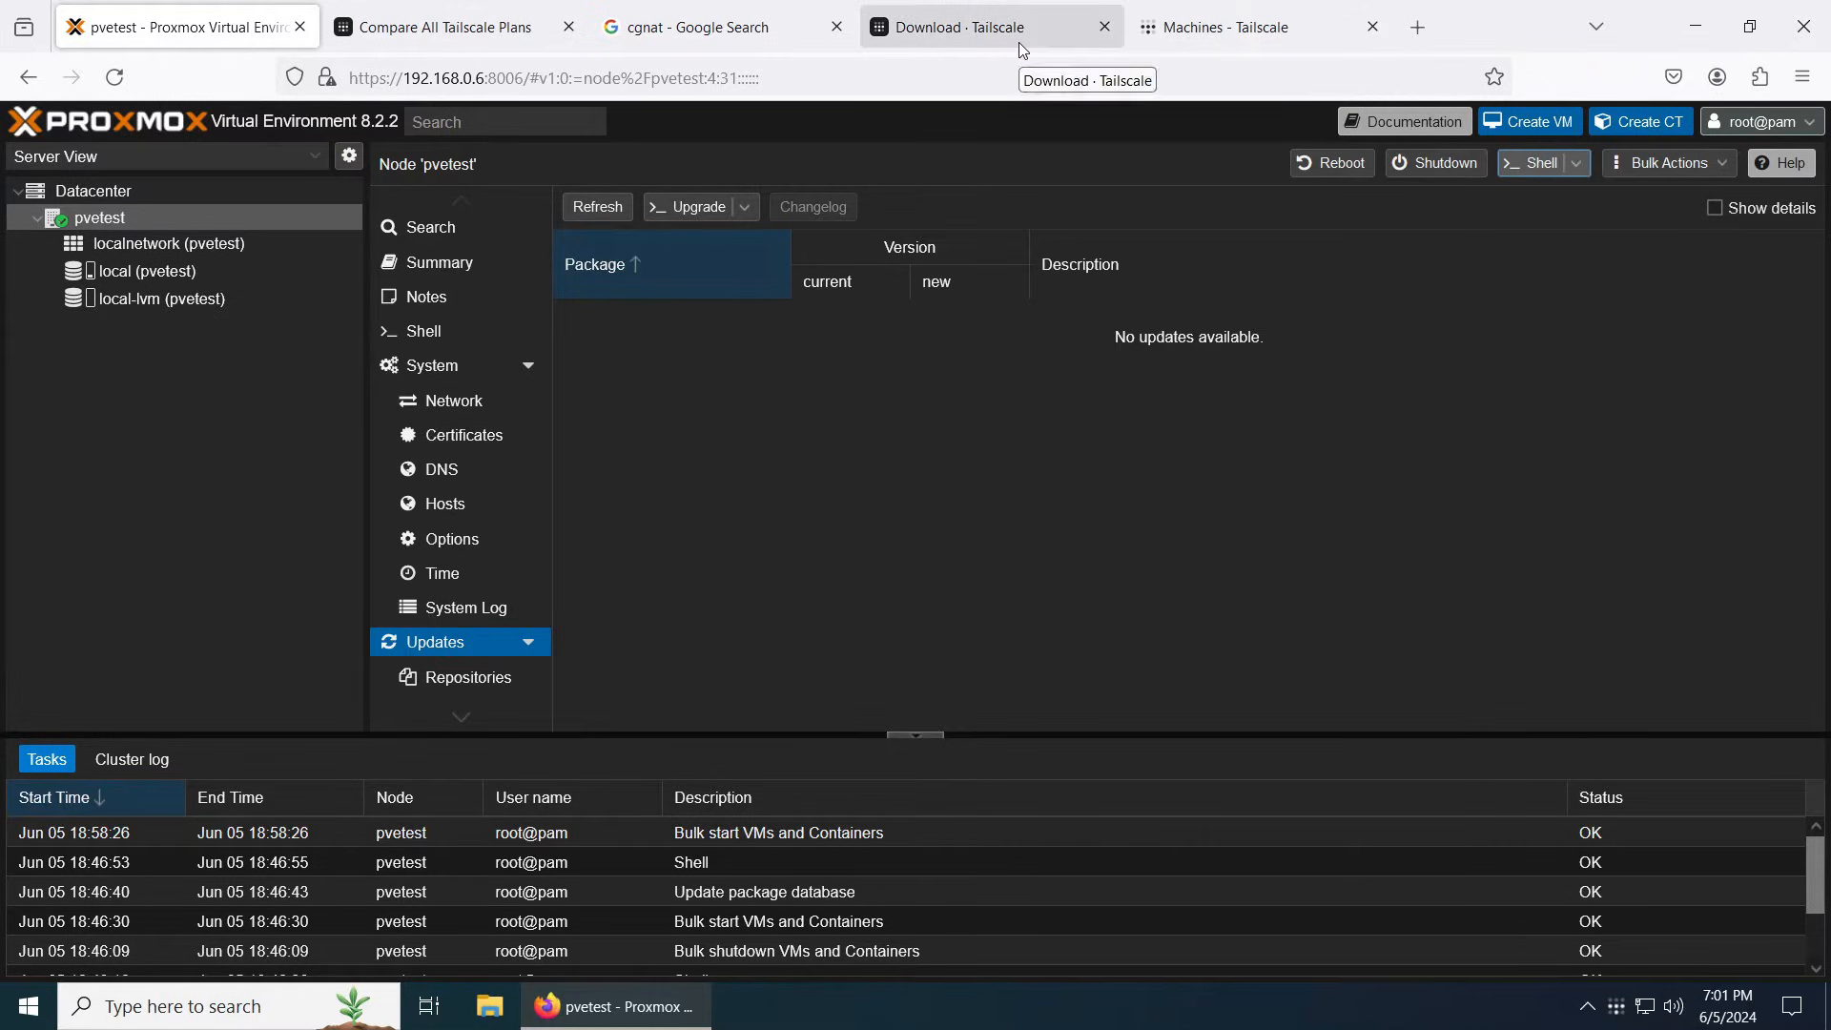
pyautogui.click(970, 27)
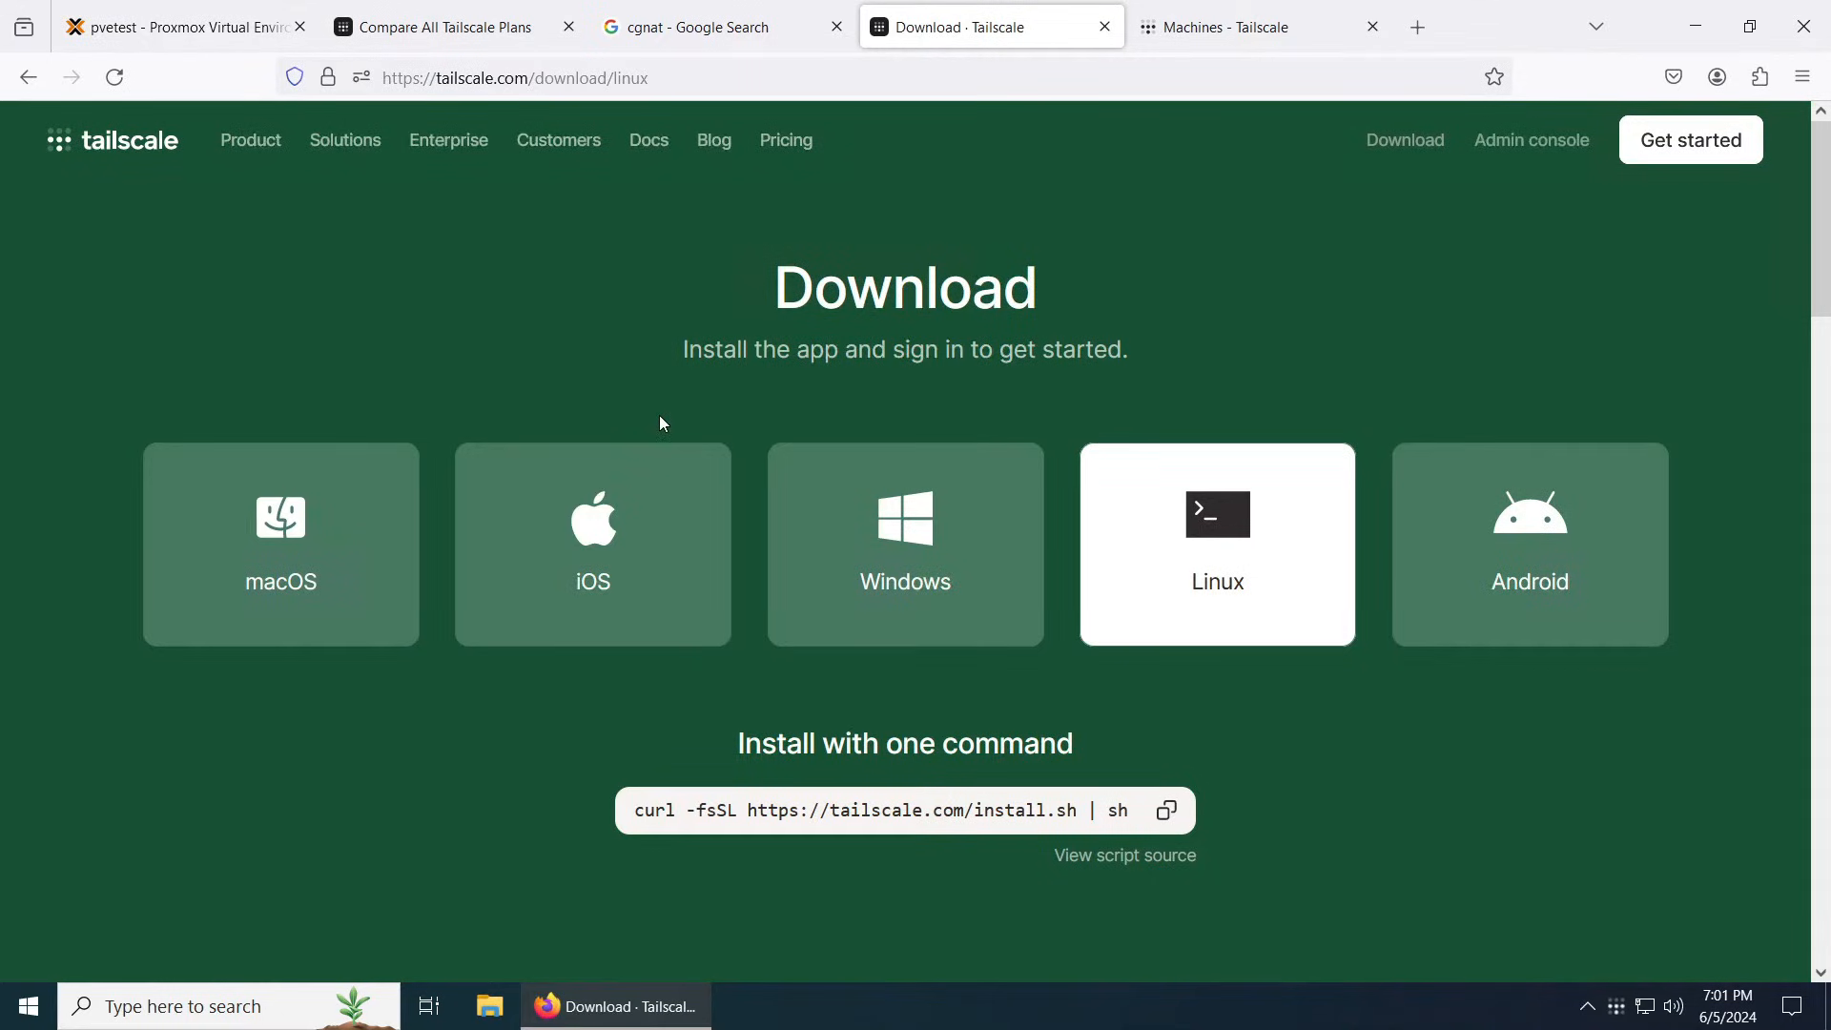
pyautogui.moveTo(653, 373)
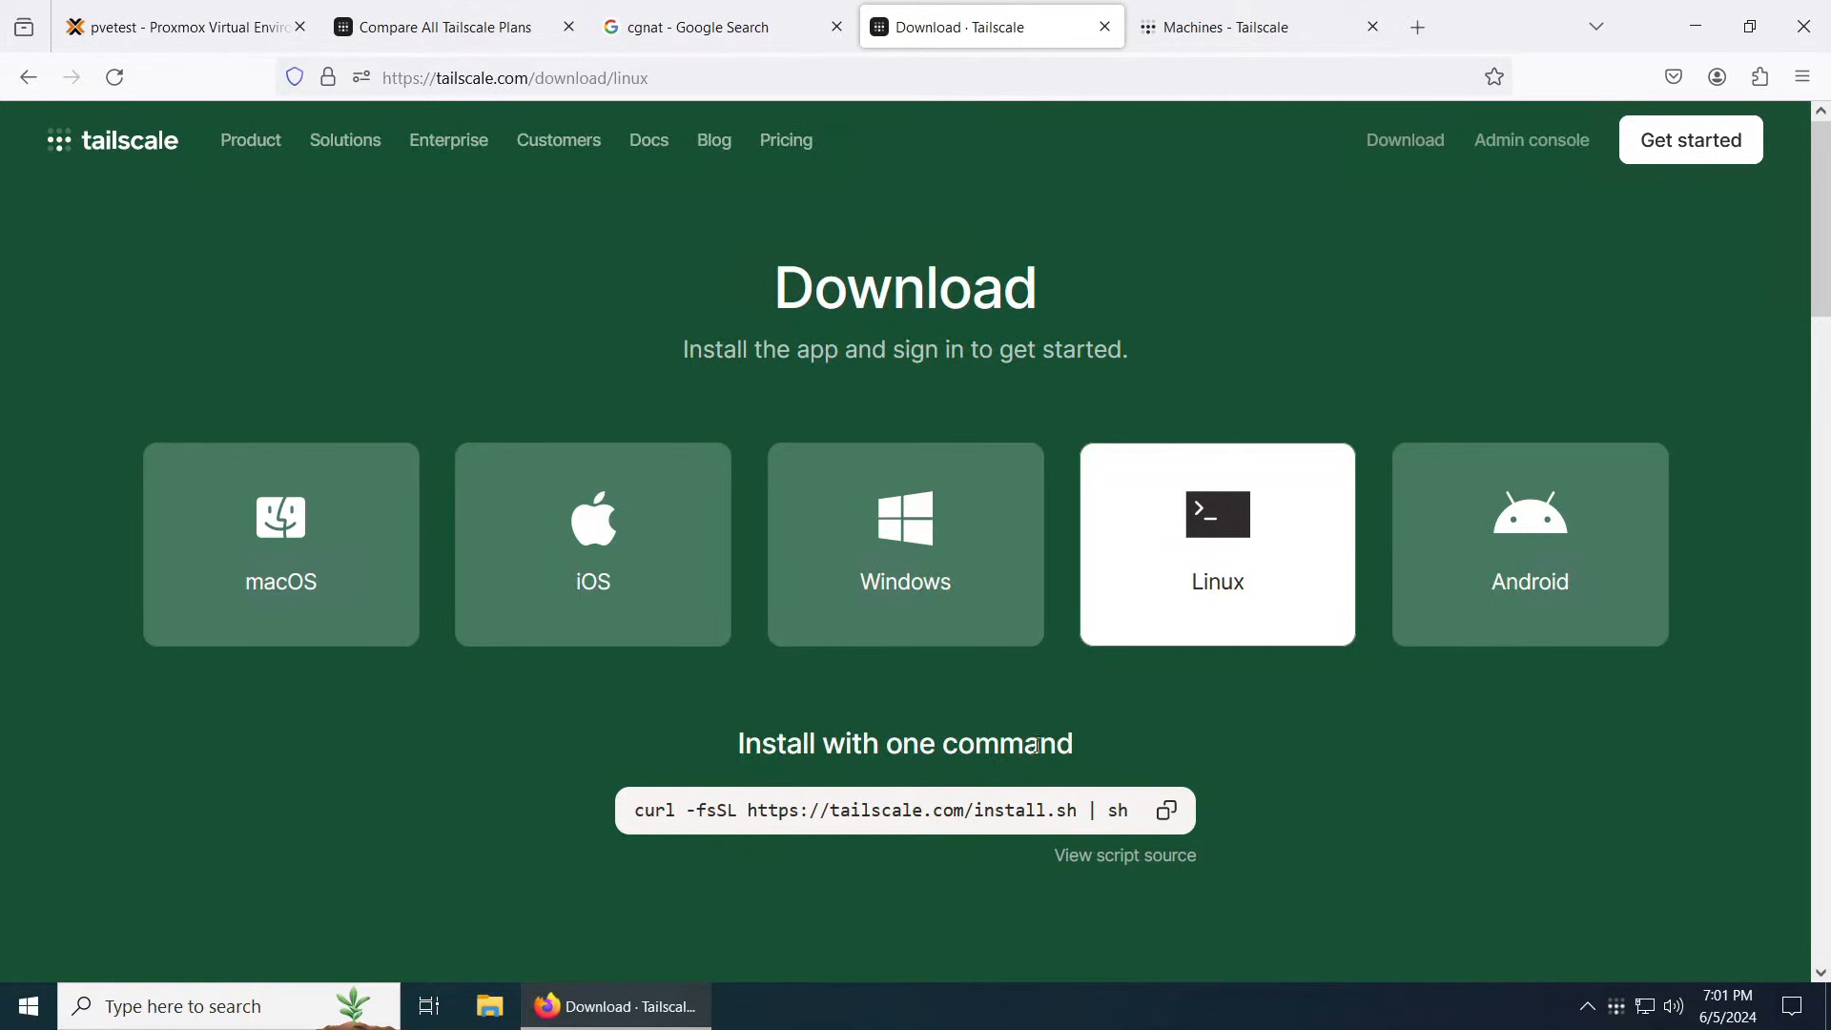
pyautogui.click(1166, 810)
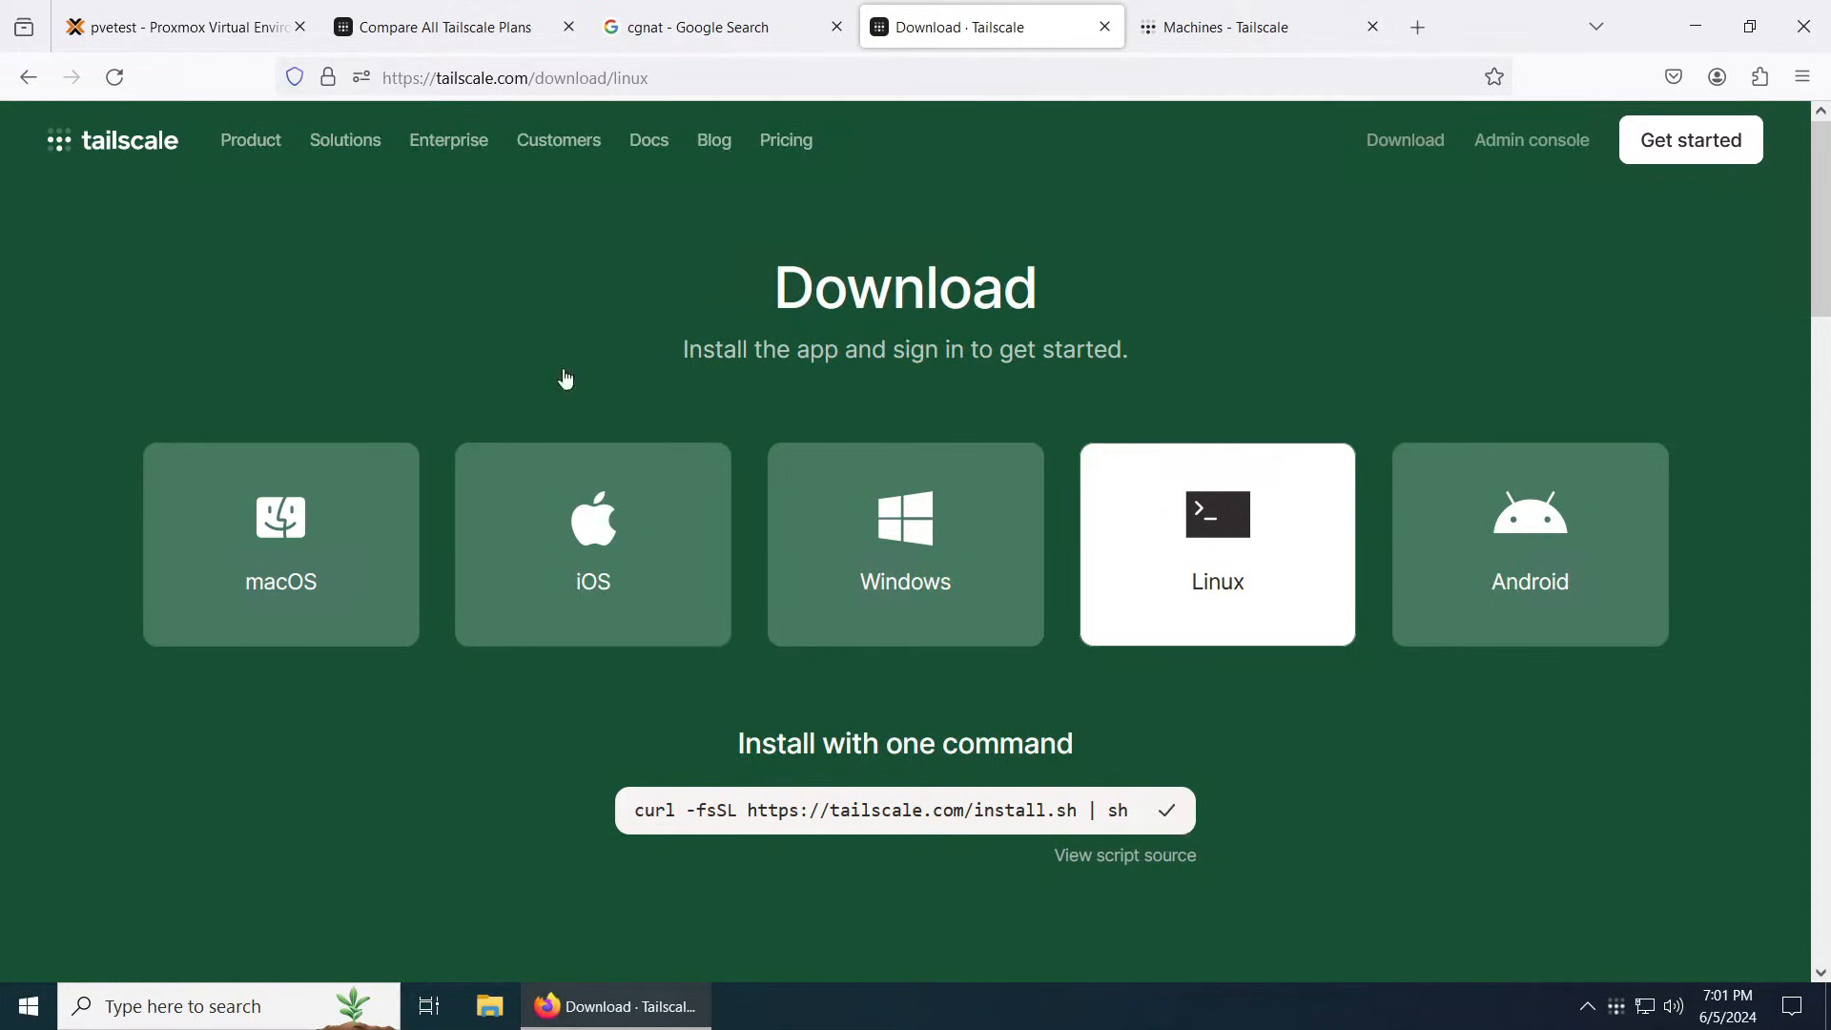
pyautogui.click(171, 26)
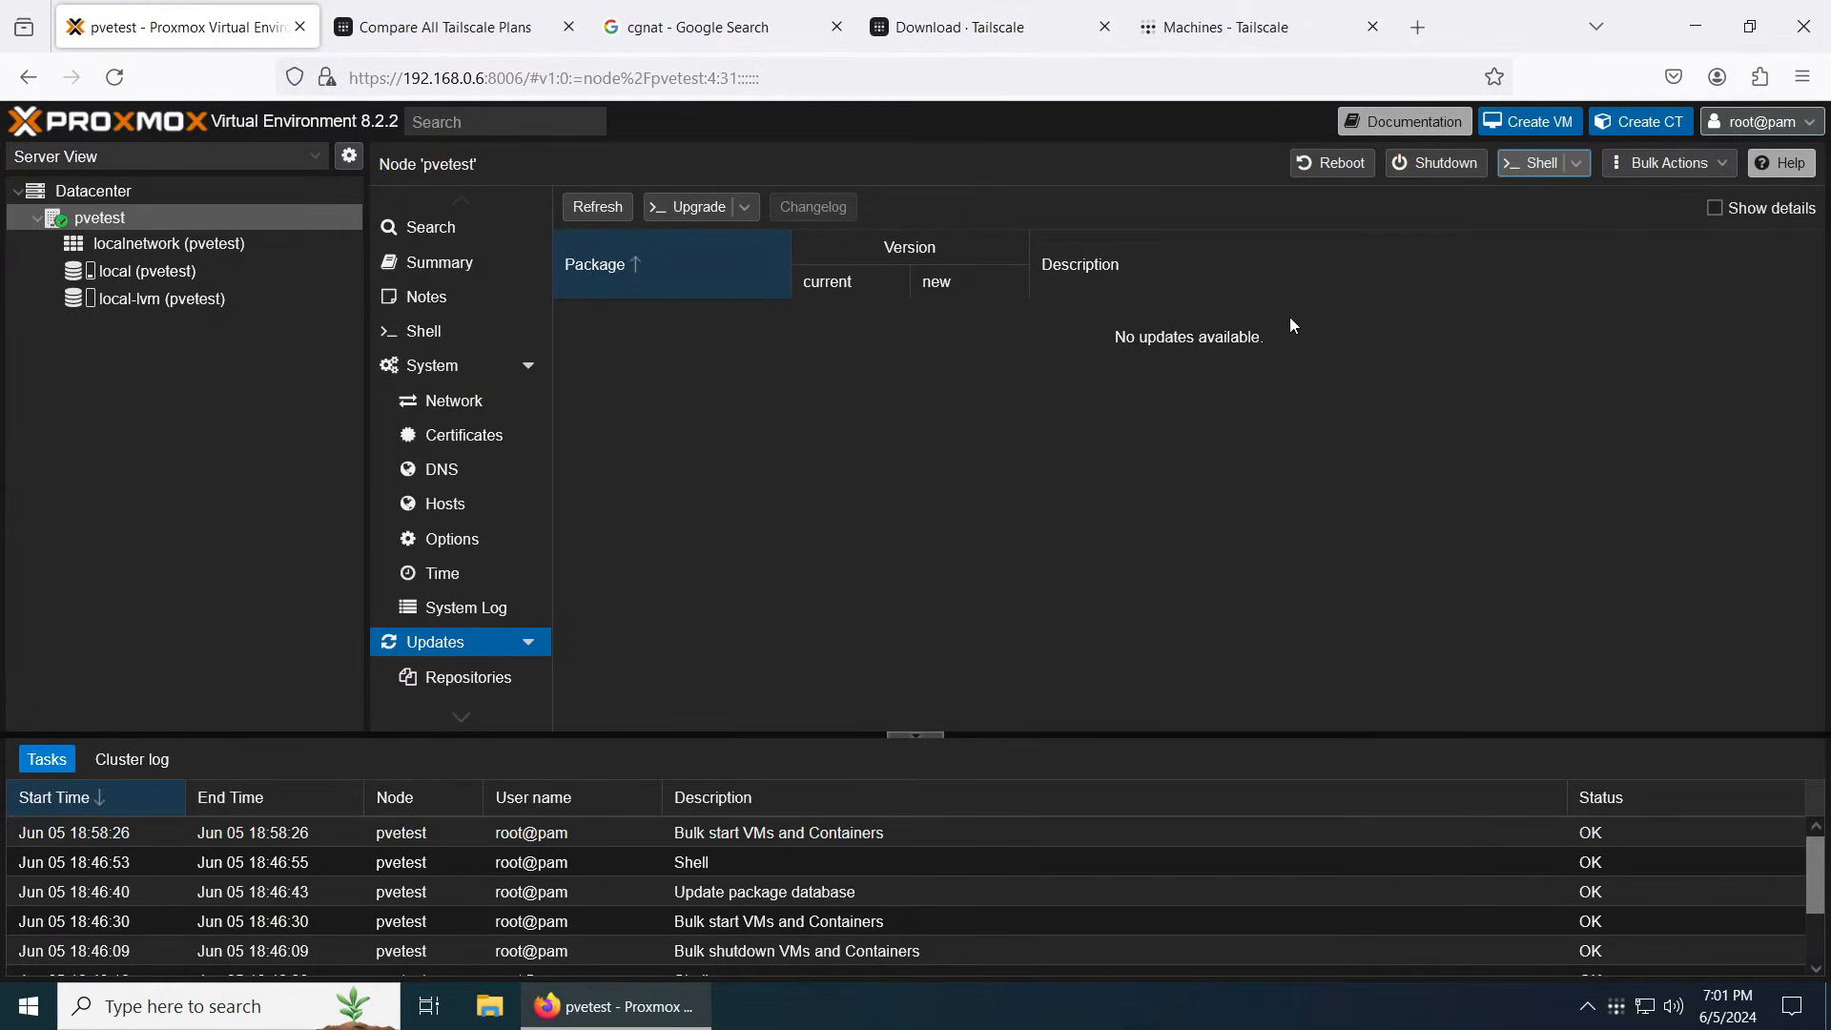
pyautogui.click(1531, 162)
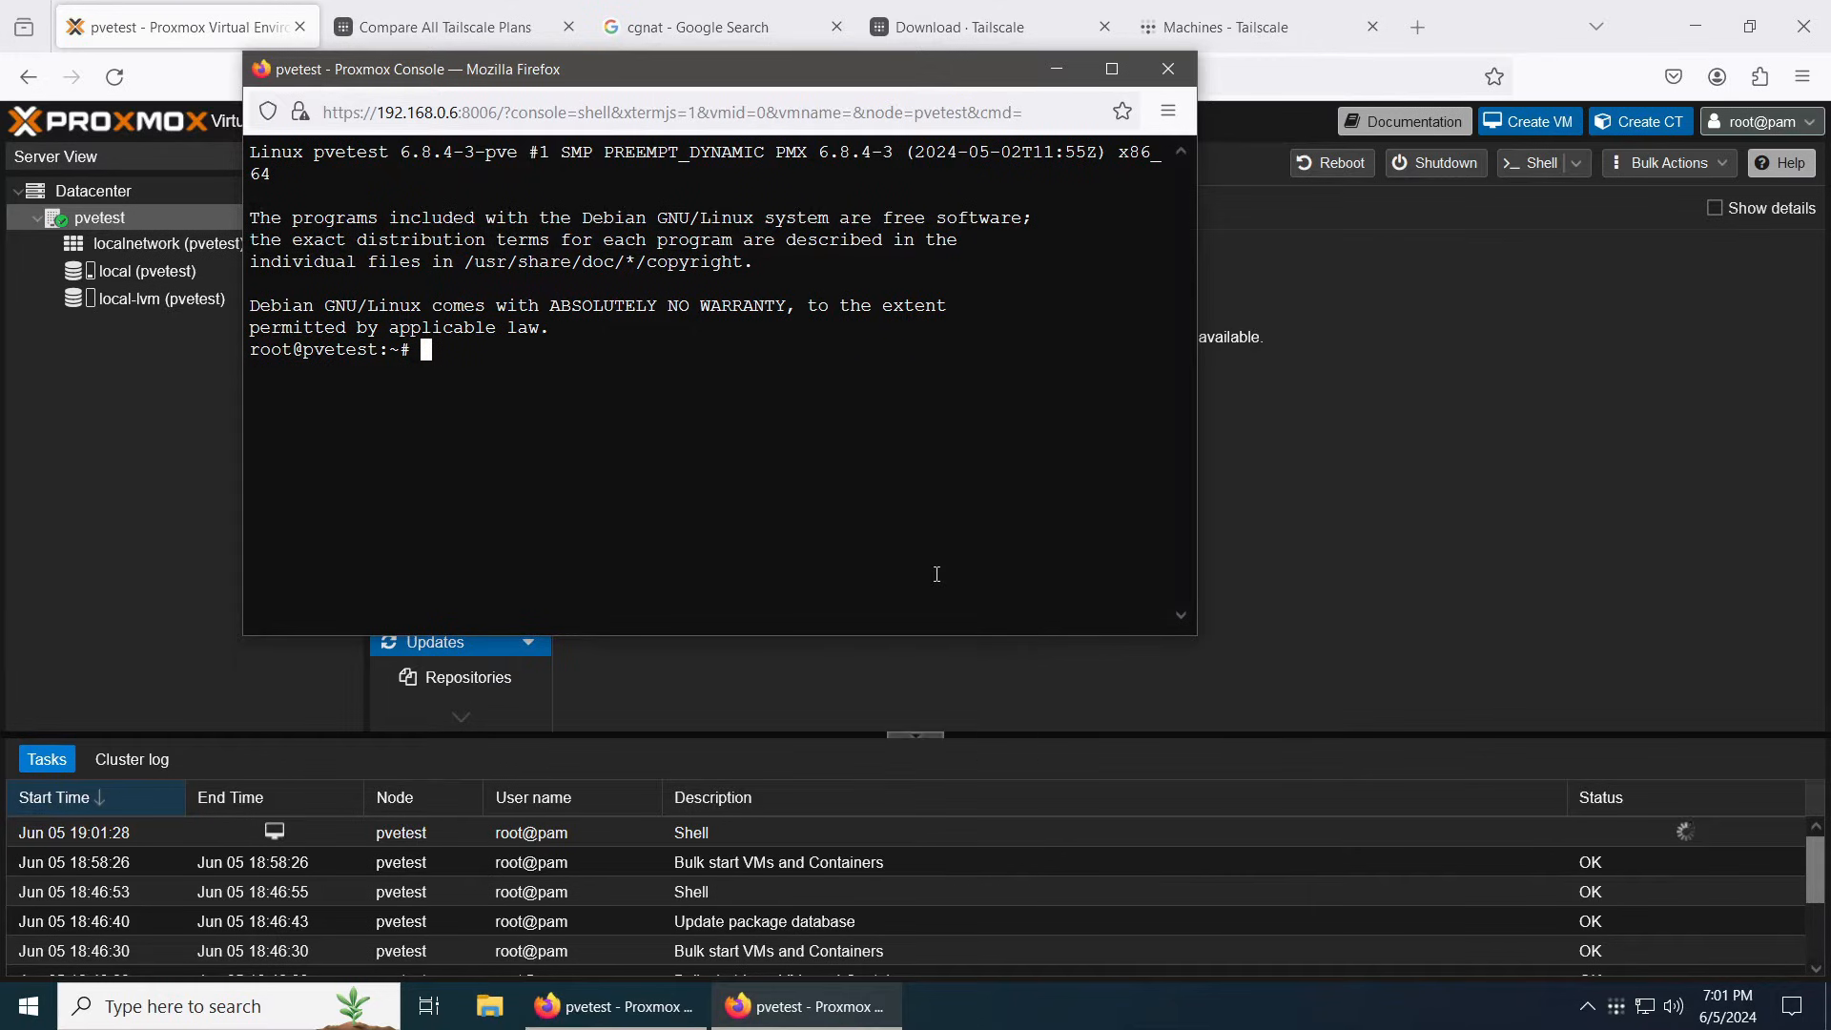
pyautogui.write('curl -fsSL https://tailscale.com/install.sh | sh')
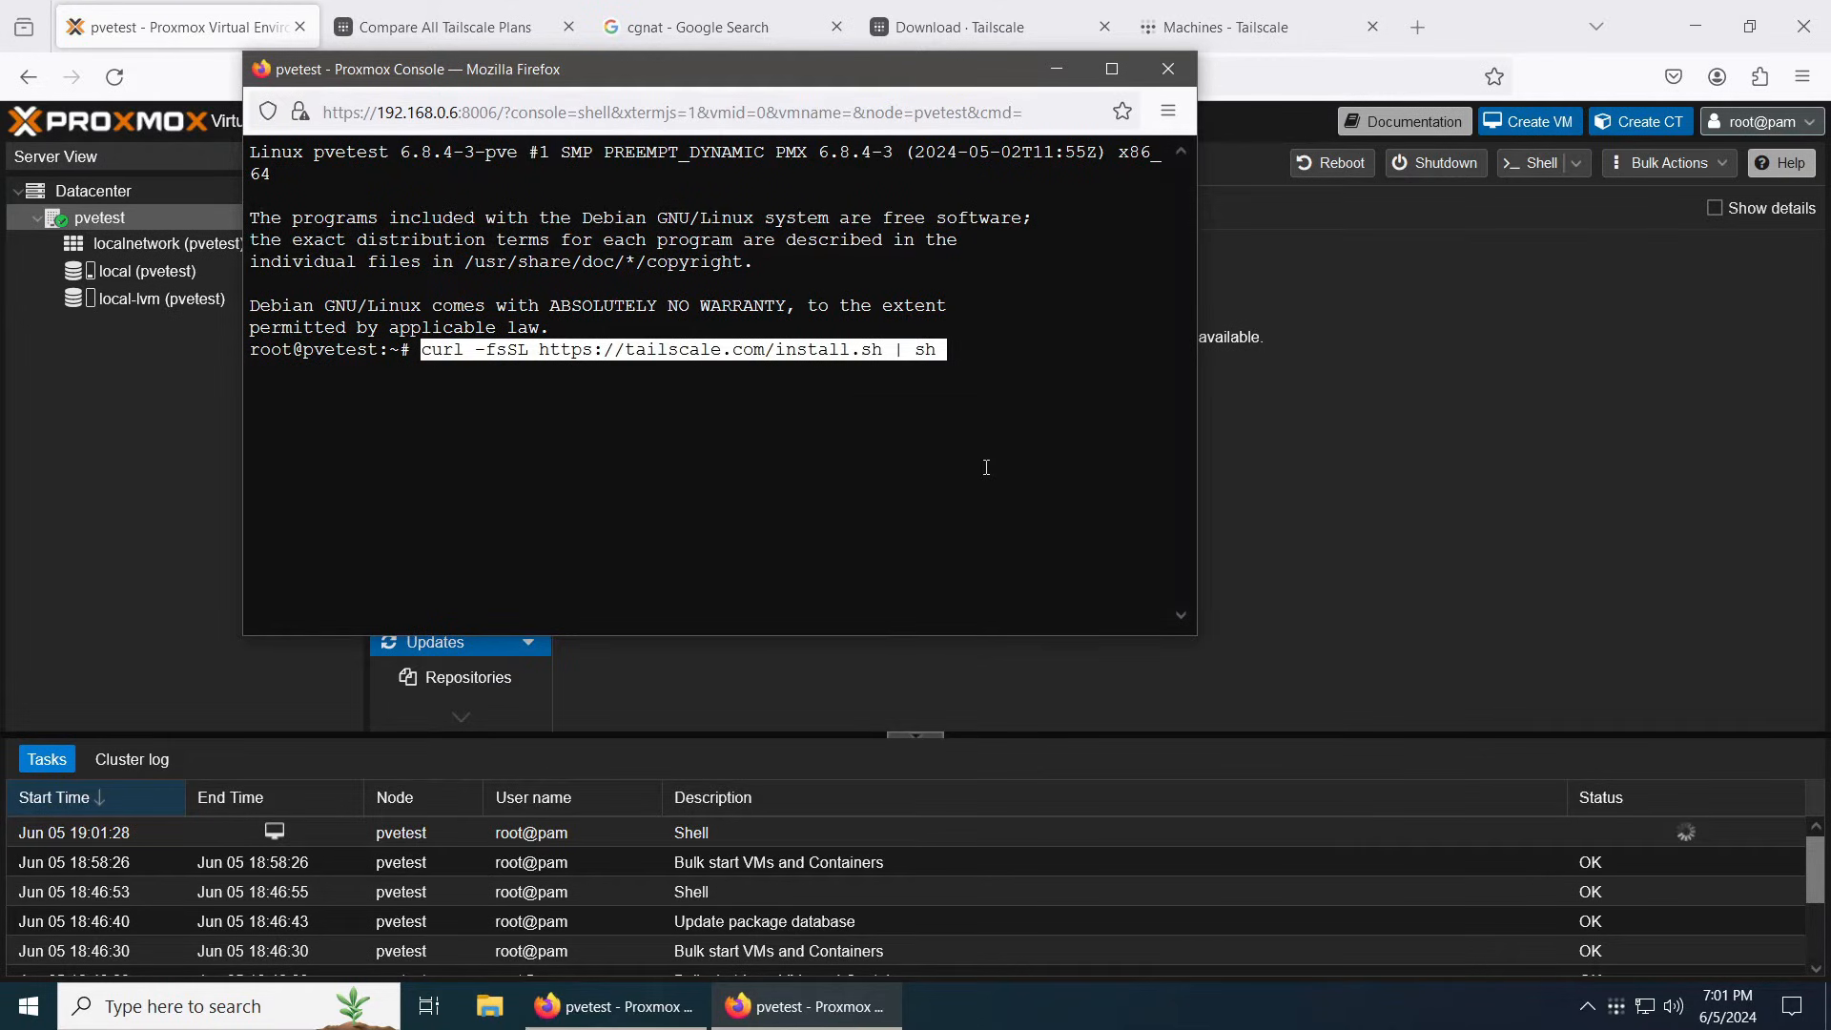
pyautogui.press('Enter')
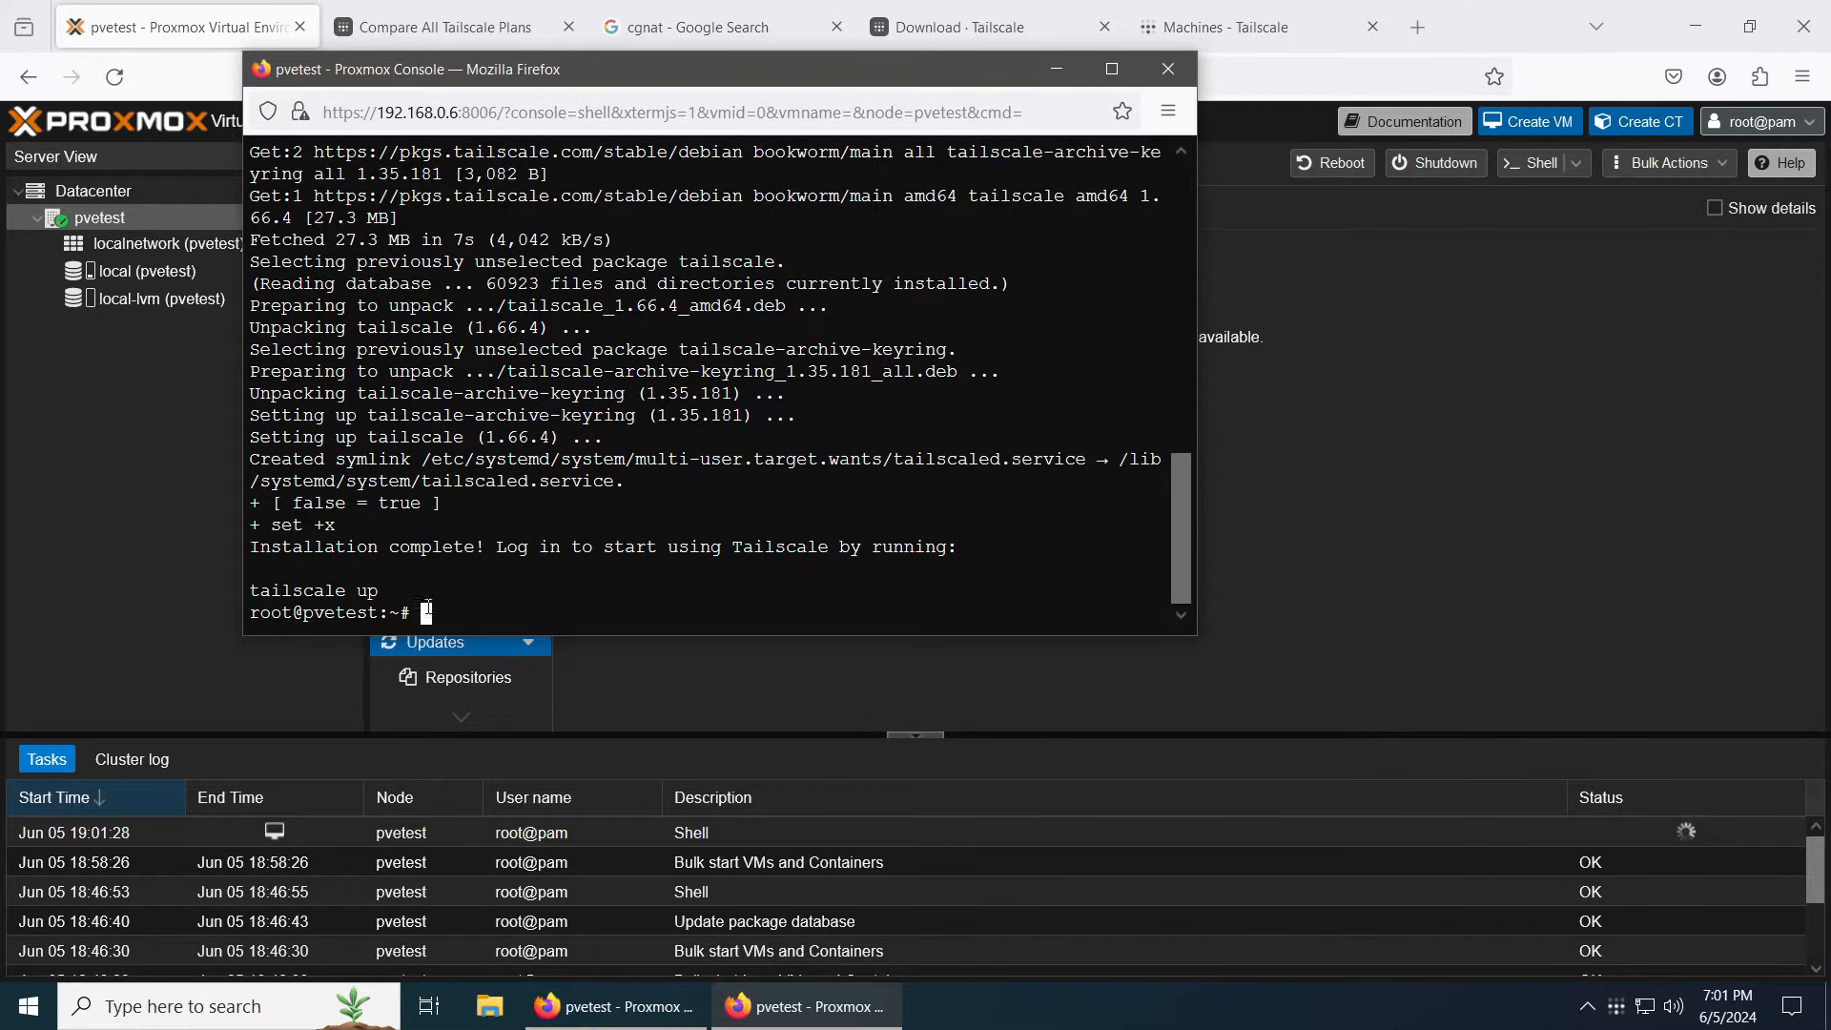
# Step: Run 'tailscale up' and copy the printed login.tailscale.com authentication link
pyautogui.write('t')
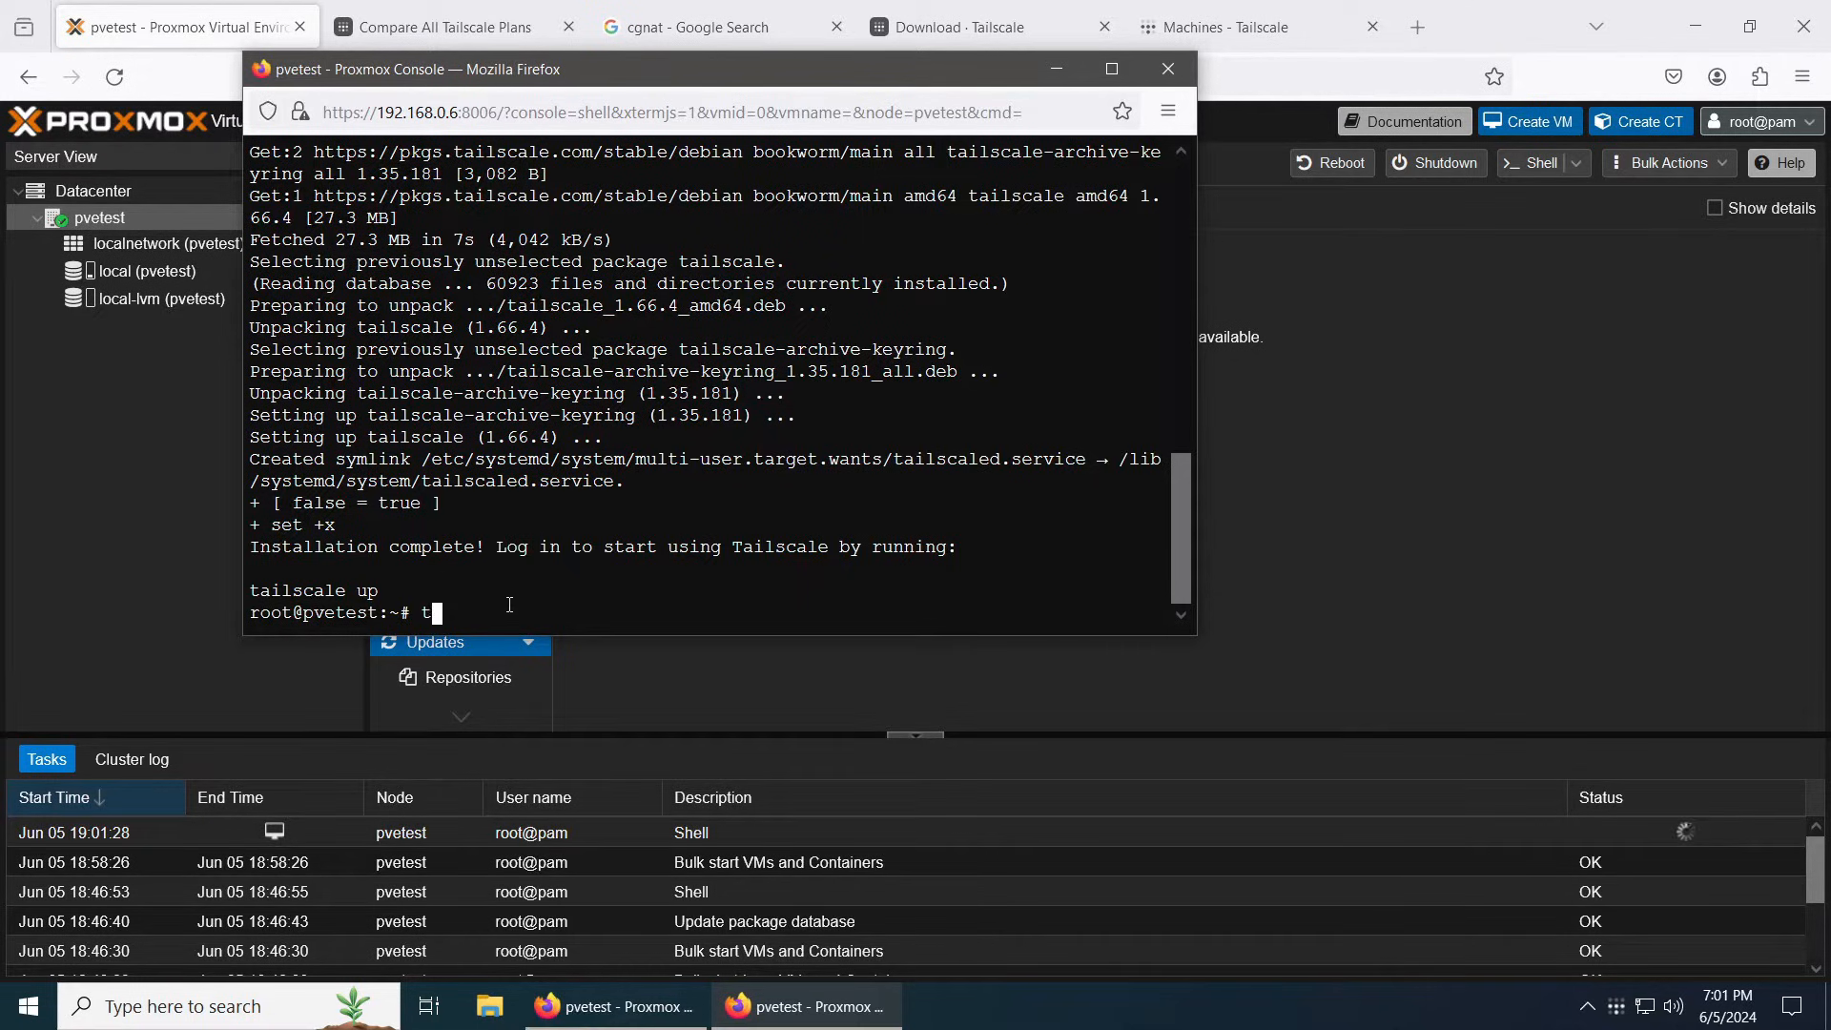
pyautogui.write('ailscal')
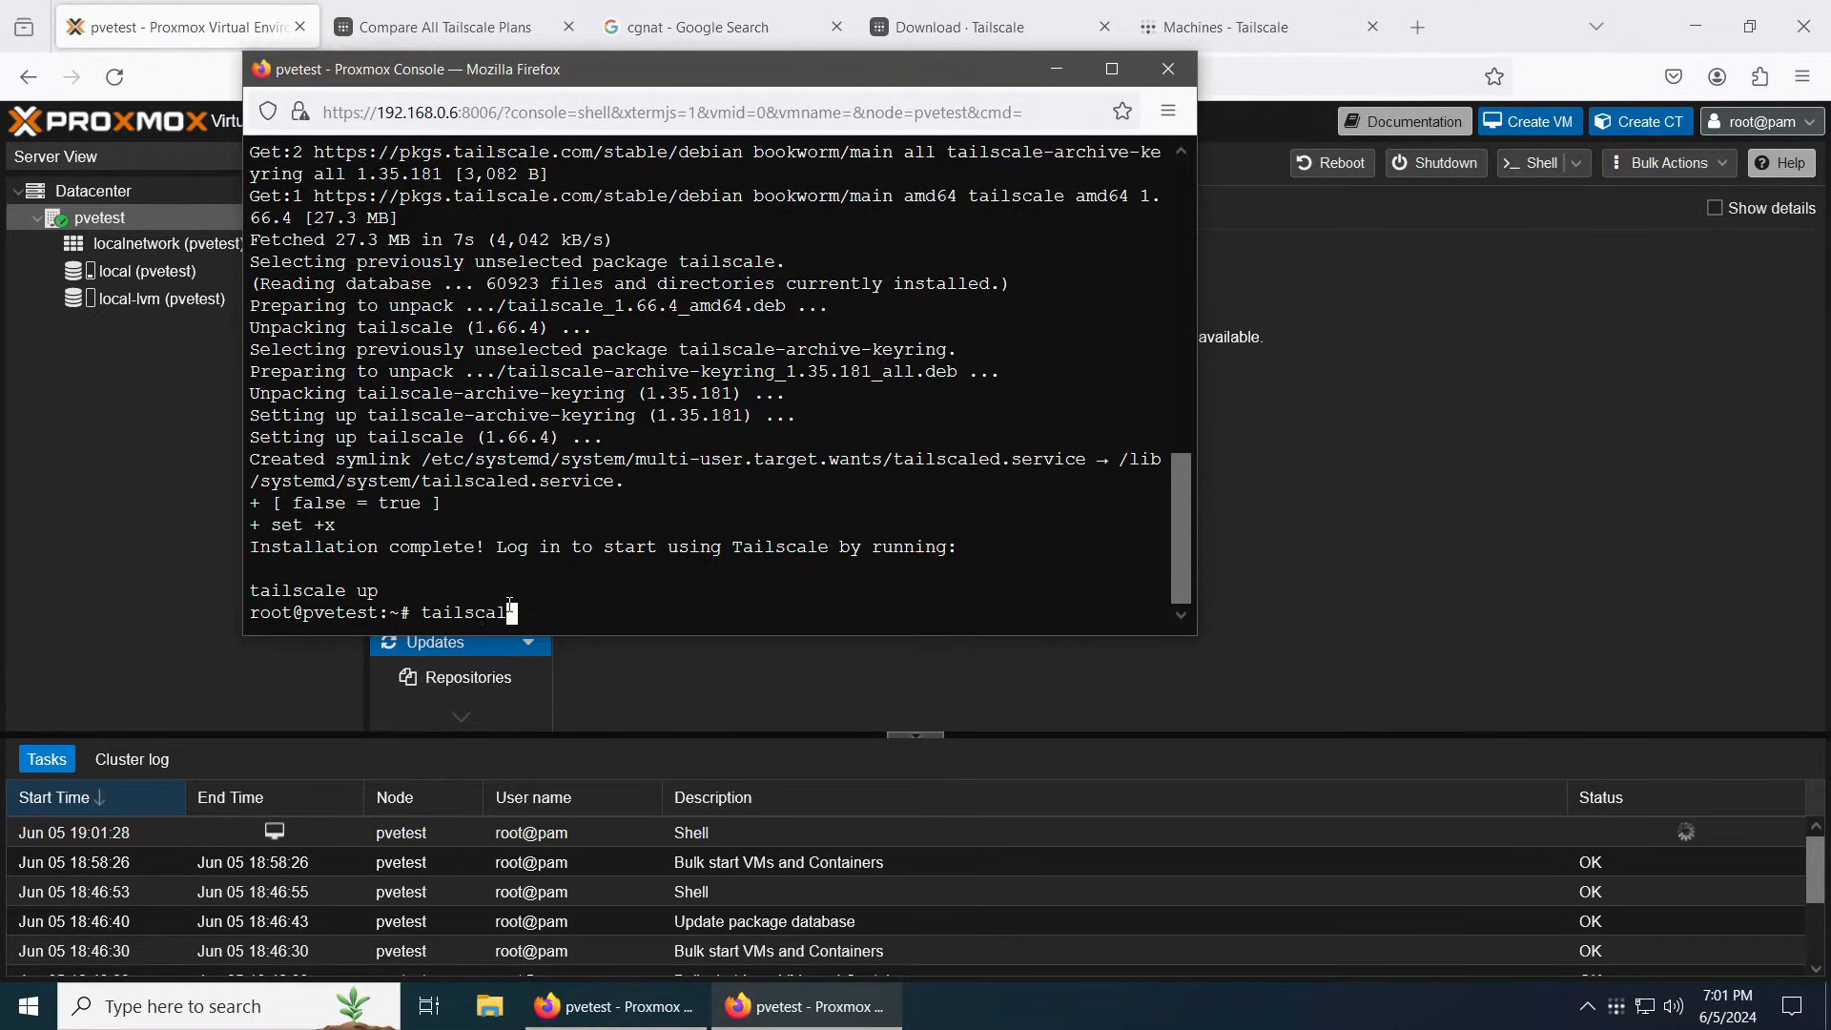
pyautogui.write('up')
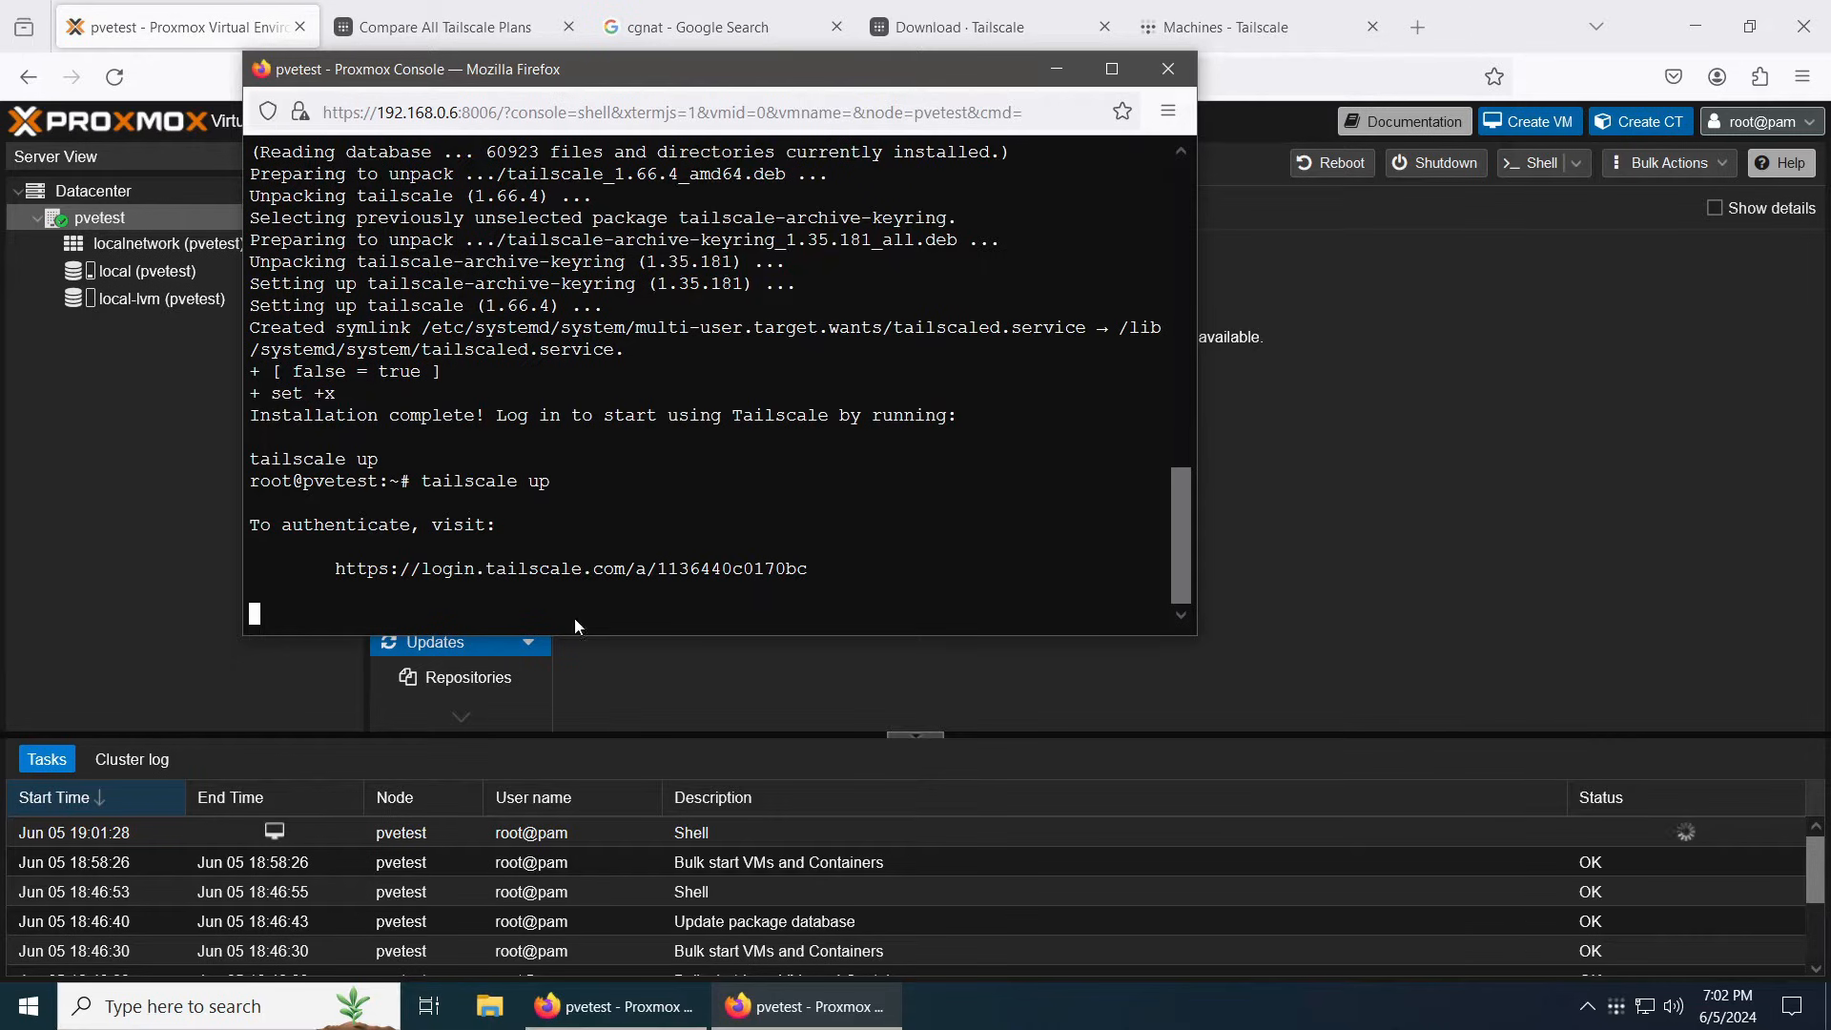
pyautogui.moveTo(334, 568); pyautogui.dragTo(823, 568)
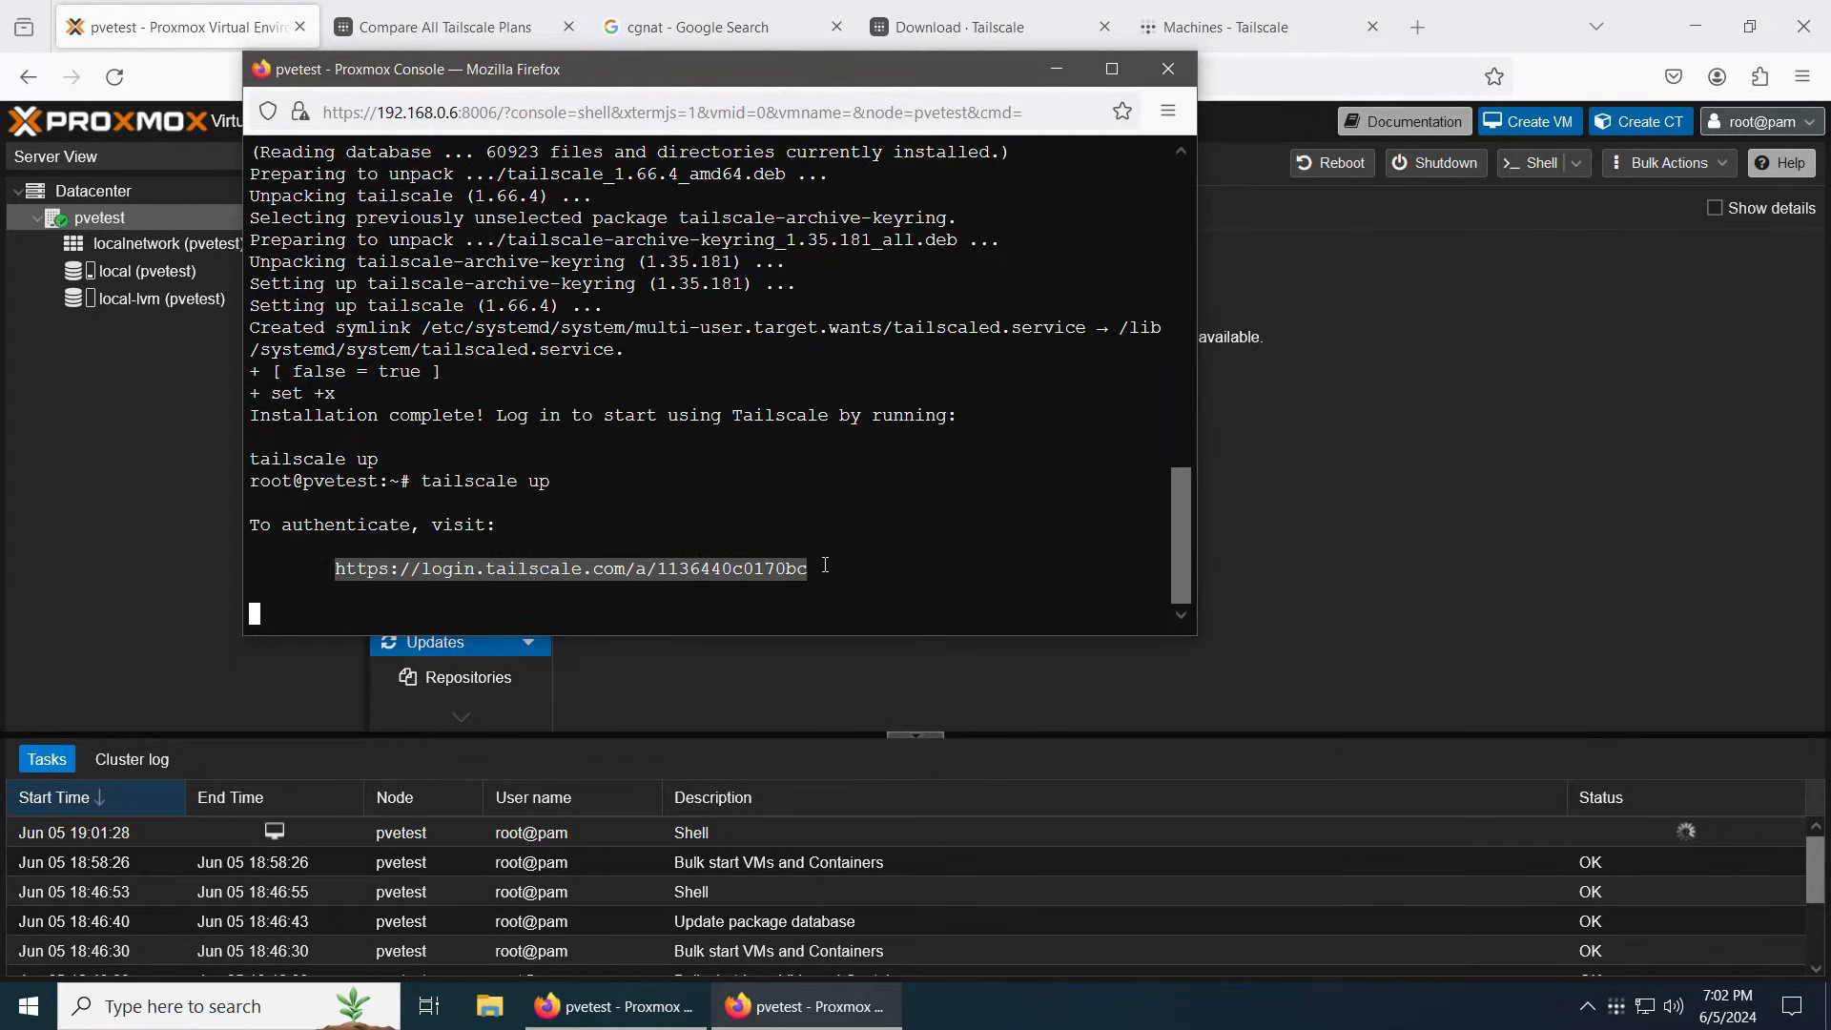
pyautogui.rightClick(569, 569)
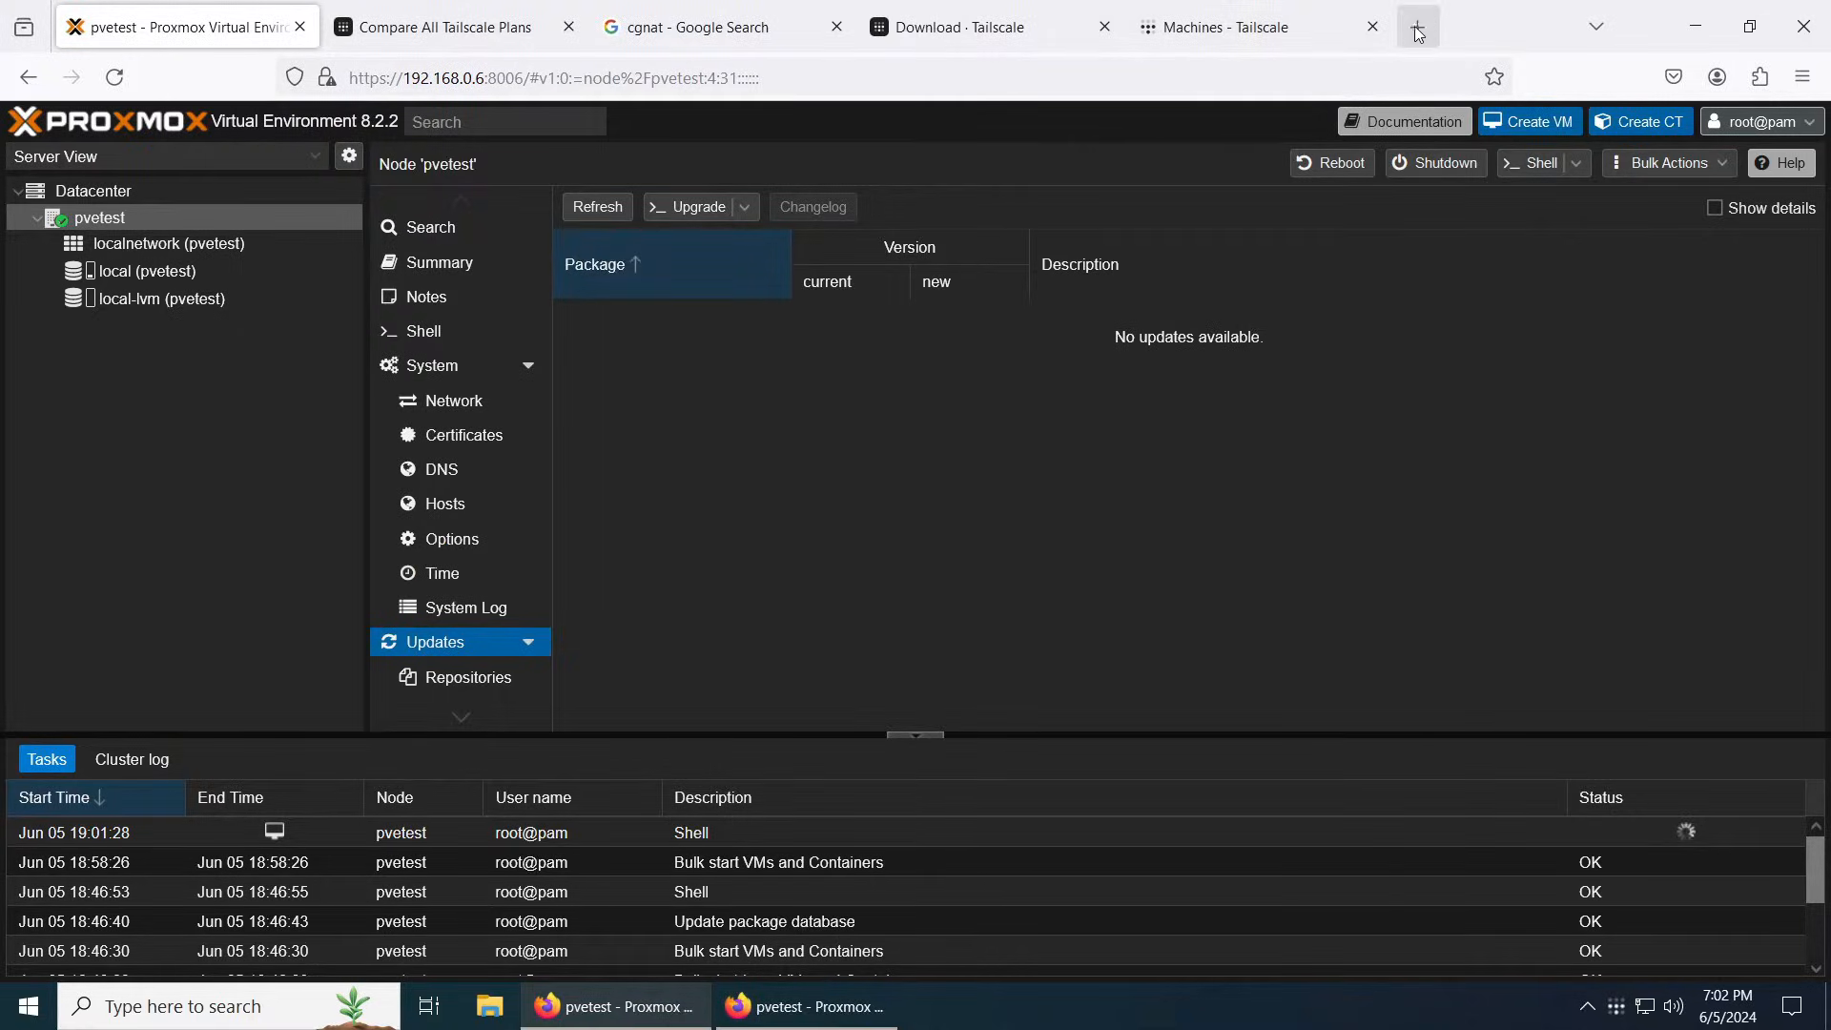
# Step: Open the login link in a new tab and sign in to Tailscale with Google
pyautogui.click(1415, 27)
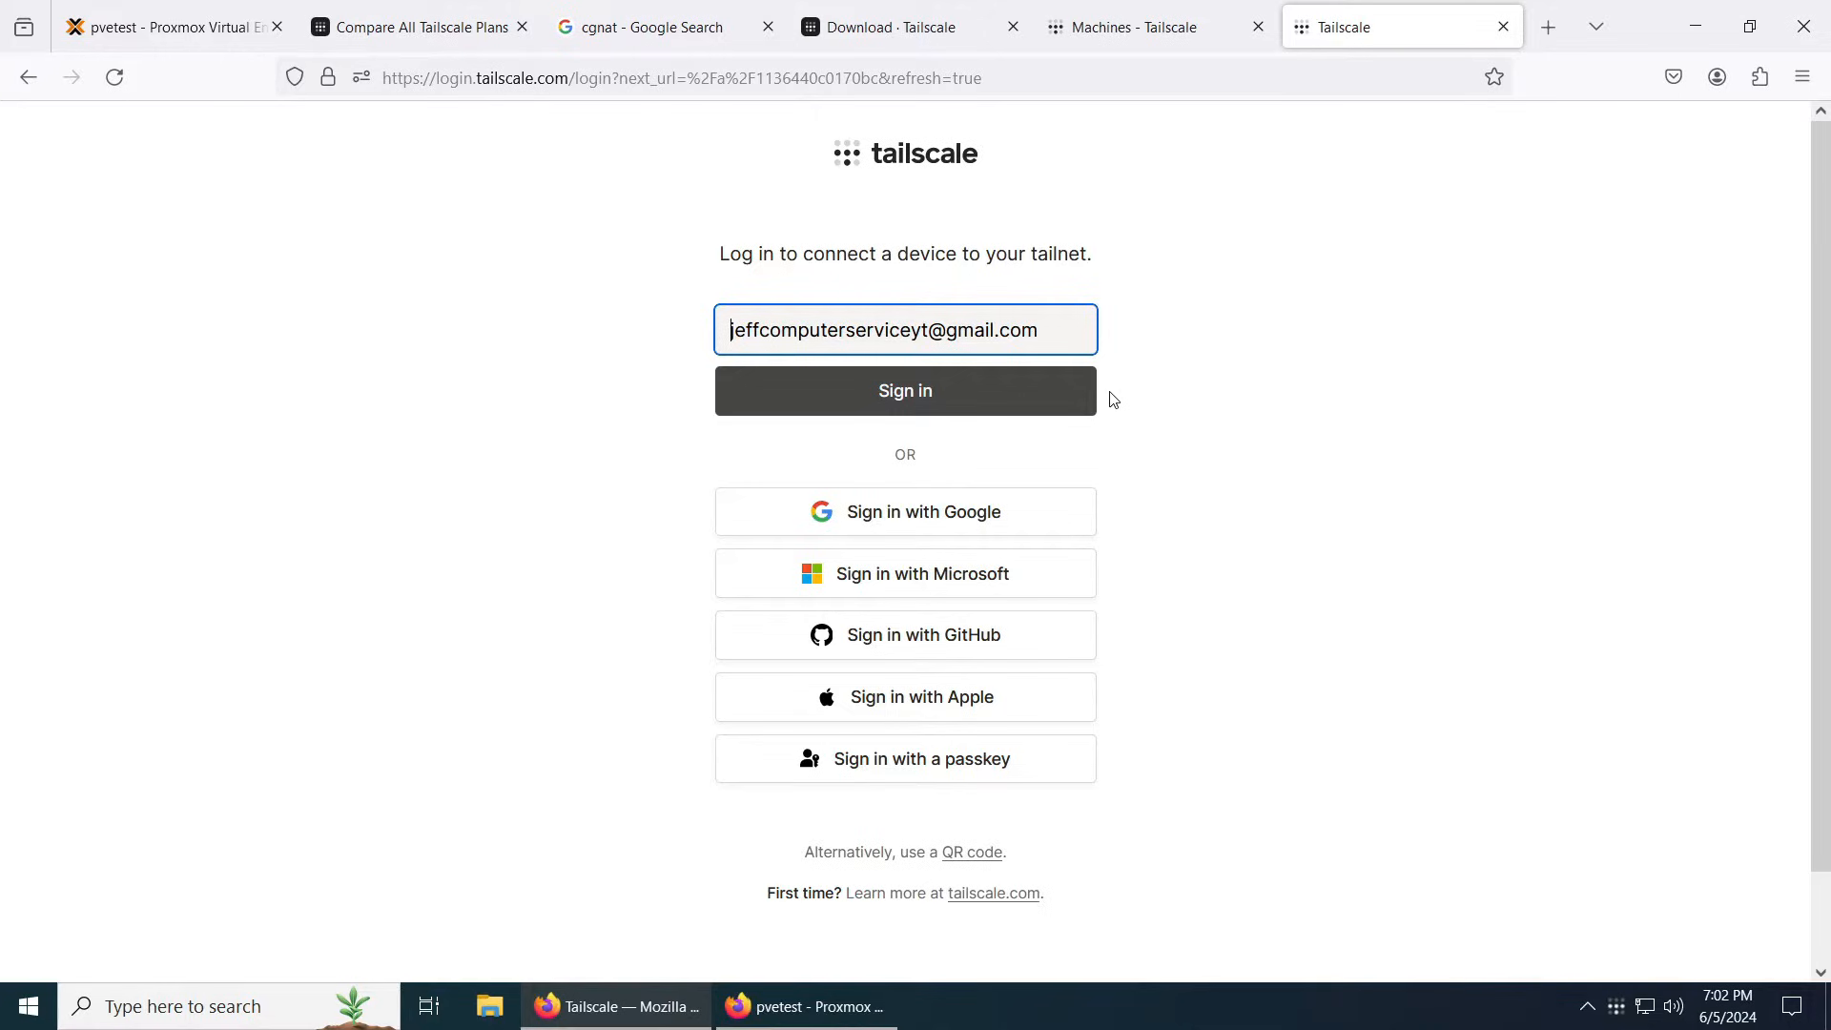
pyautogui.click(905, 390)
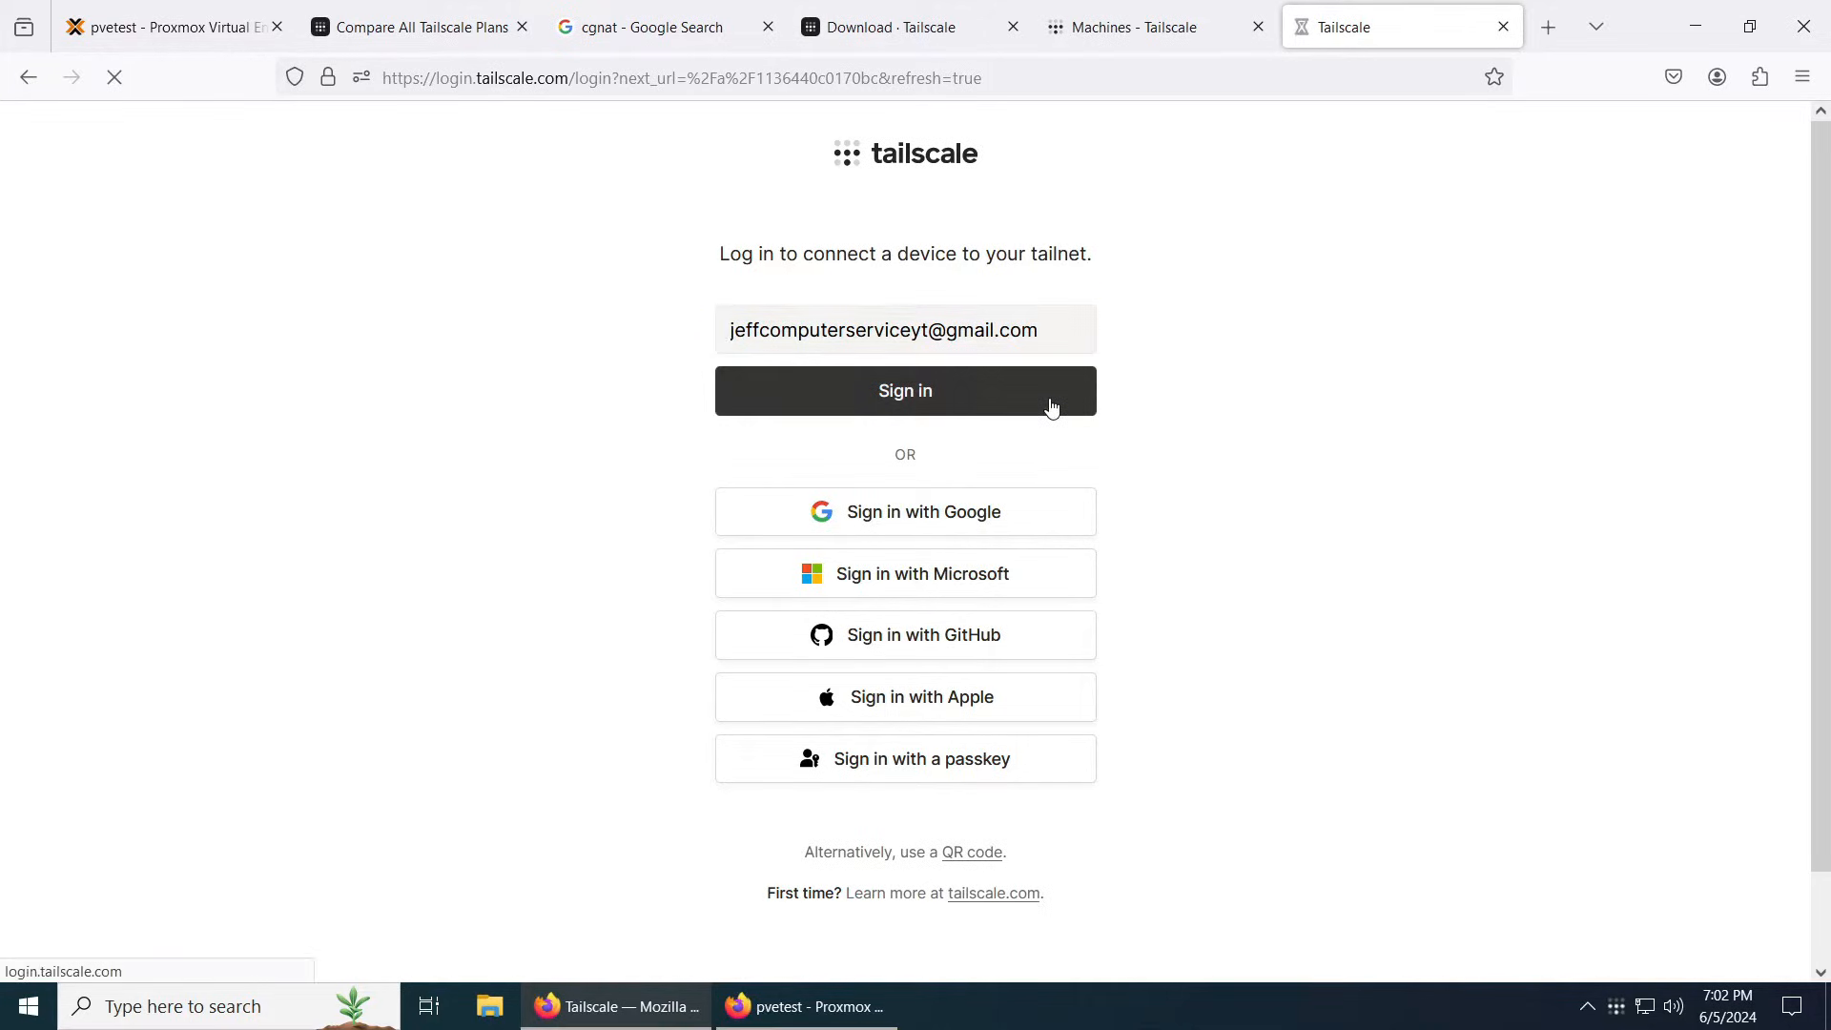
pyautogui.moveTo(862, 366)
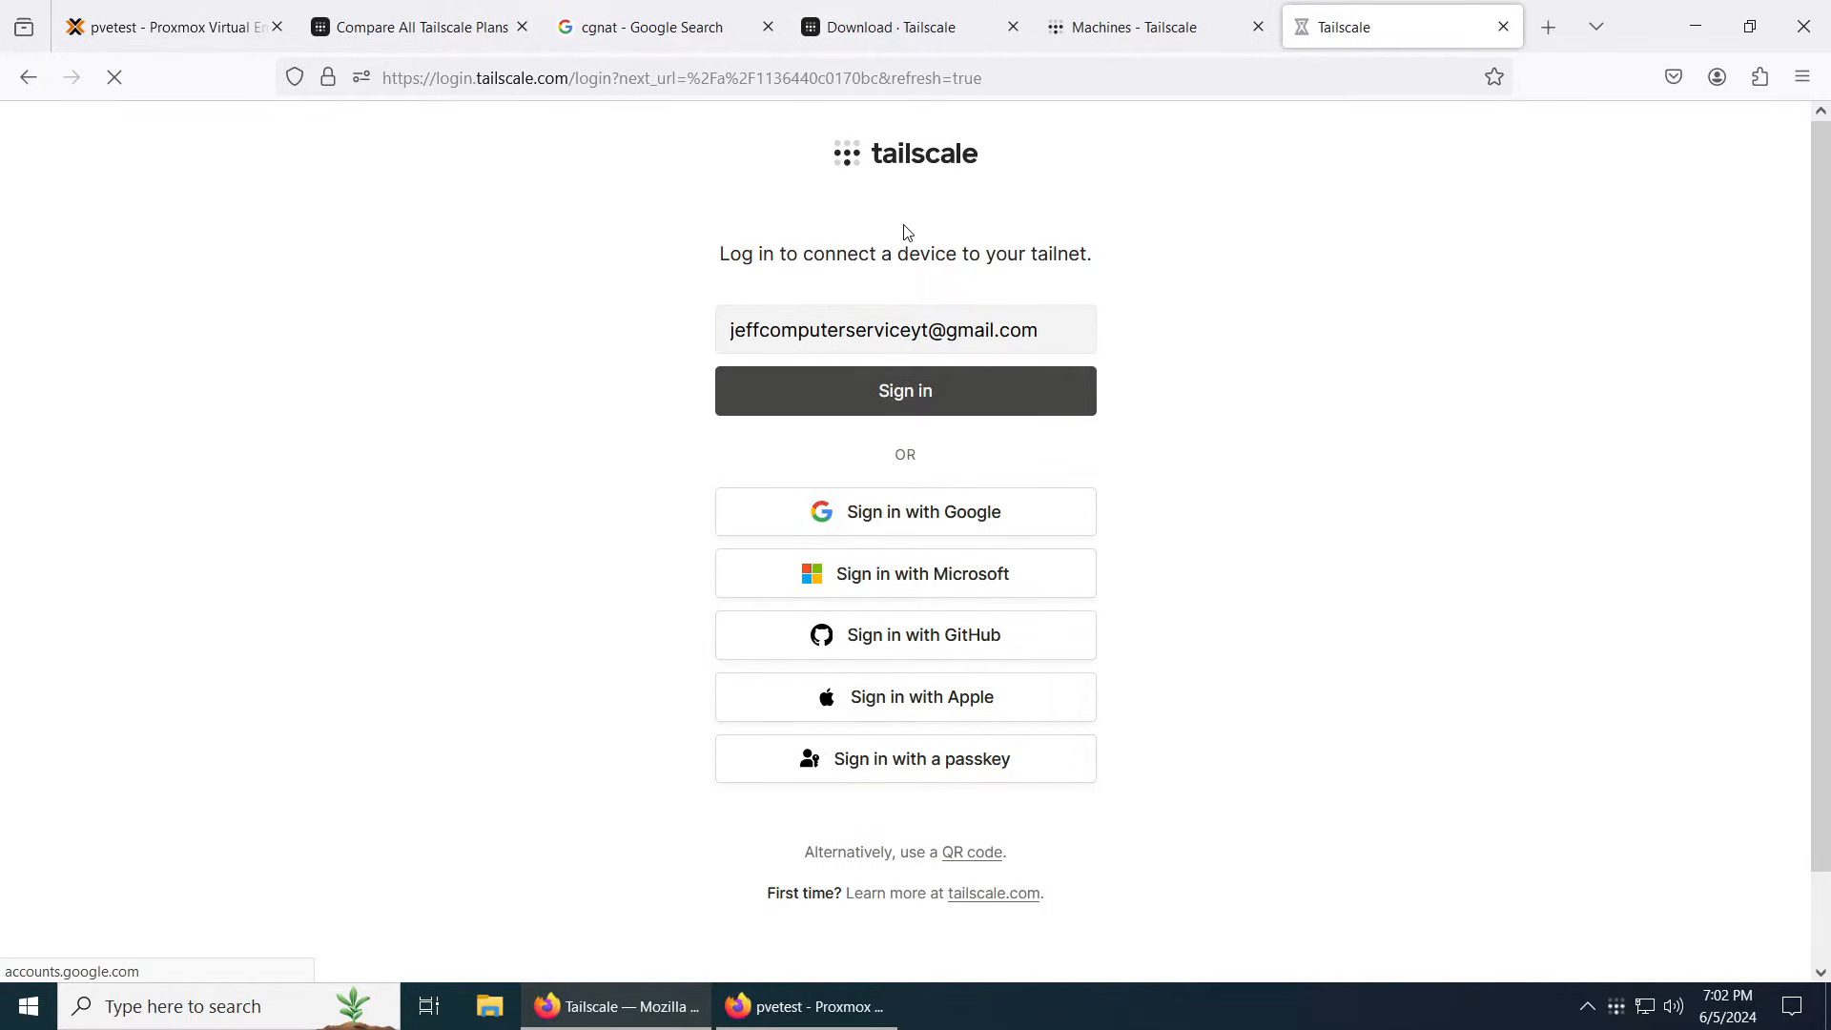
pyautogui.click(904, 512)
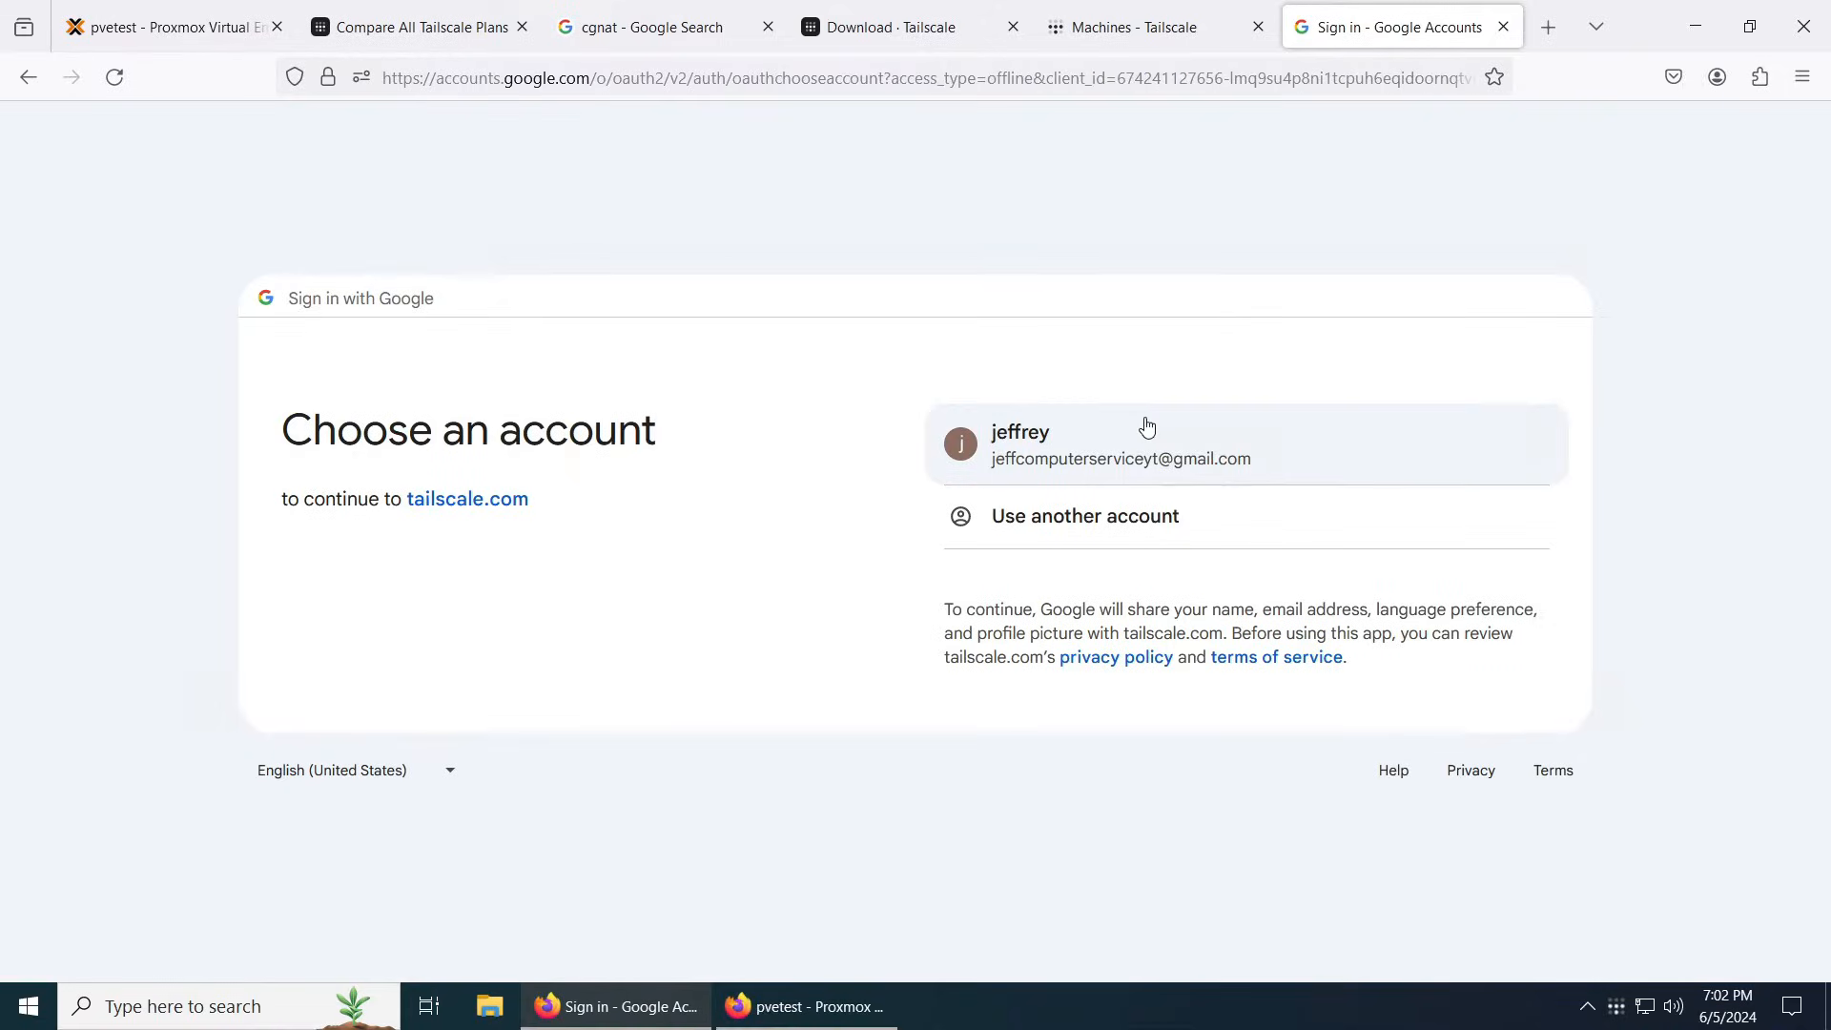
pyautogui.click(1118, 446)
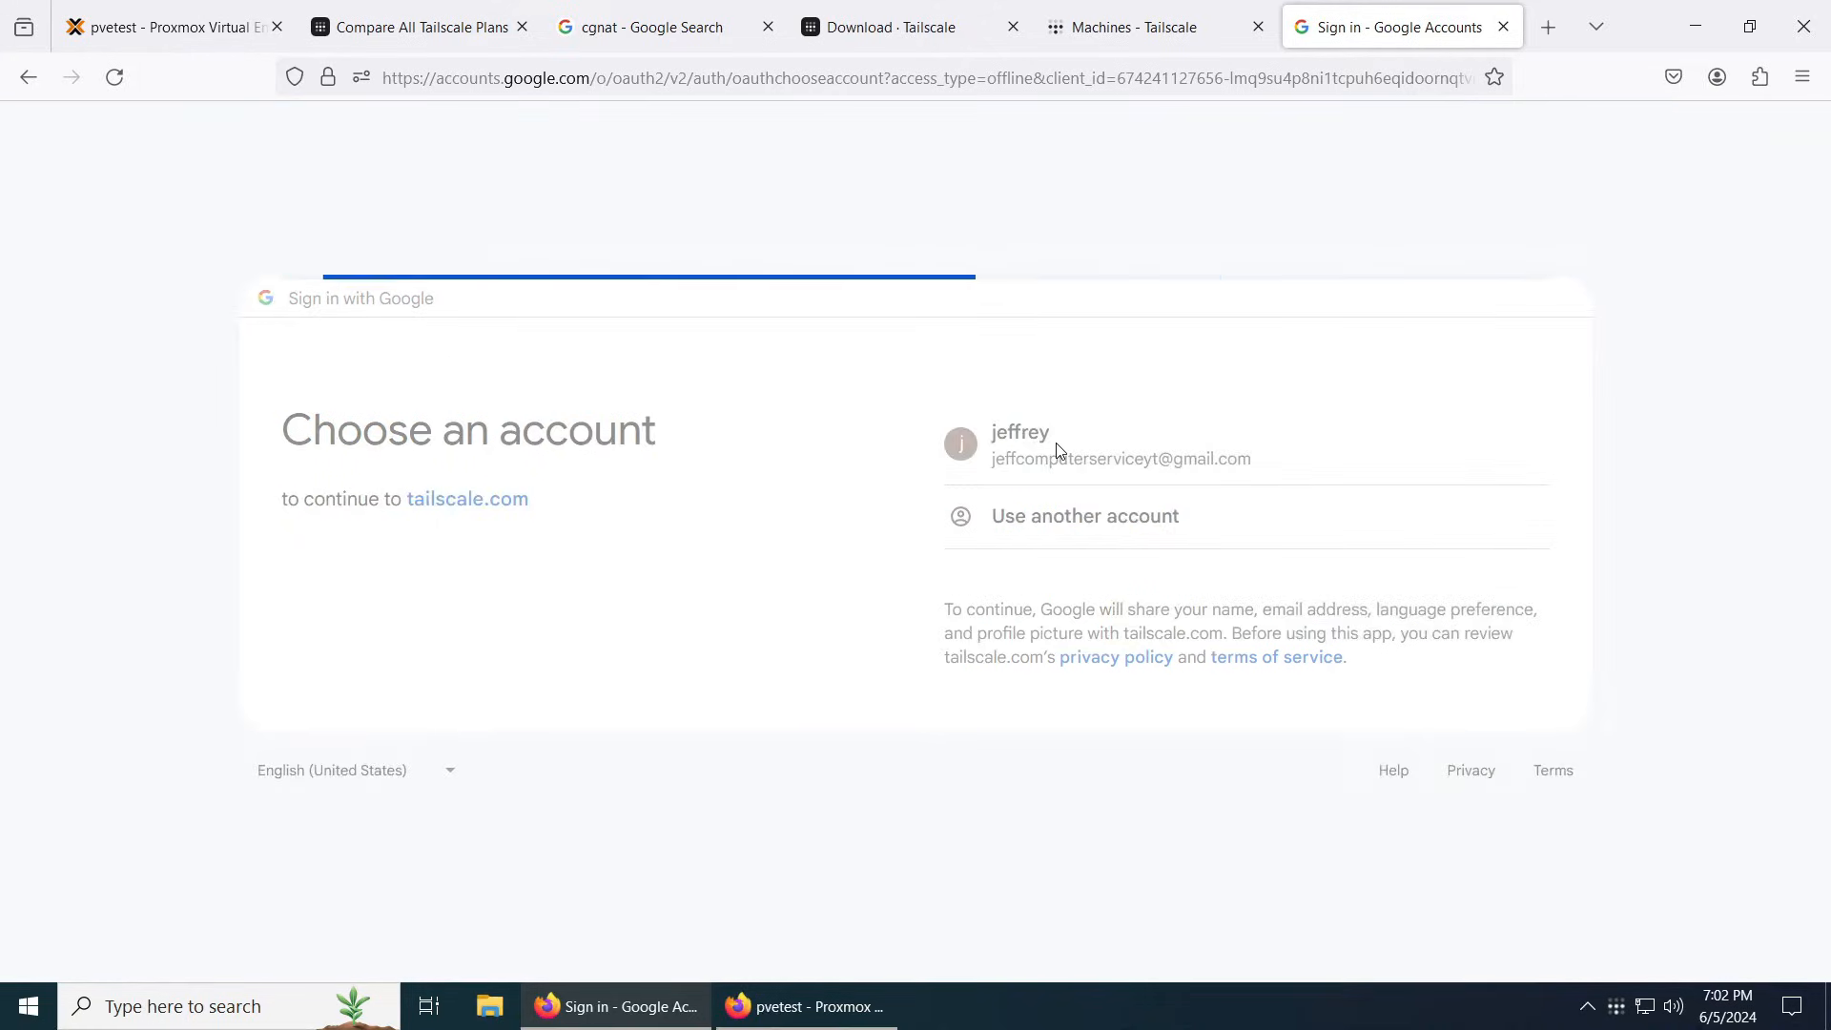
pyautogui.click(1056, 445)
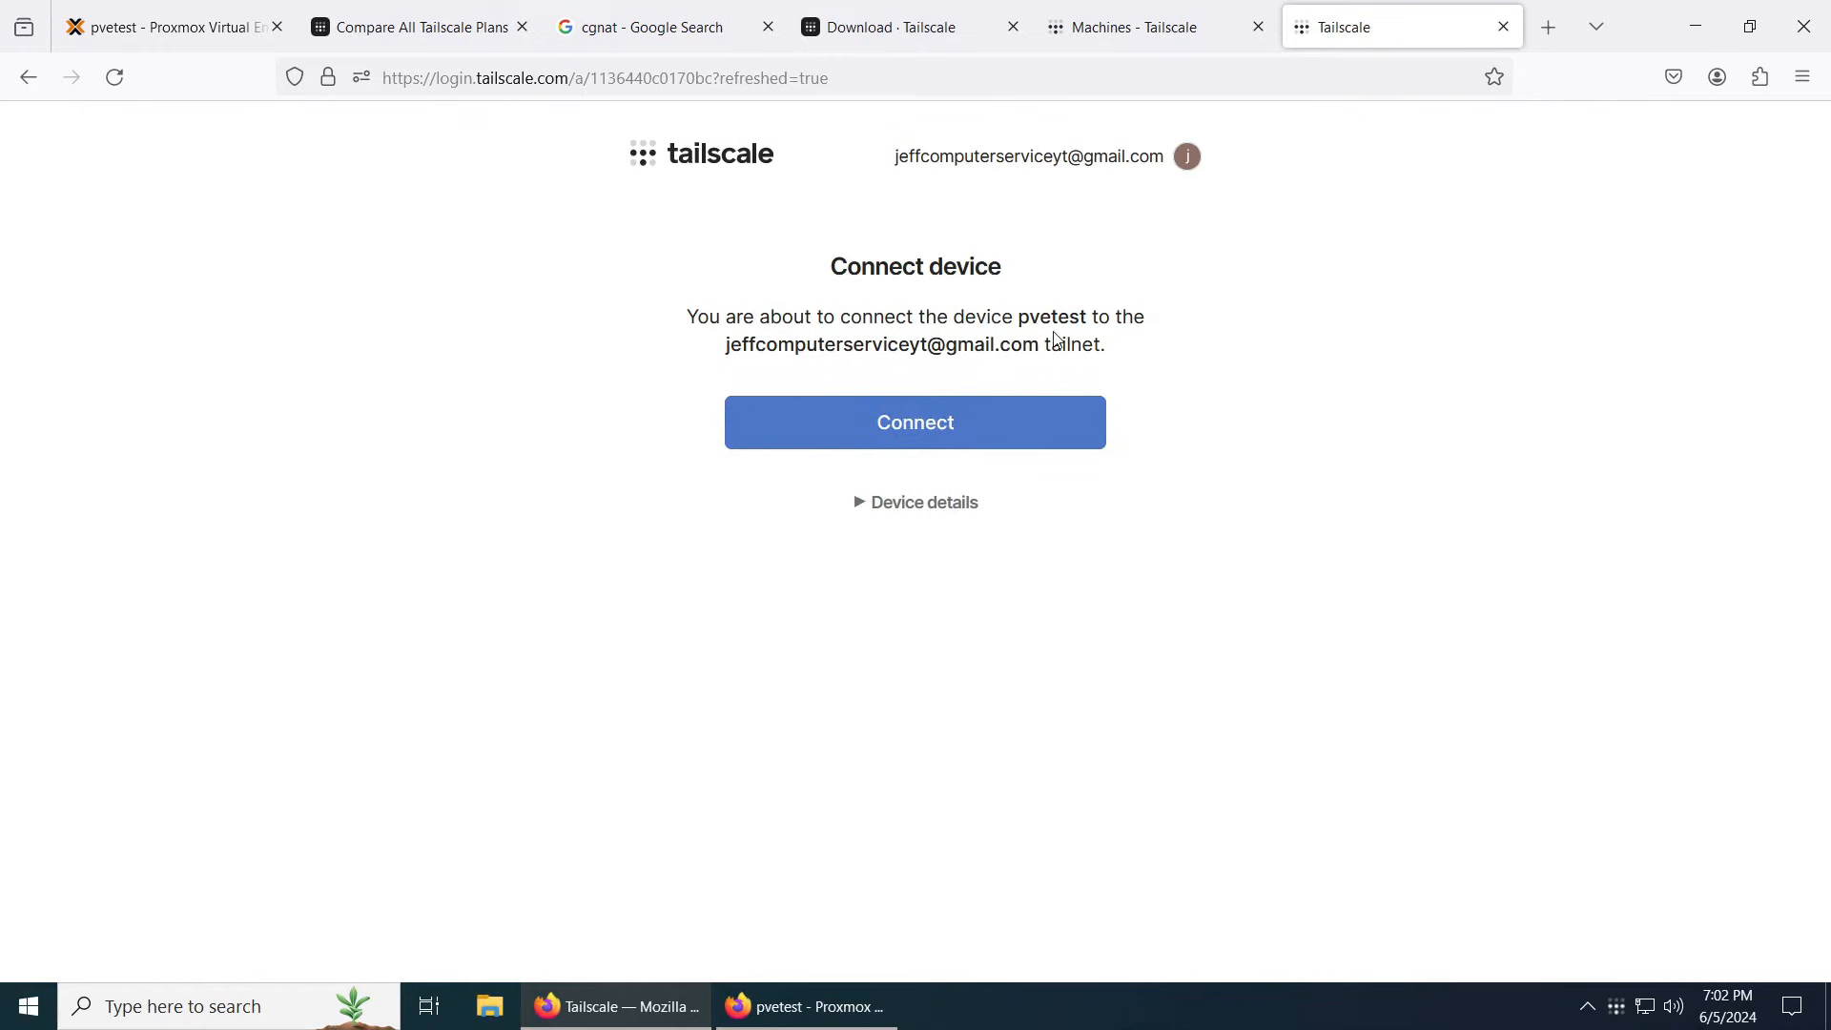
pyautogui.moveTo(1123, 328)
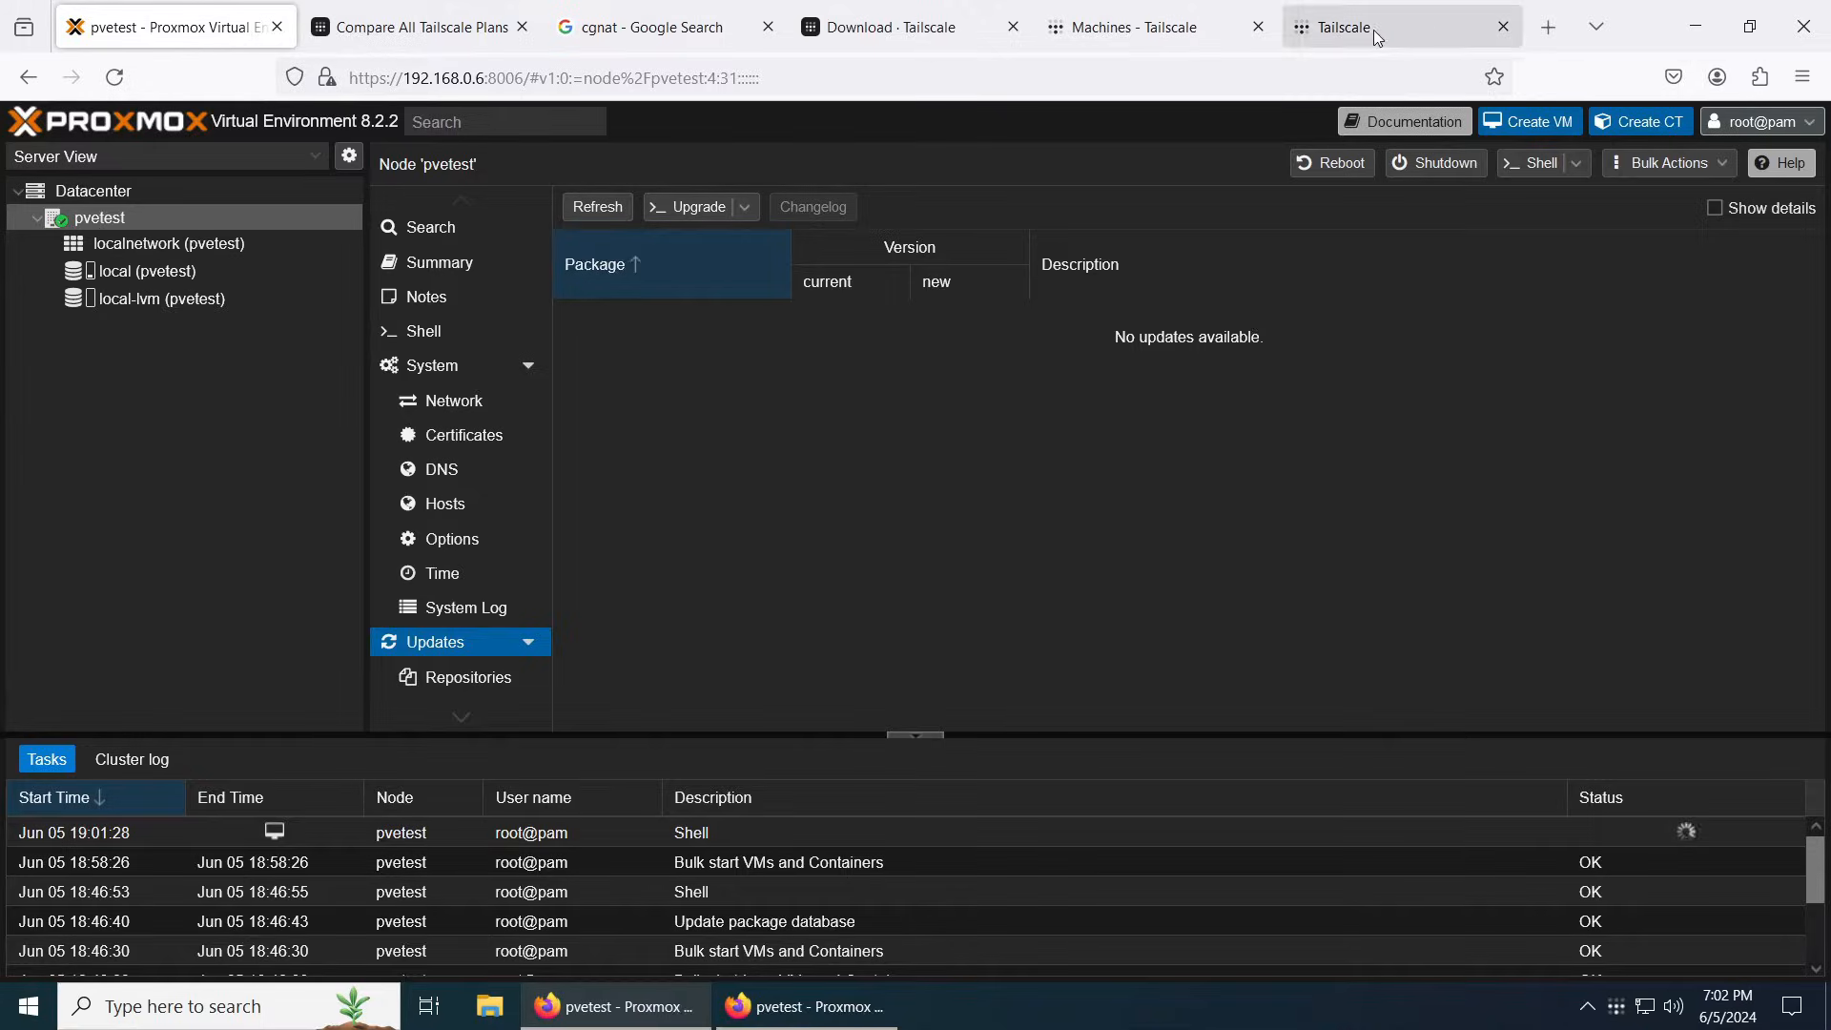
# Step: Approve connecting pvetest to the tailnet on the connect device page
pyautogui.click(1375, 27)
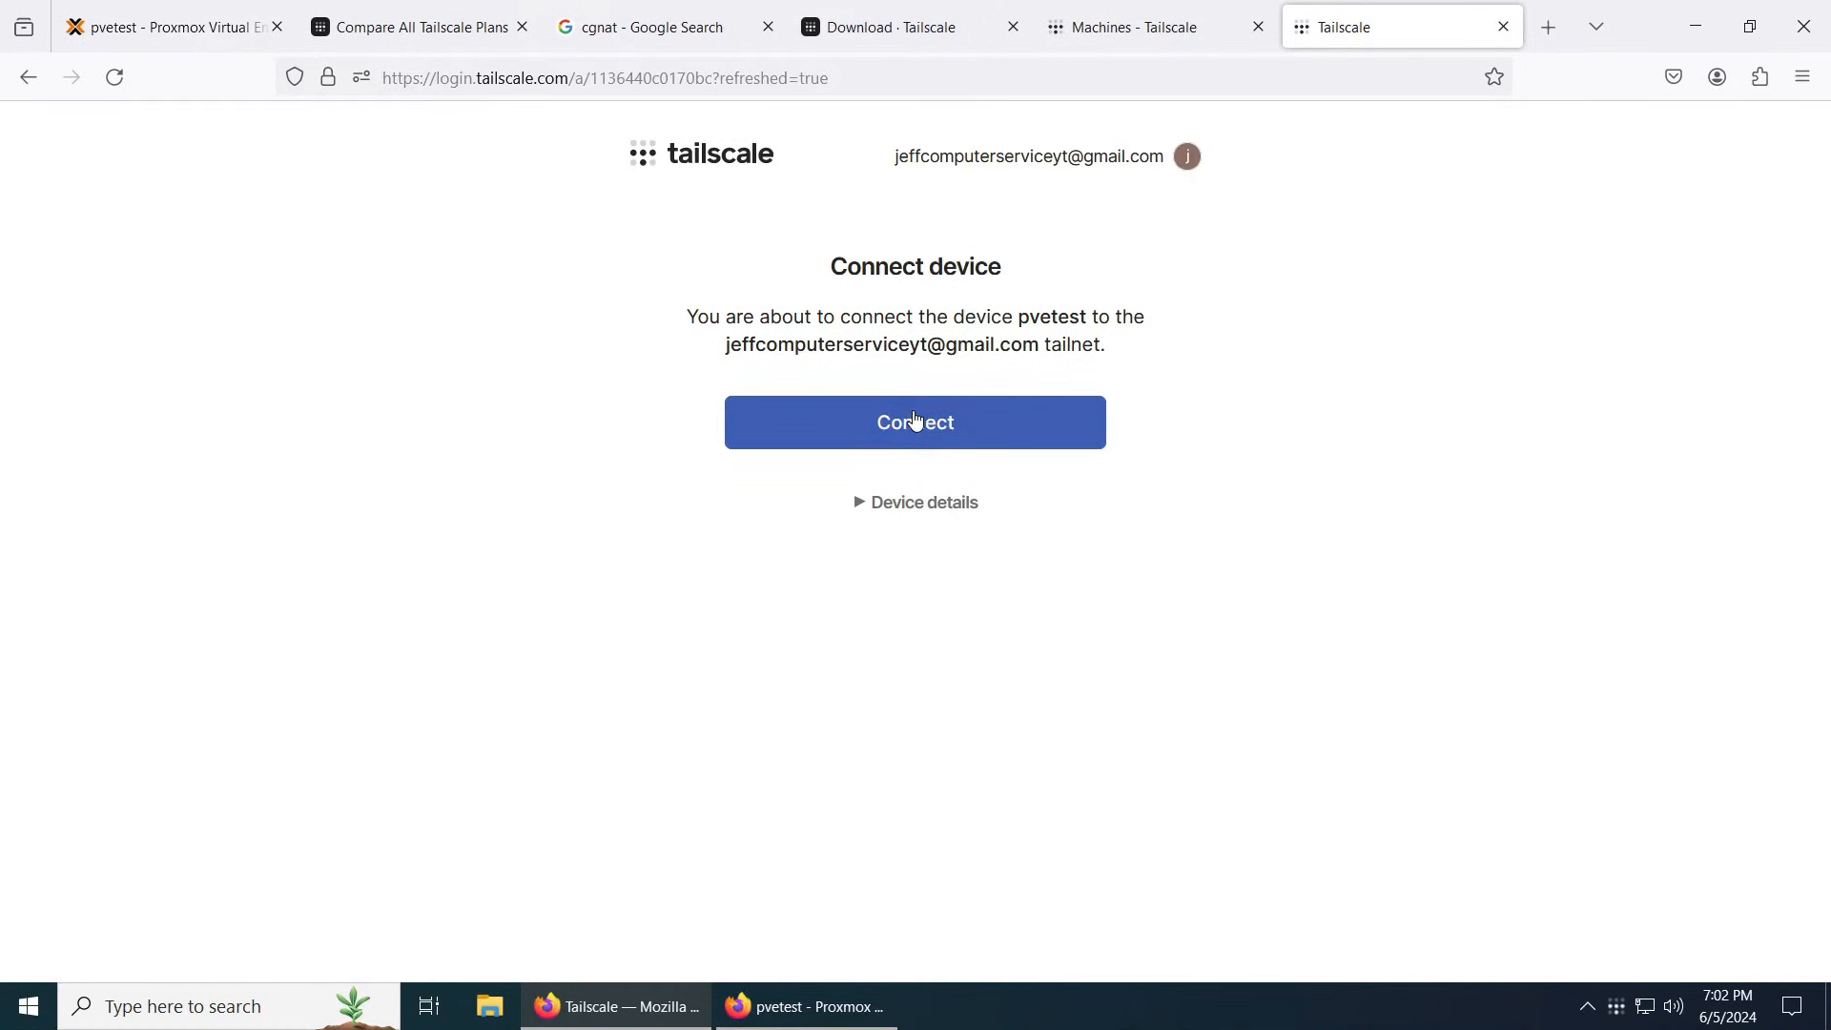
pyautogui.click(914, 423)
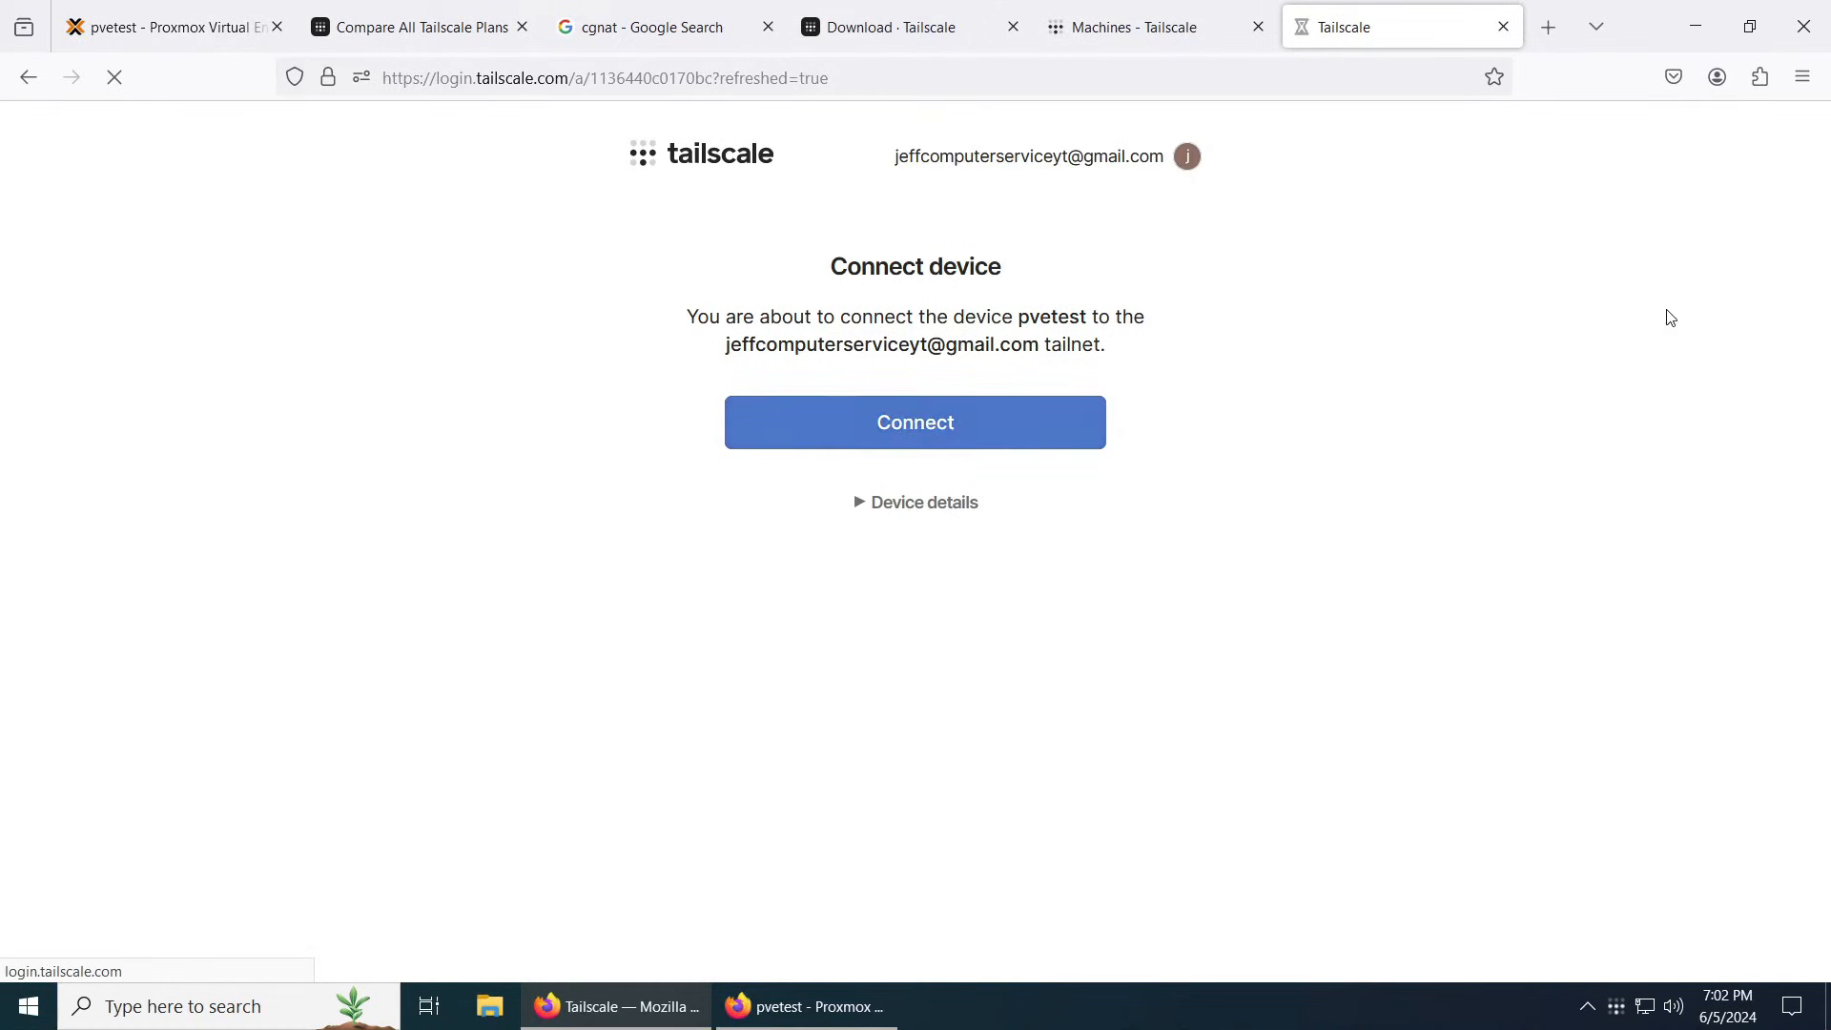
pyautogui.click(915, 422)
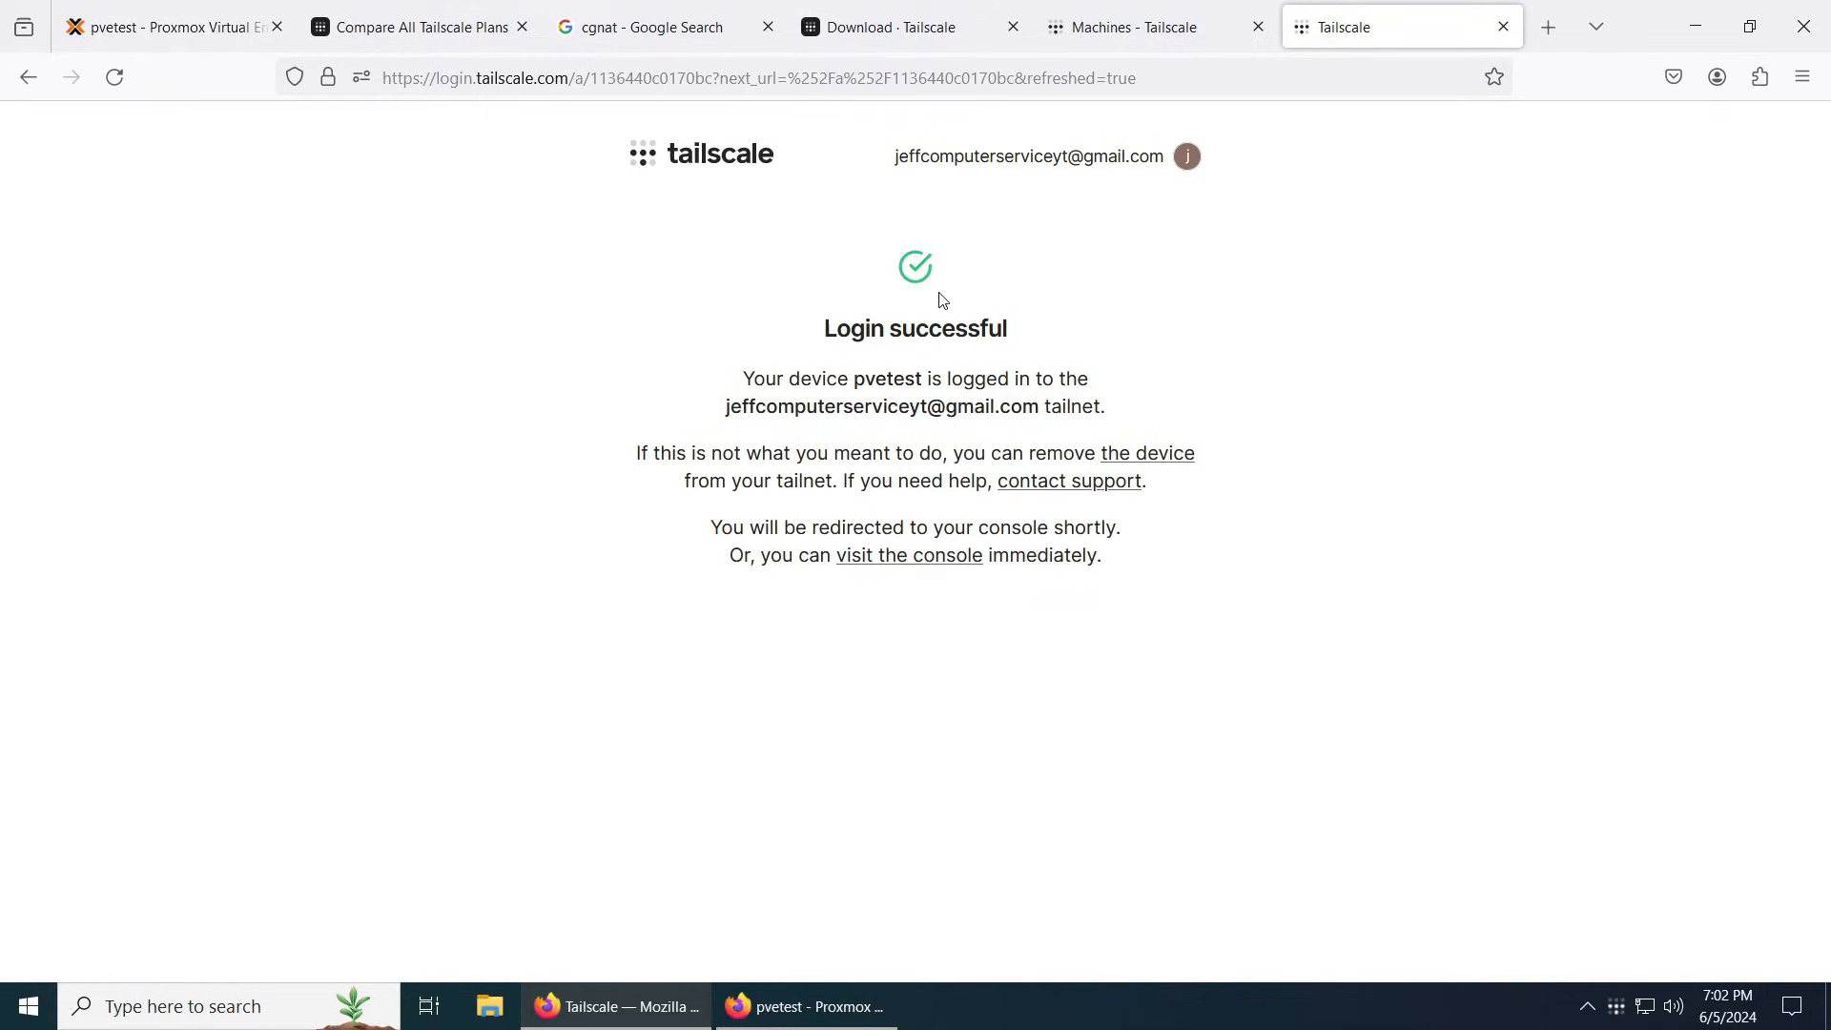
pyautogui.moveTo(1167, 369)
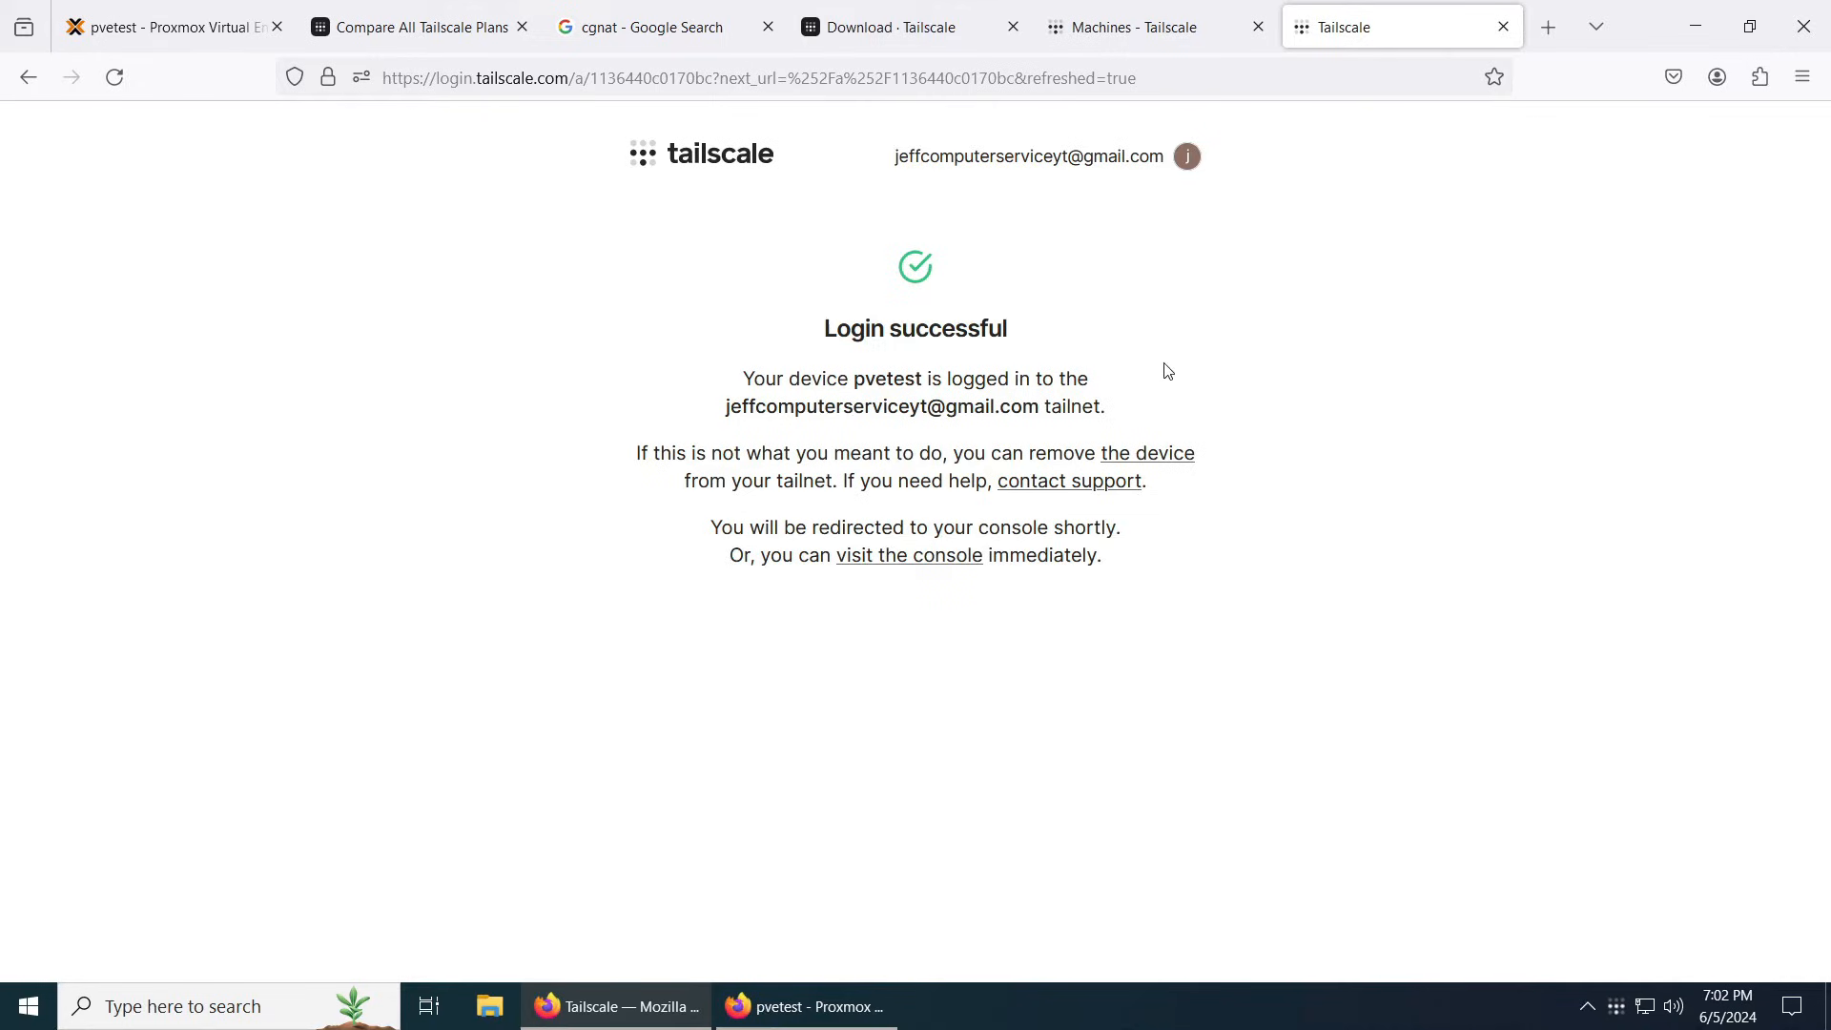
pyautogui.moveTo(1167, 330)
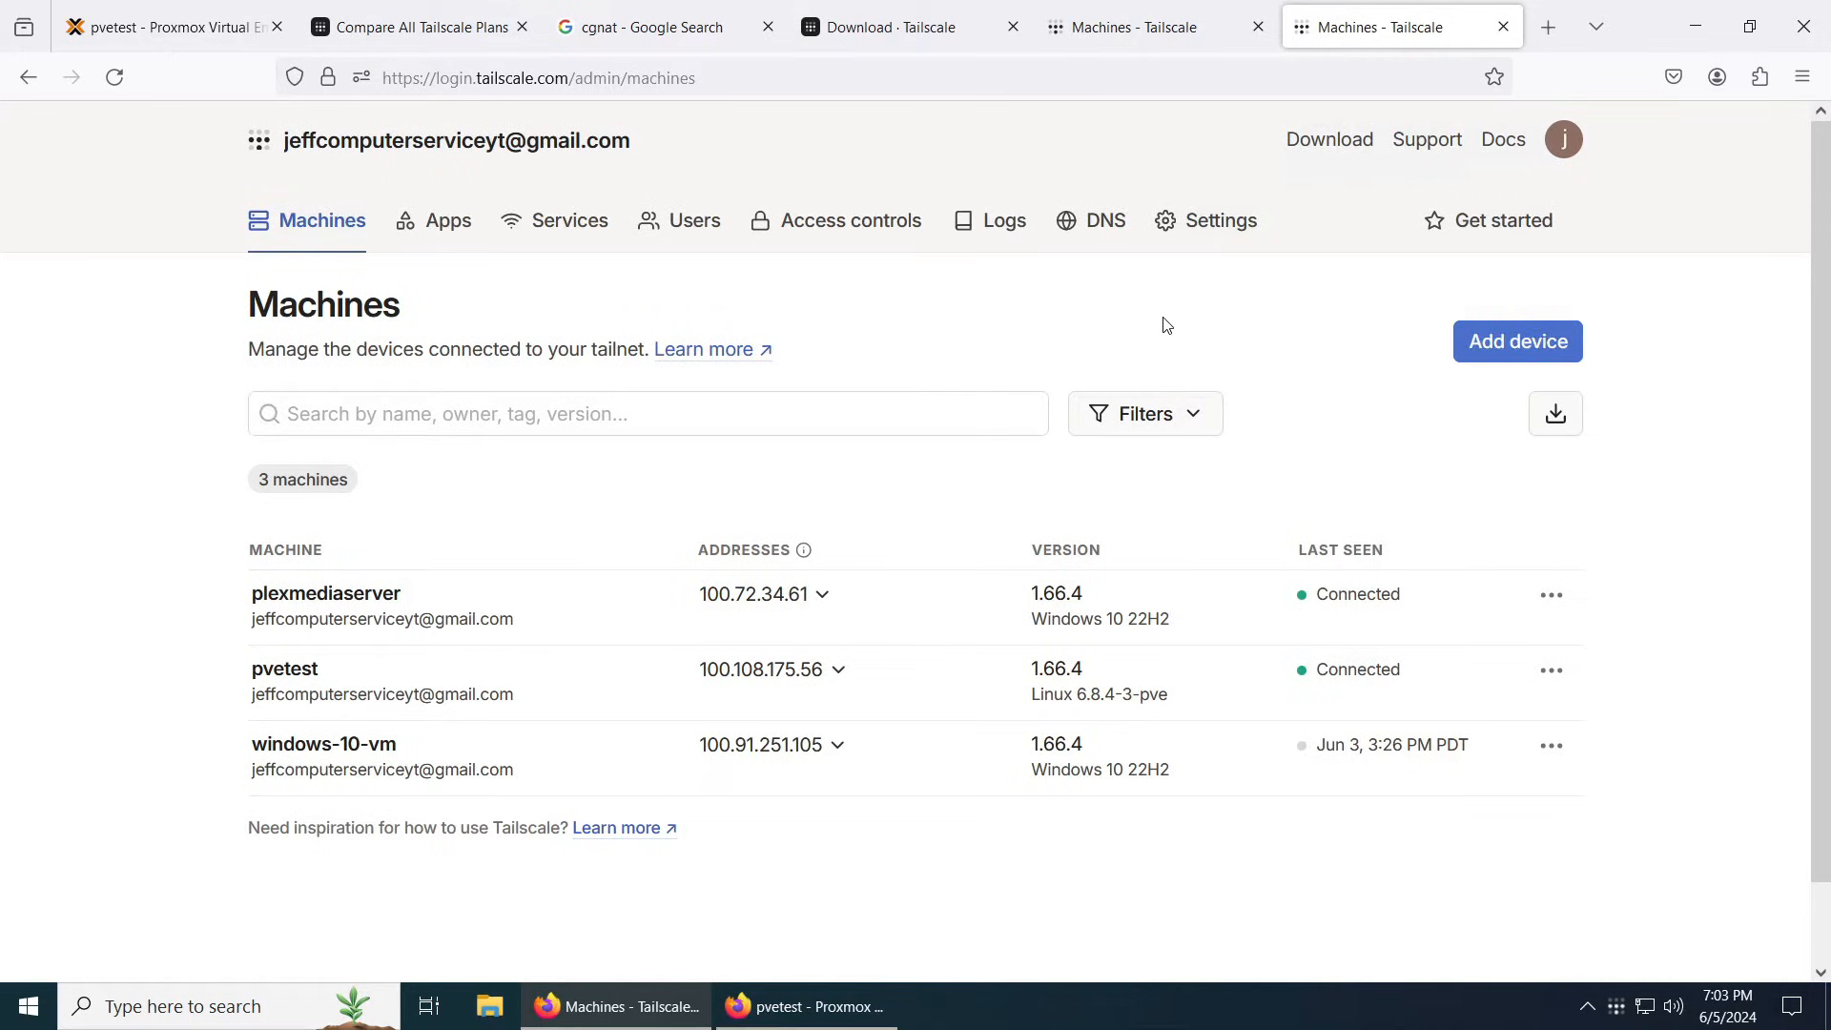
pyautogui.moveTo(305, 683)
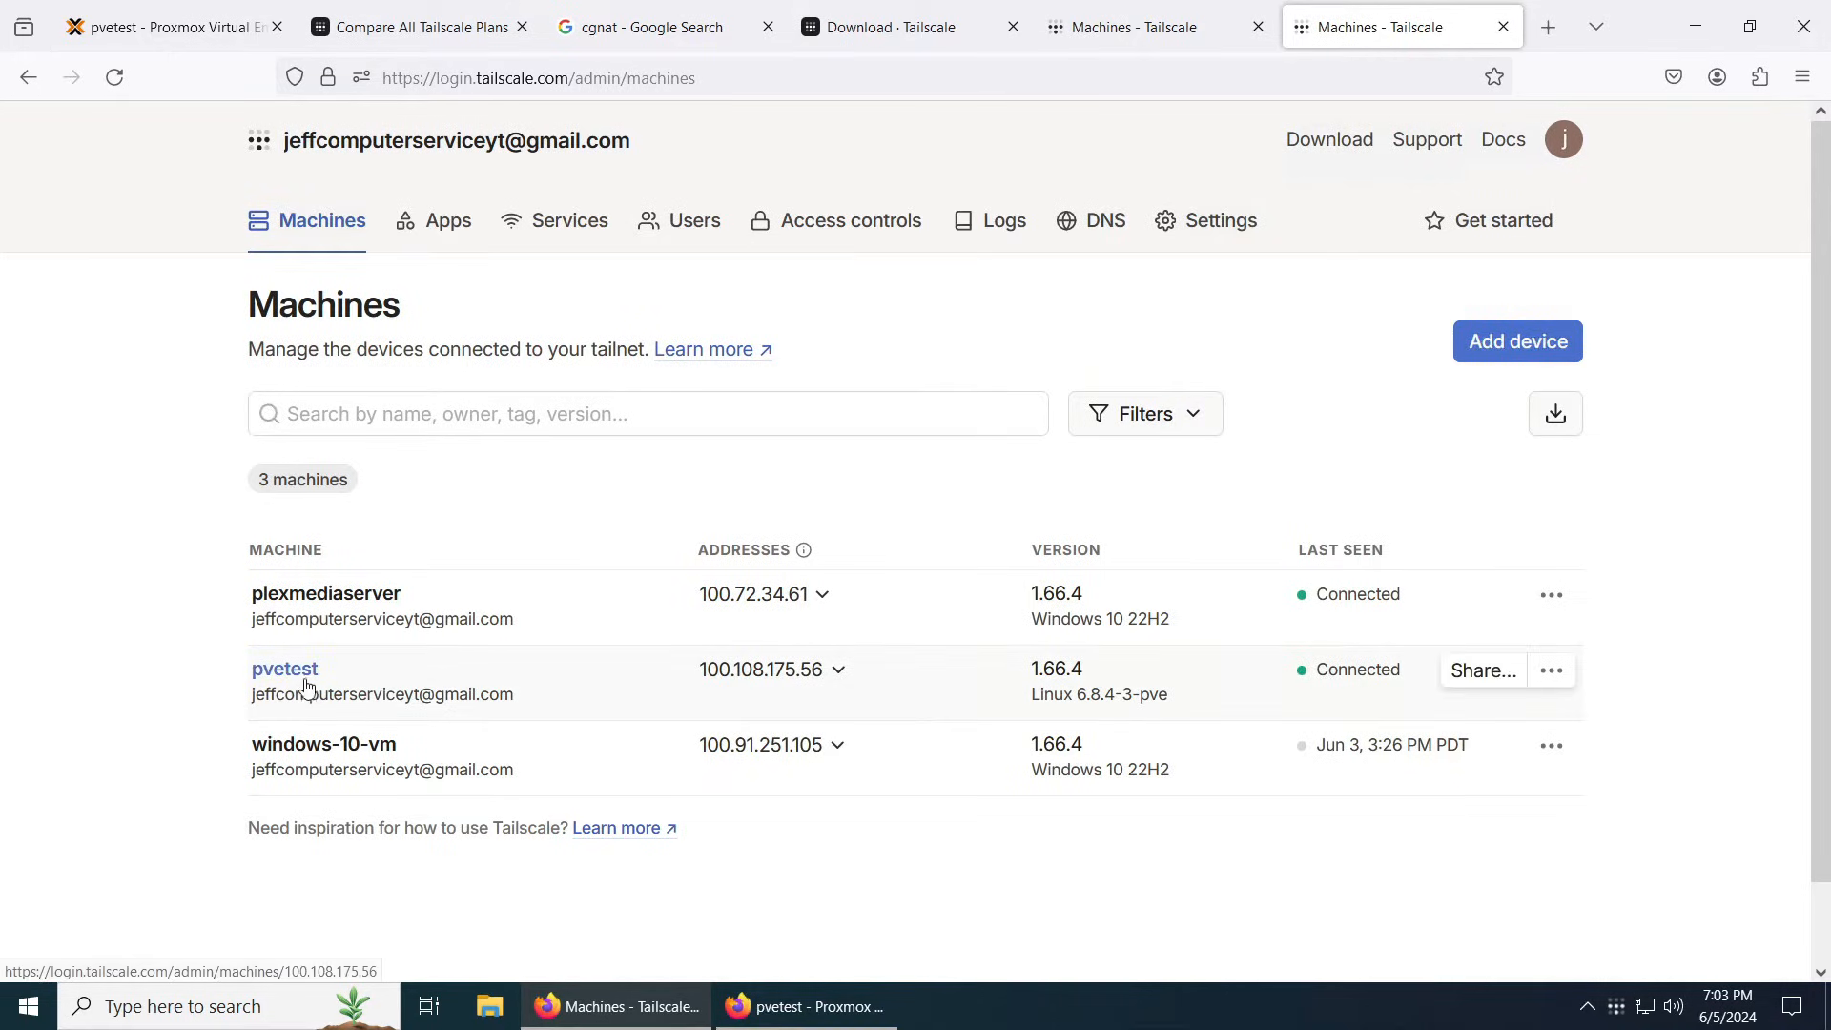
pyautogui.moveTo(350, 685)
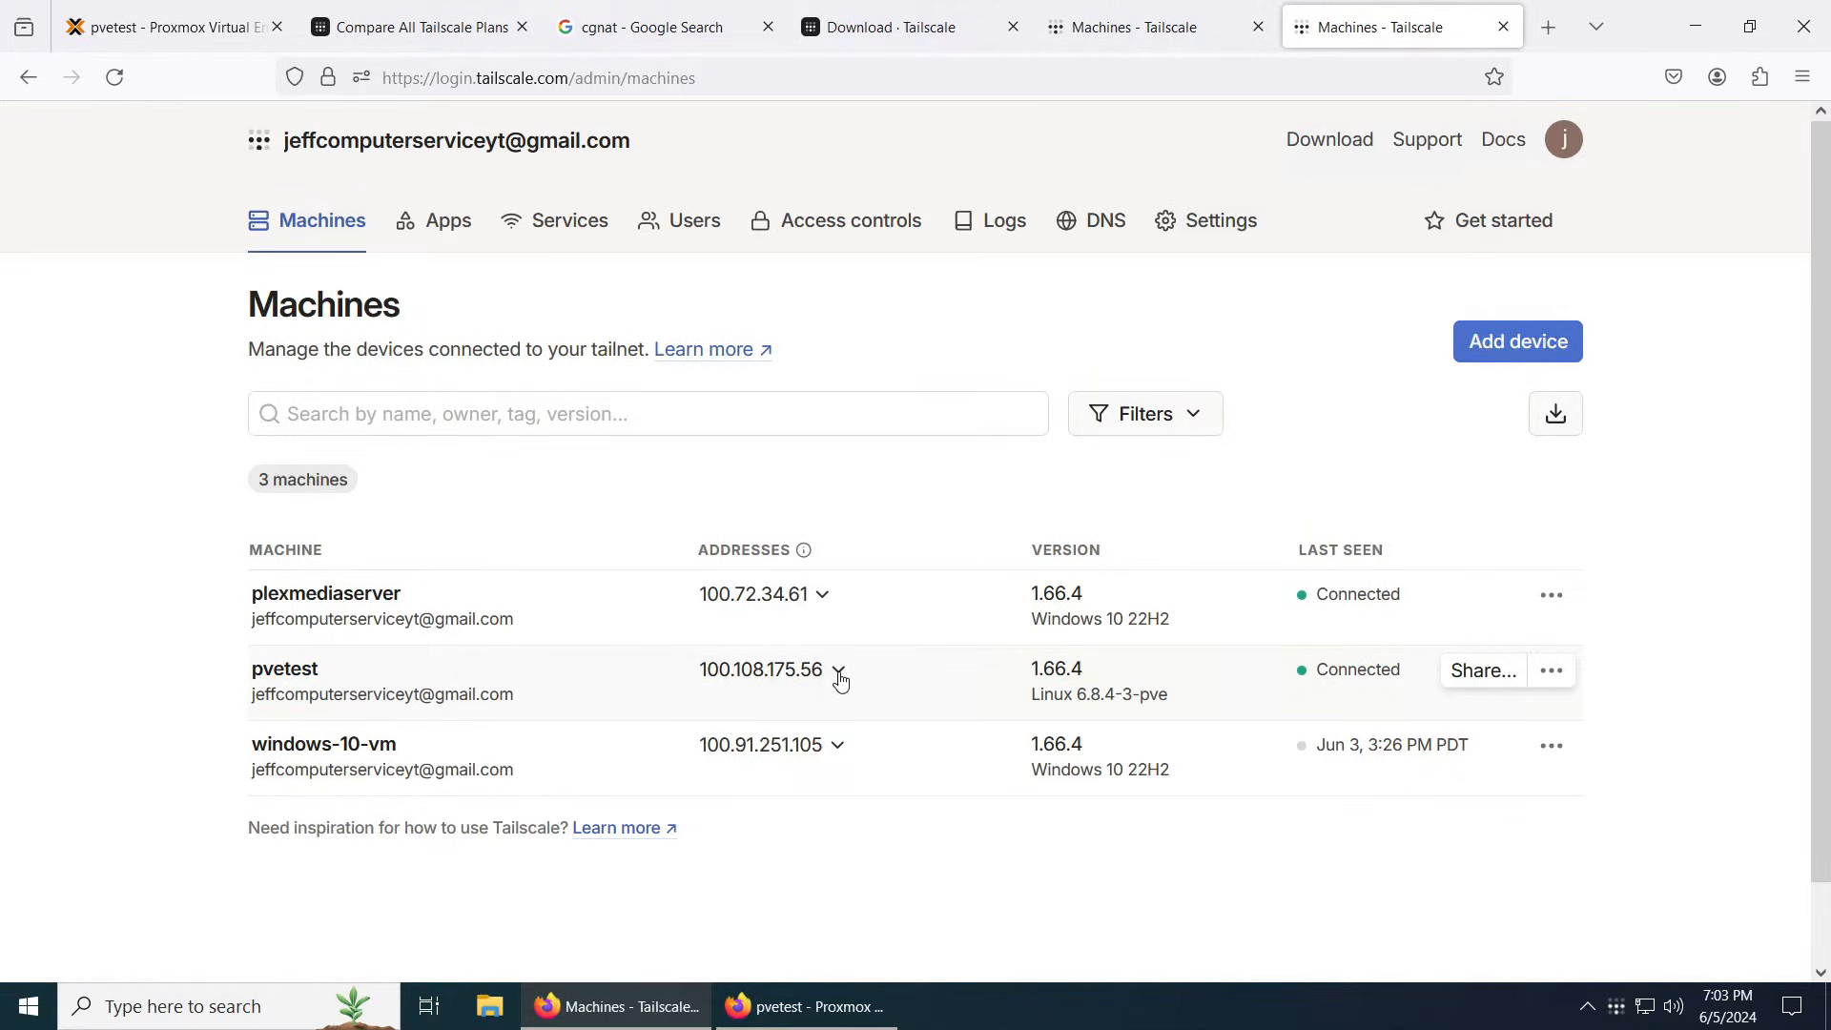
# Step: Expand pvetest's addresses on the Machines page and copy IPv4 100.108.175.56
pyautogui.click(840, 676)
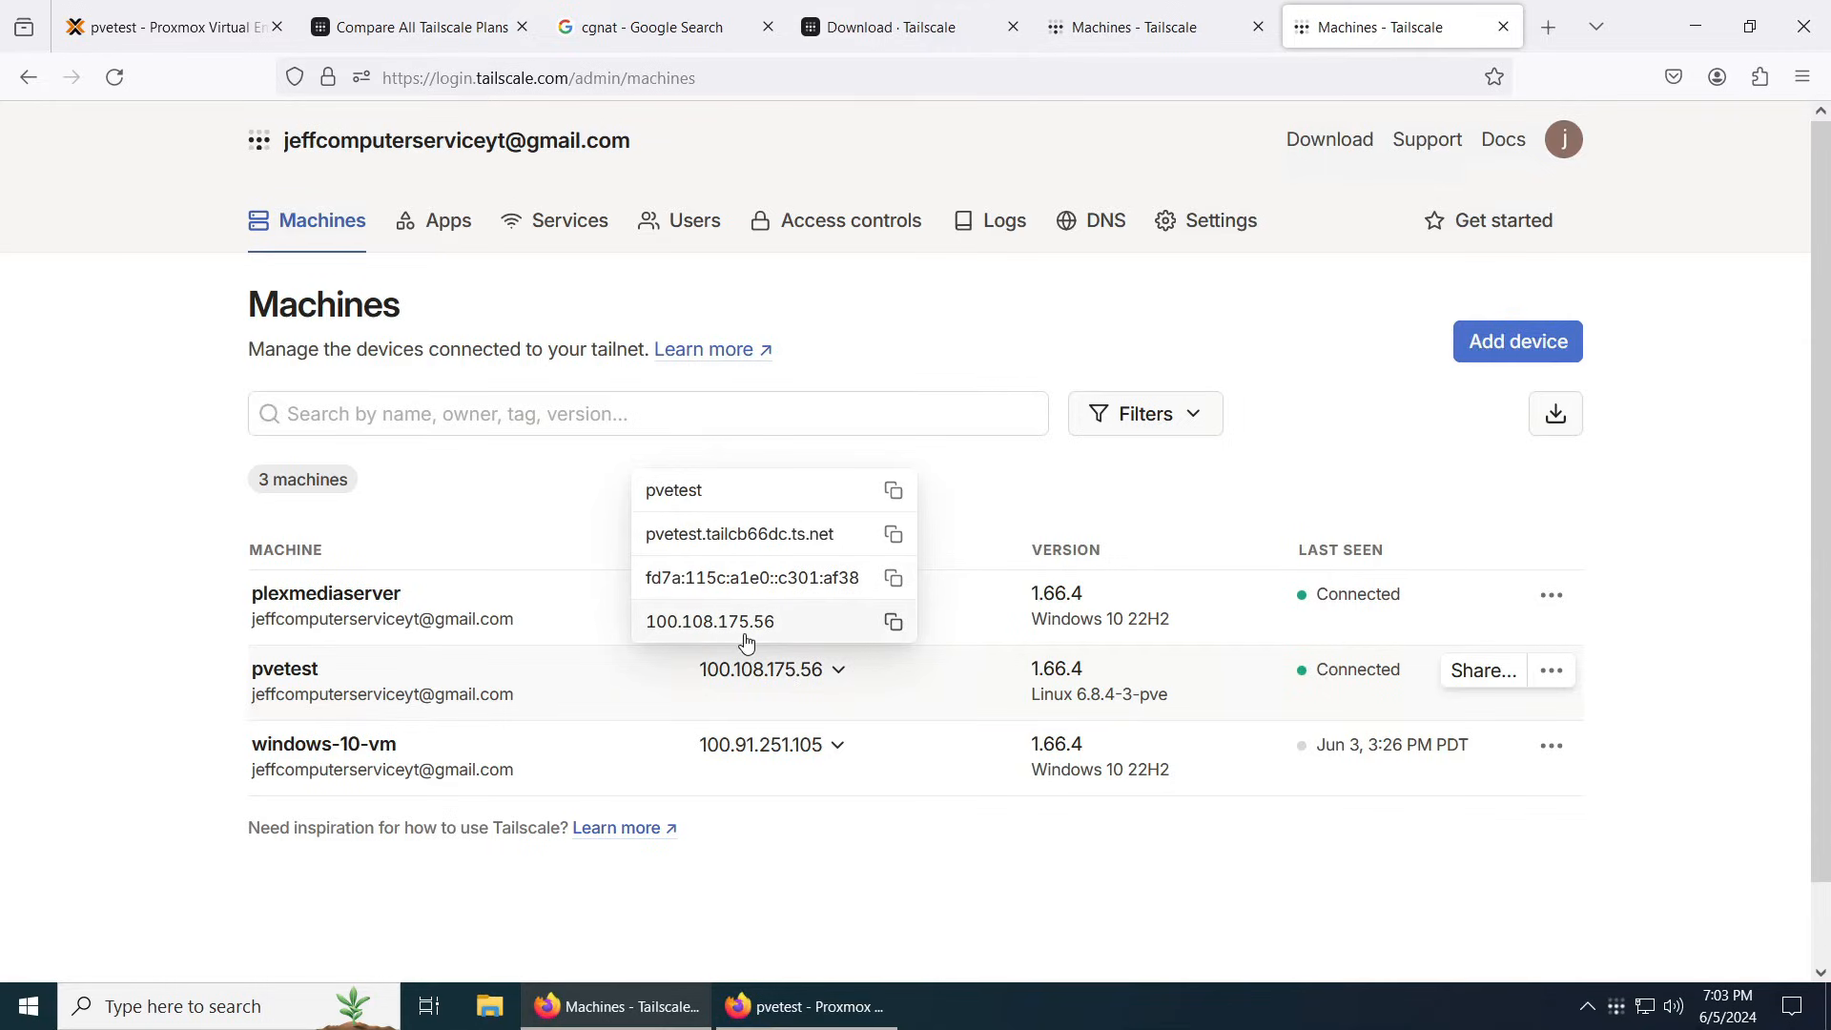
pyautogui.click(892, 622)
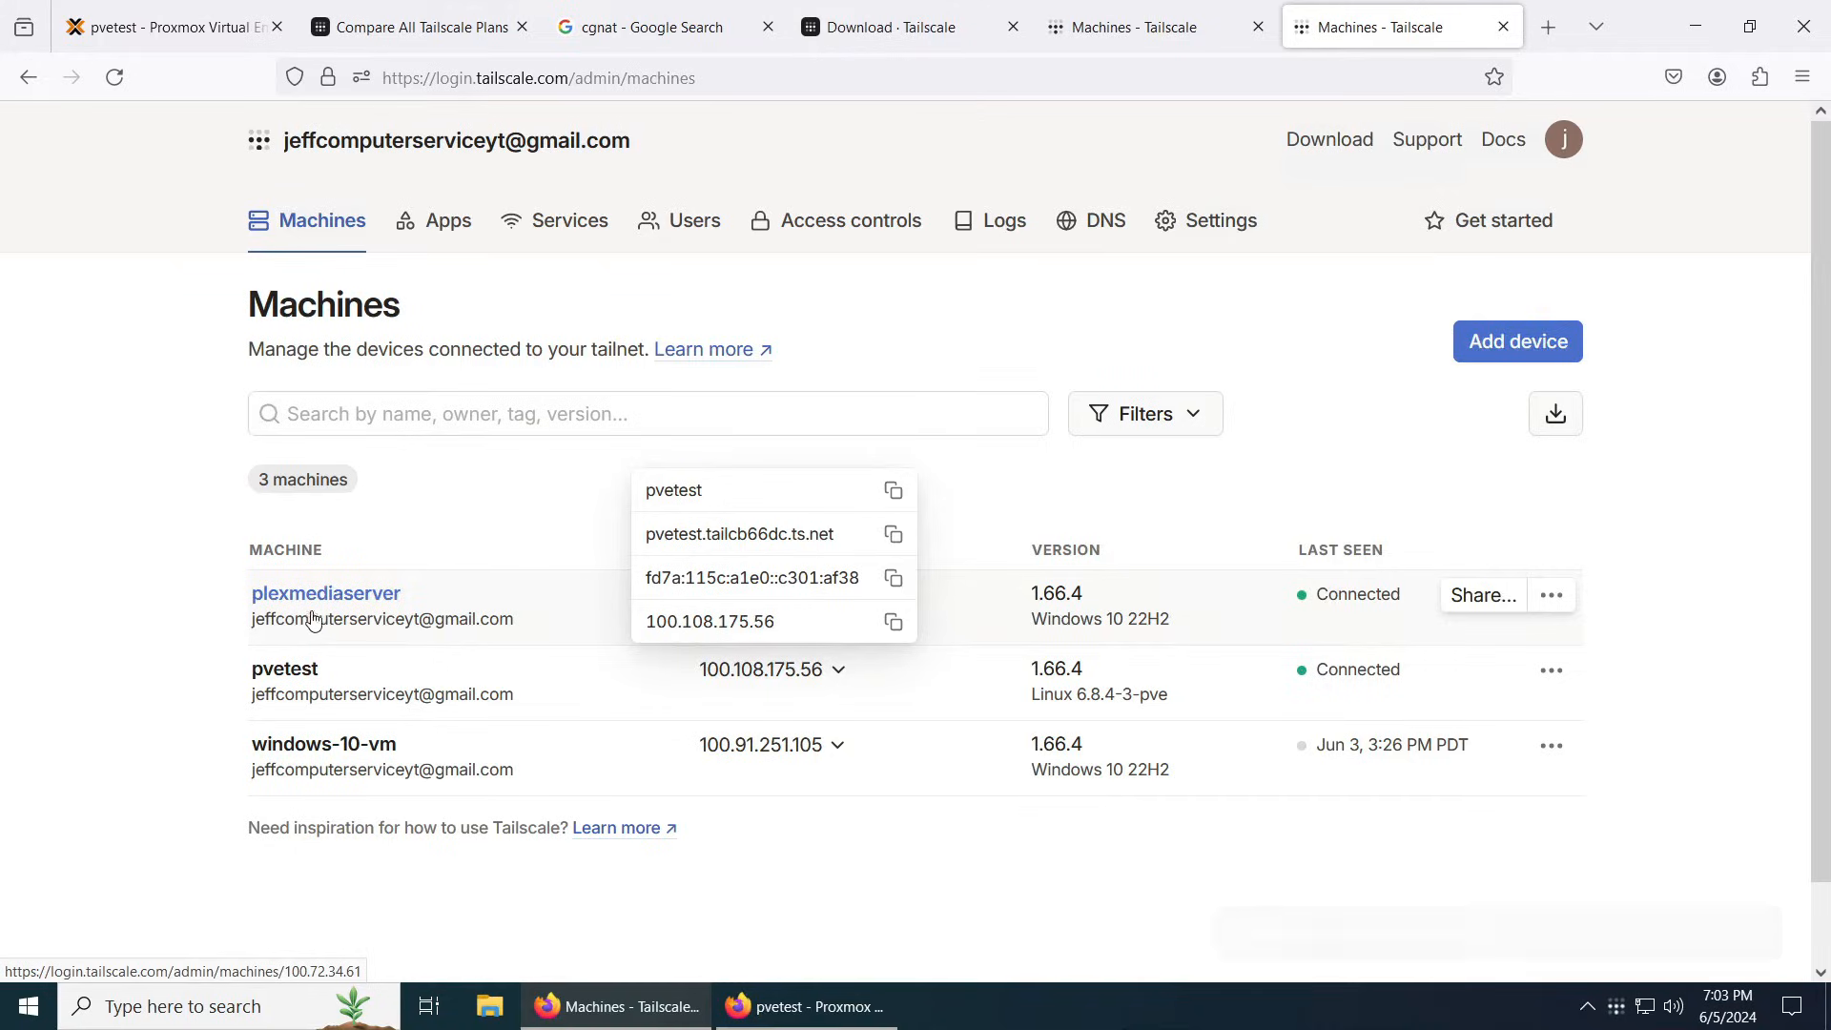
# Step: Open a Command Prompt and run hostname and ipconfig to view this PC's addresses
pyautogui.press('Win+R')
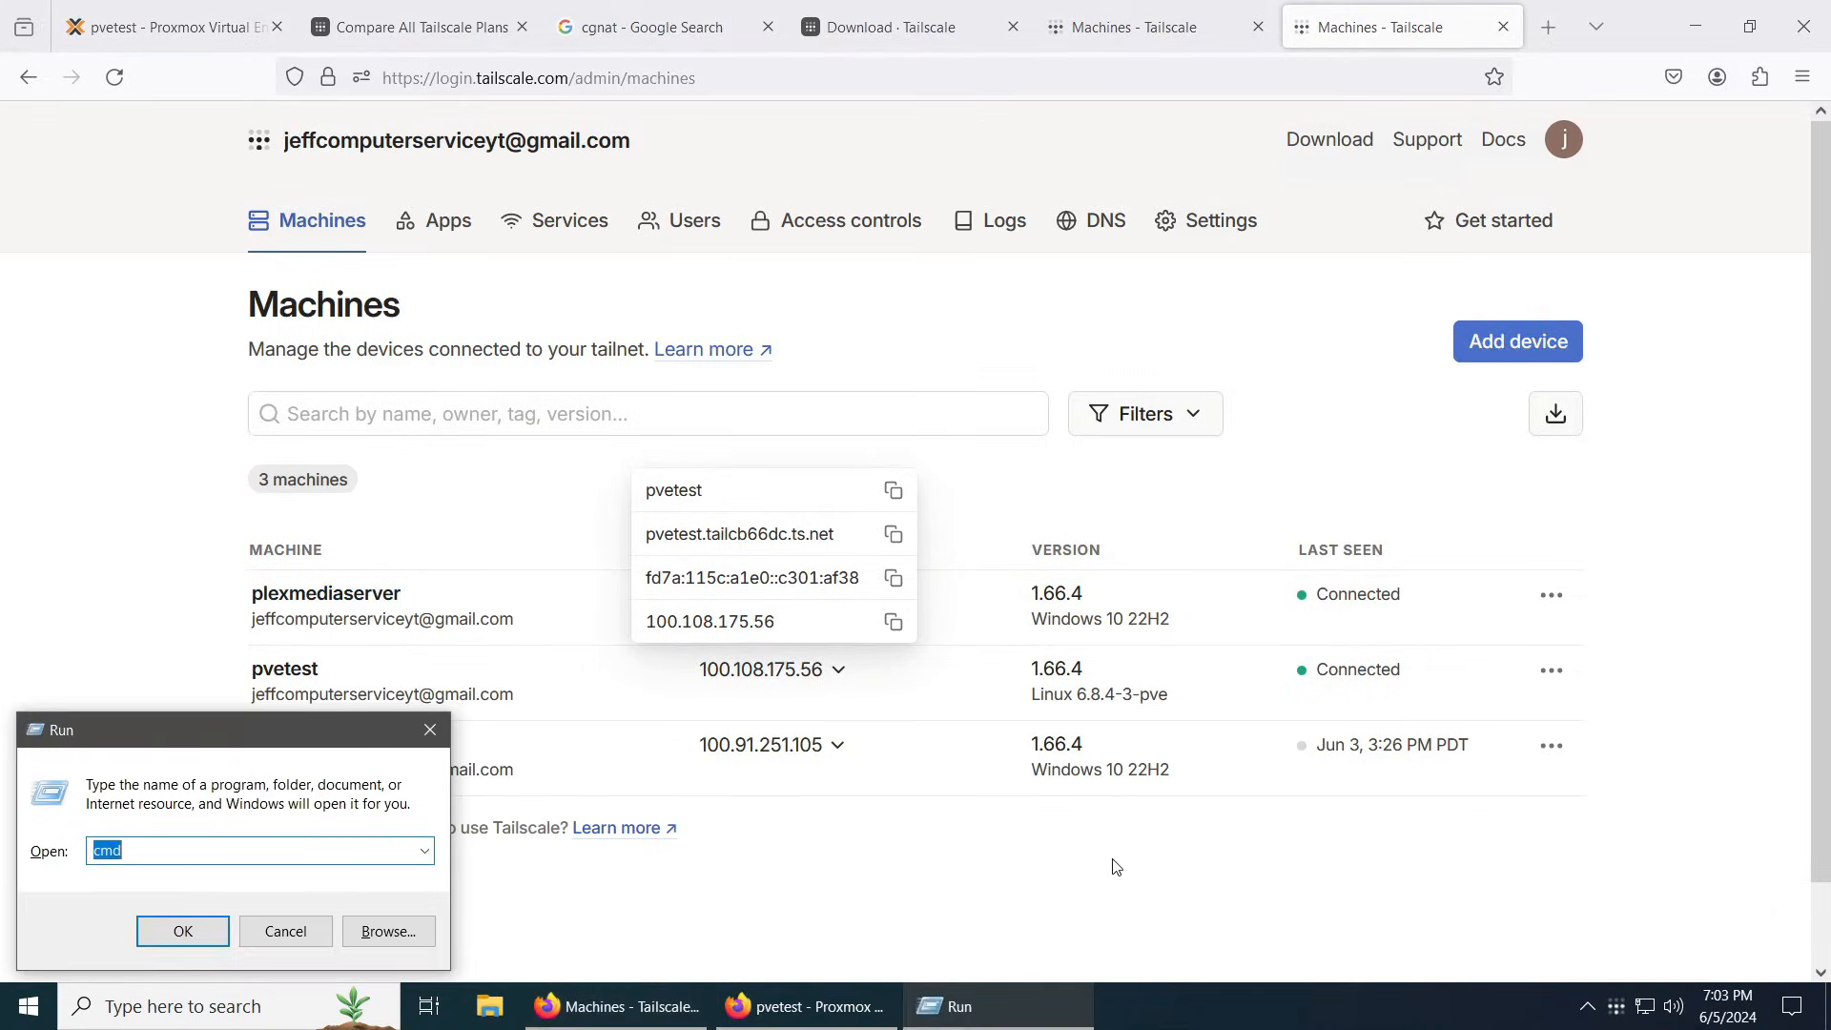
pyautogui.click(182, 931)
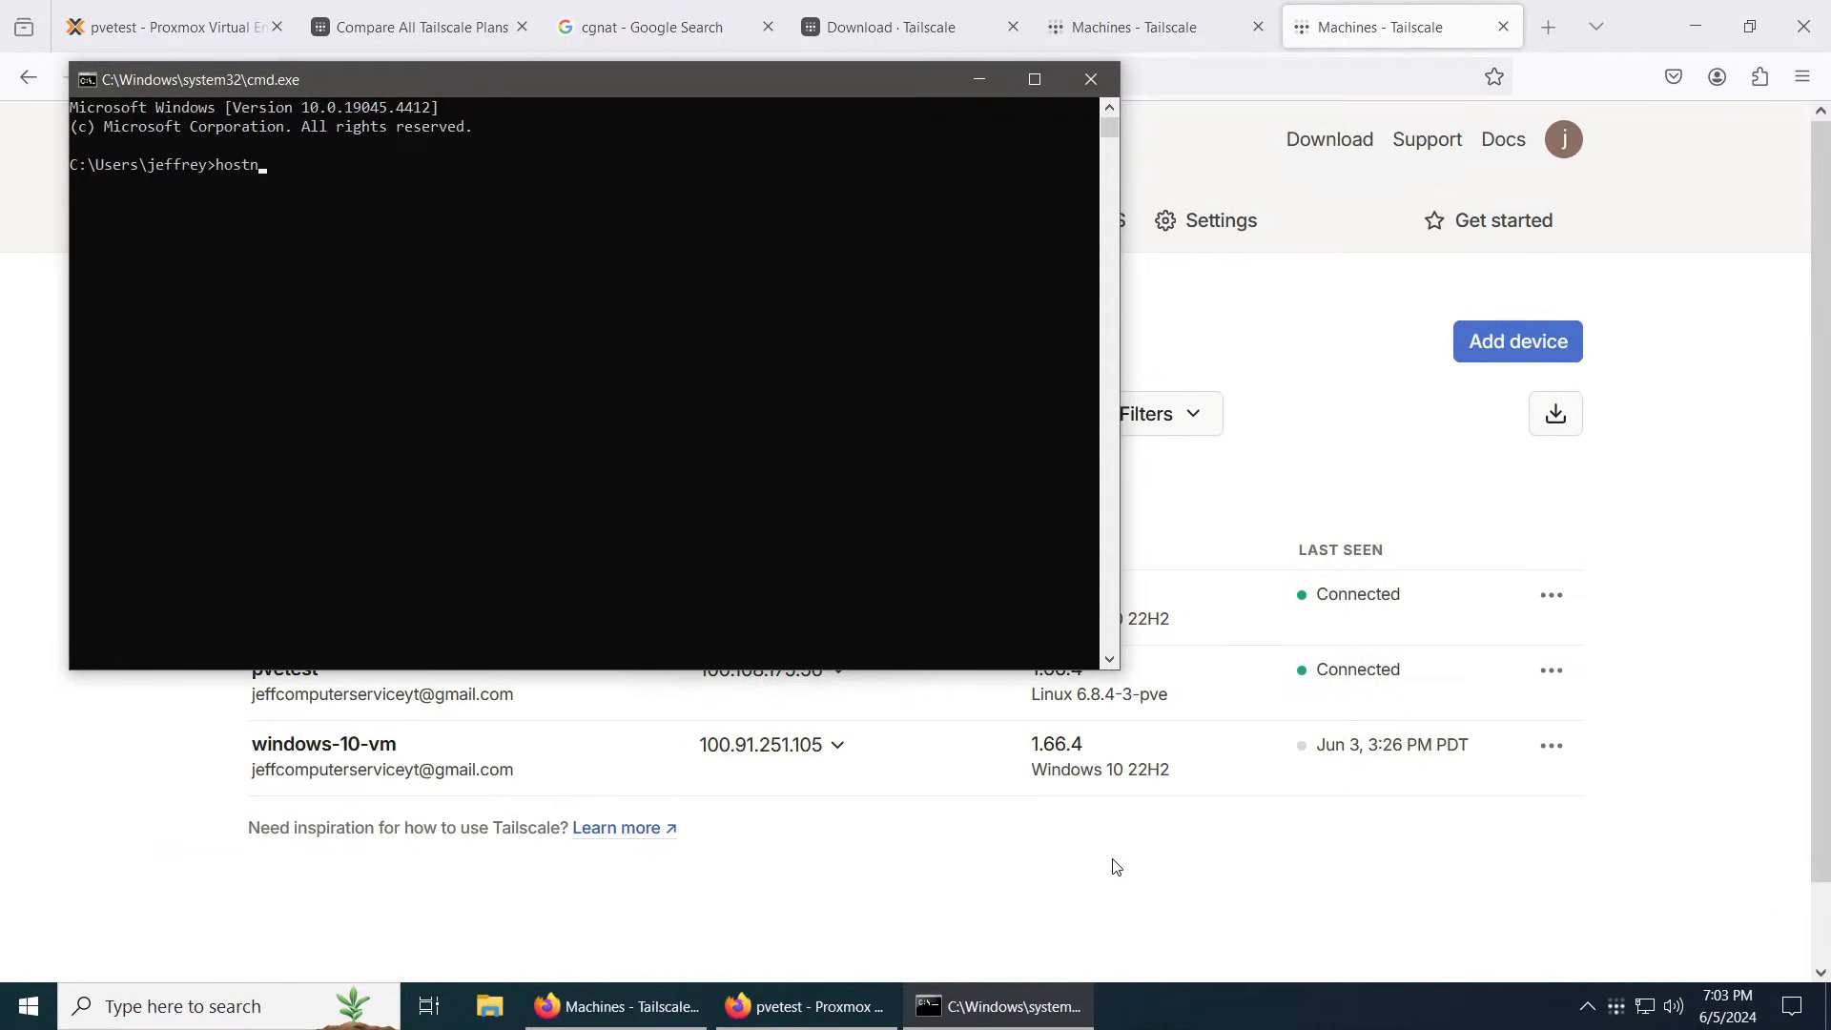
pyautogui.press('Enter')
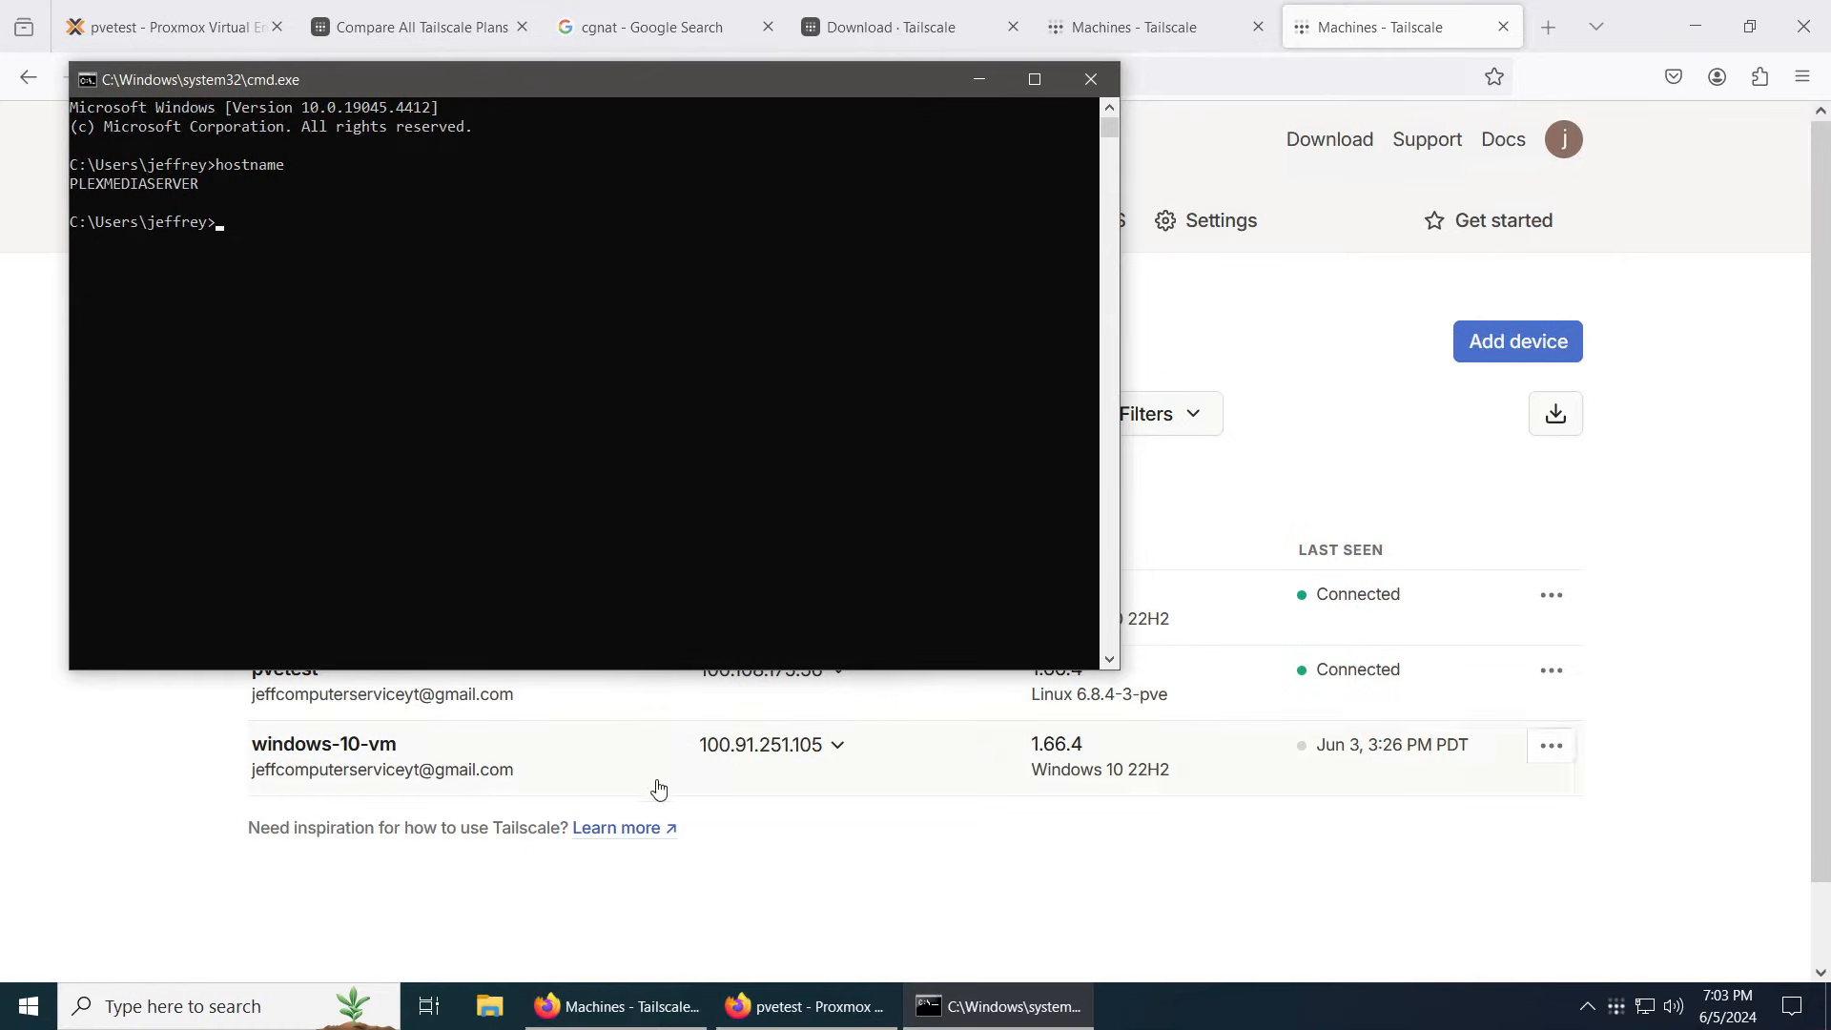
pyautogui.write('ipconfig')
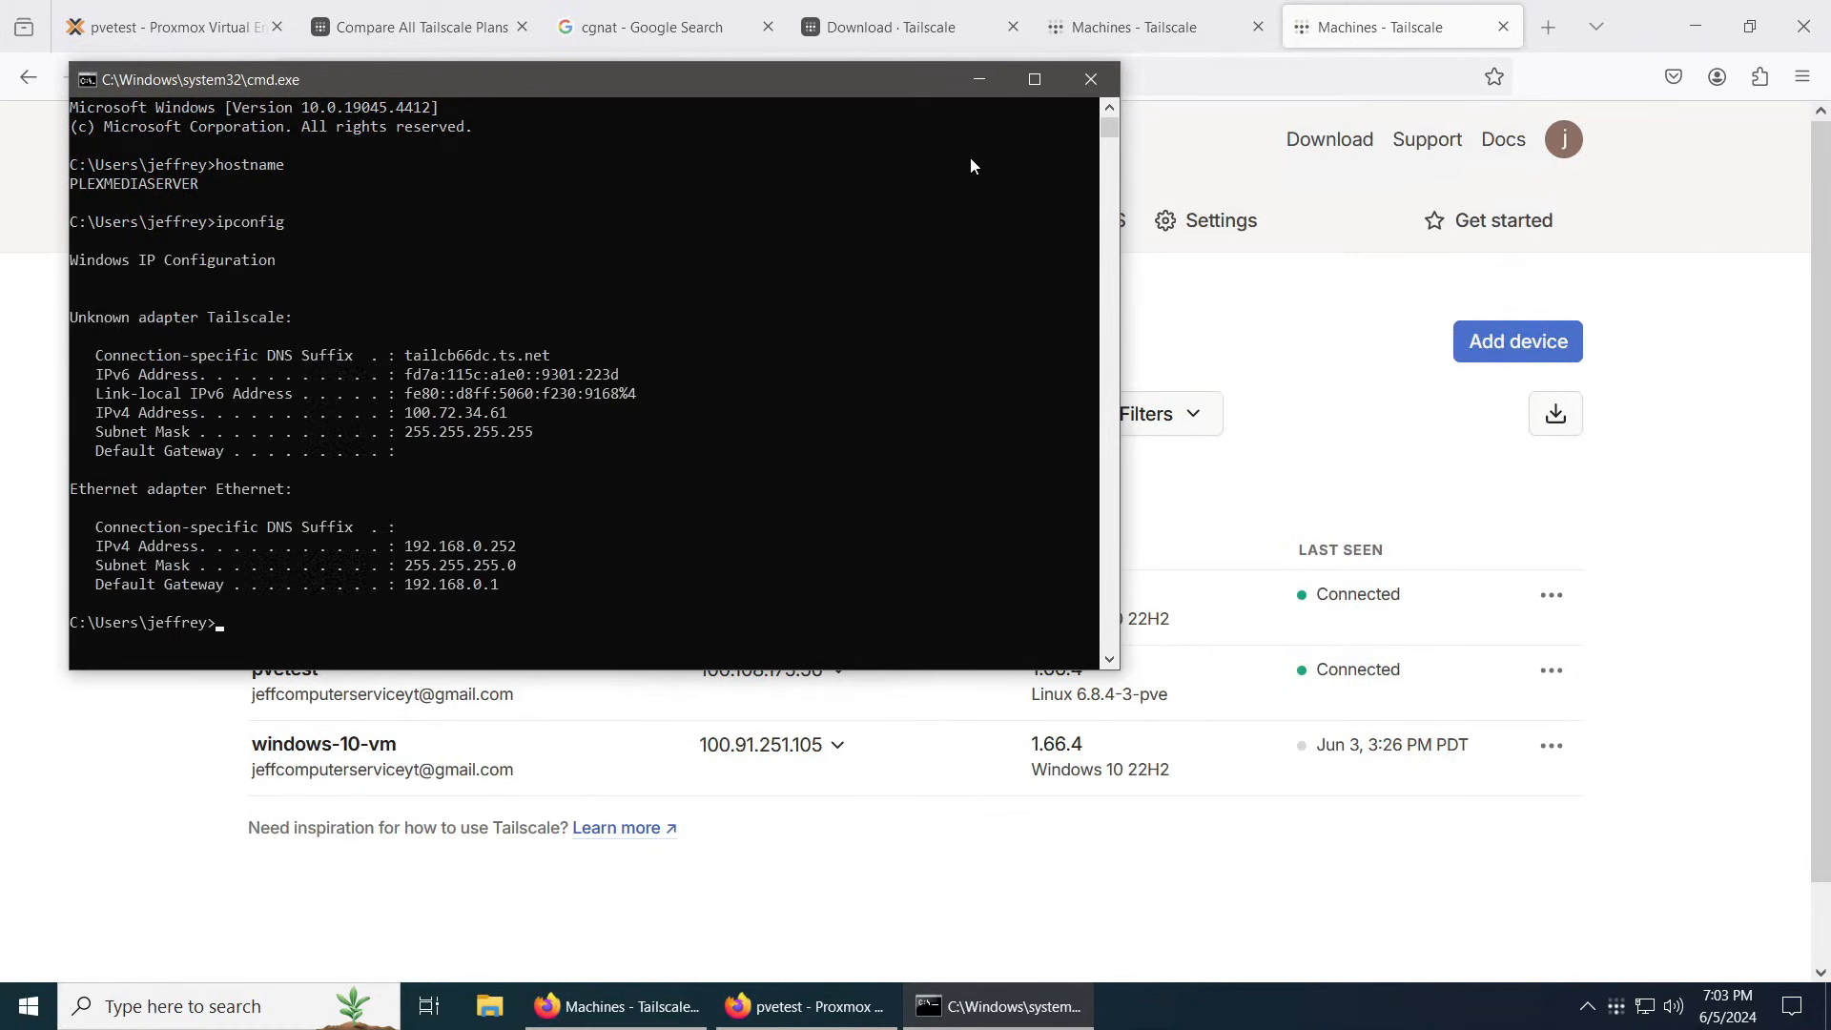
pyautogui.moveTo(358, 396)
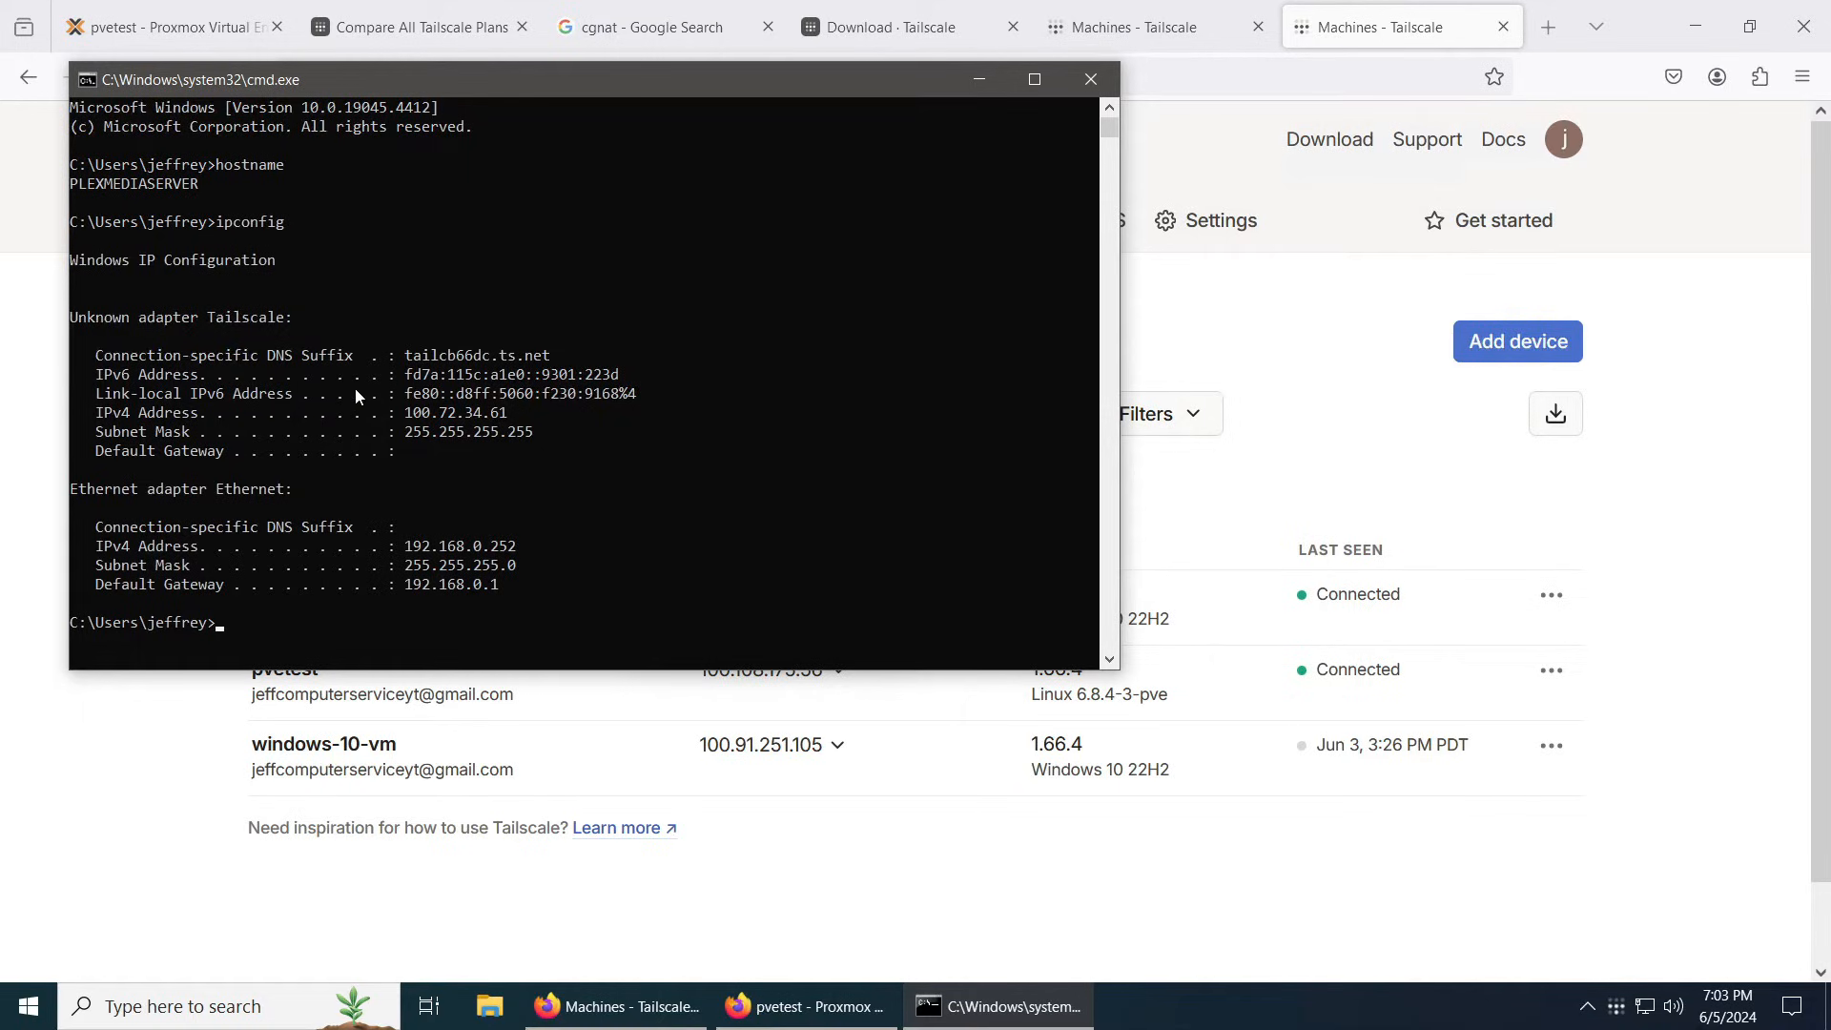
pyautogui.moveTo(455, 95)
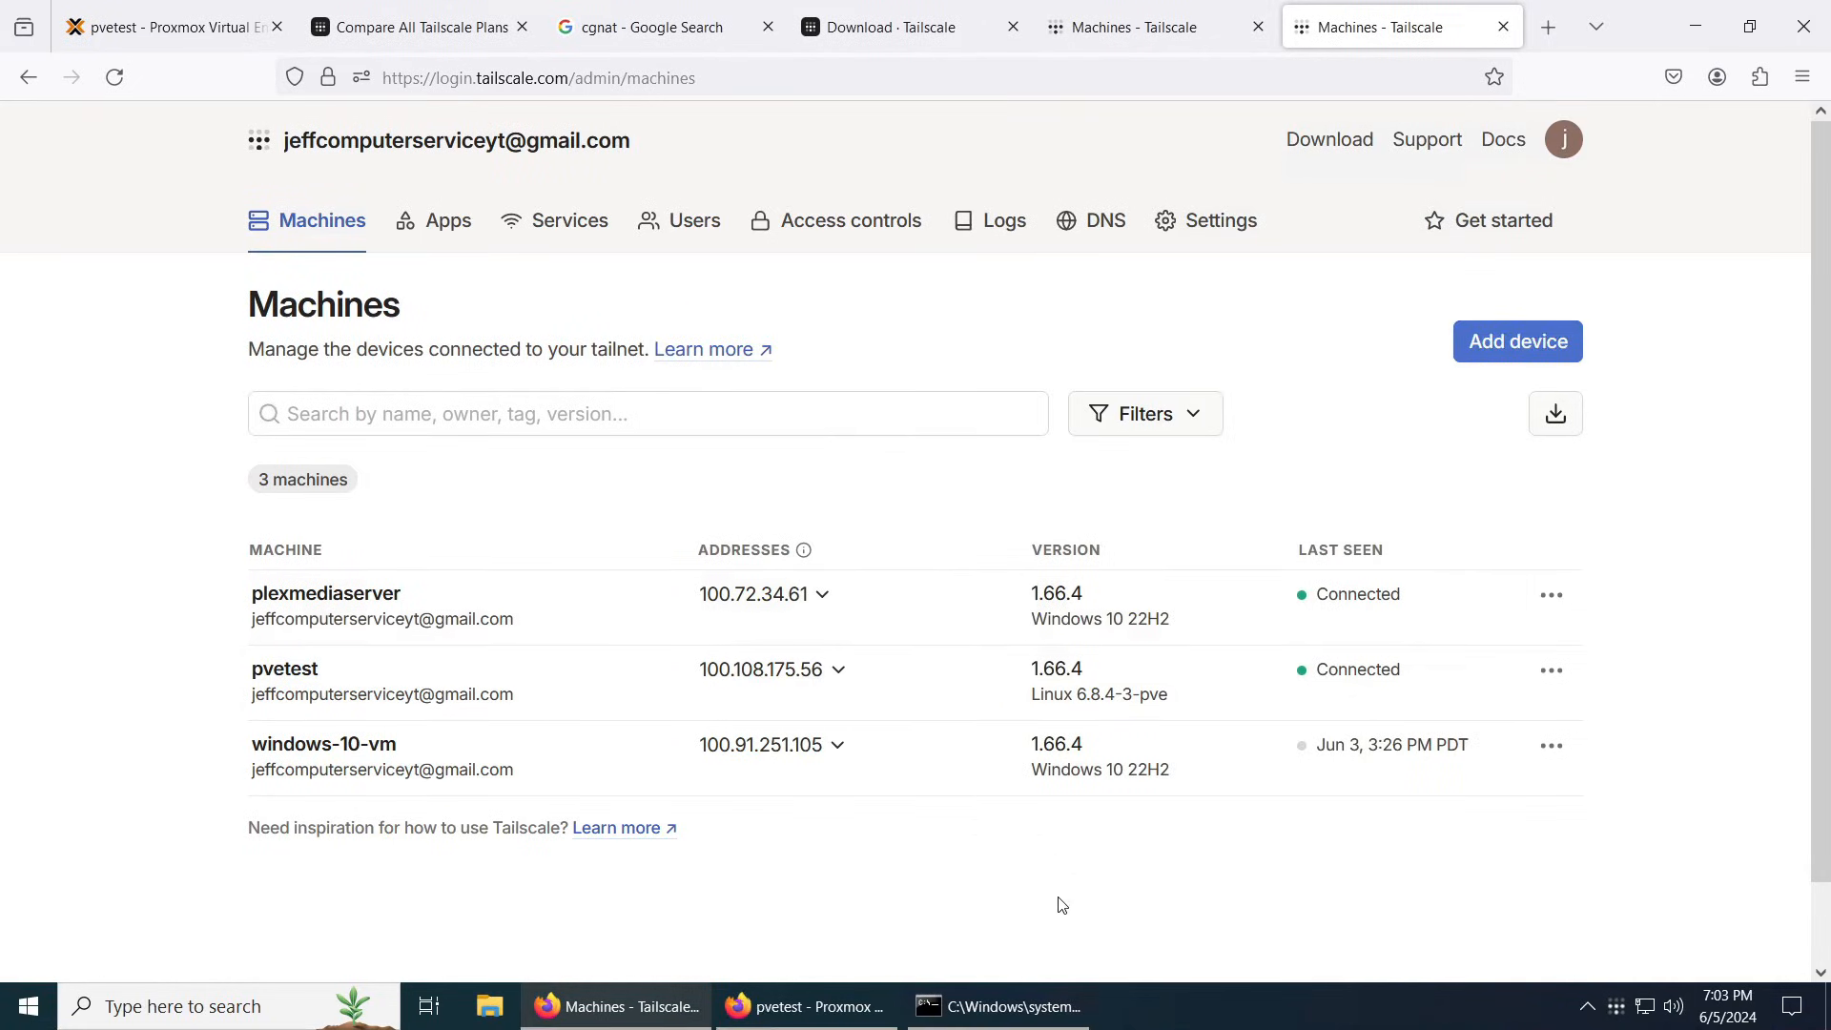
pyautogui.moveTo(1037, 1026)
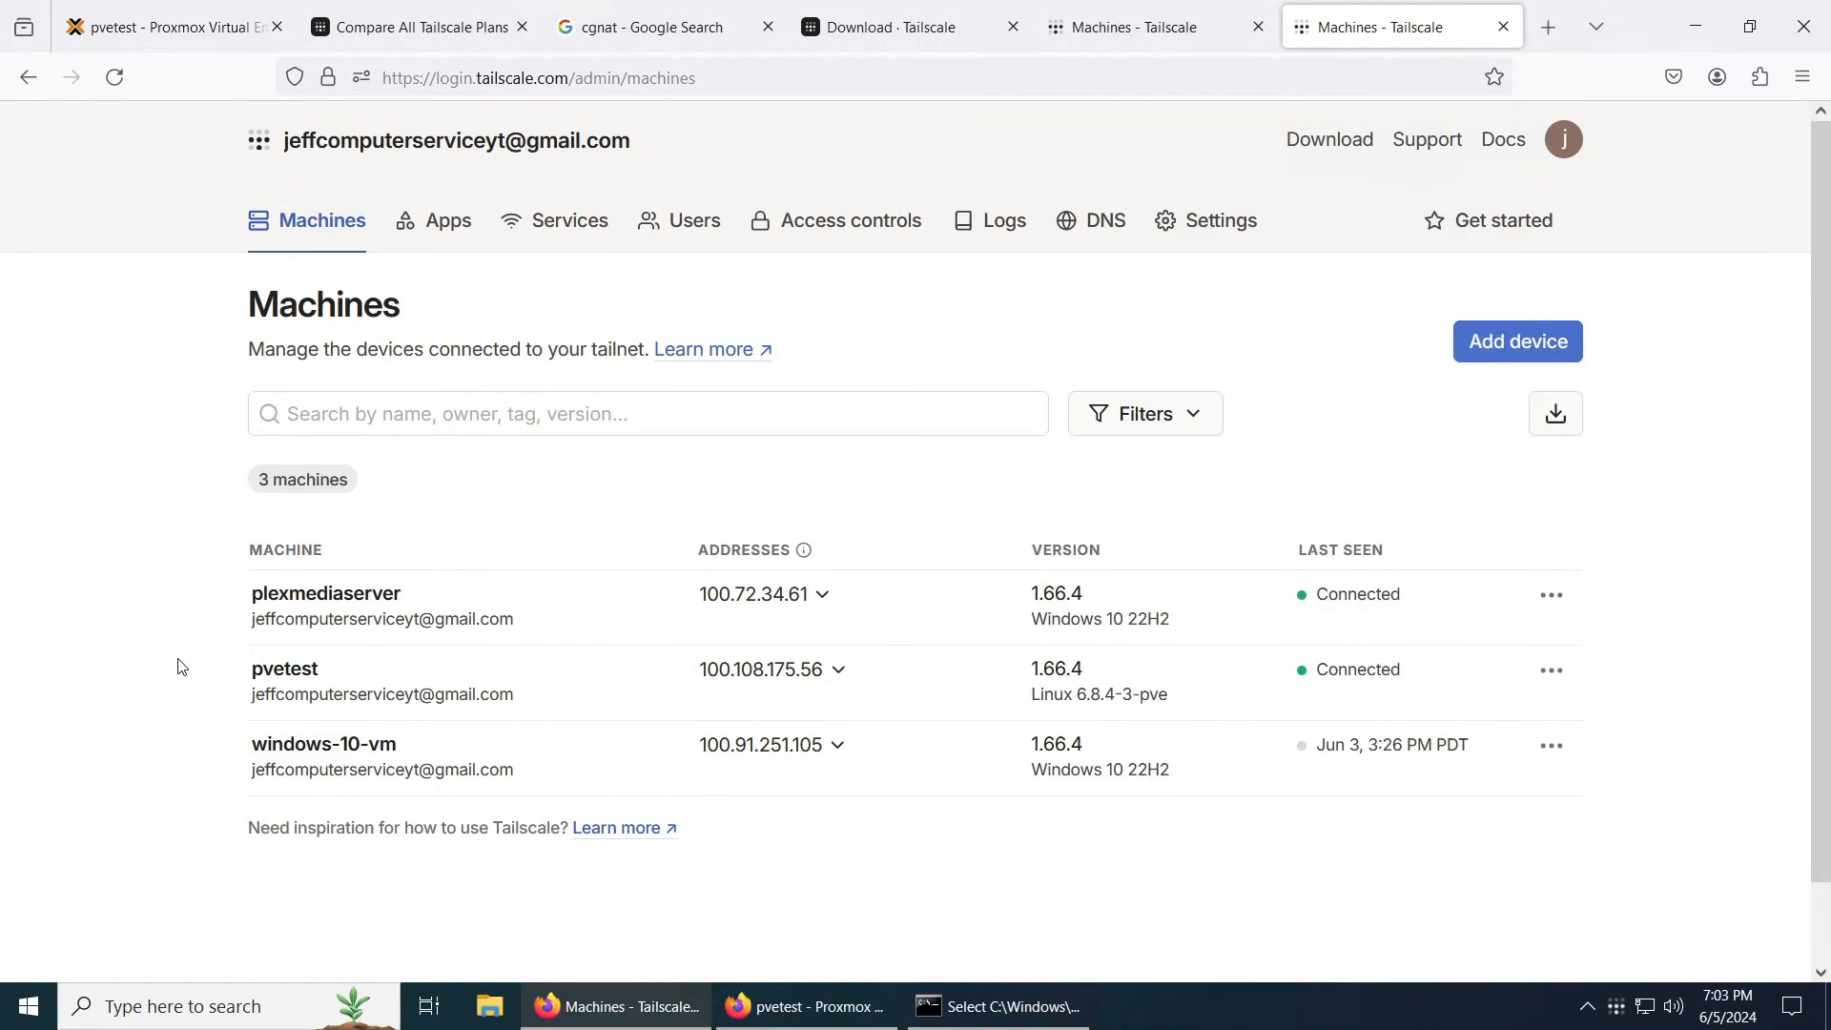
pyautogui.moveTo(186, 155)
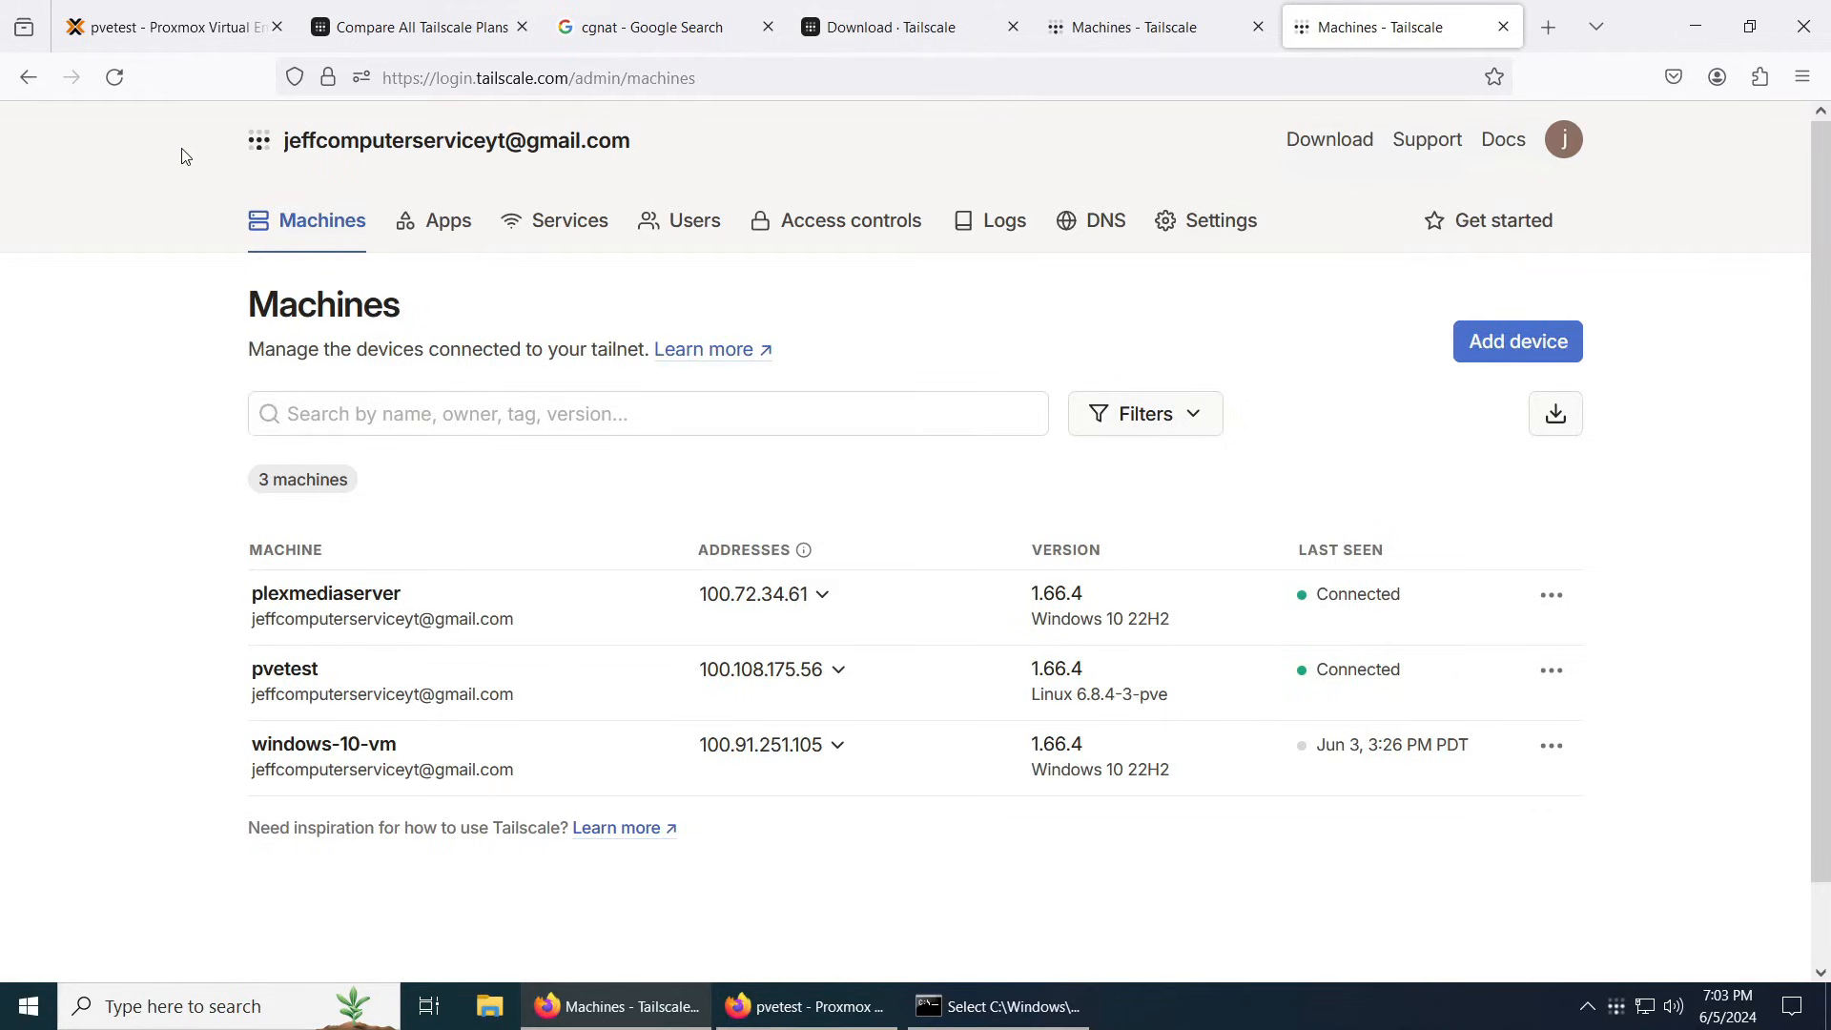
pyautogui.moveTo(179, 36)
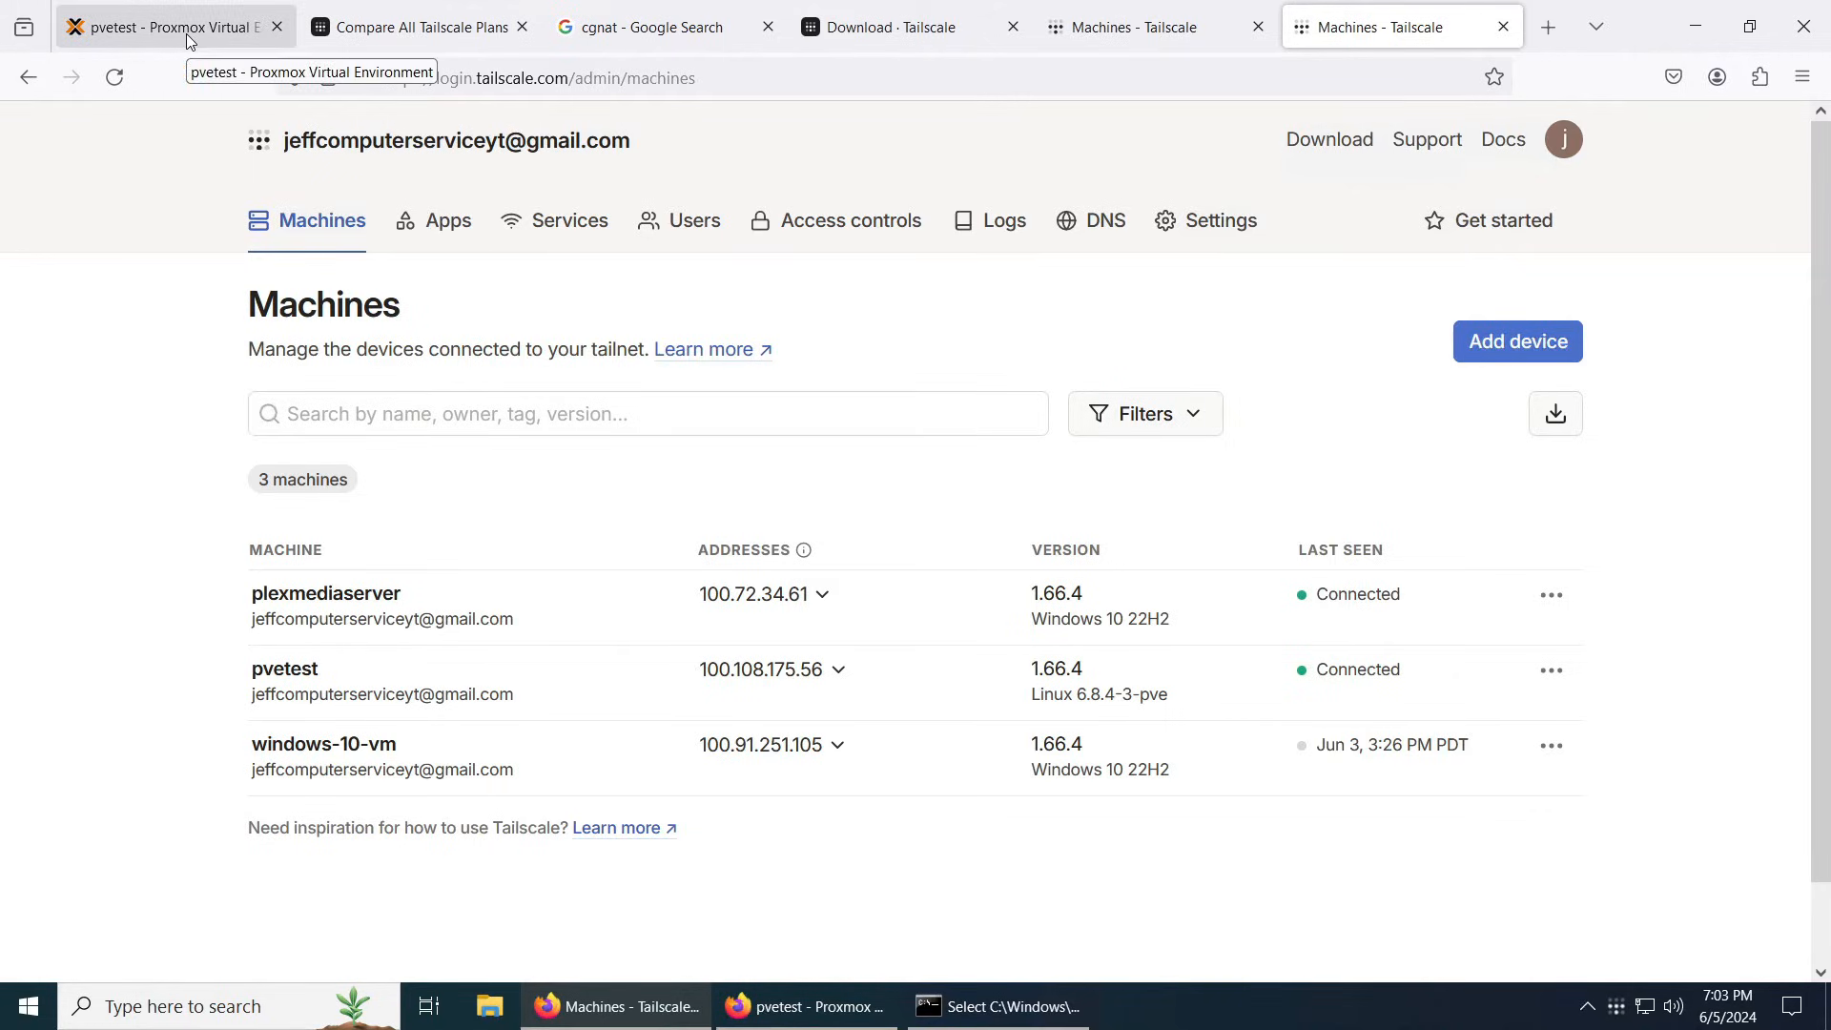
# Step: Browse in a new tab to pvetest's Tailscale address 100.108.175.56:8006
pyautogui.click(167, 27)
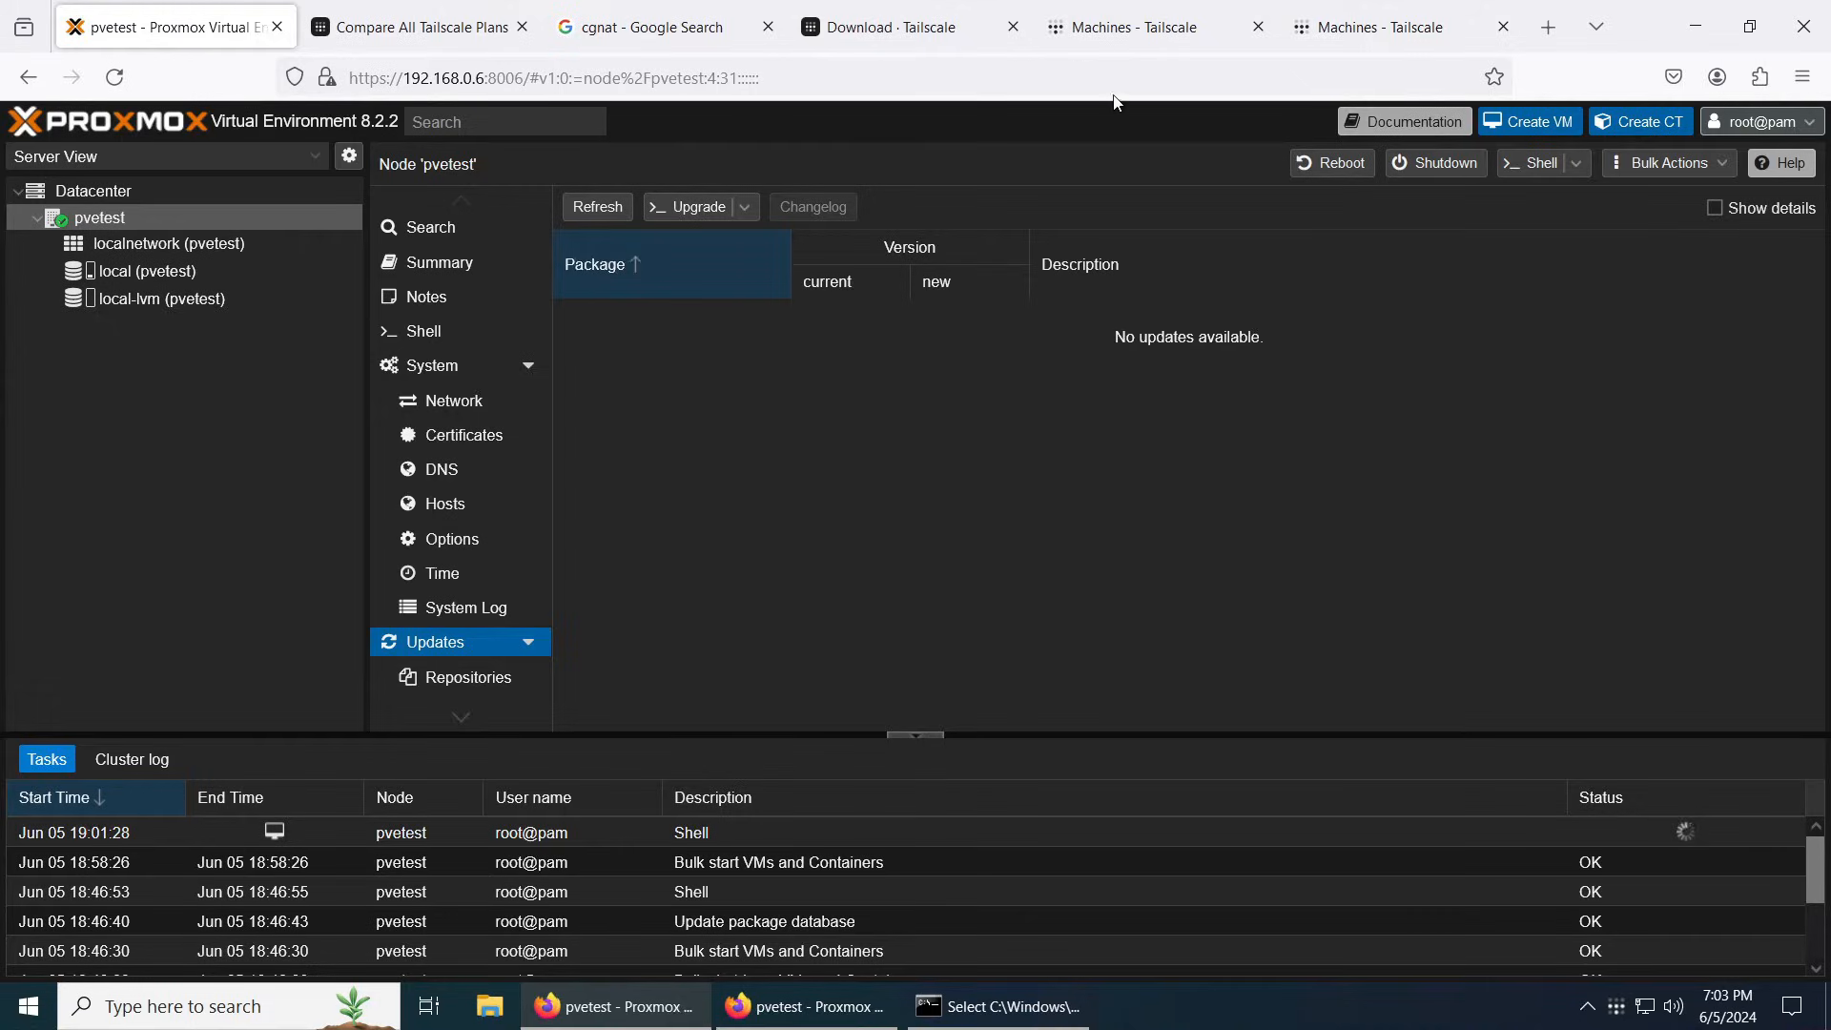
pyautogui.click(1548, 26)
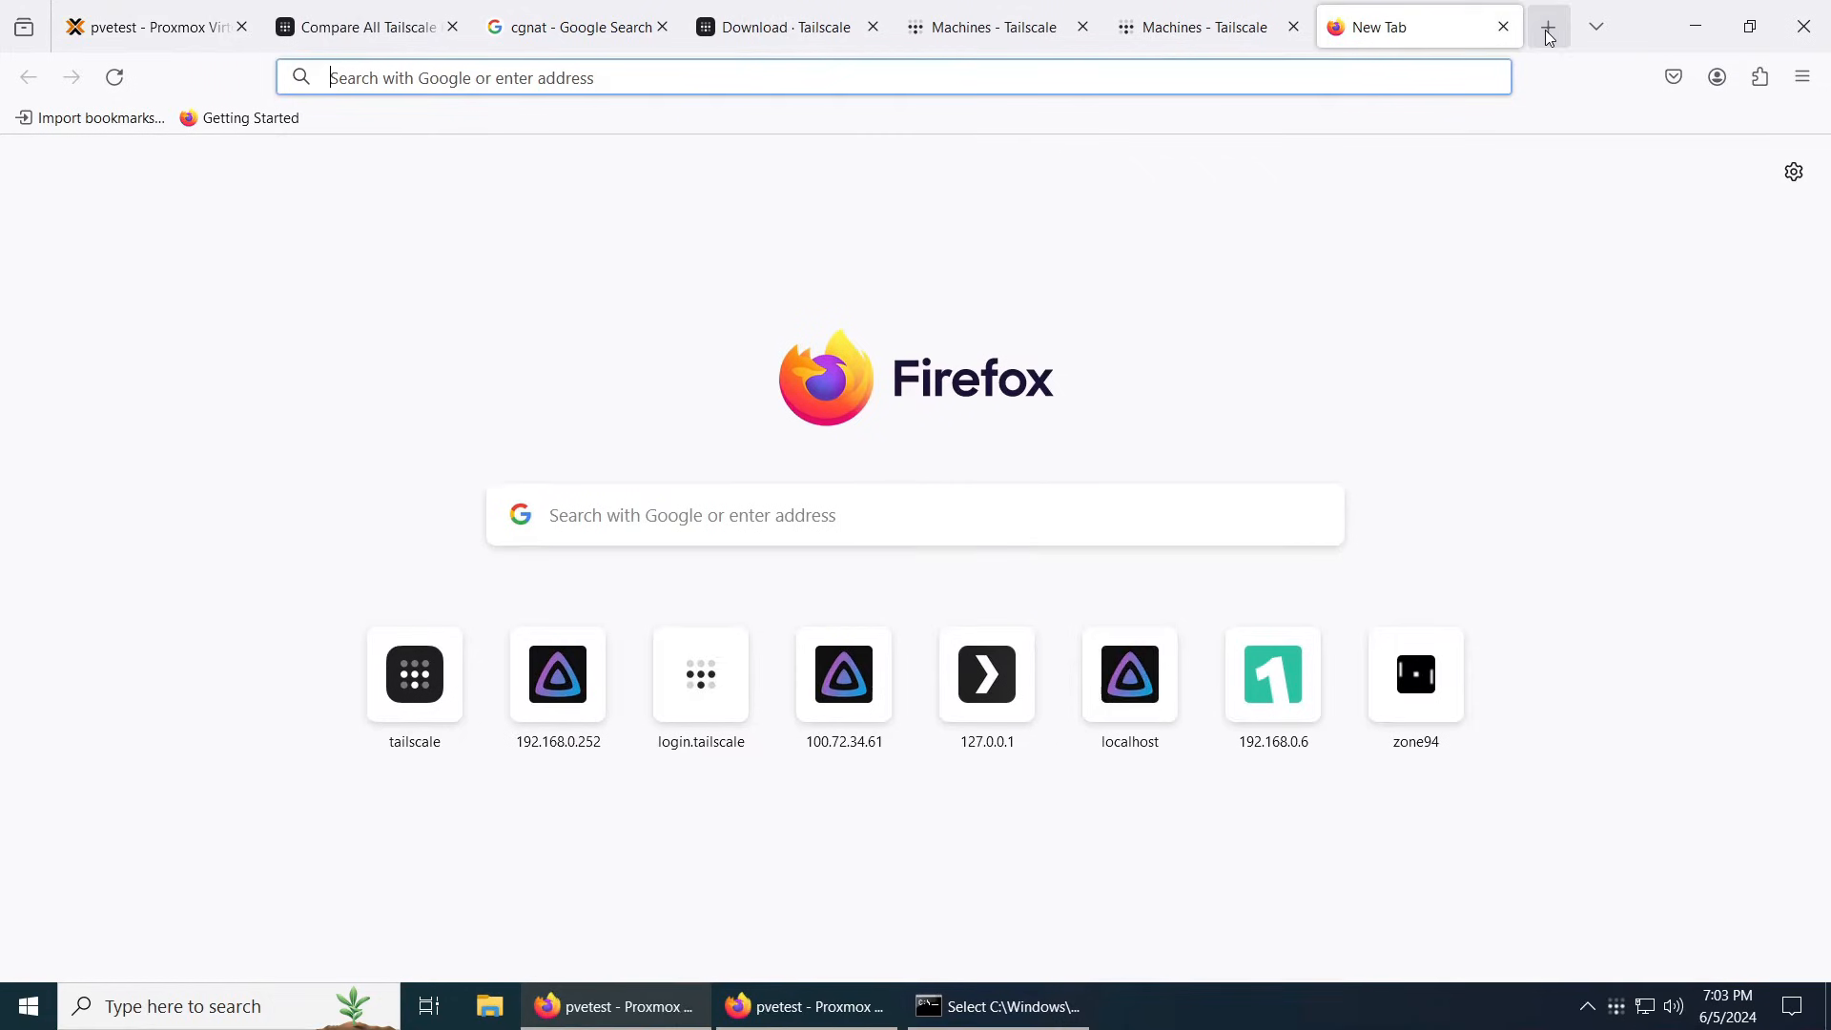
pyautogui.write('100.108.175.56')
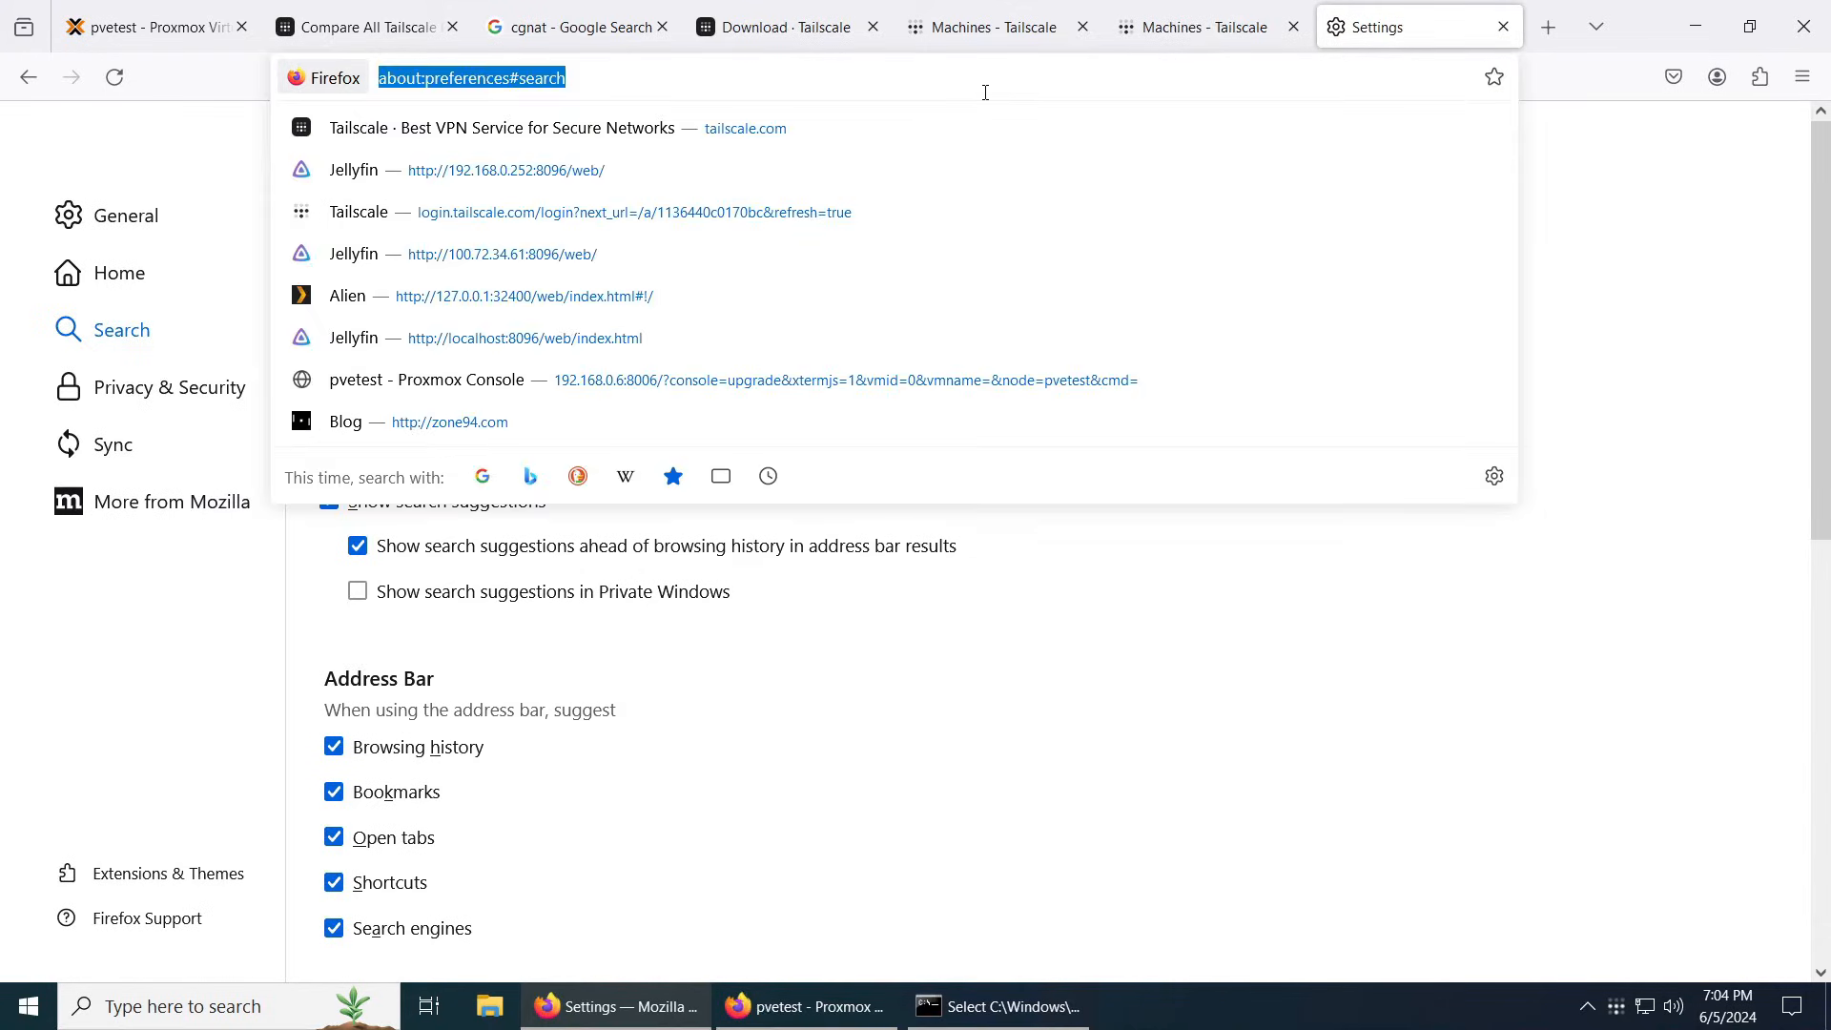
pyautogui.write('100.108.175.56:')
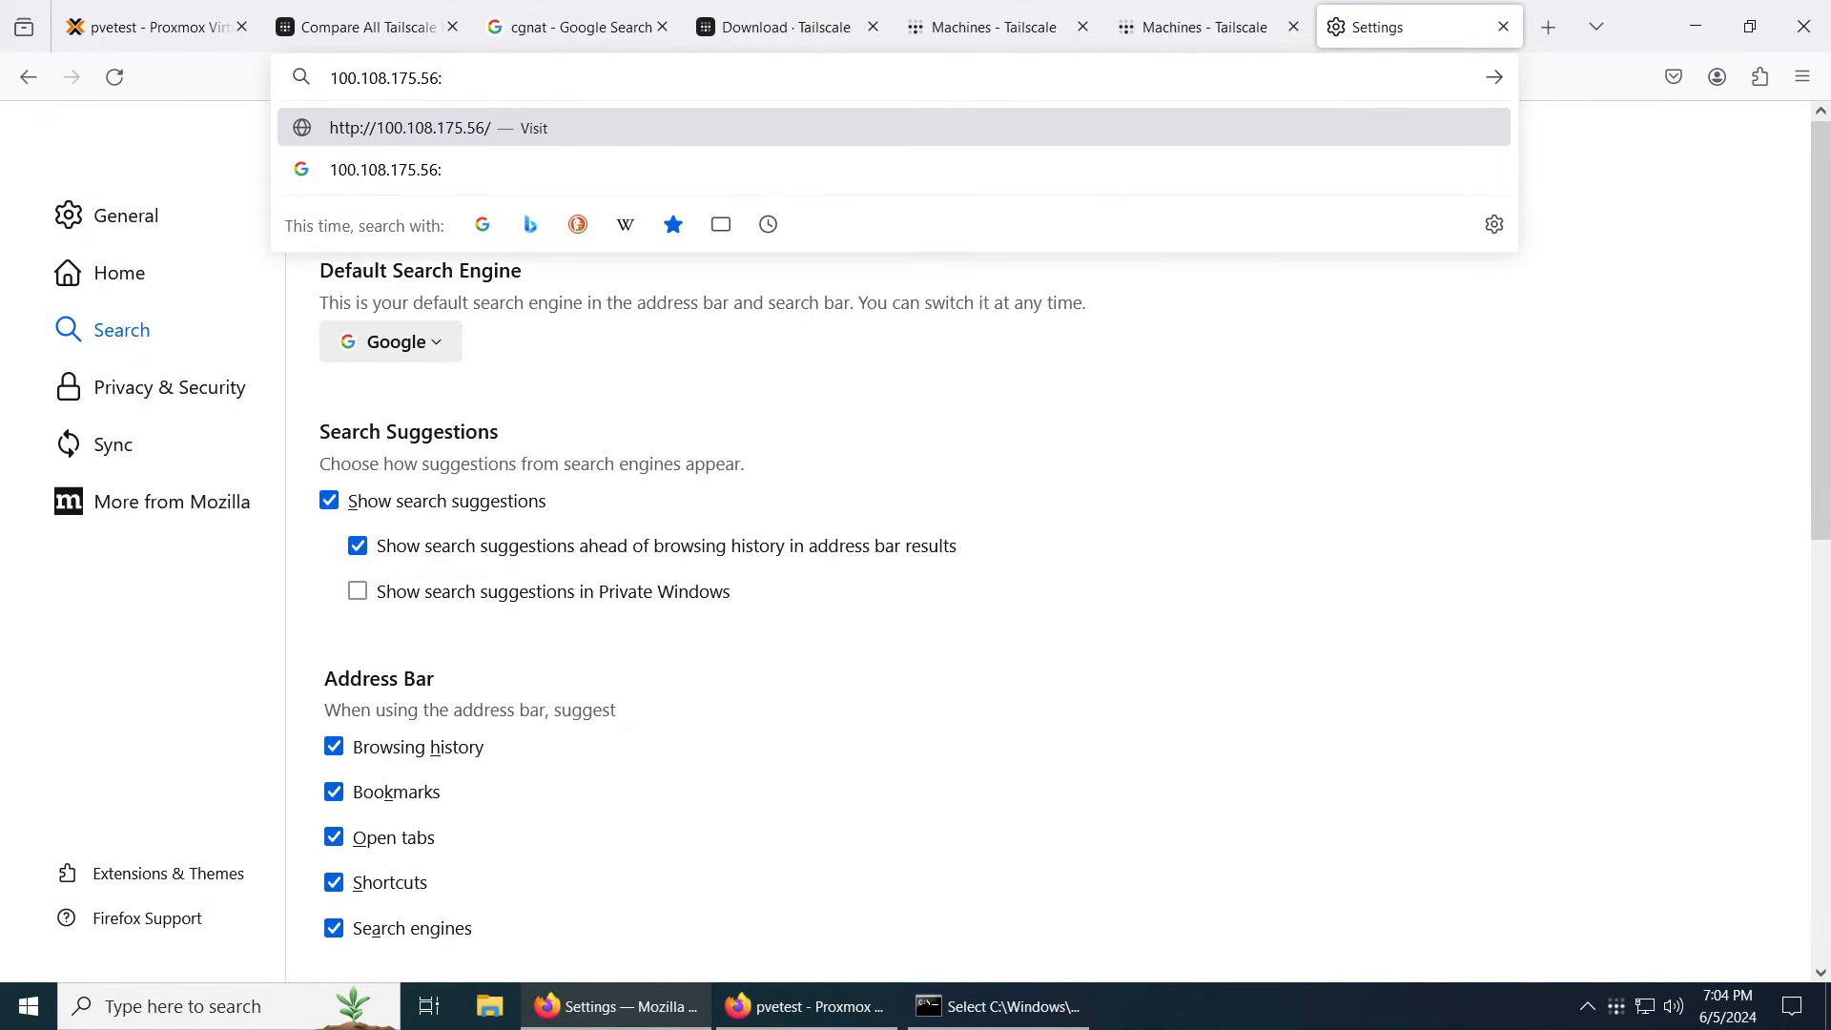
pyautogui.write('8006')
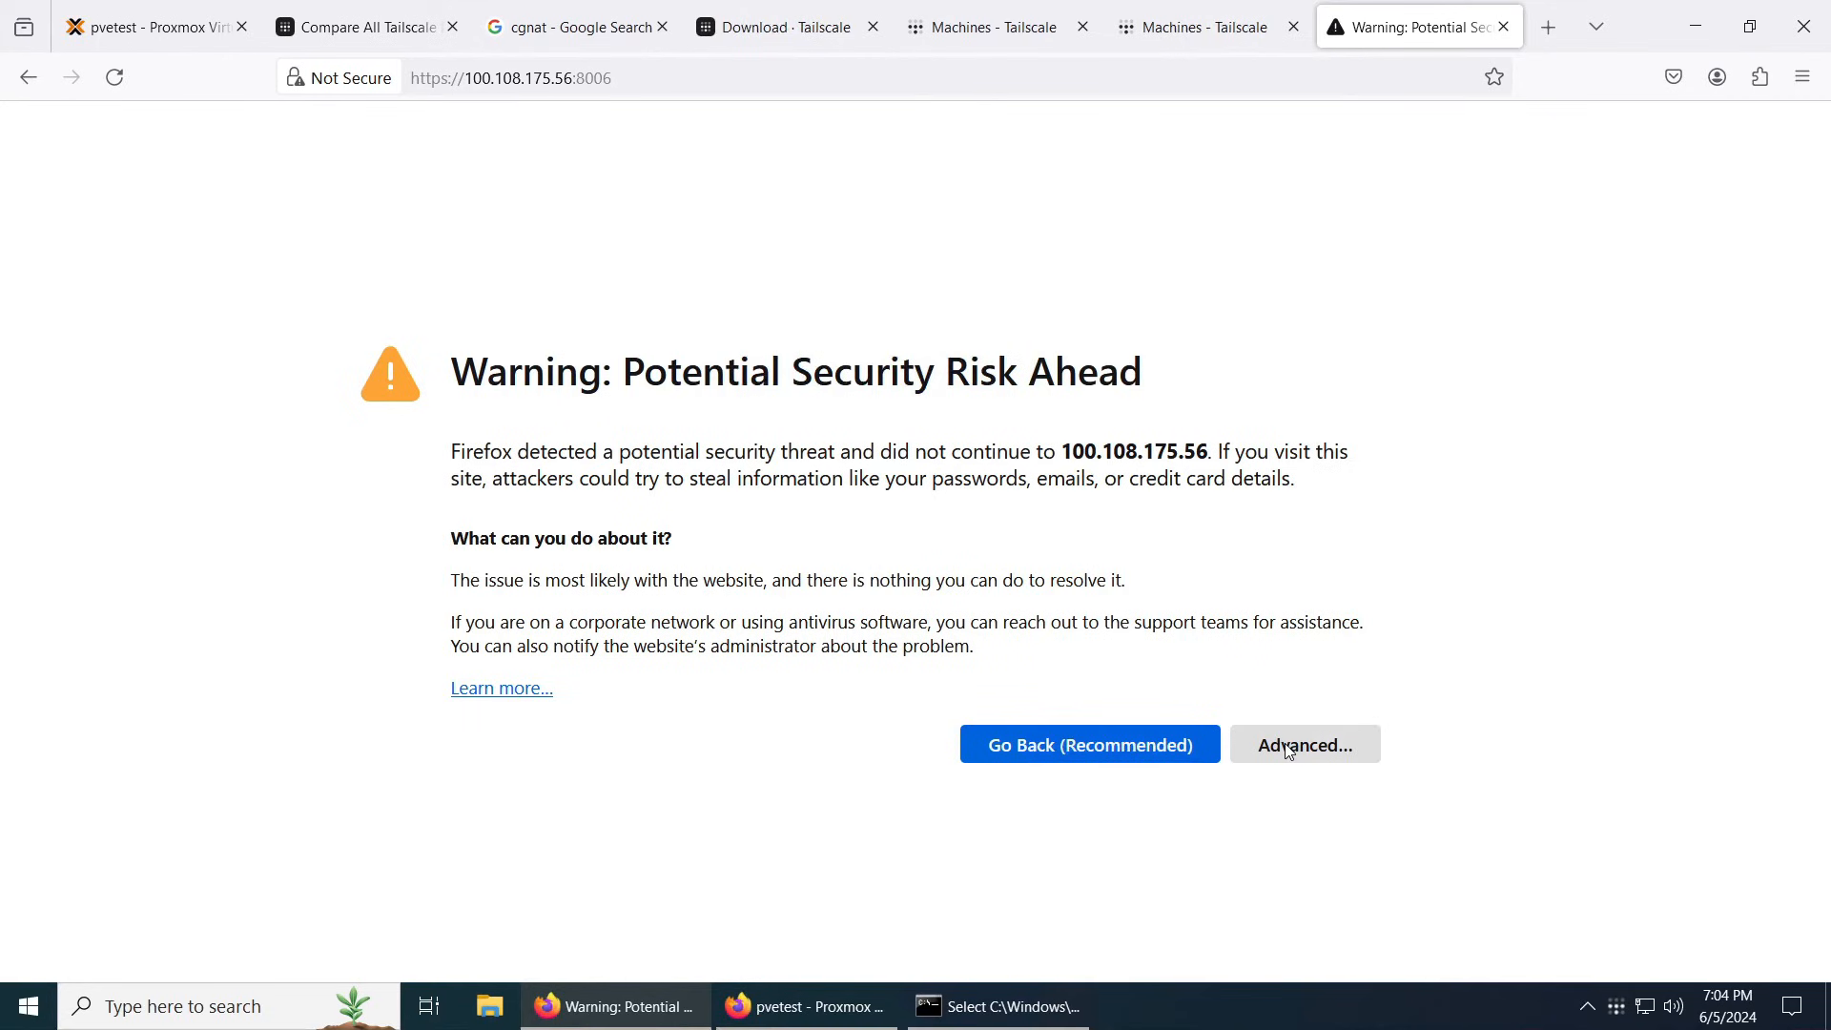
# Step: Accept the certificate warning, log in as root, and dismiss the save-password popup
pyautogui.click(1304, 744)
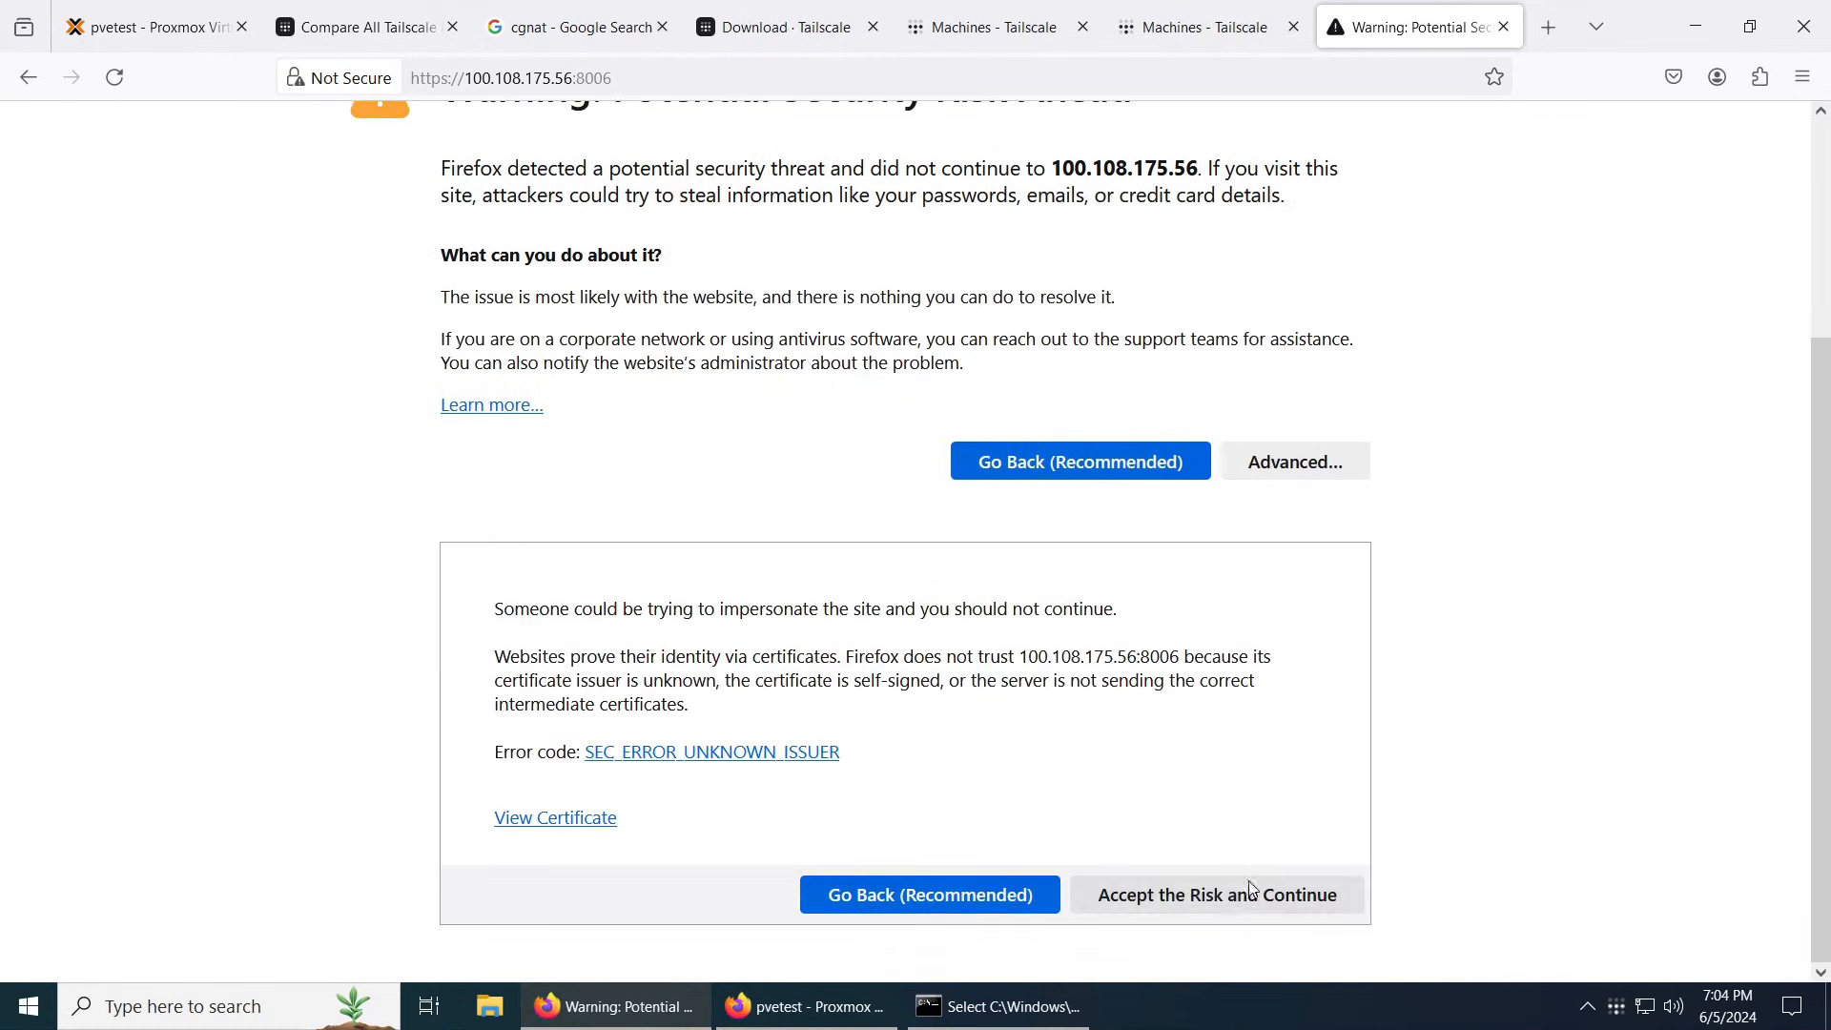
pyautogui.click(1215, 895)
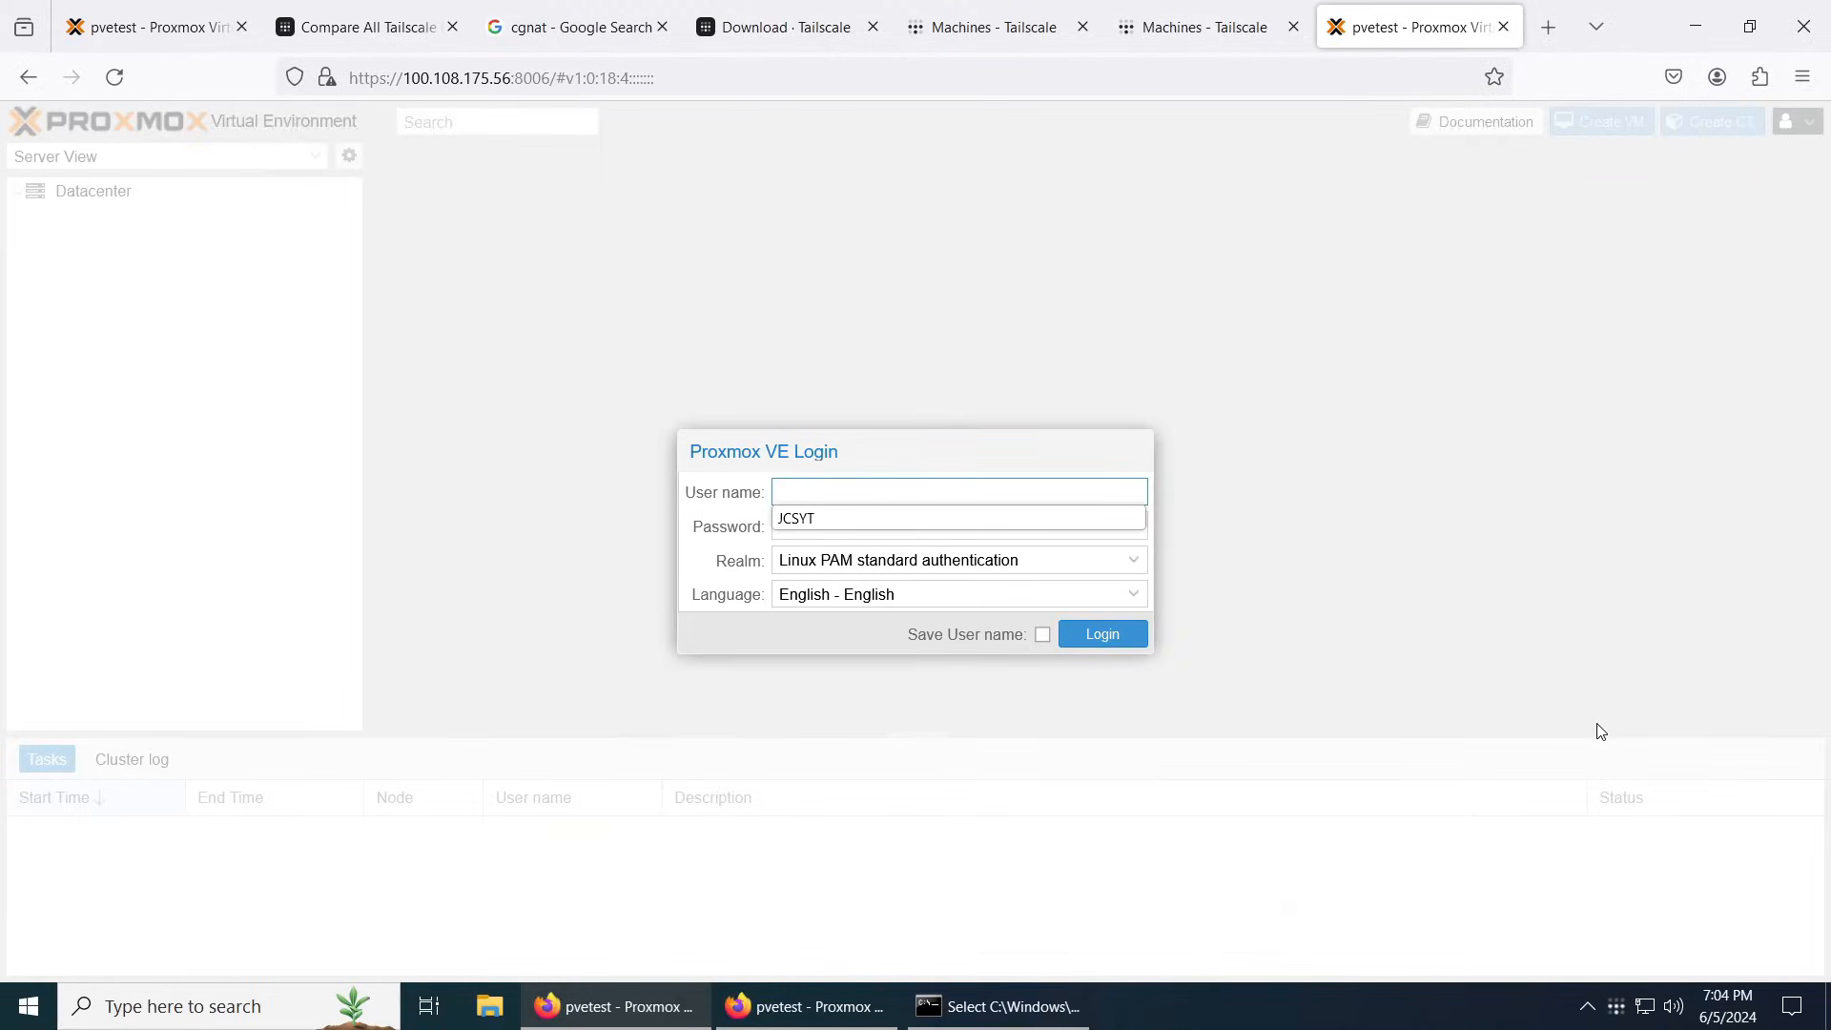
pyautogui.moveTo(1604, 713)
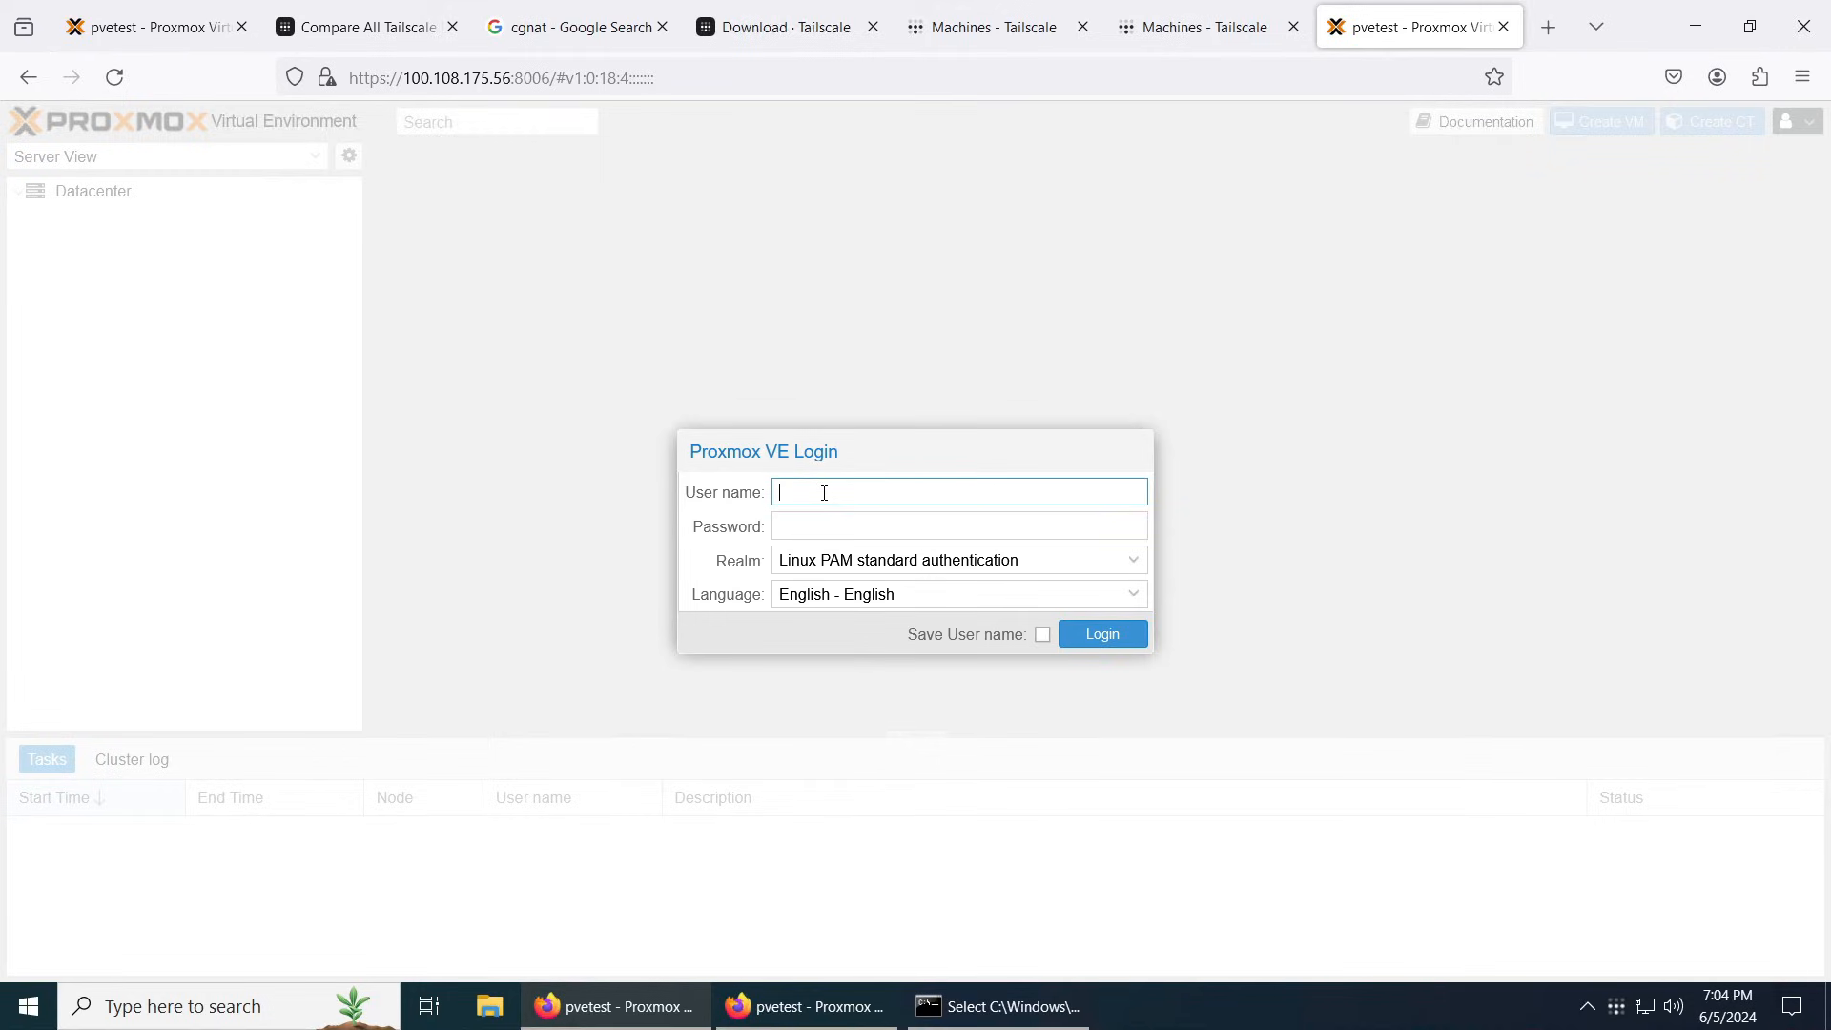
pyautogui.click(995, 26)
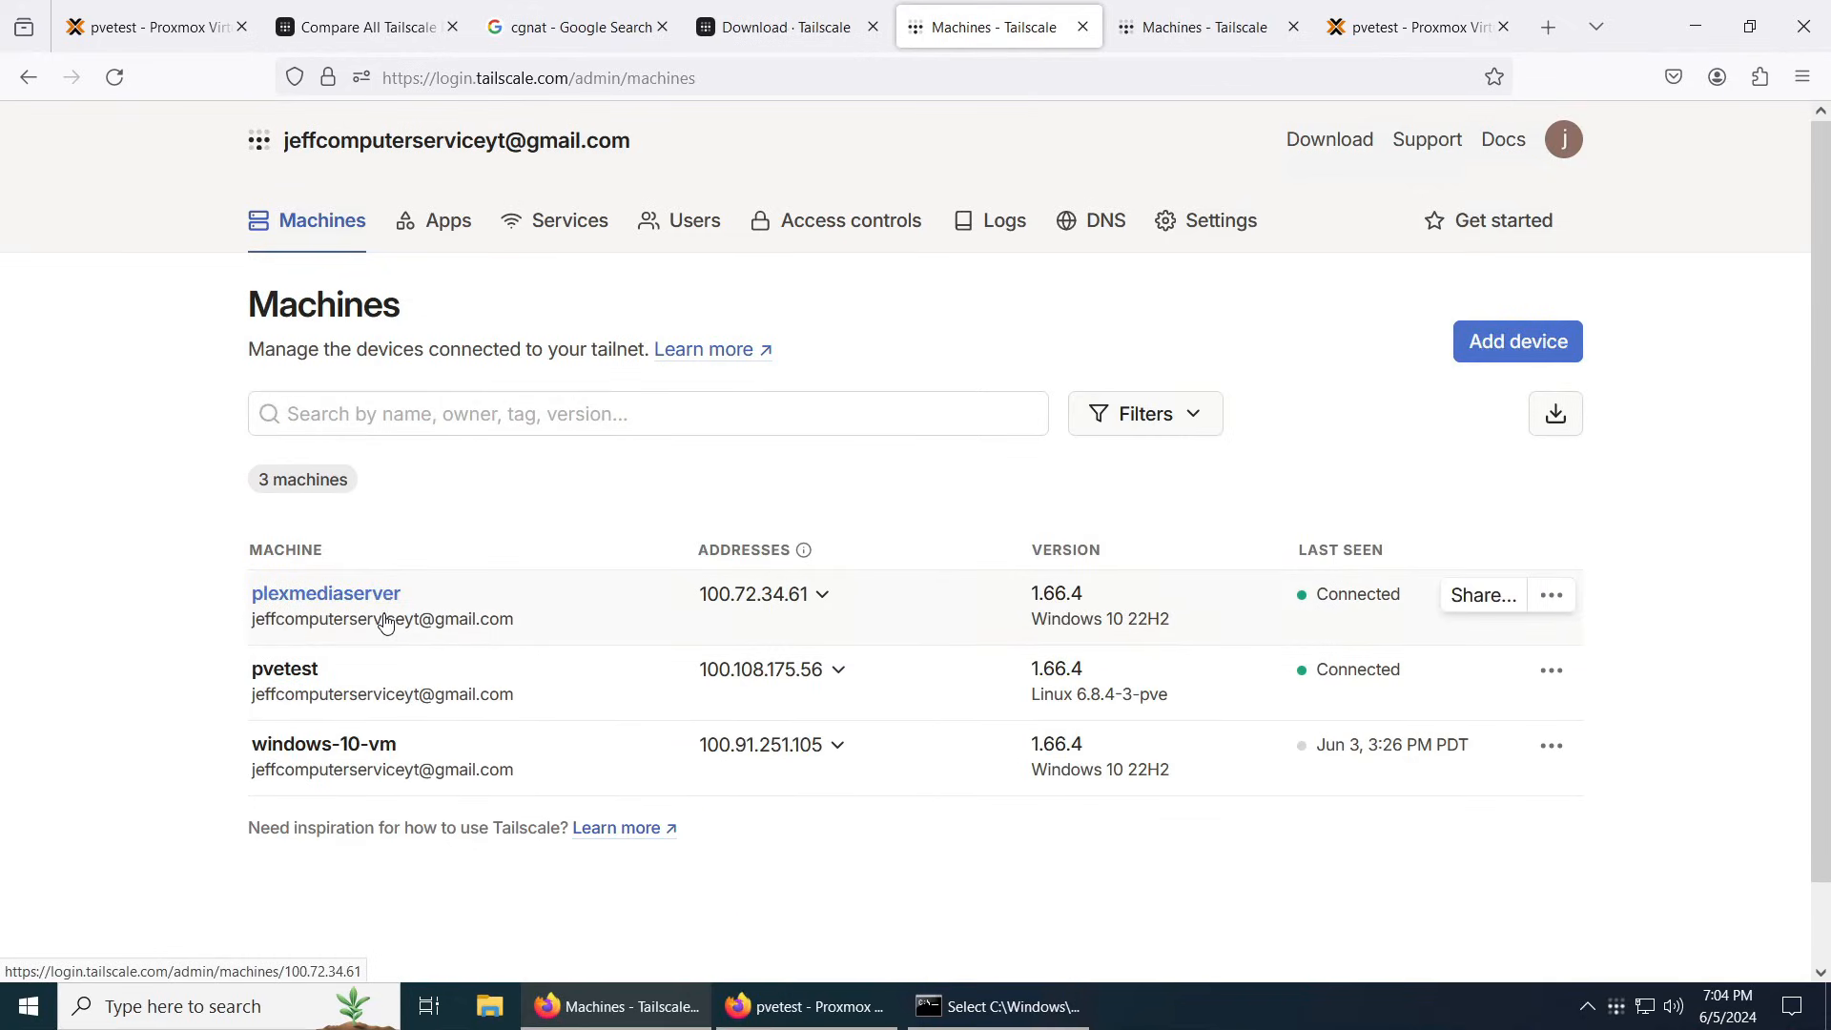
pyautogui.moveTo(406, 750)
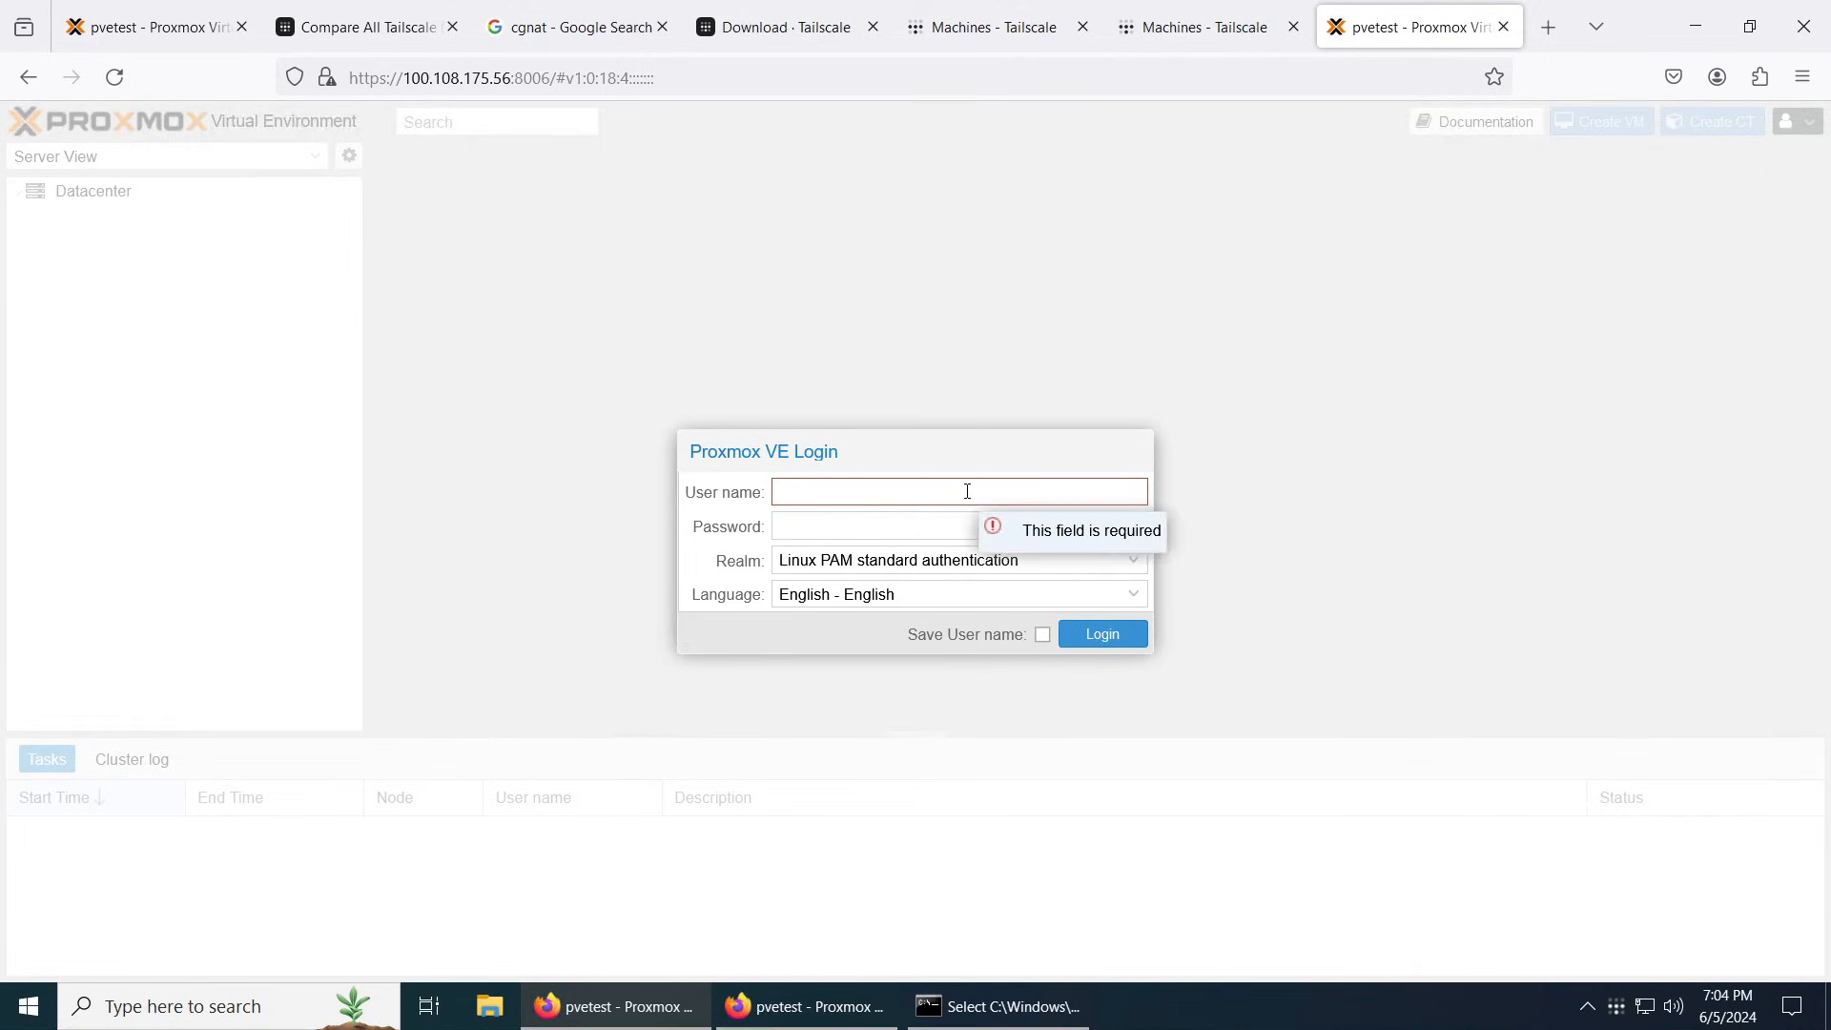
pyautogui.write('root')
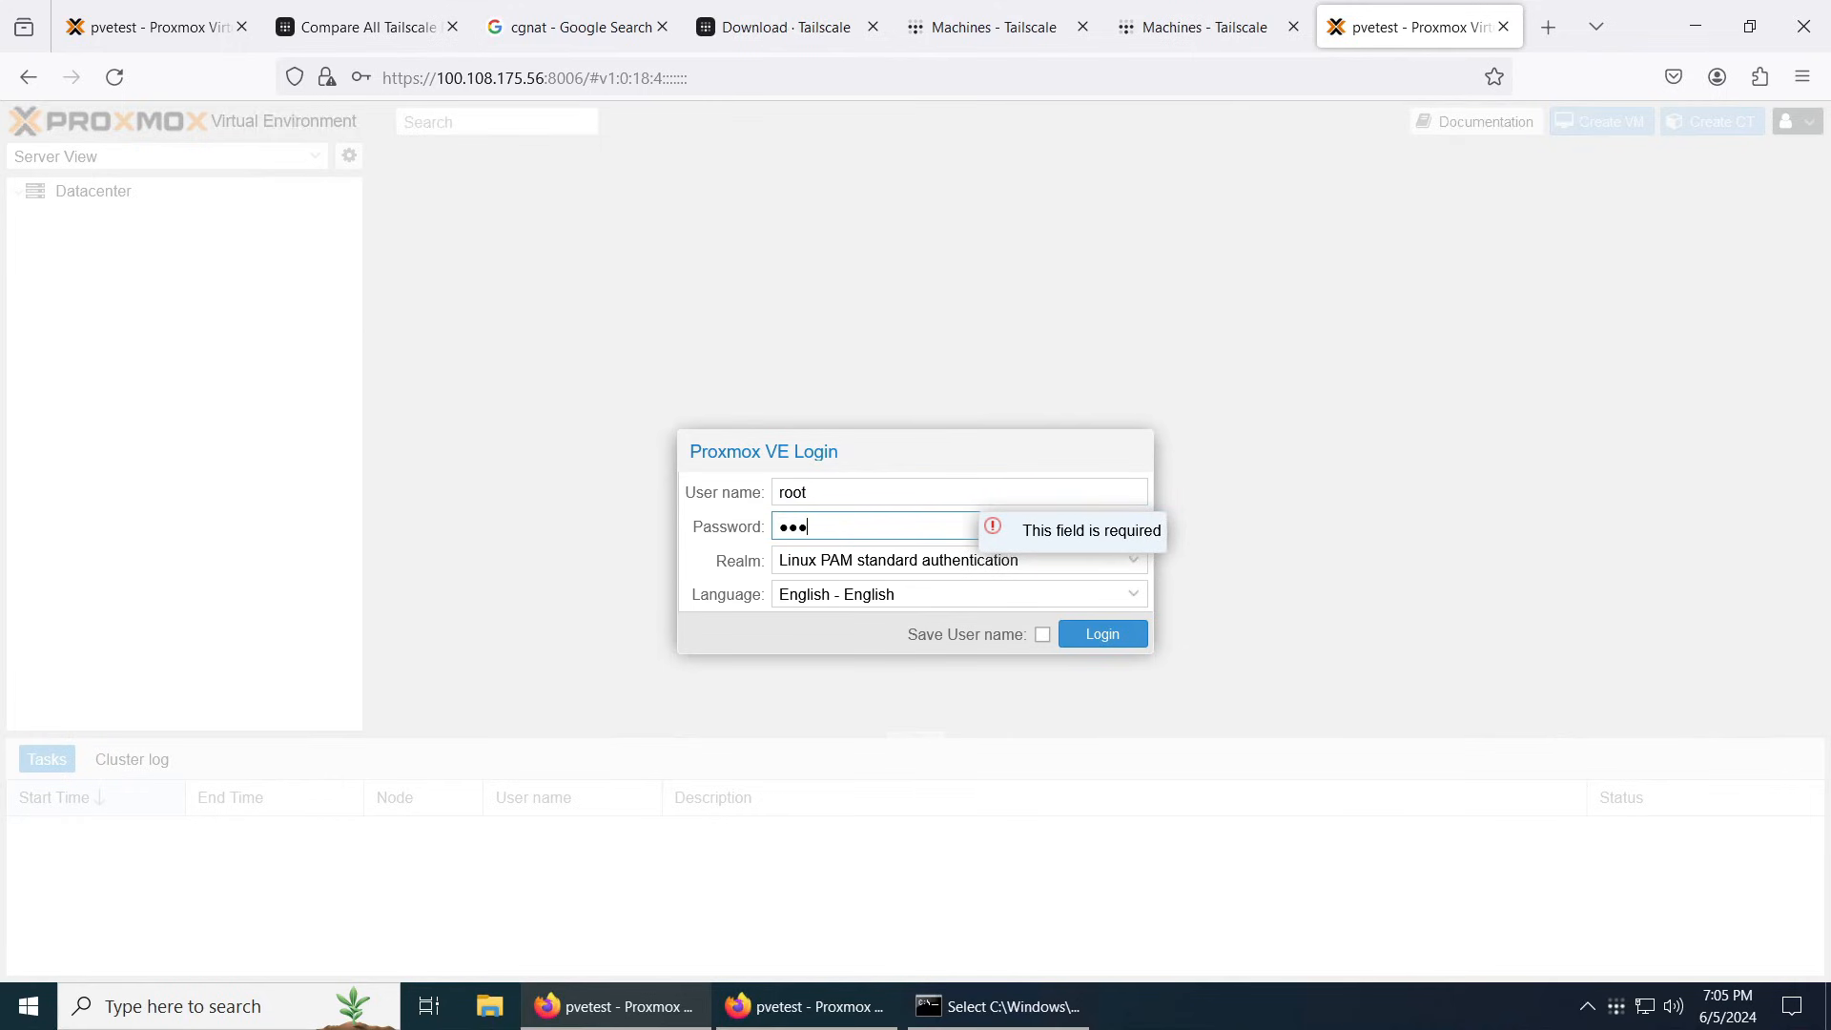
pyautogui.click(1103, 633)
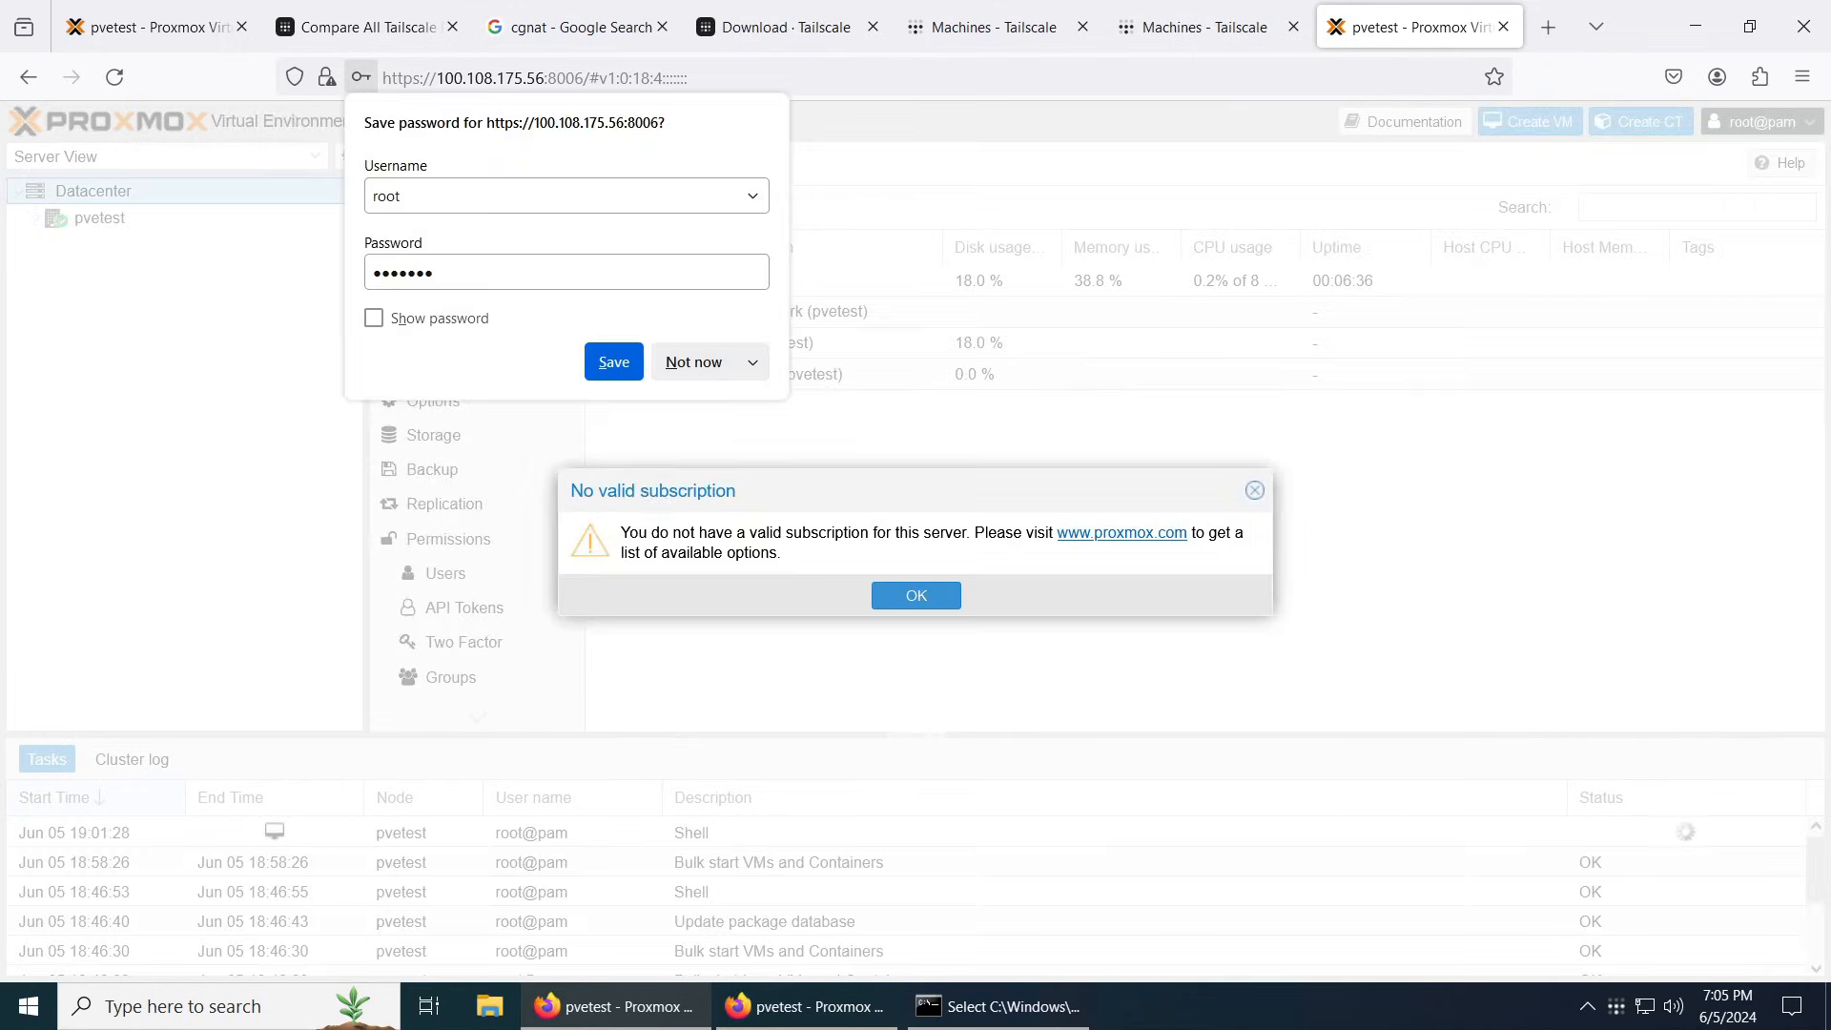
pyautogui.click(915, 595)
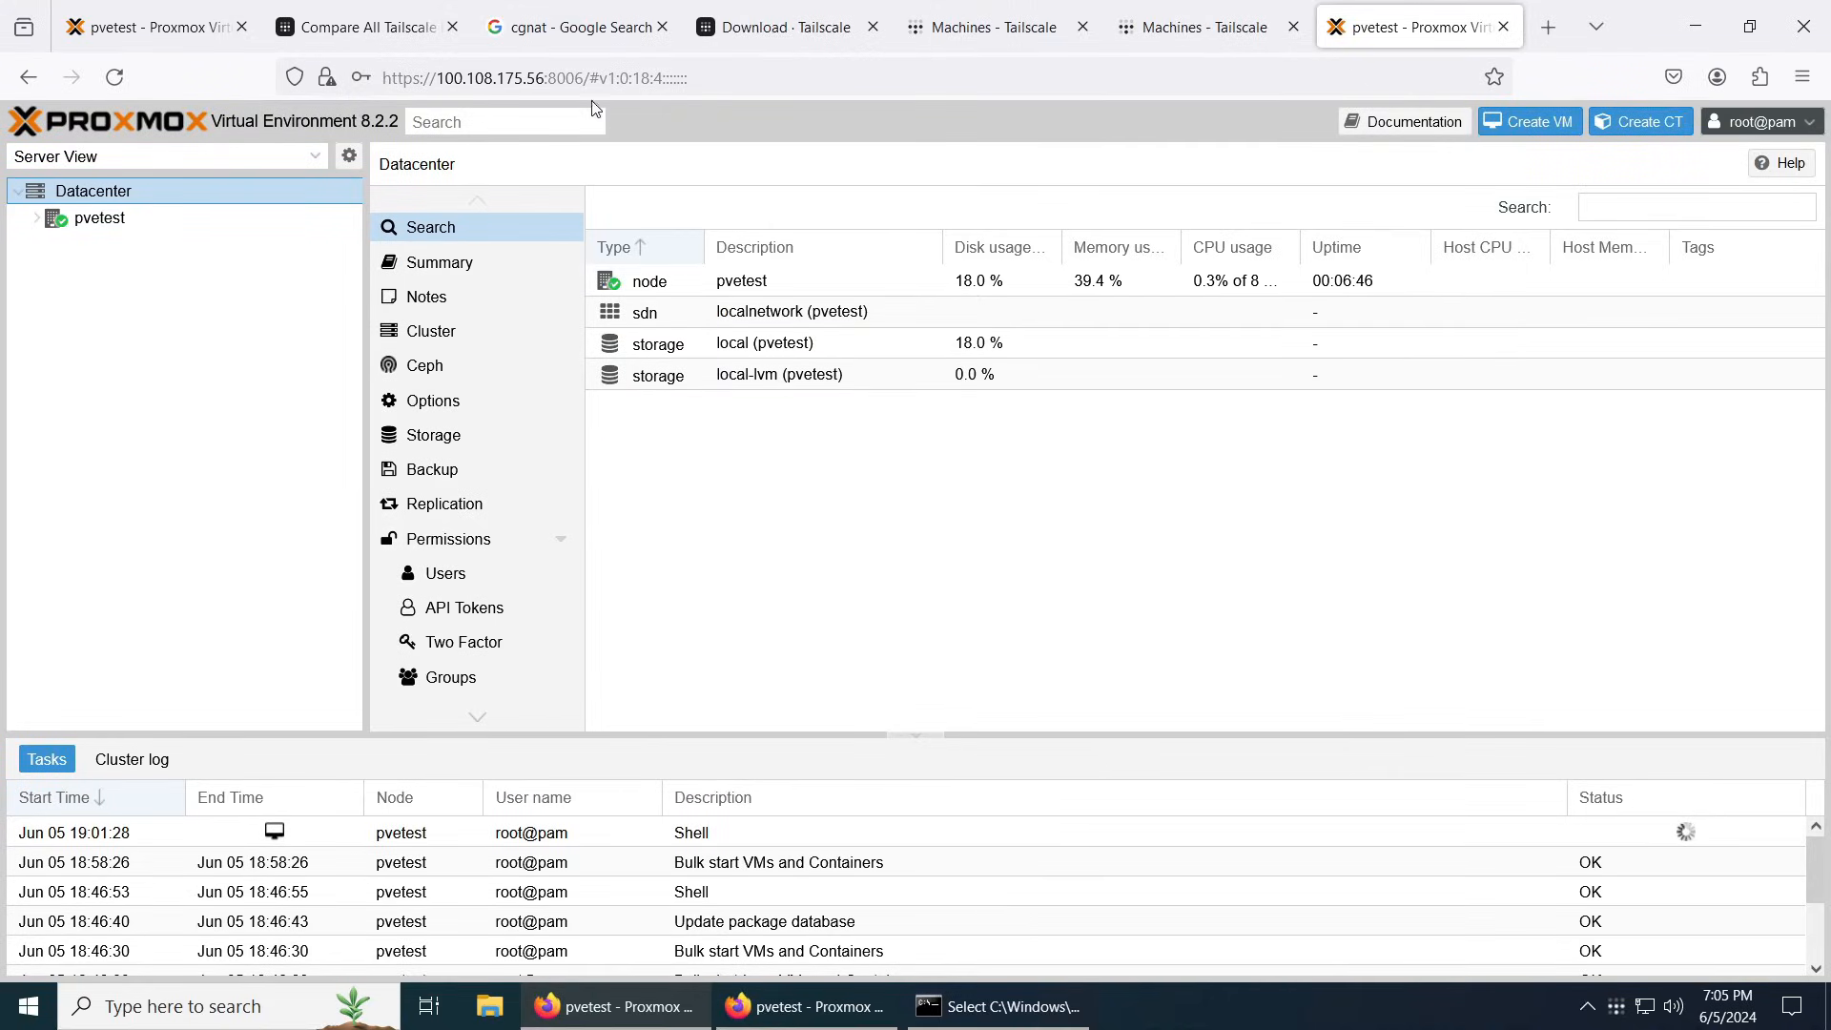
pyautogui.moveTo(478, 69)
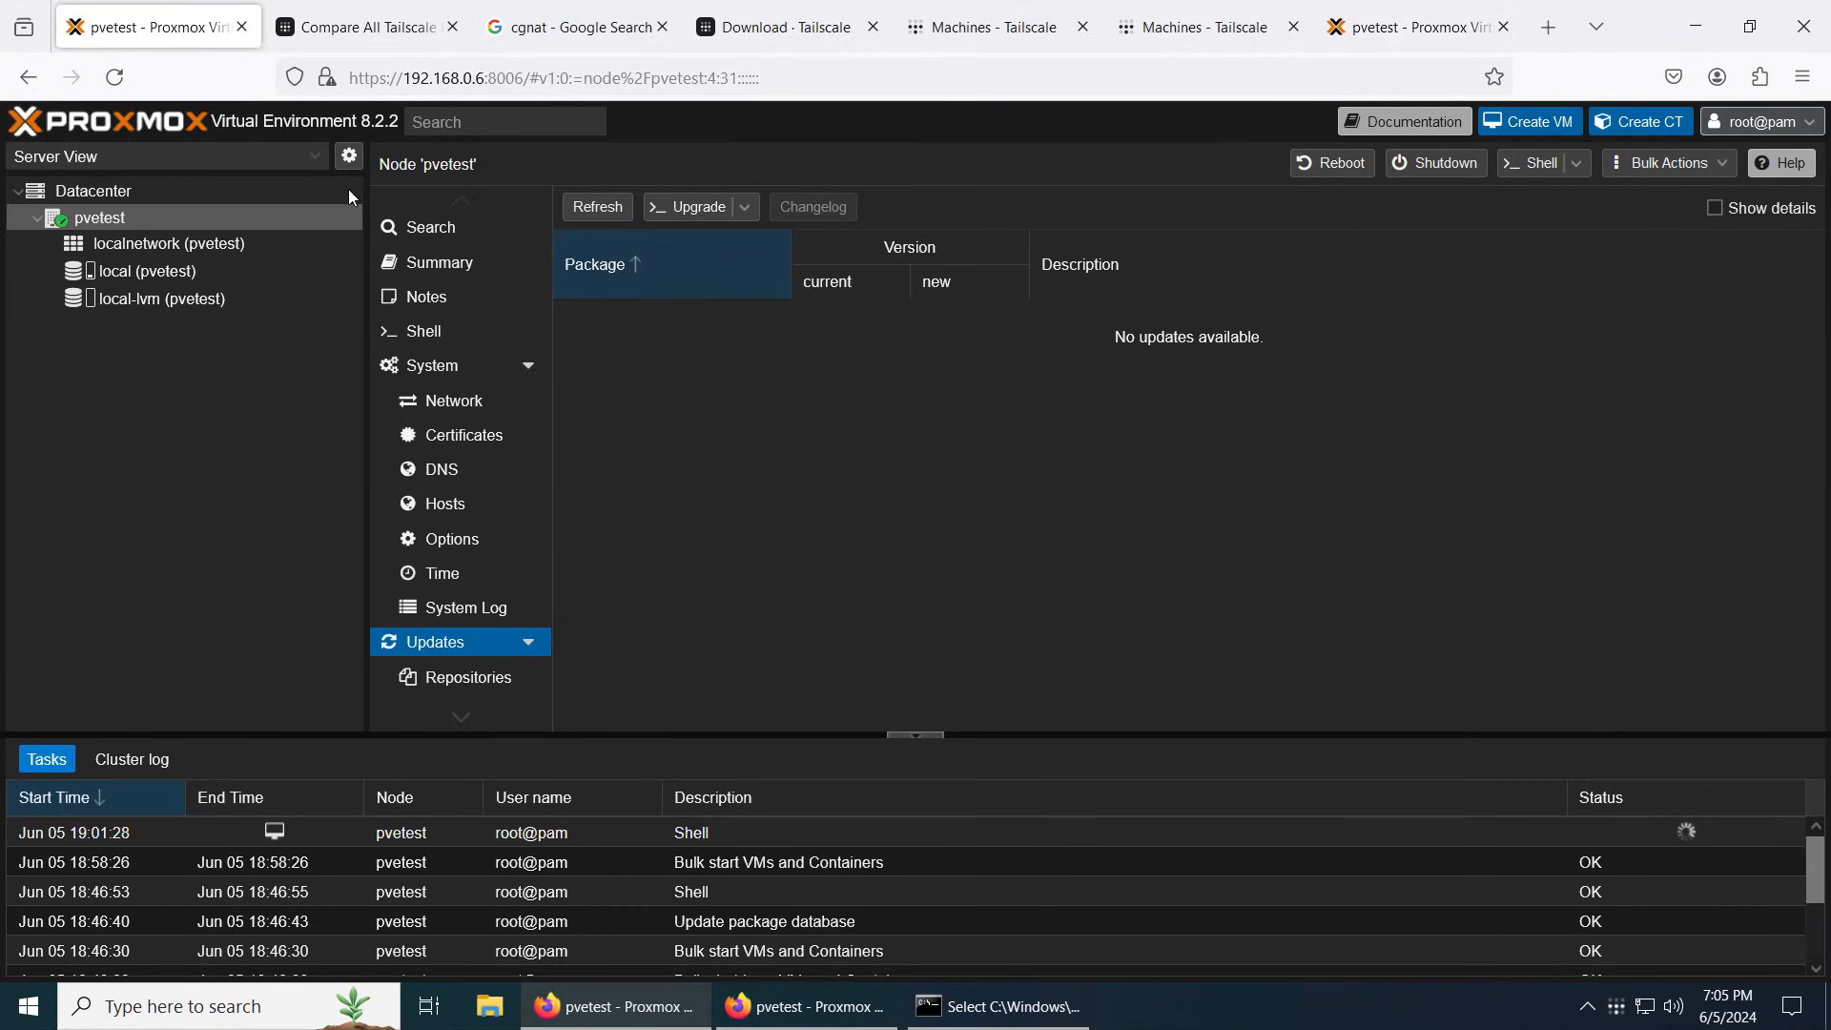
pyautogui.moveTo(1460, 21)
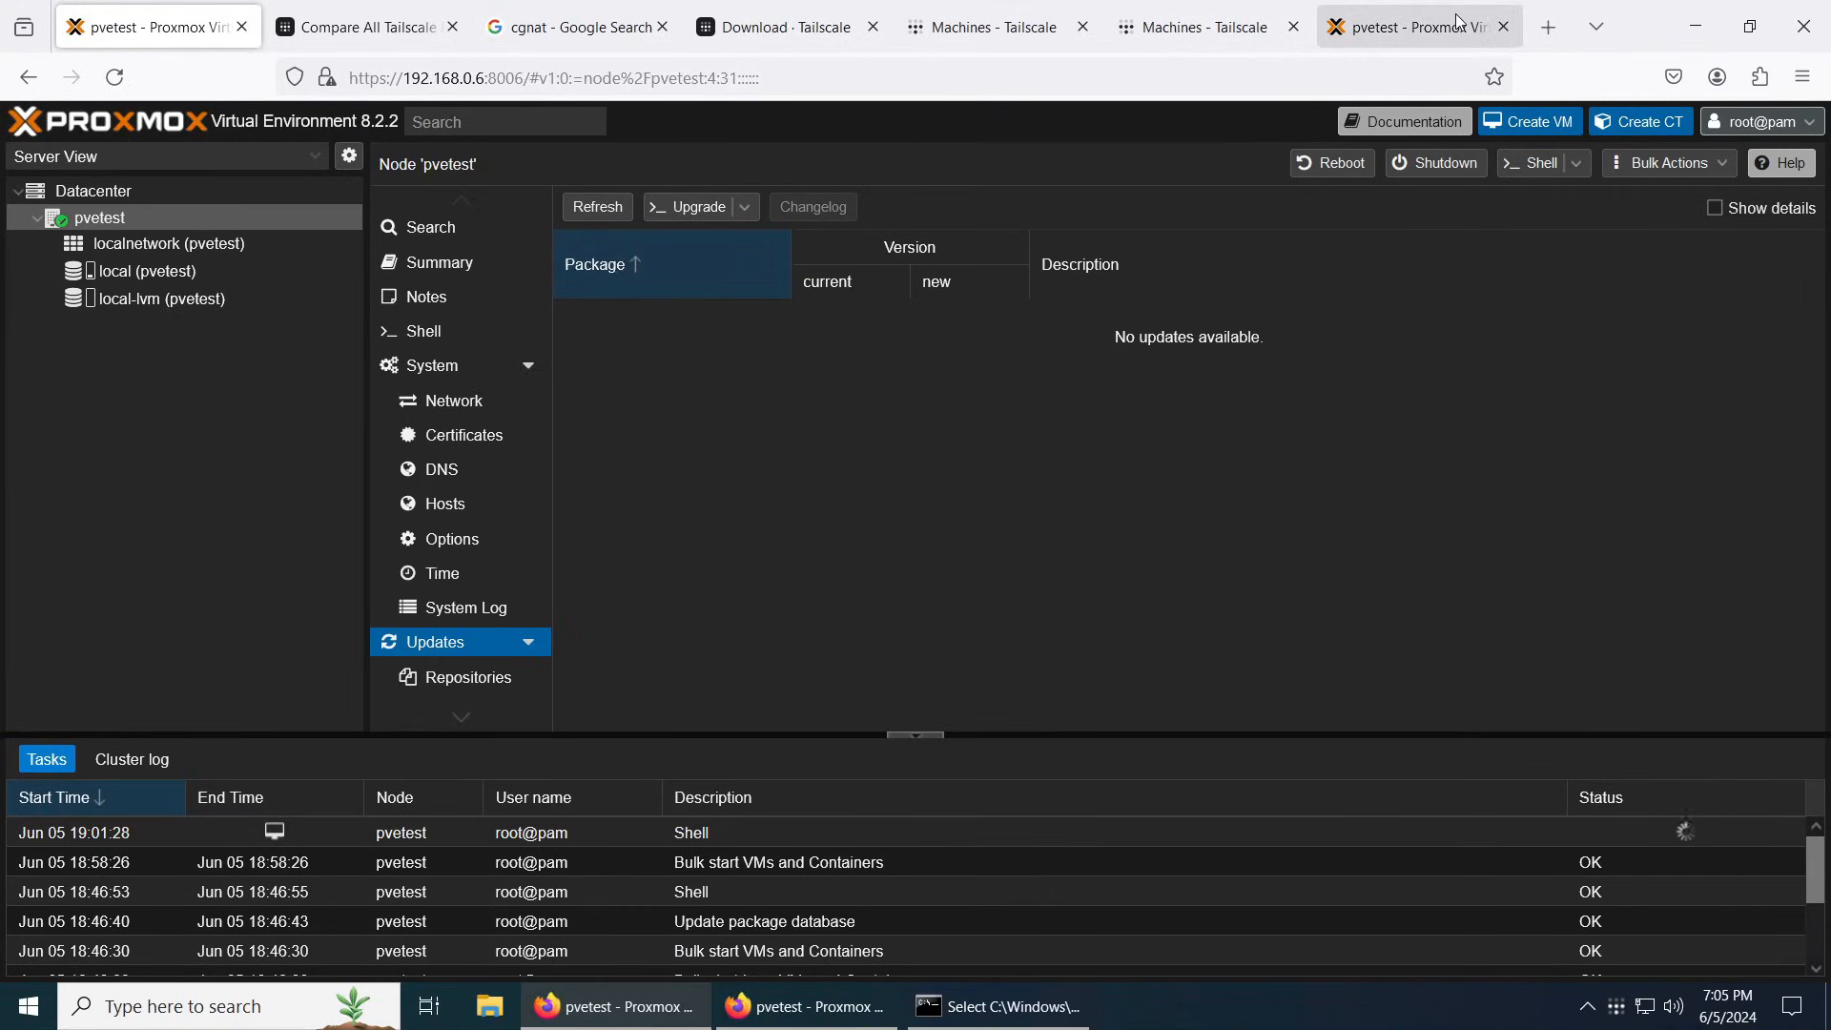
pyautogui.click(92, 191)
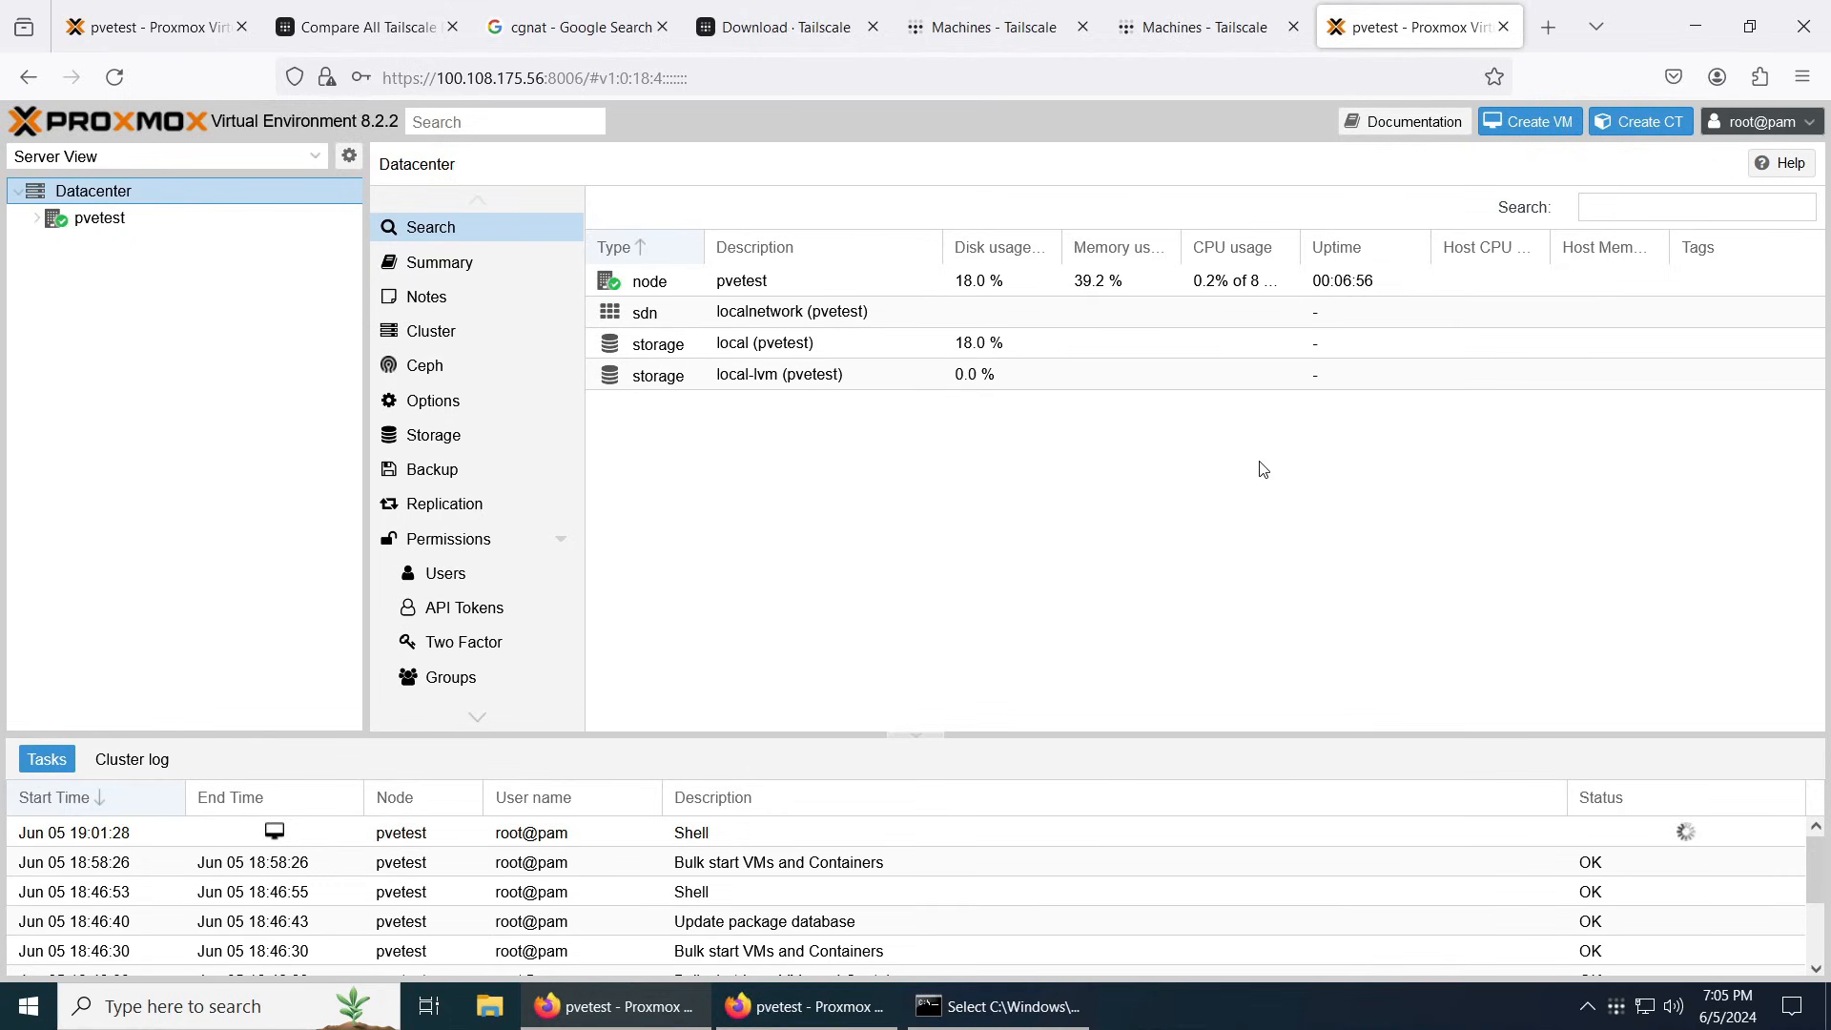
pyautogui.moveTo(1307, 558)
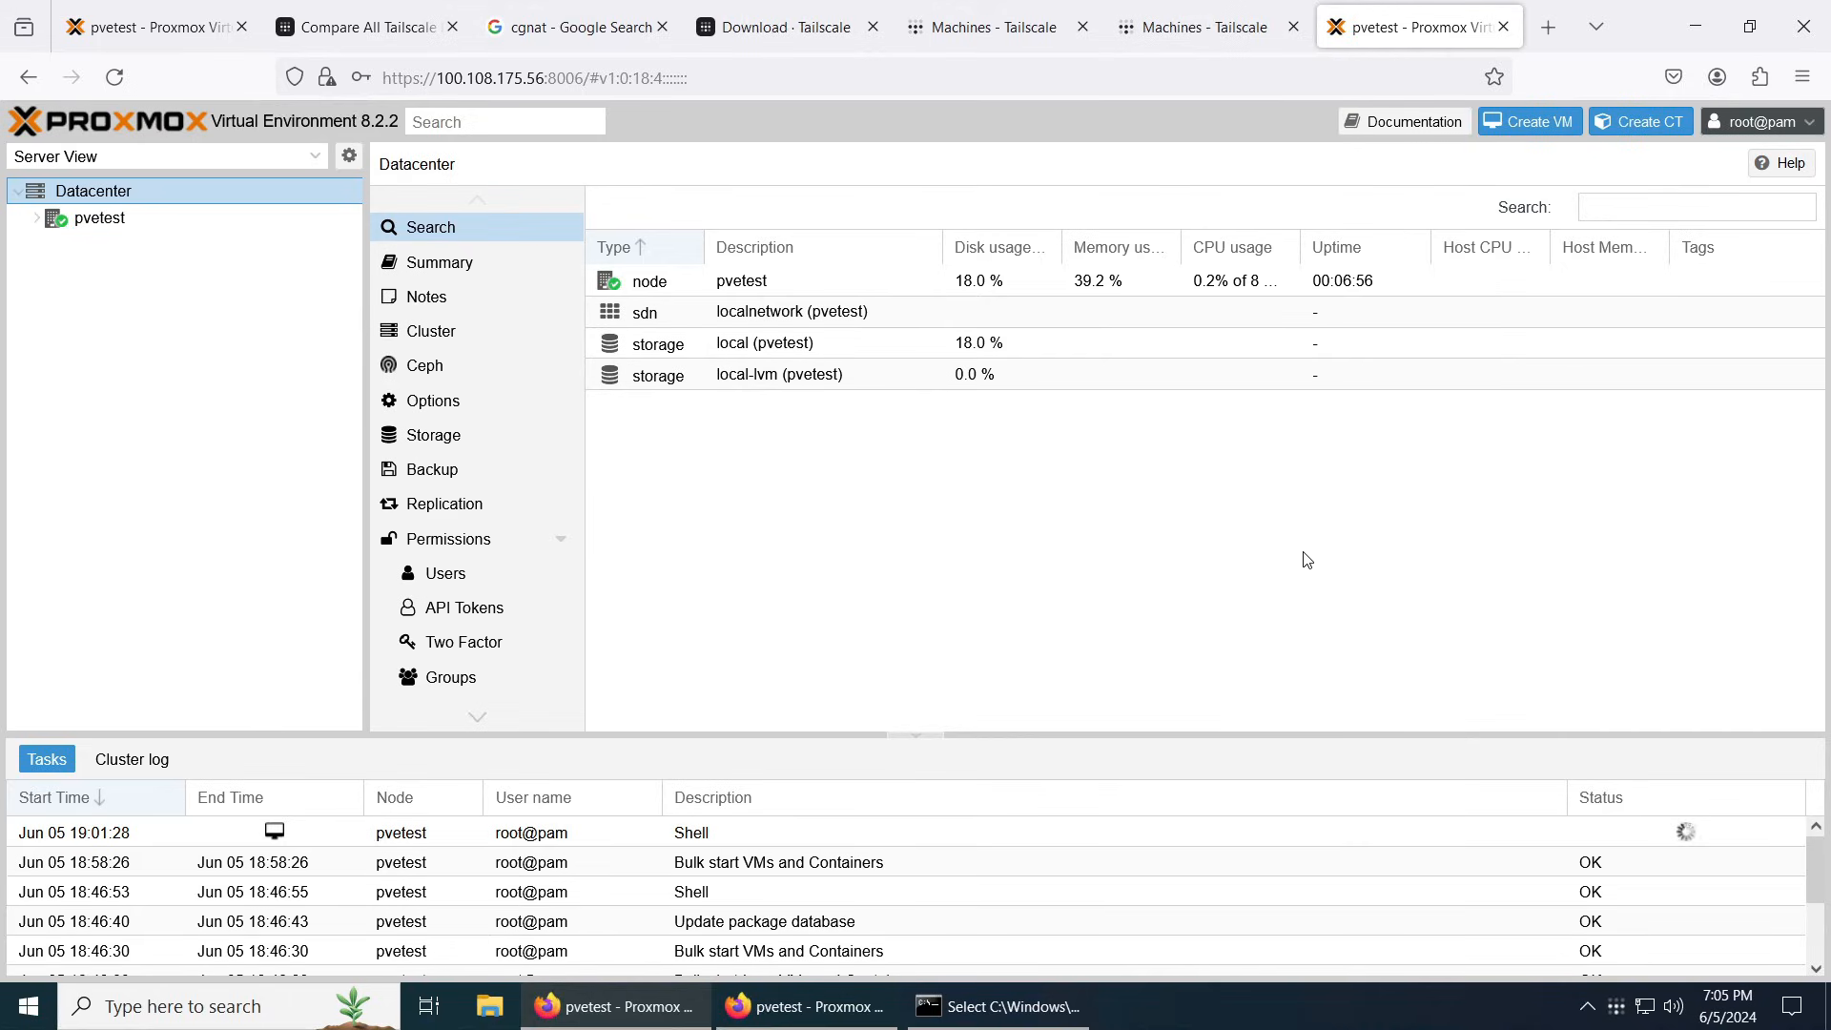
# Step: From Command Prompt, SSH as root to 100.108.175.56 and accept the host key
pyautogui.press('Win+r')
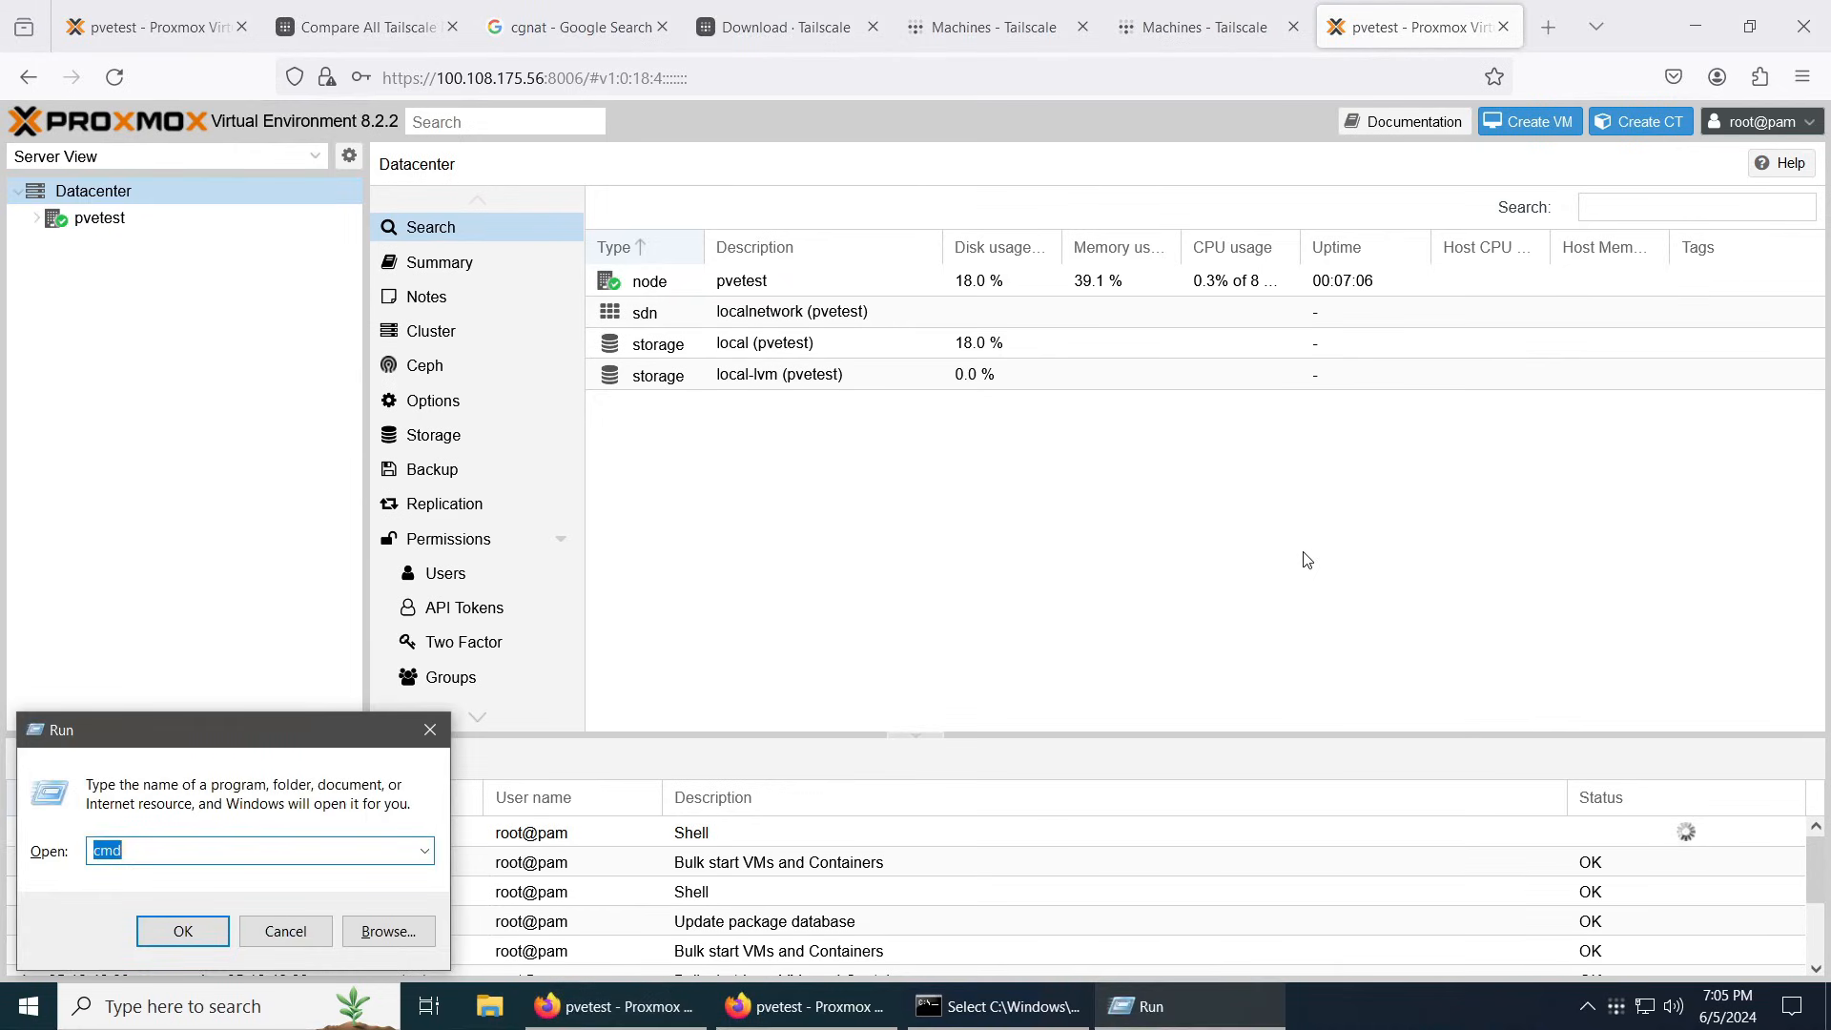
pyautogui.click(182, 931)
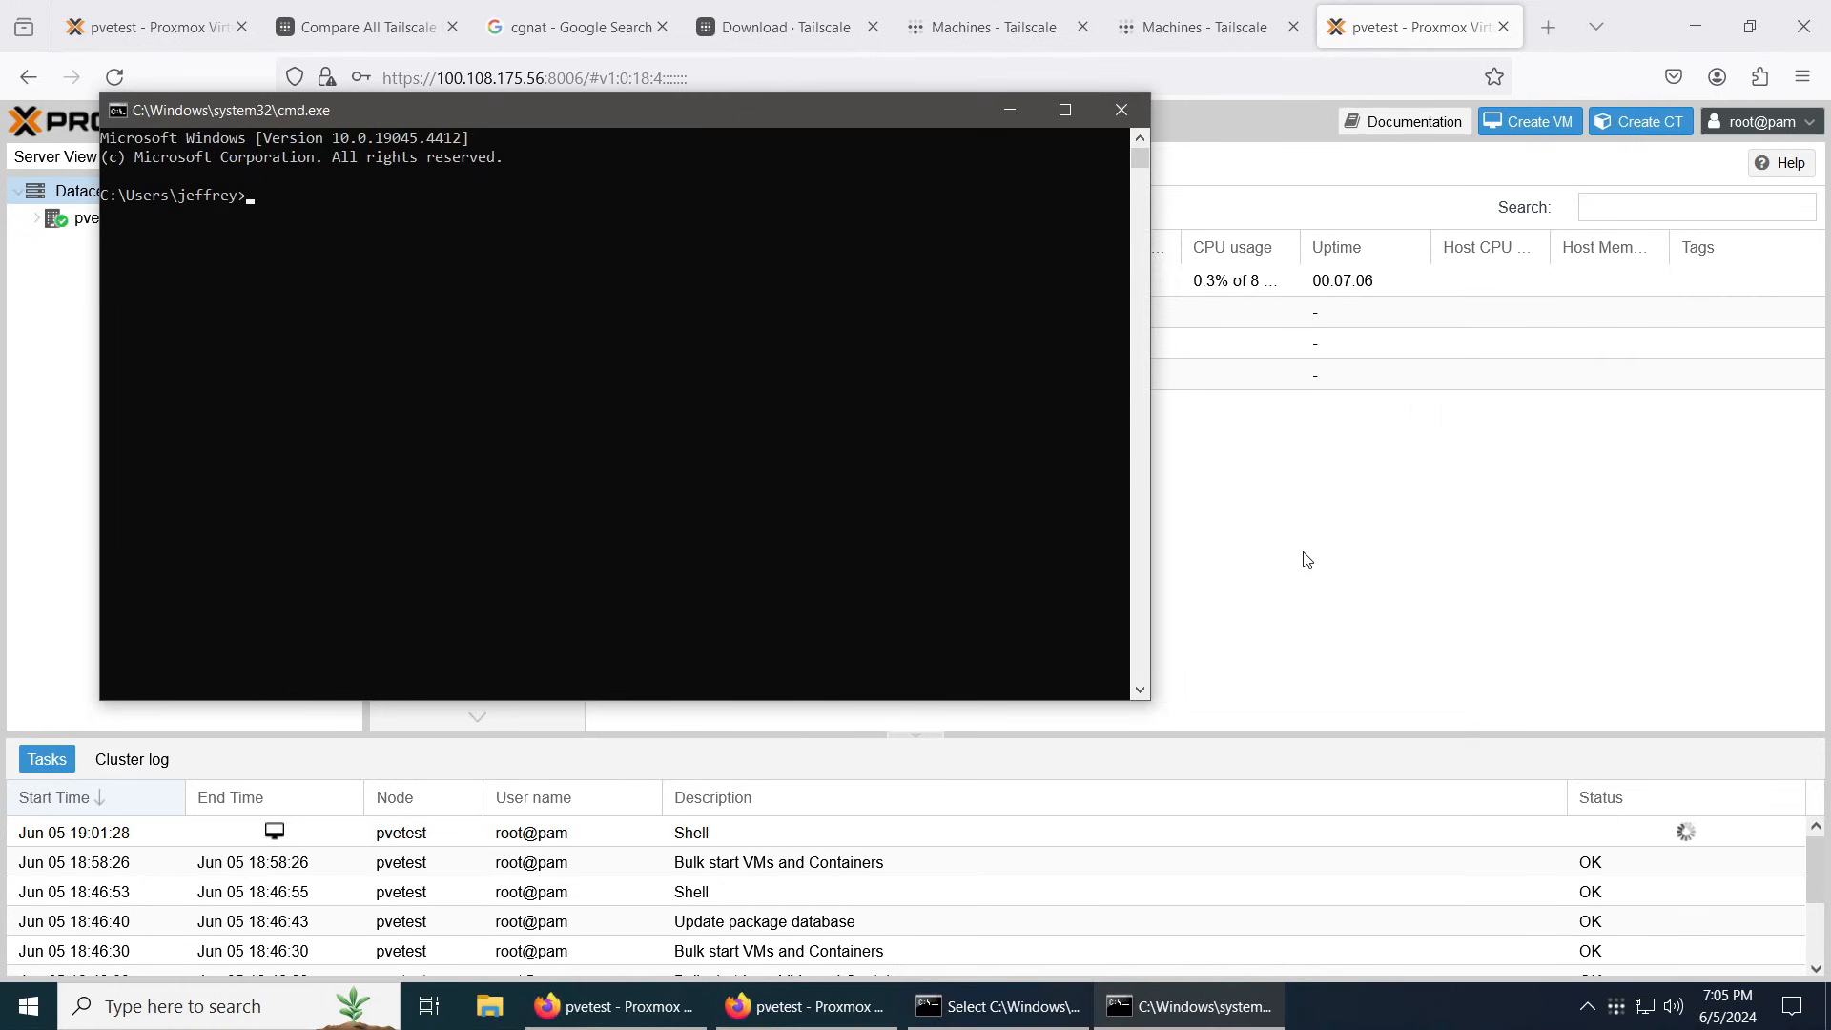
pyautogui.write('ssh')
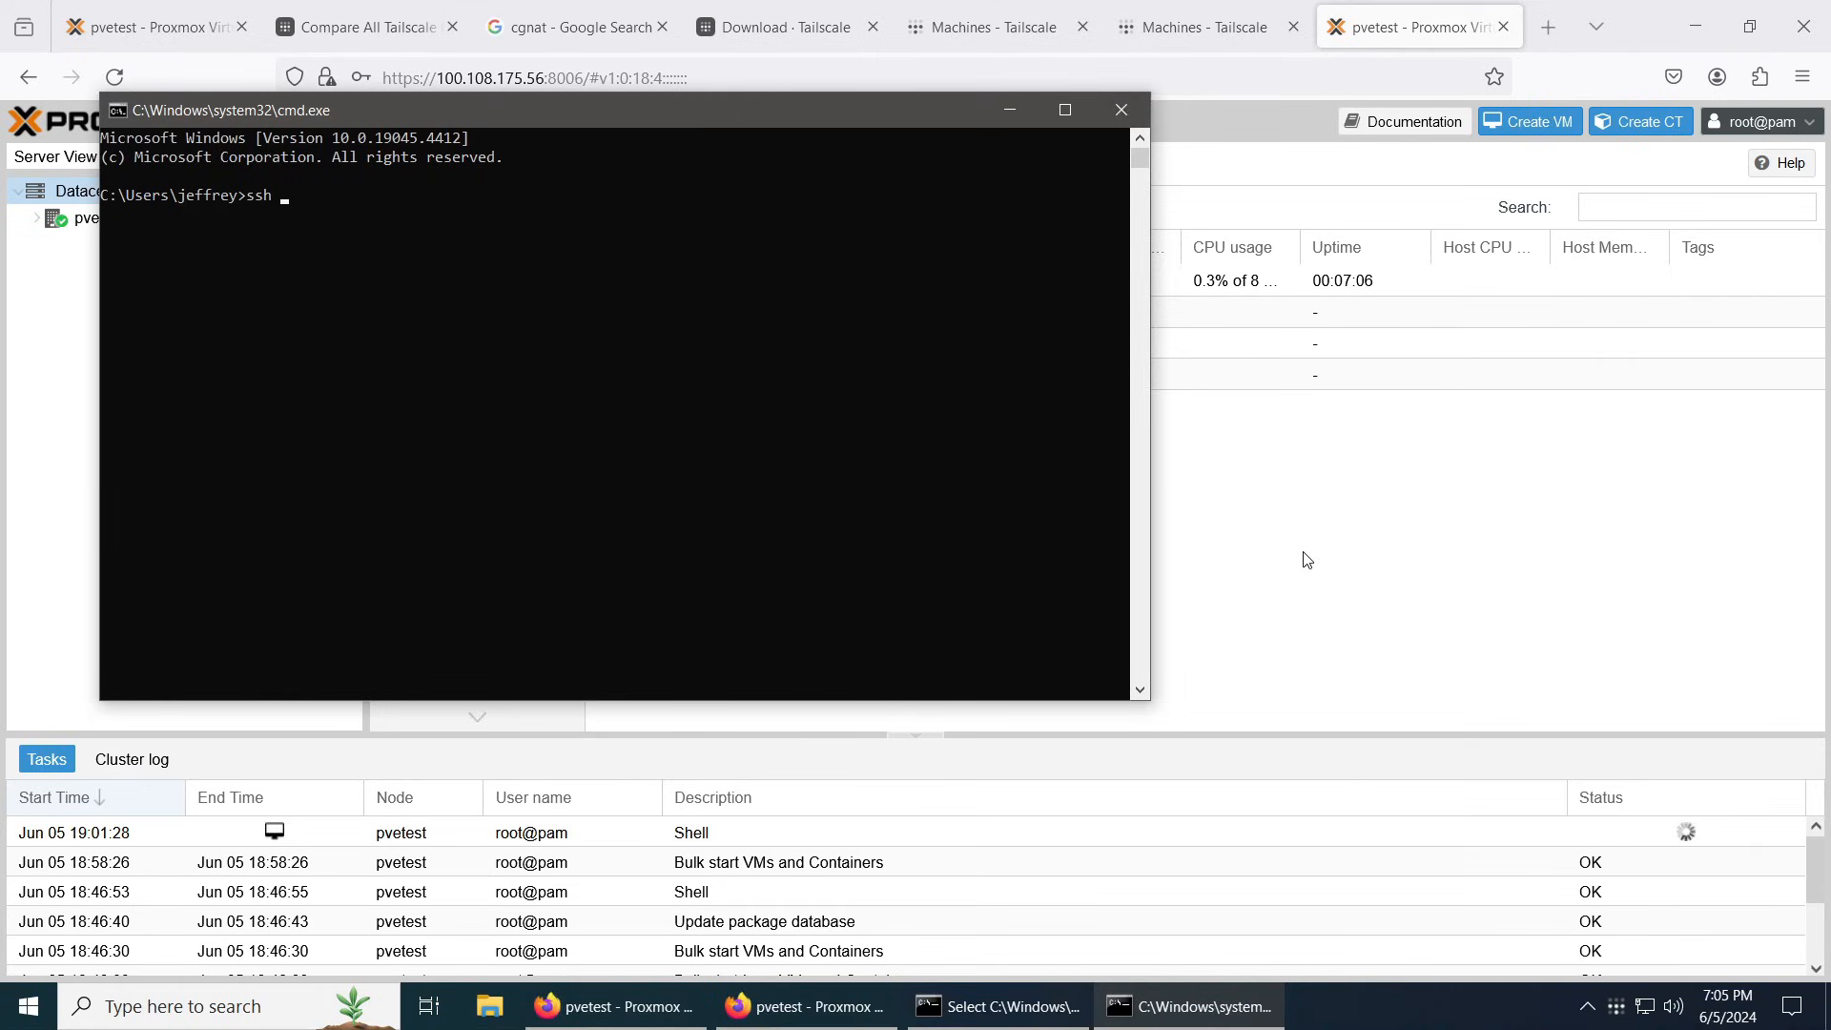
pyautogui.write('100.108.175.56')
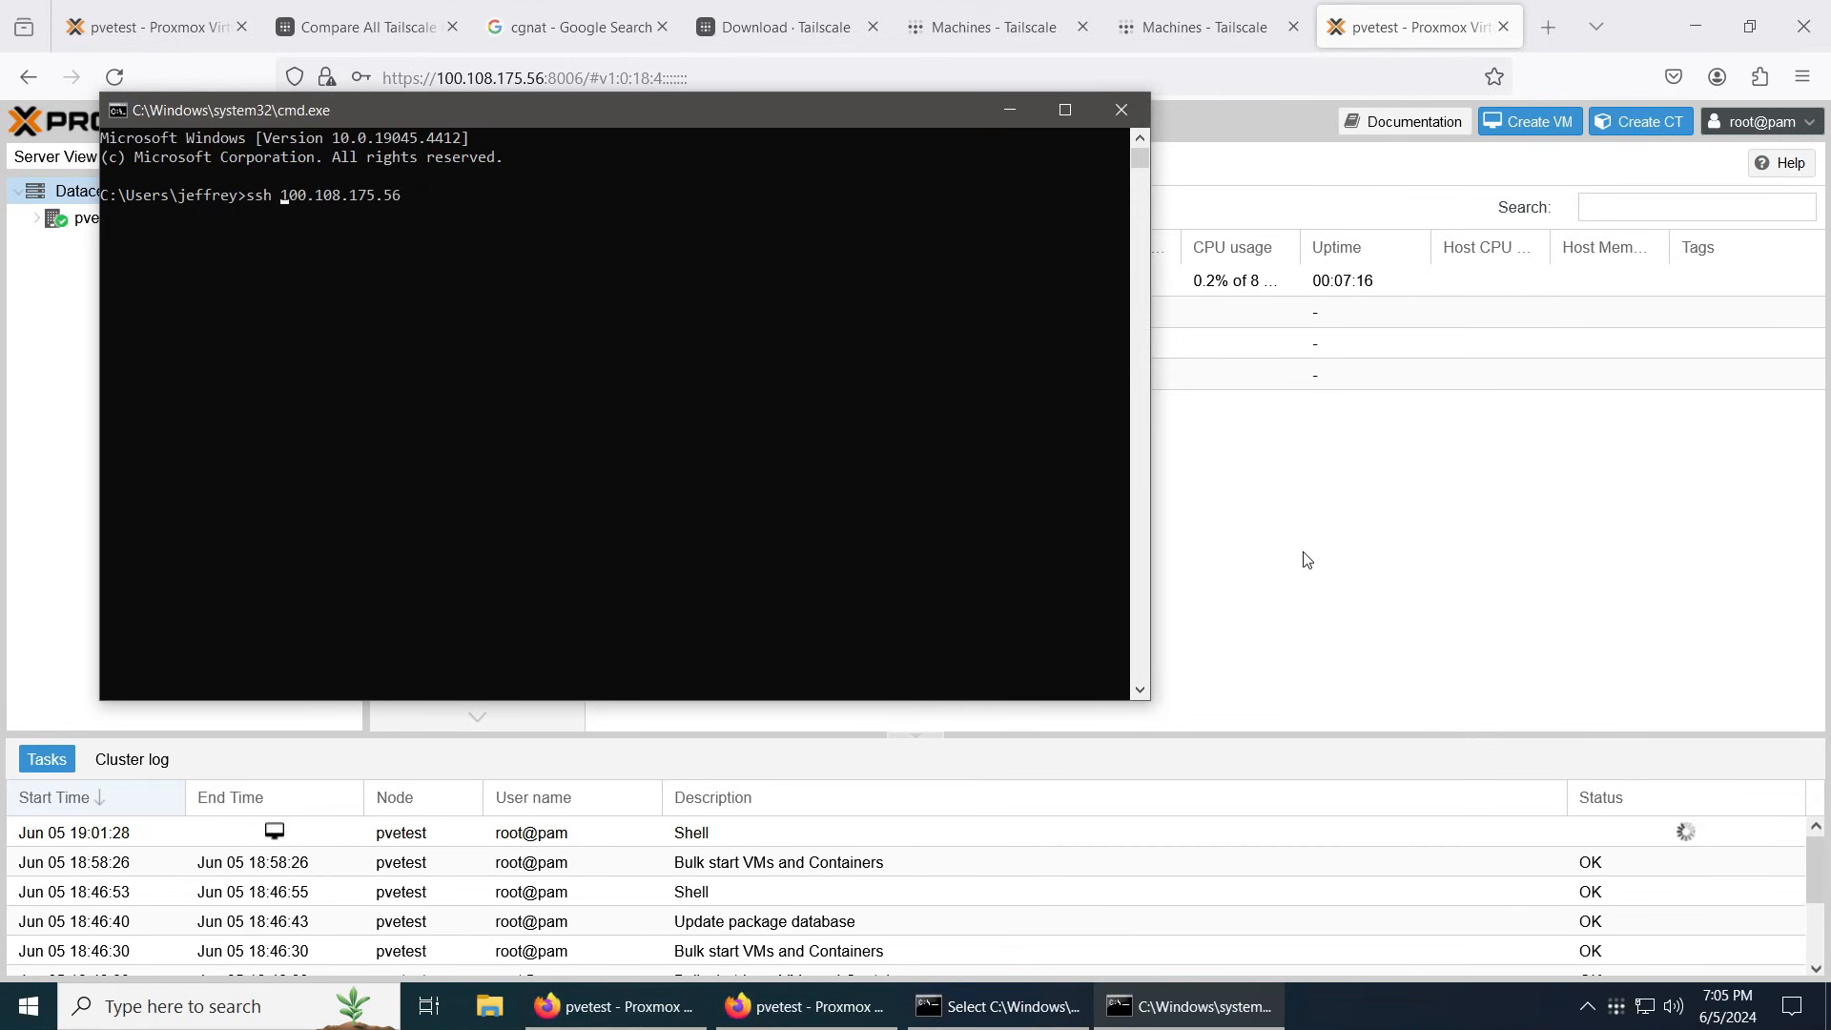
pyautogui.press('Enter')
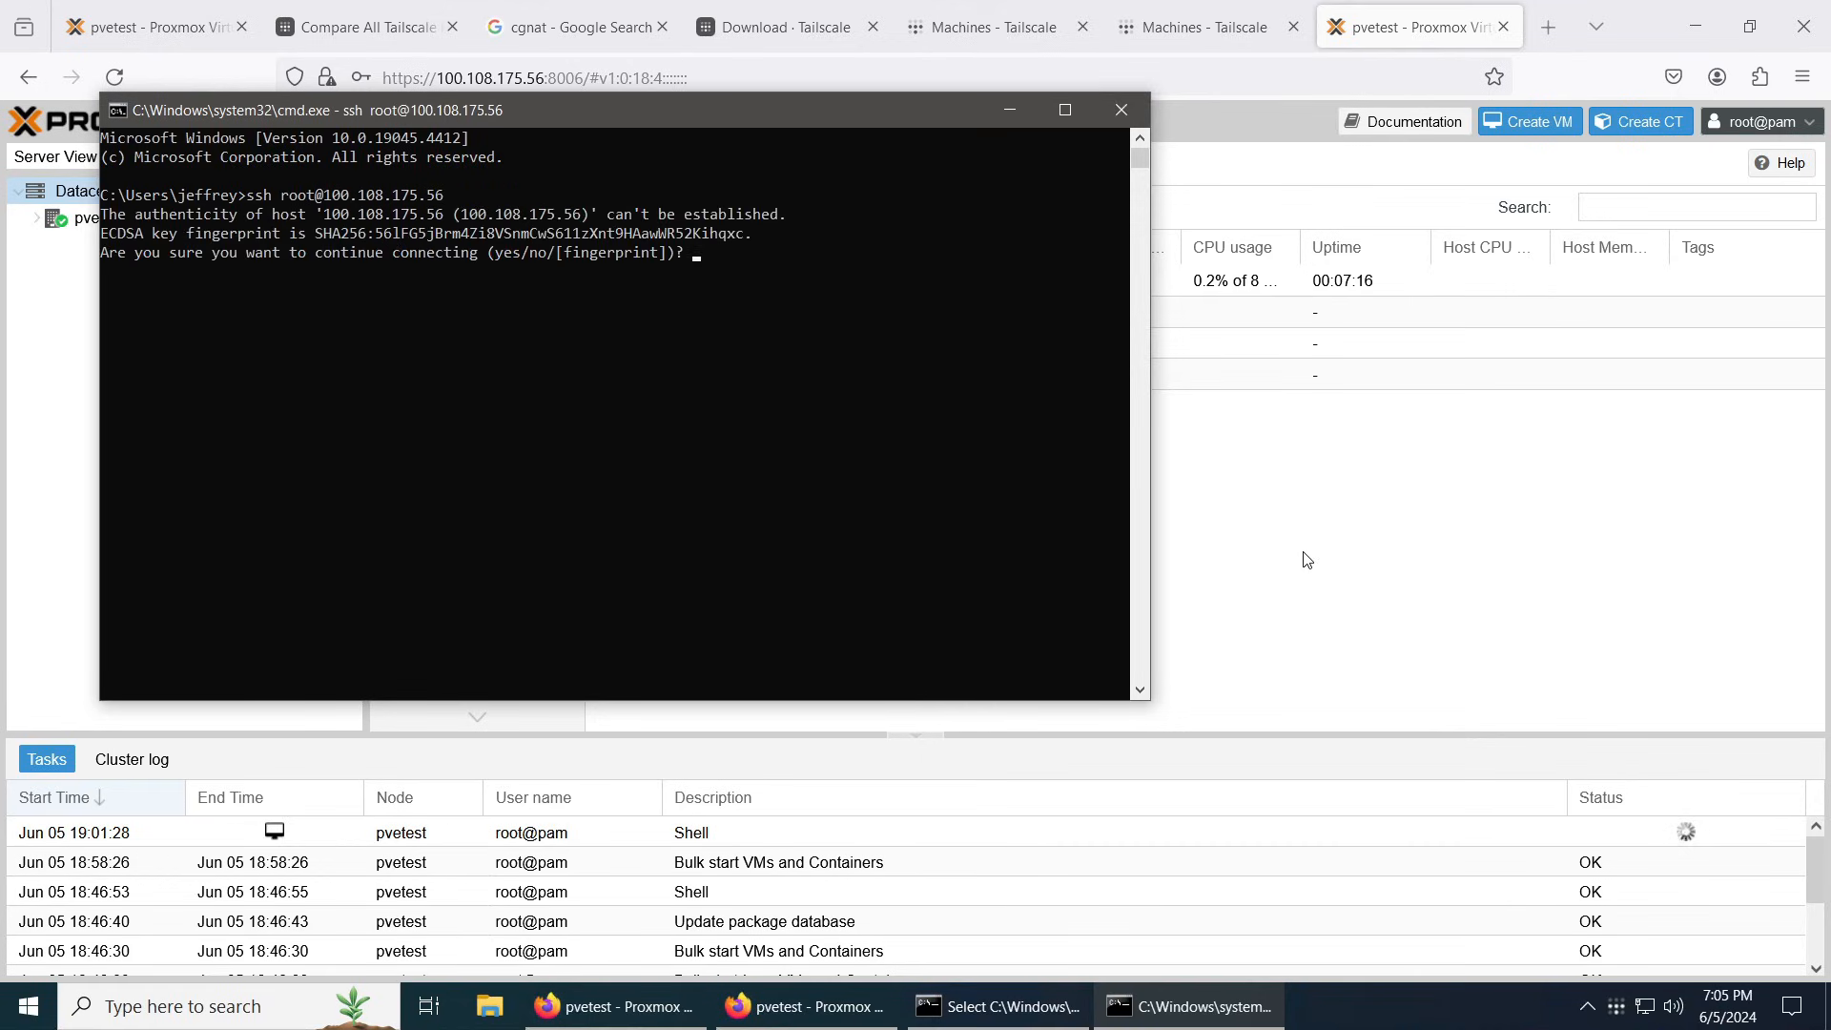
pyautogui.write('yes')
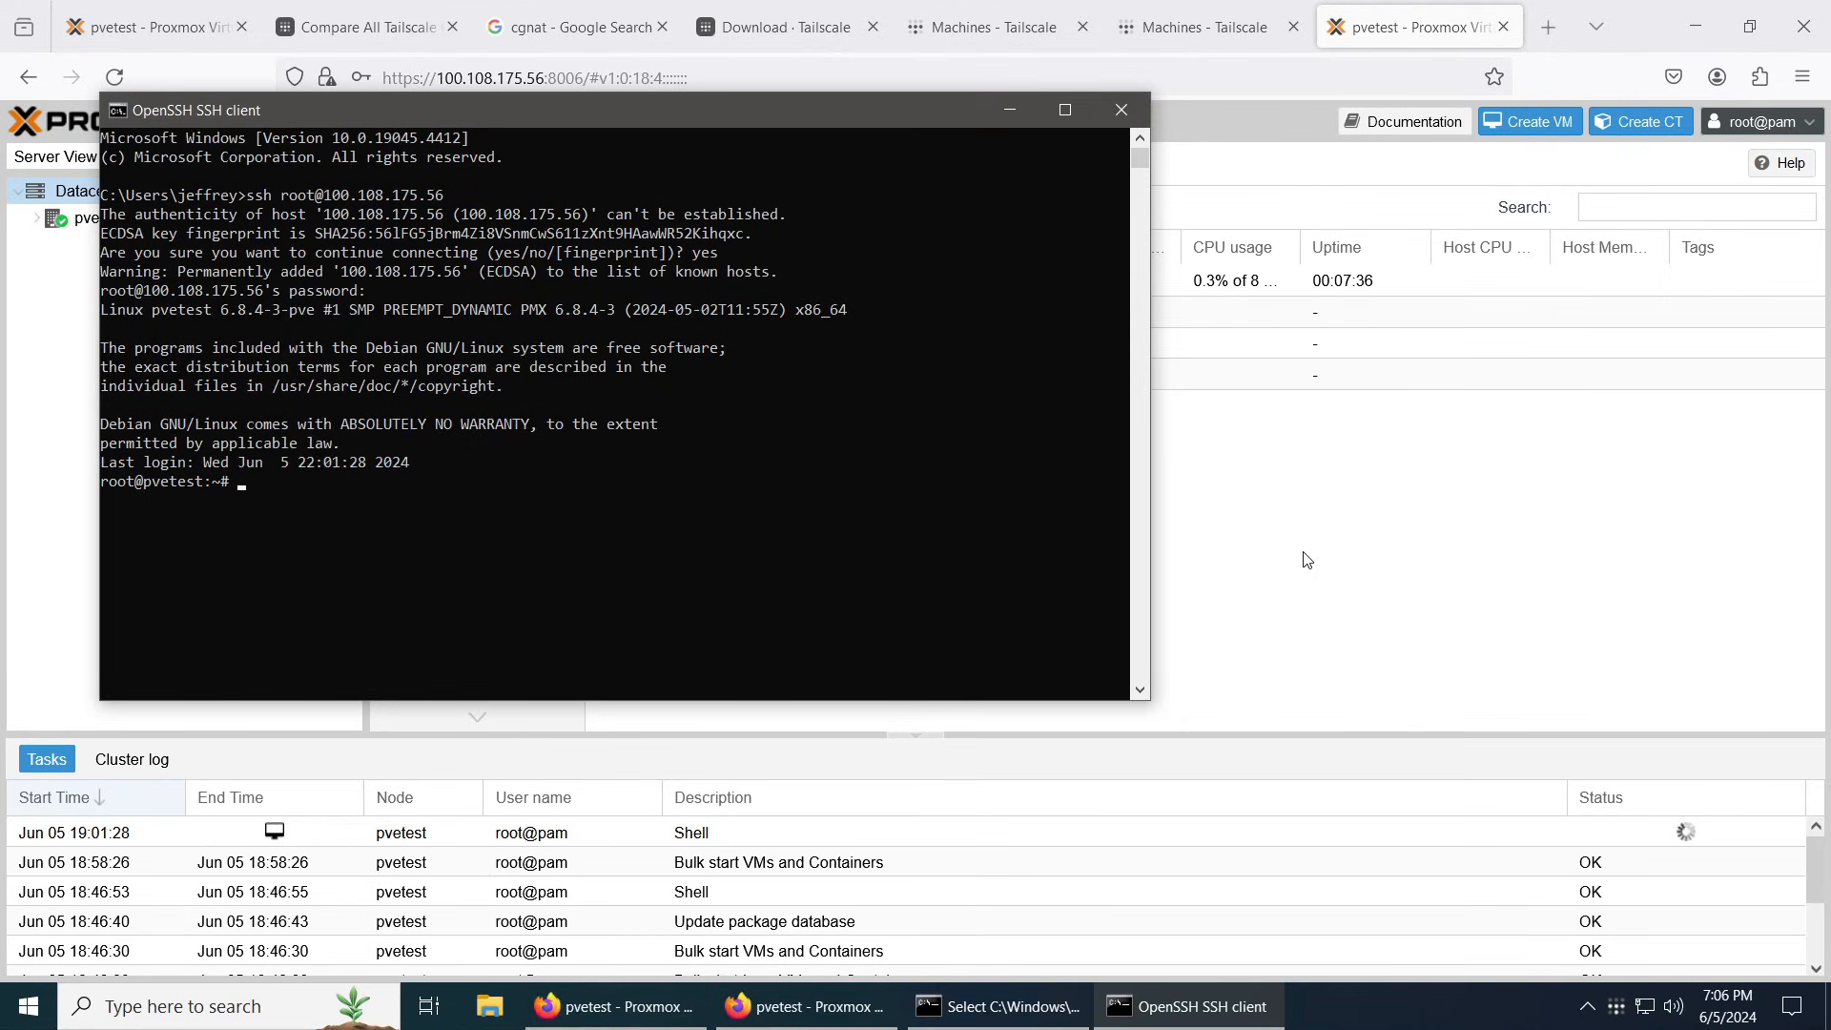
pyautogui.moveTo(895, 866)
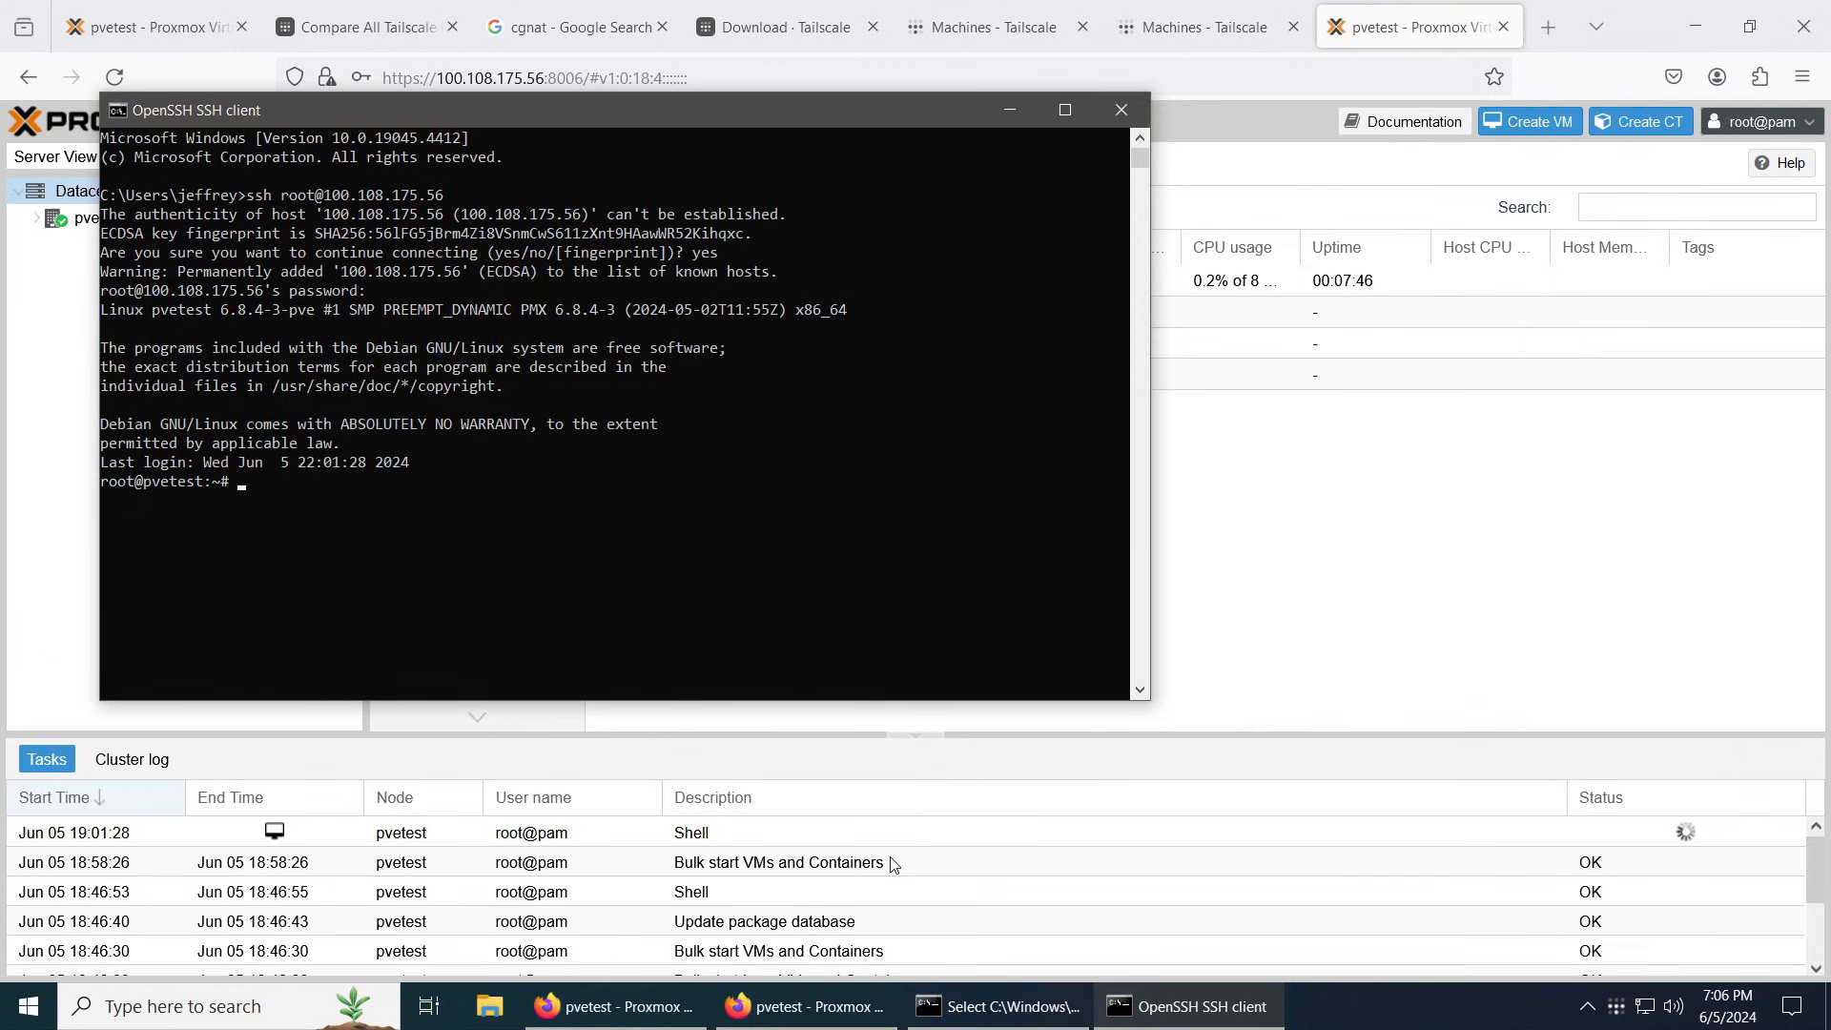